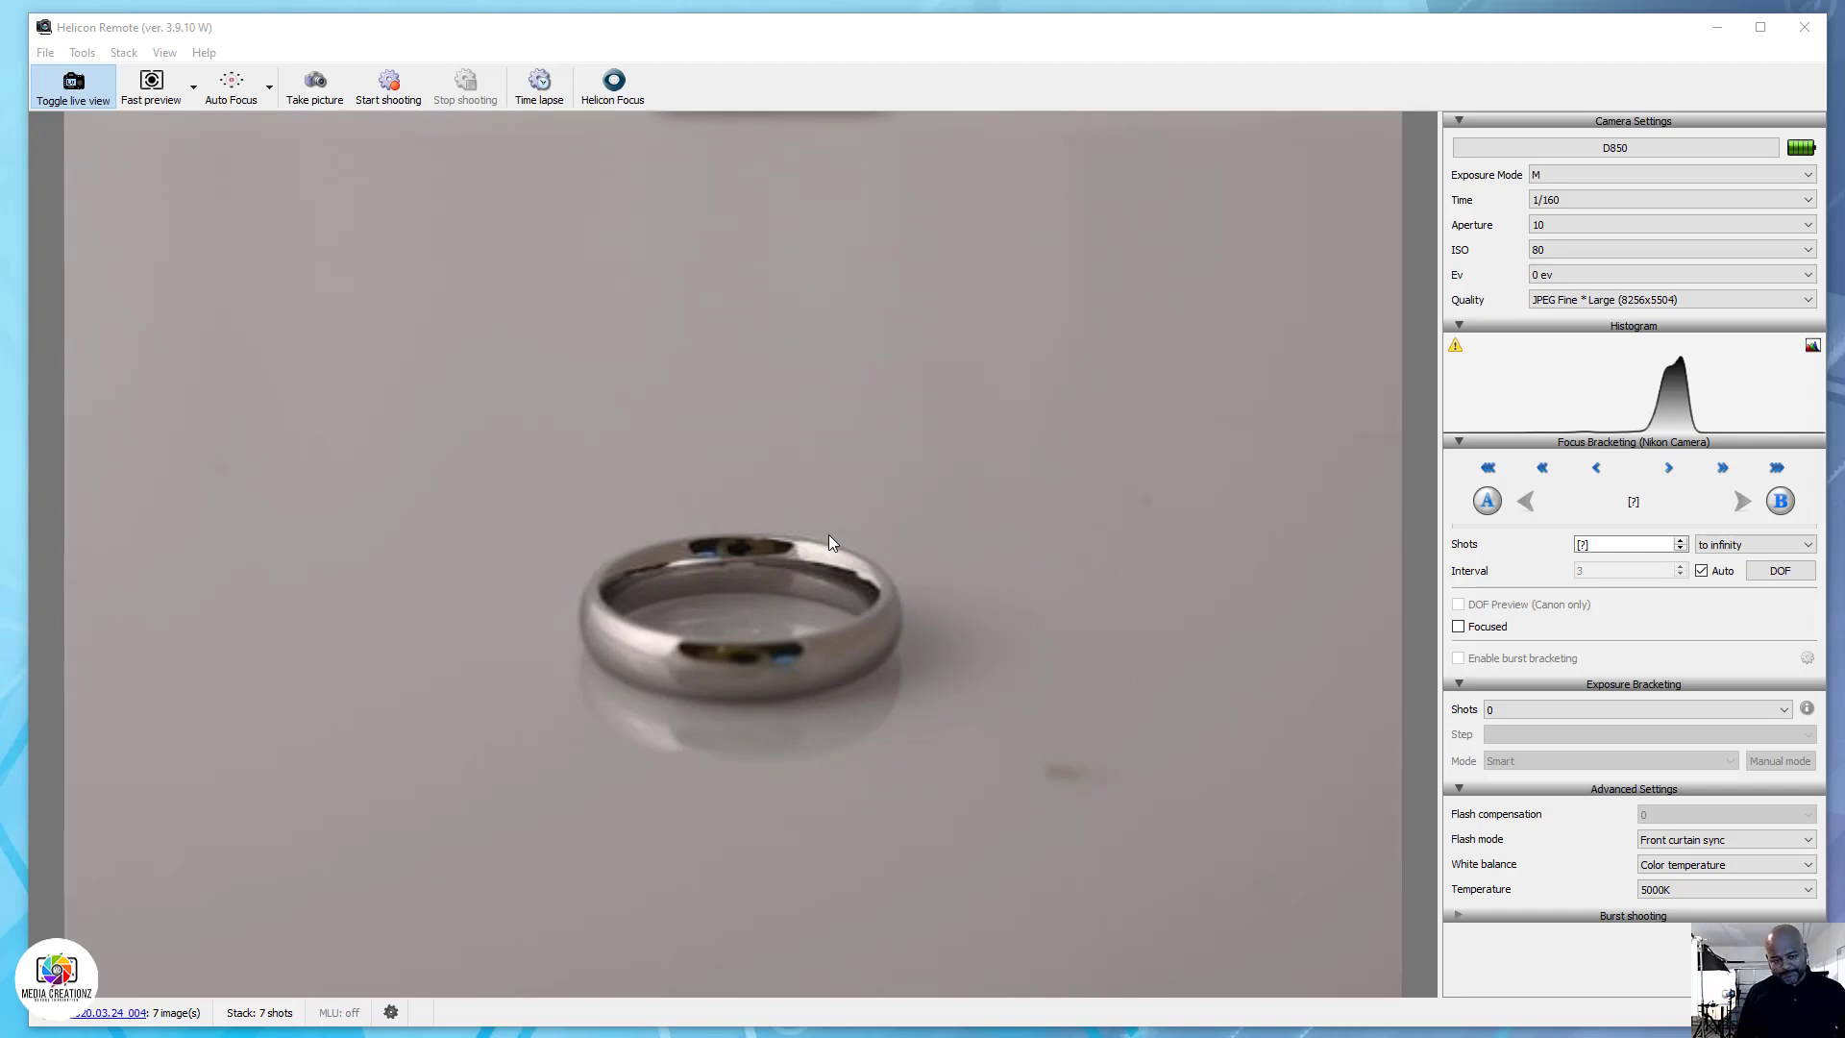
mouse_move(998, 414)
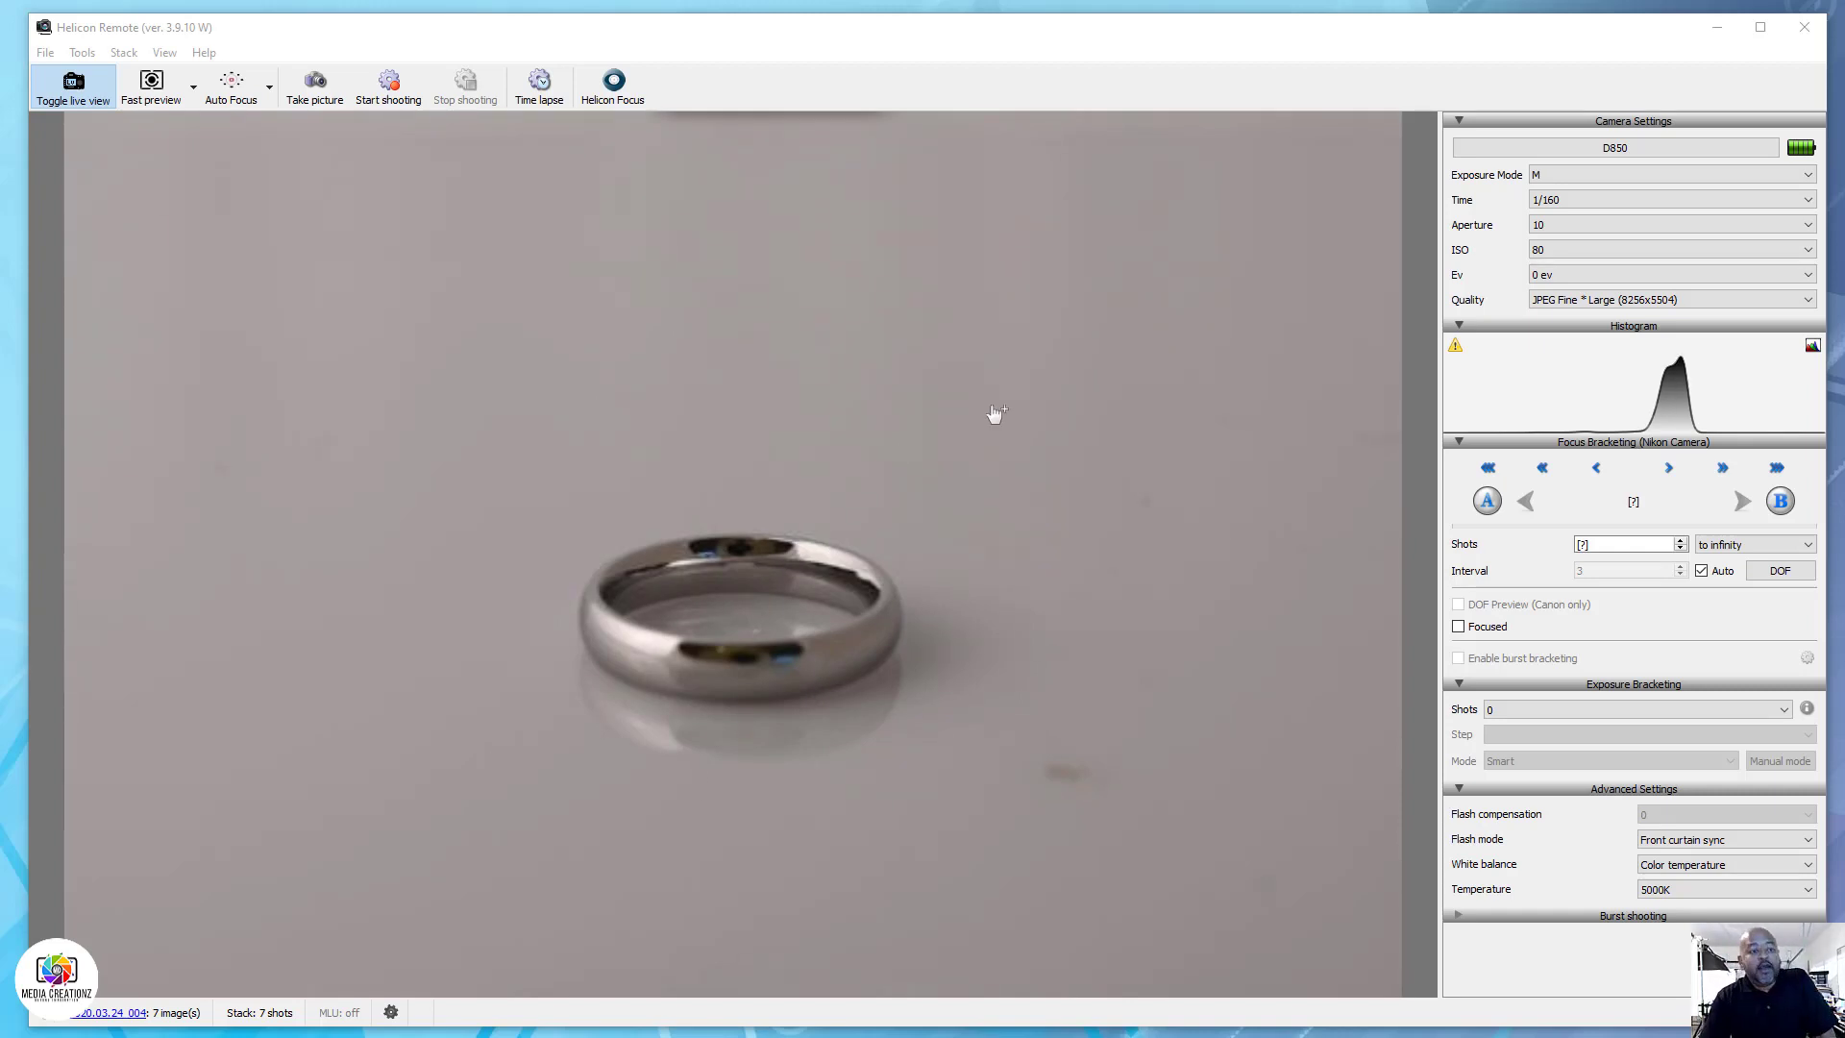
mouse_move(1010, 592)
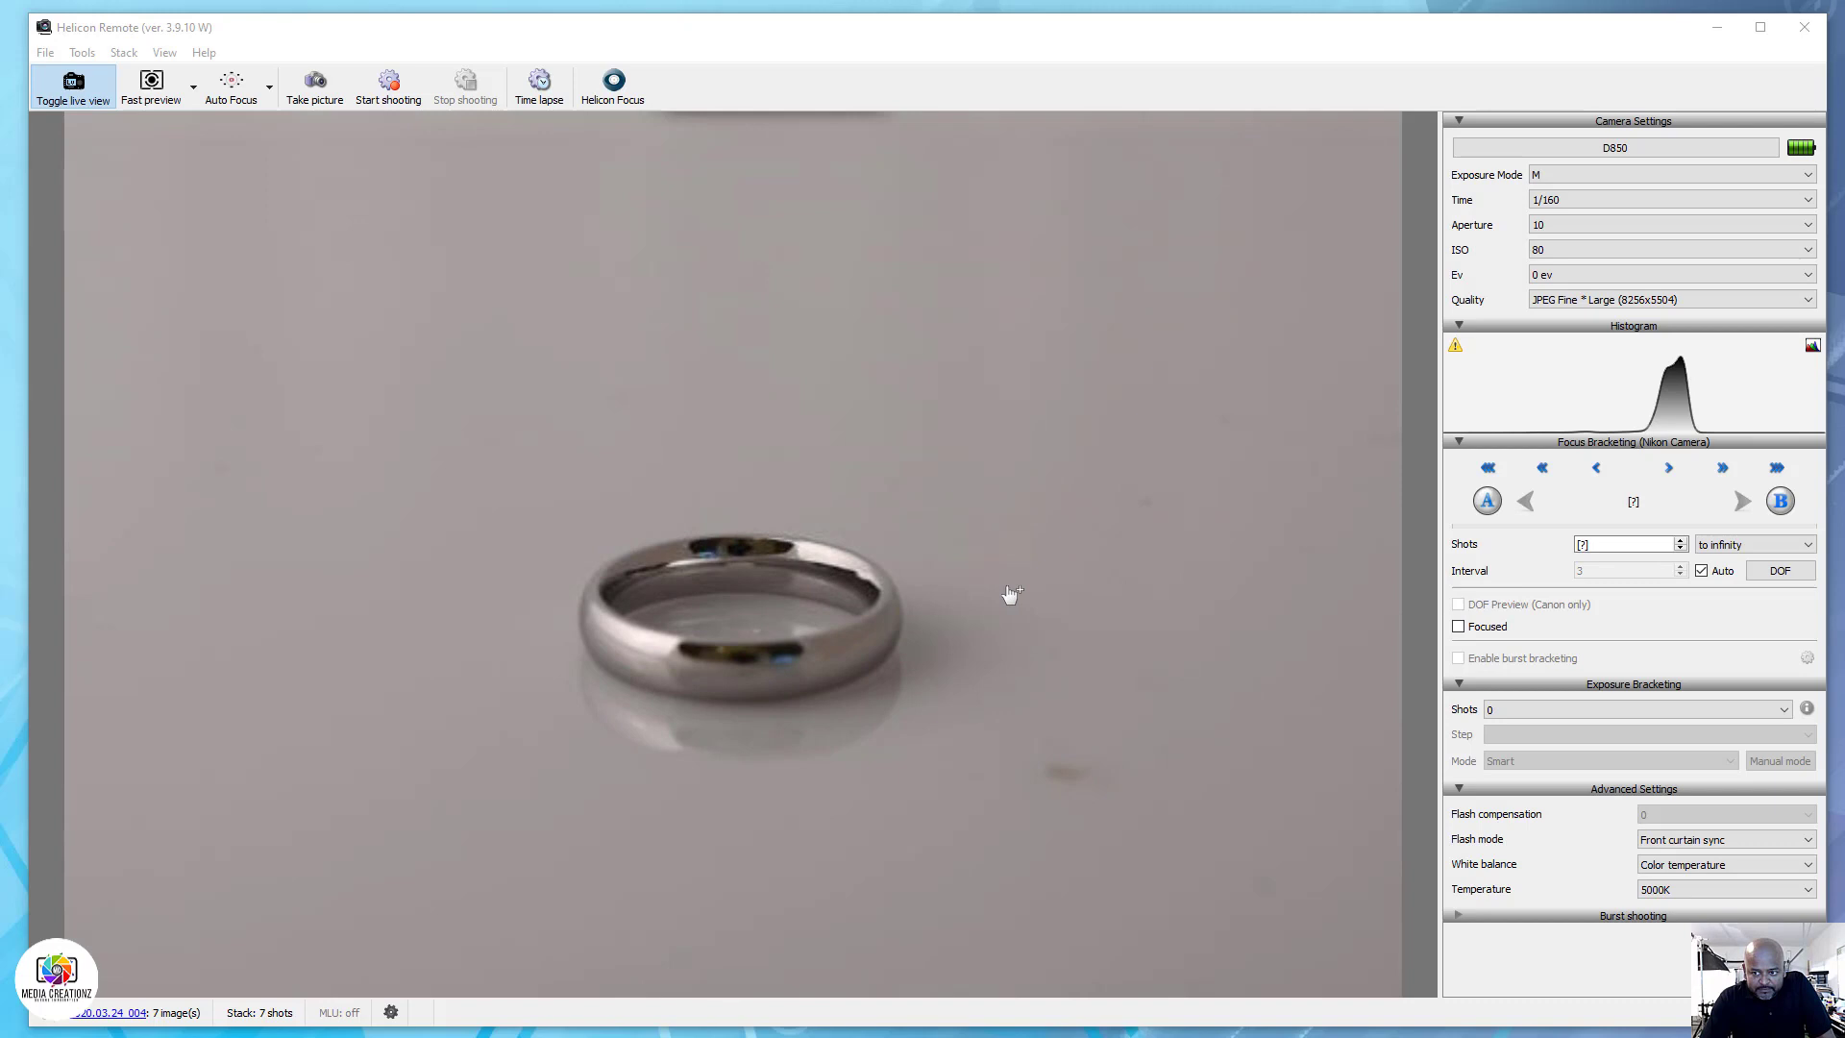
mouse_move(786, 694)
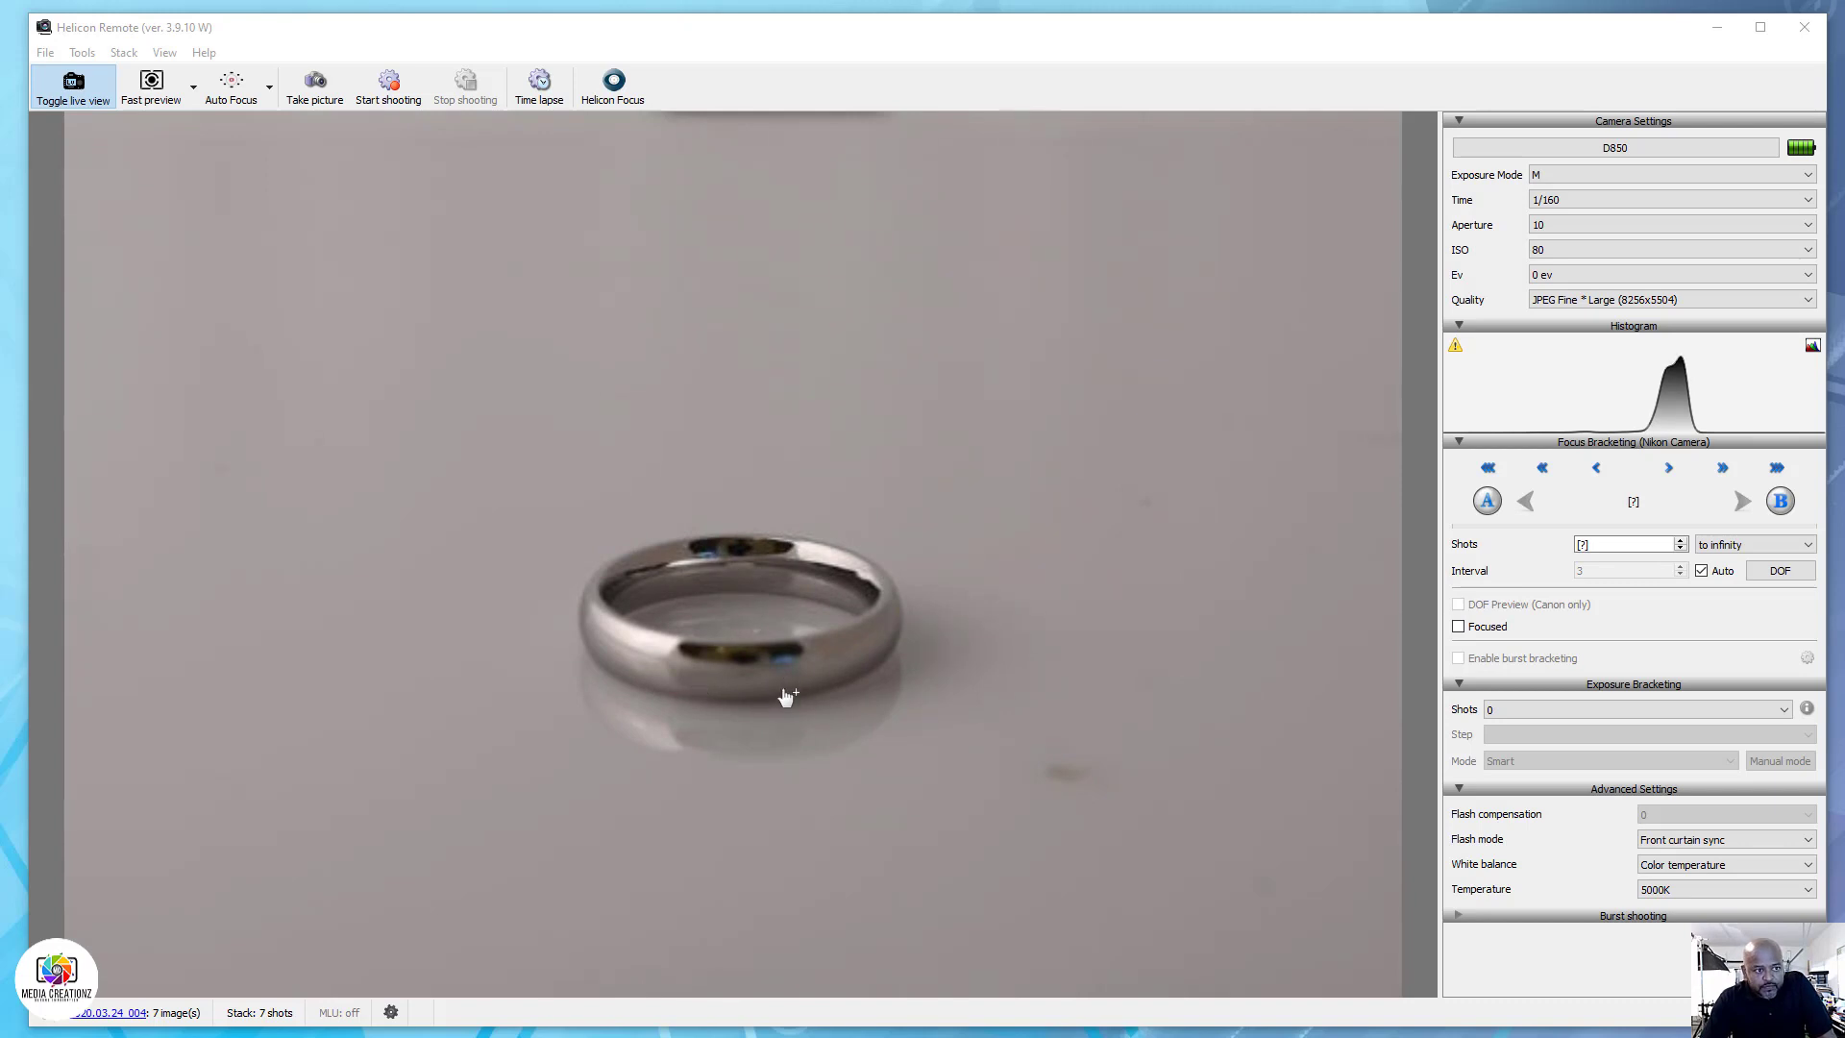
mouse_move(732, 696)
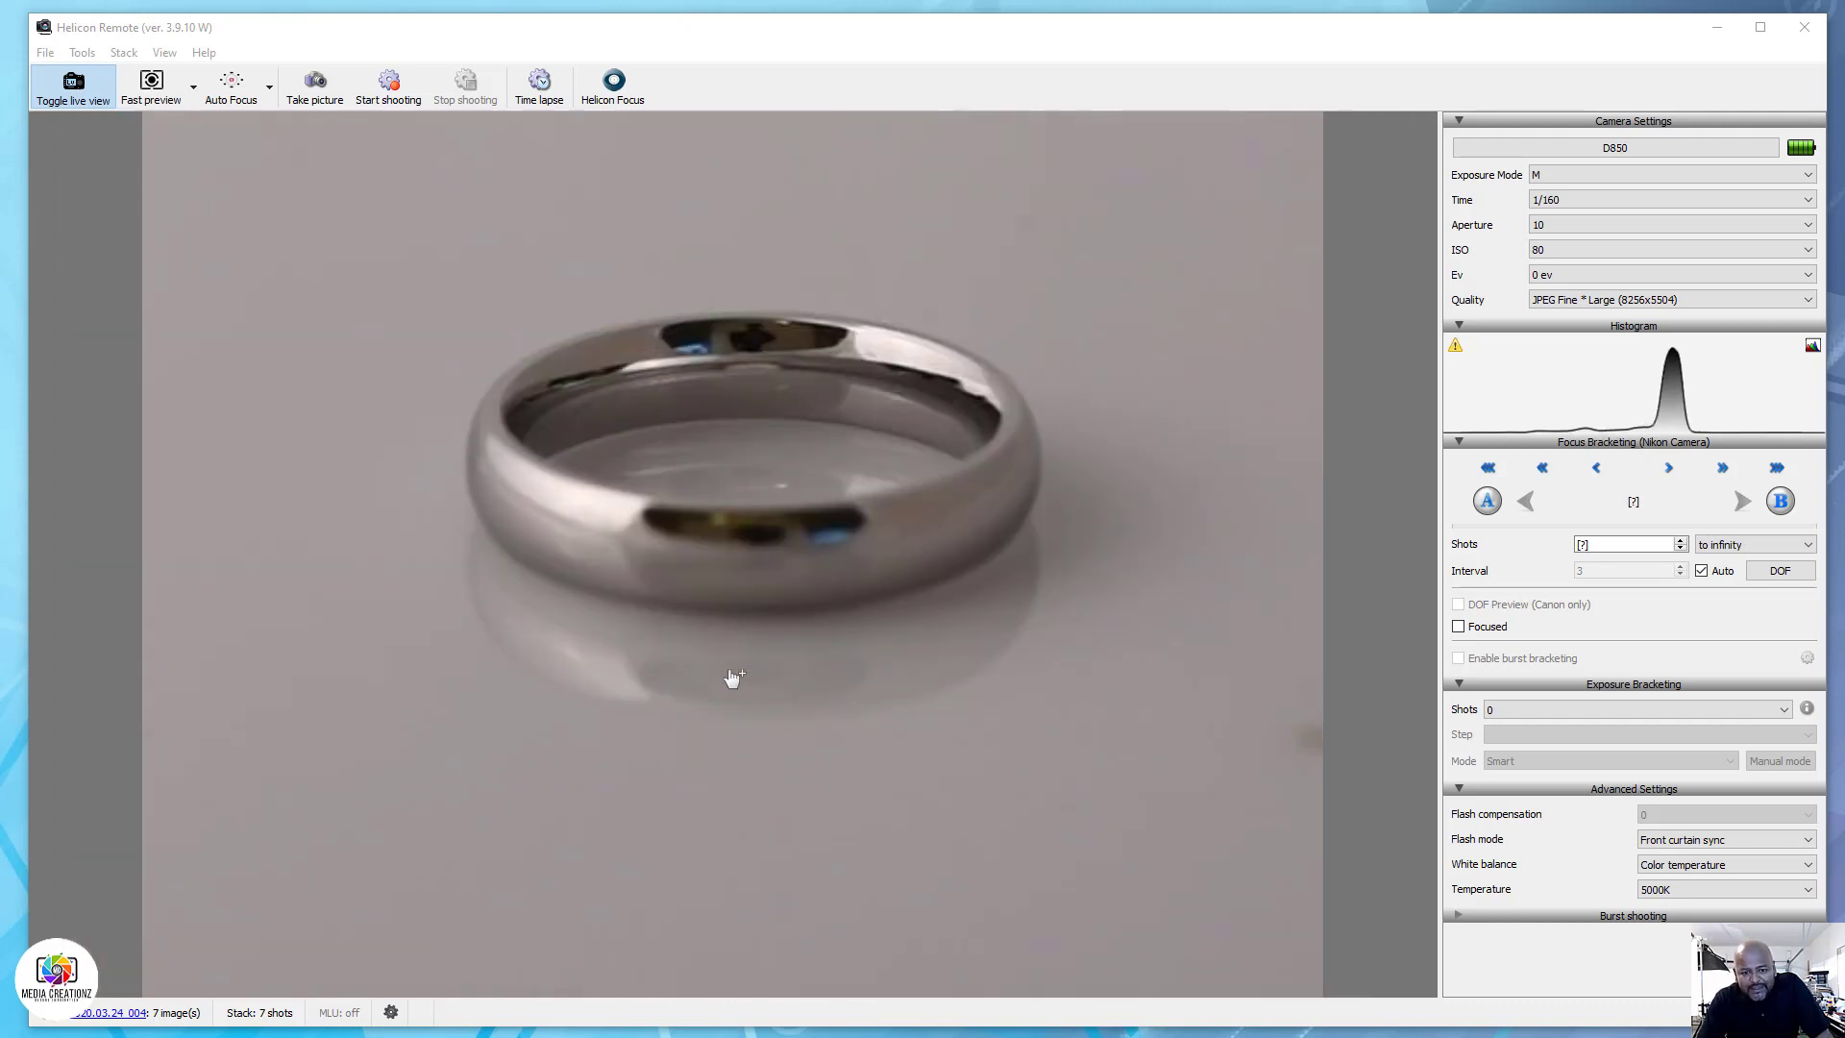
mouse_move(632, 386)
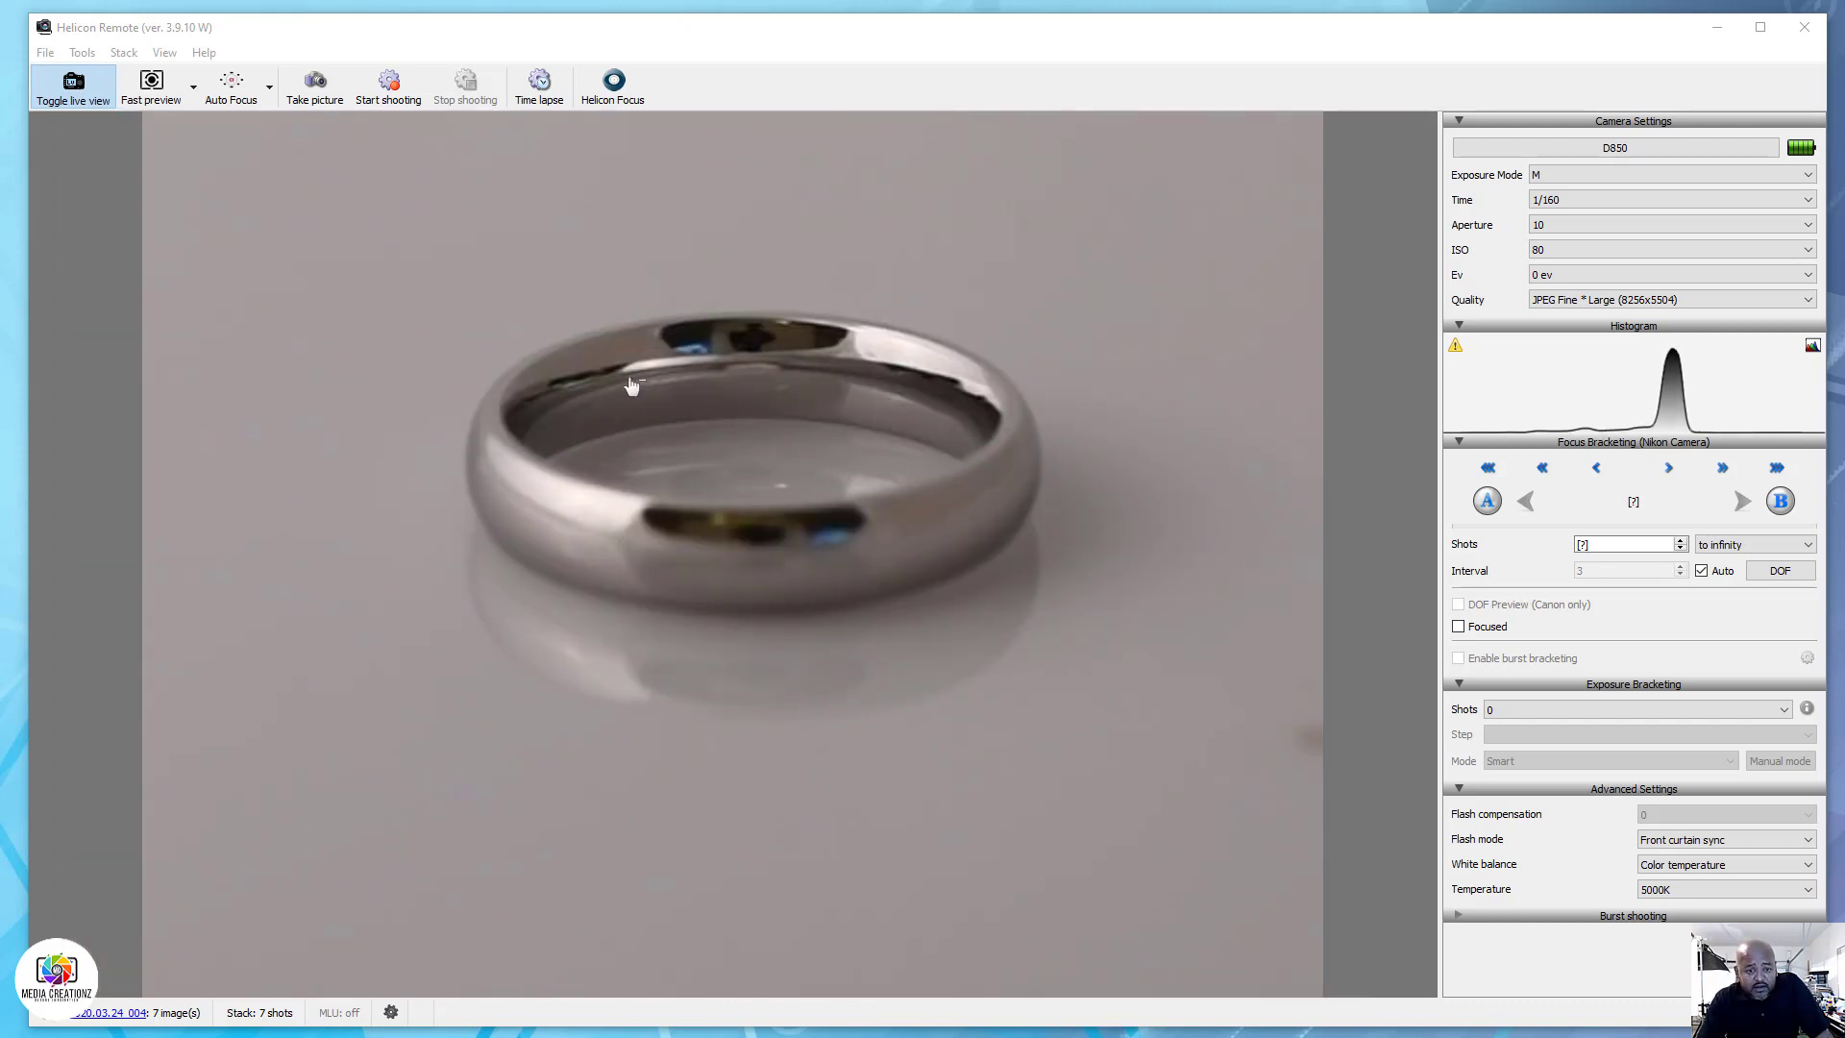
mouse_move(941, 562)
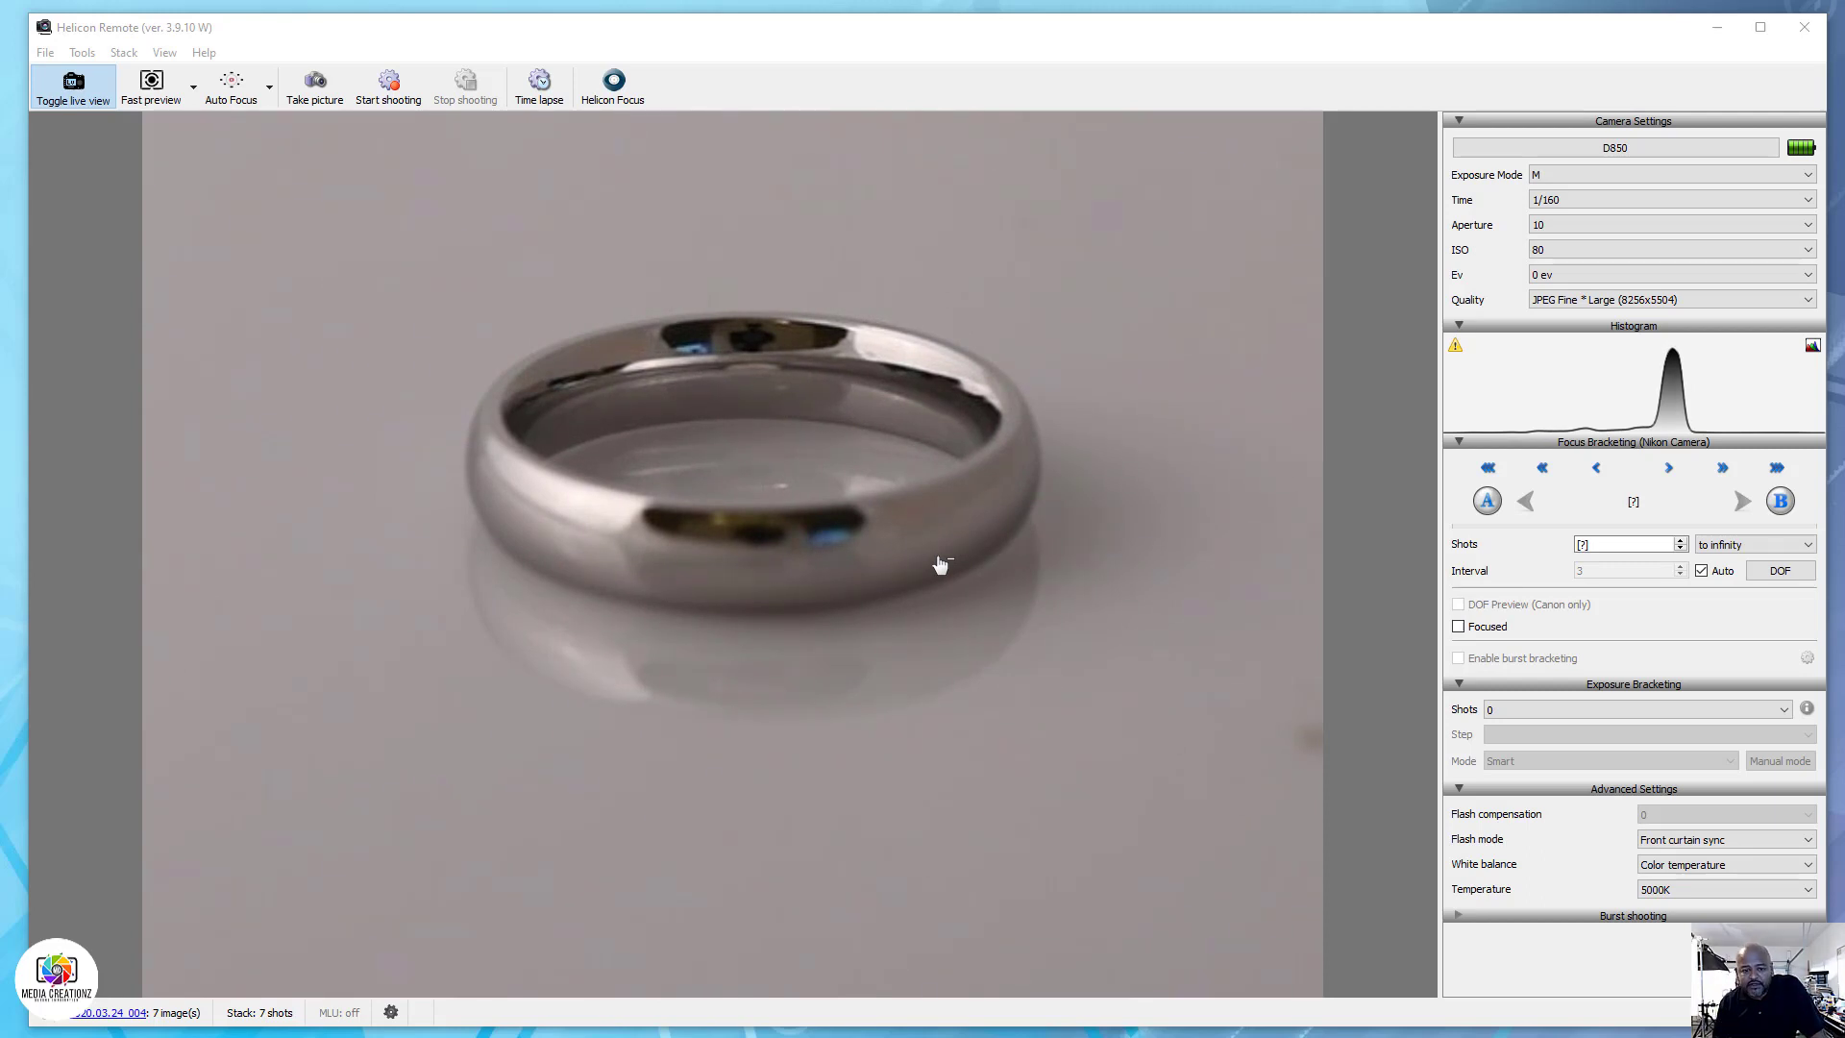
mouse_move(953, 445)
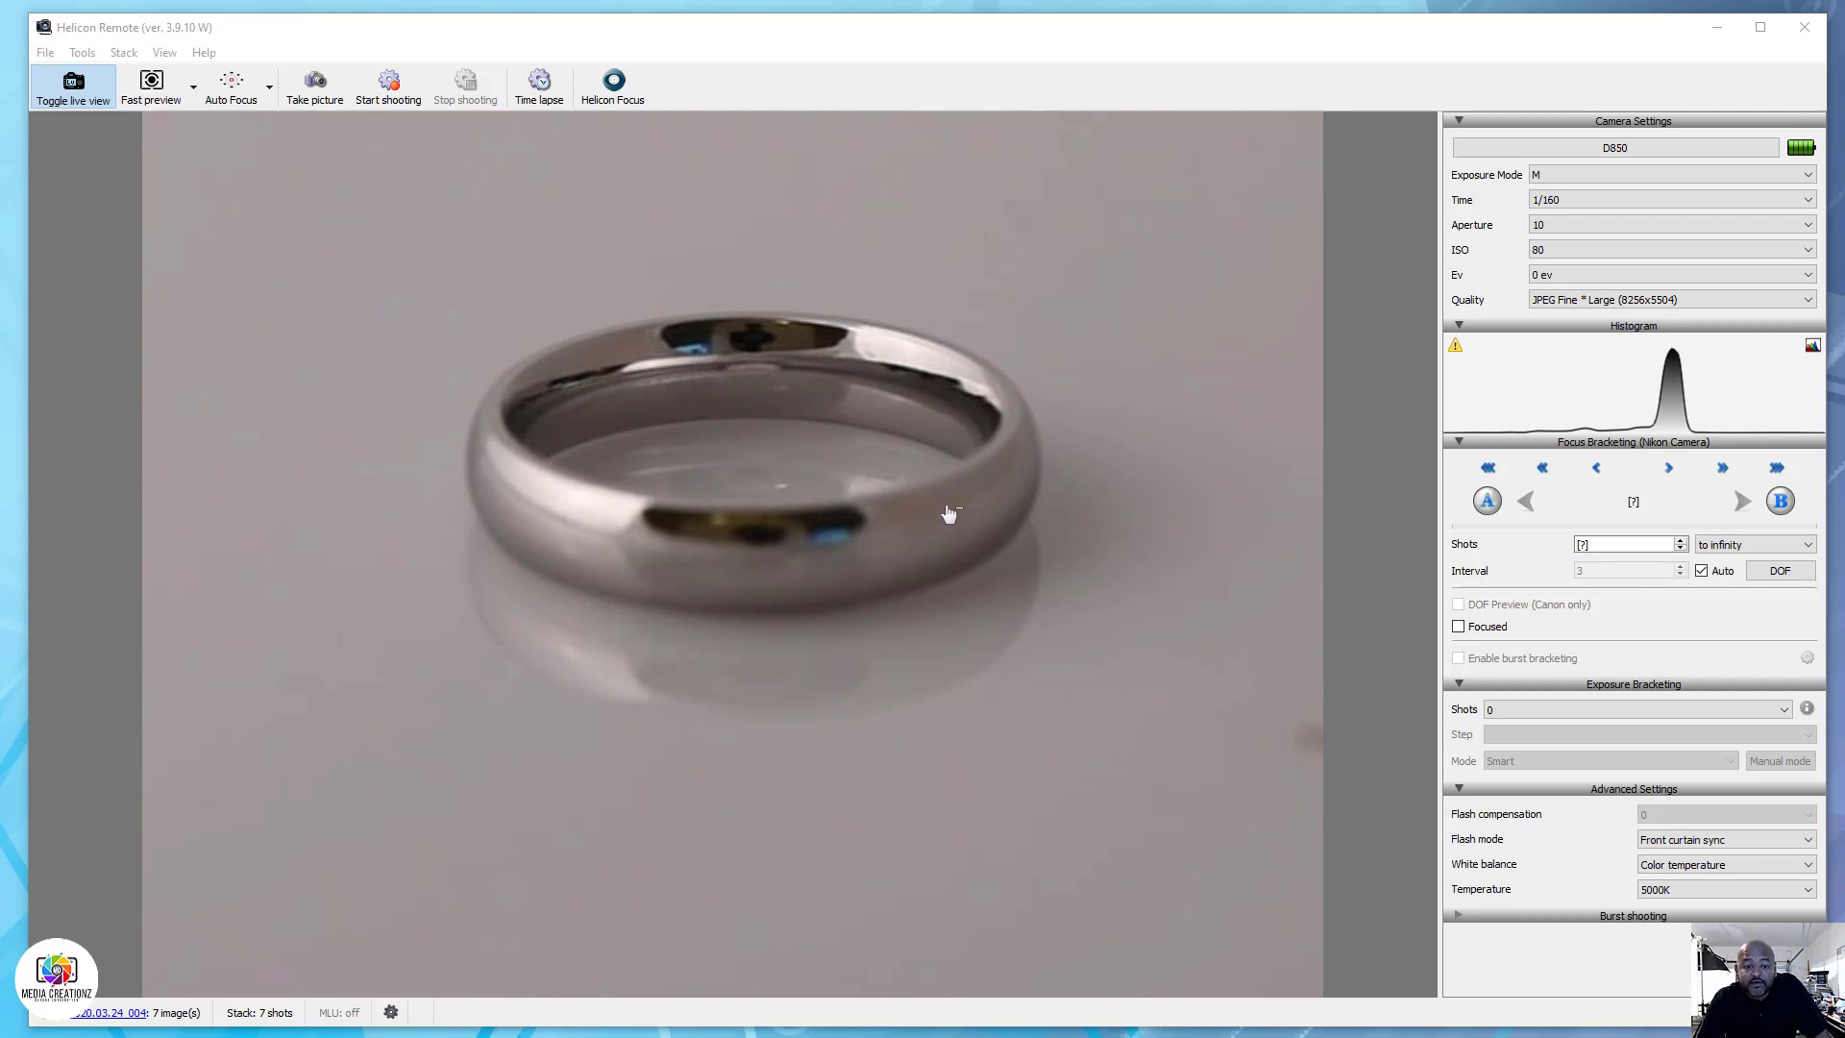
mouse_move(1033, 509)
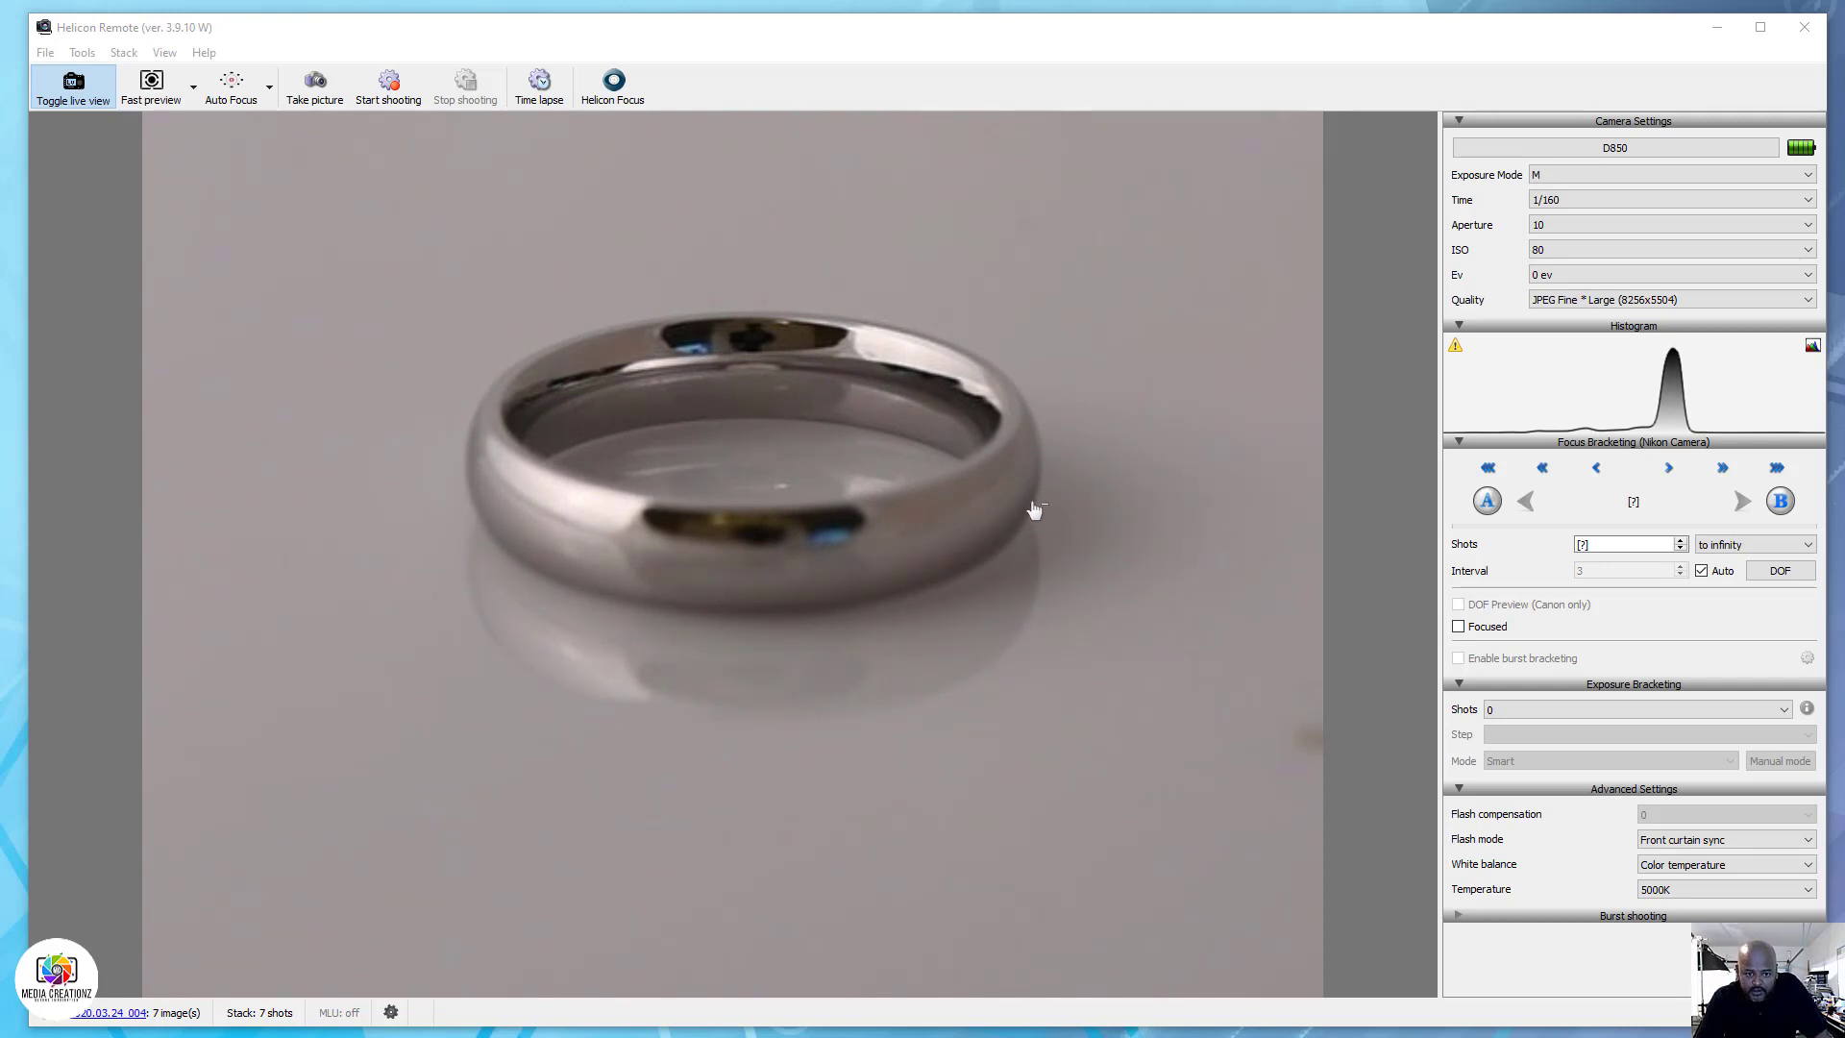
mouse_move(1059, 462)
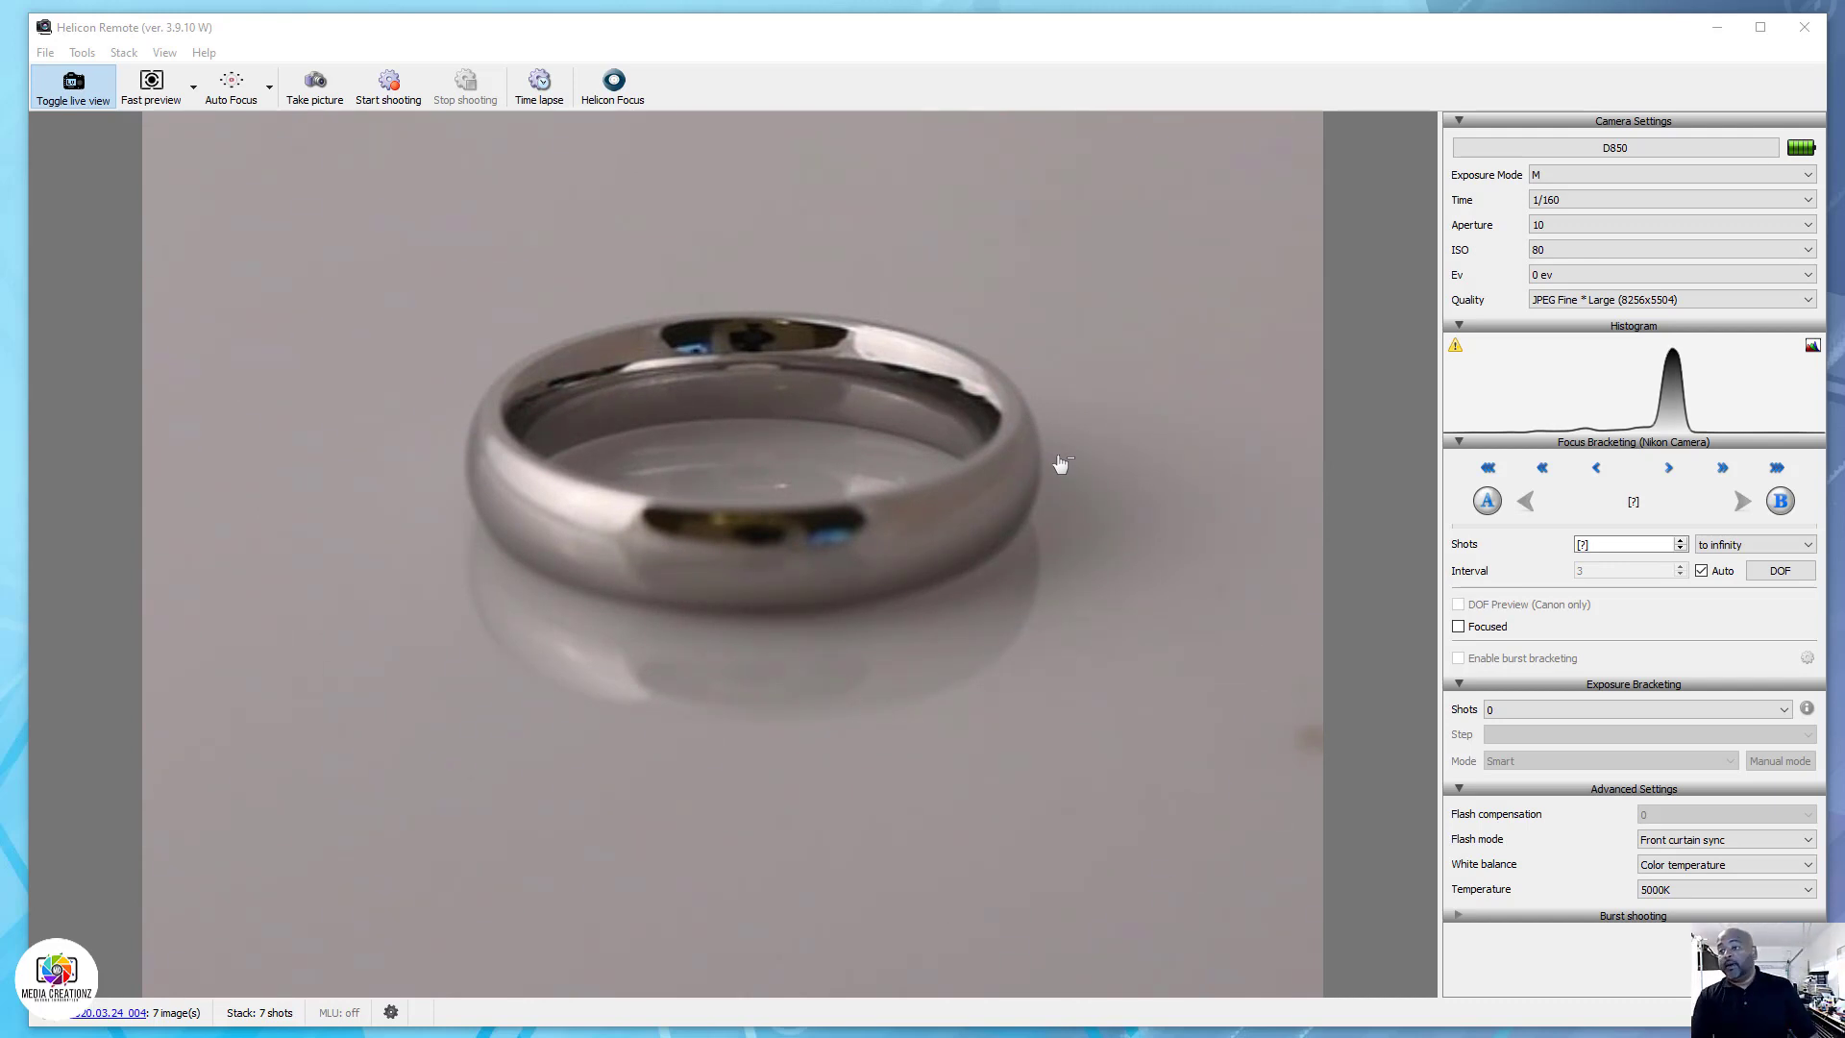
mouse_move(1057, 425)
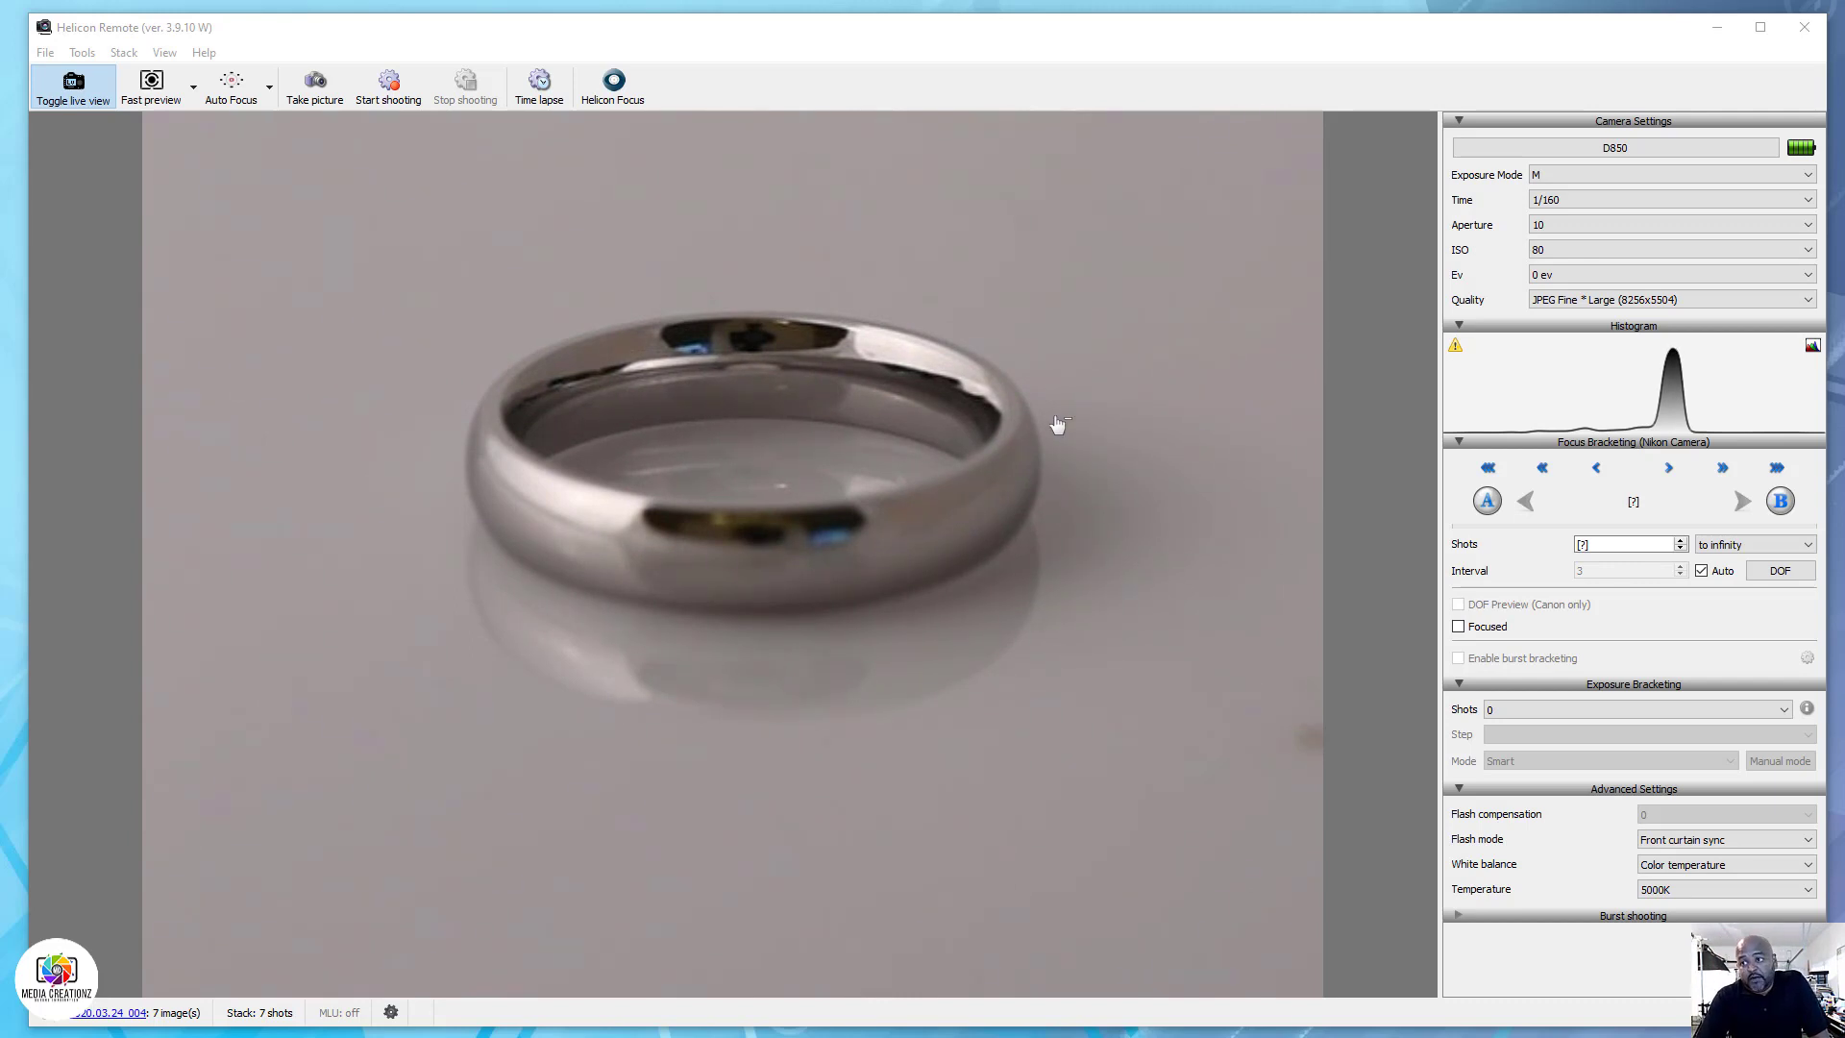
mouse_move(764, 432)
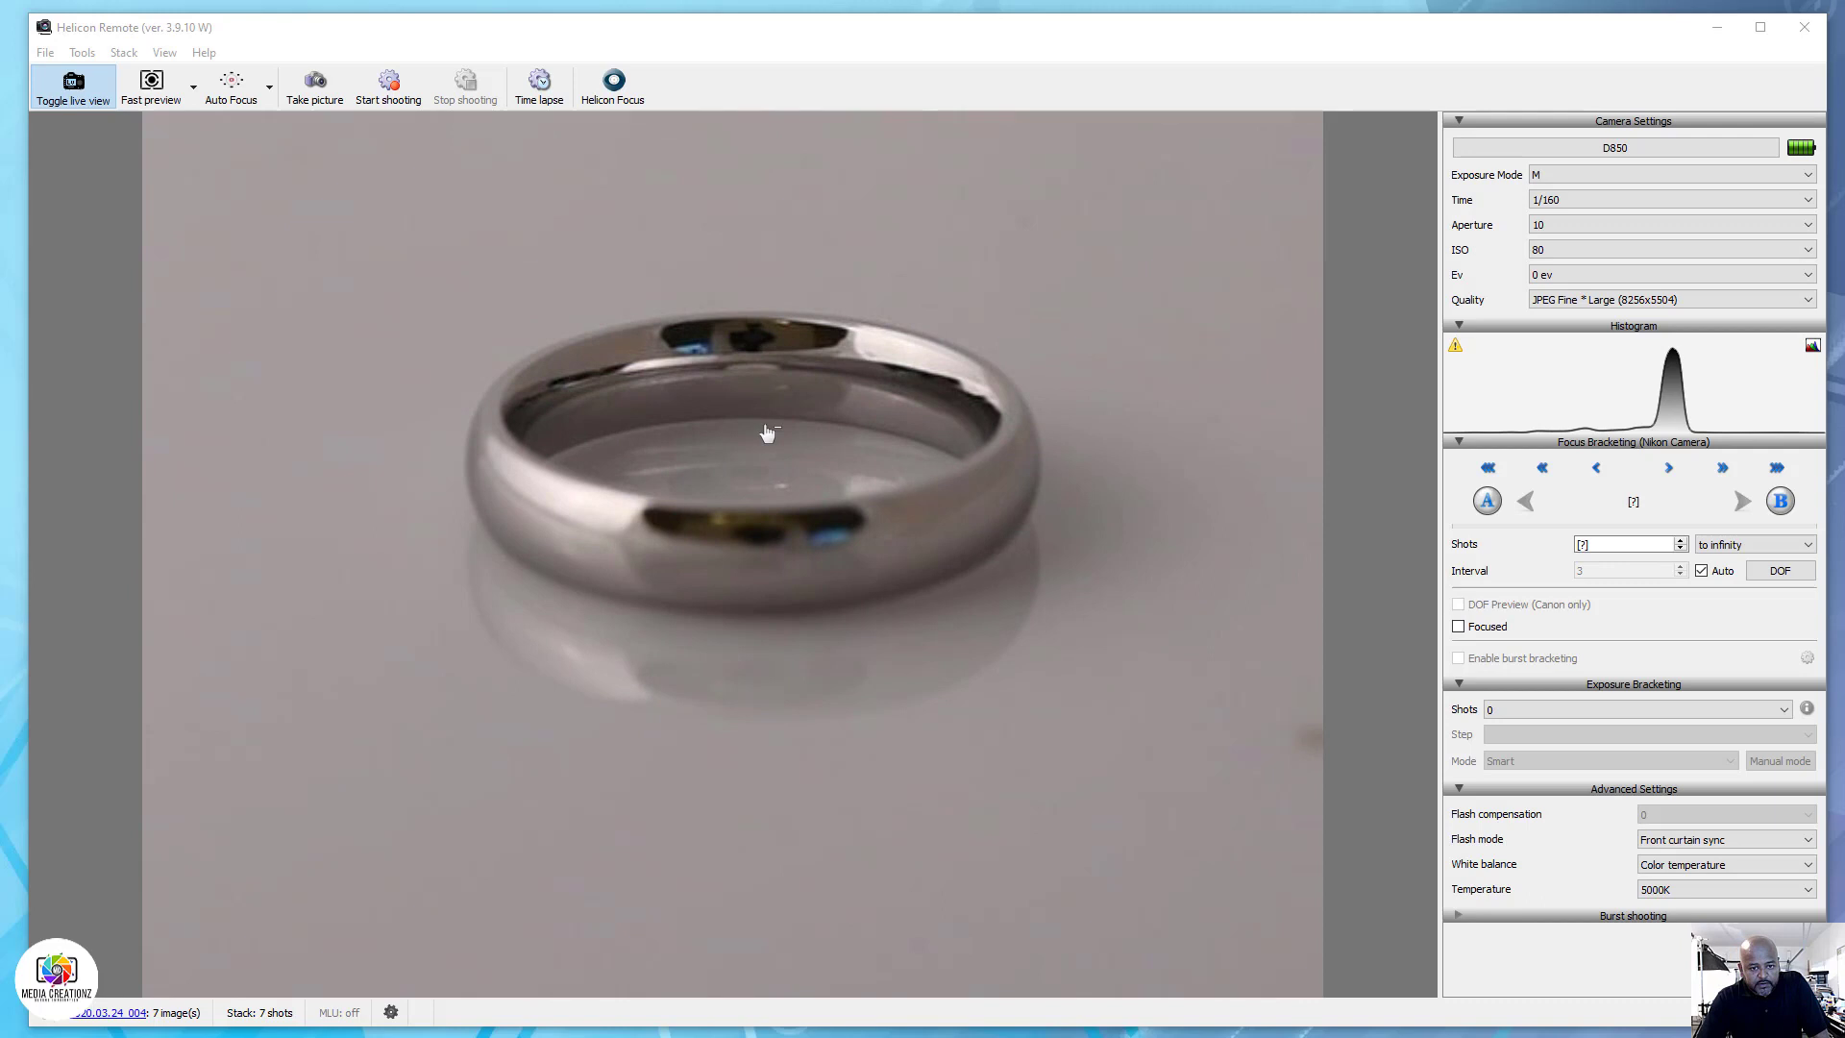
mouse_move(765, 577)
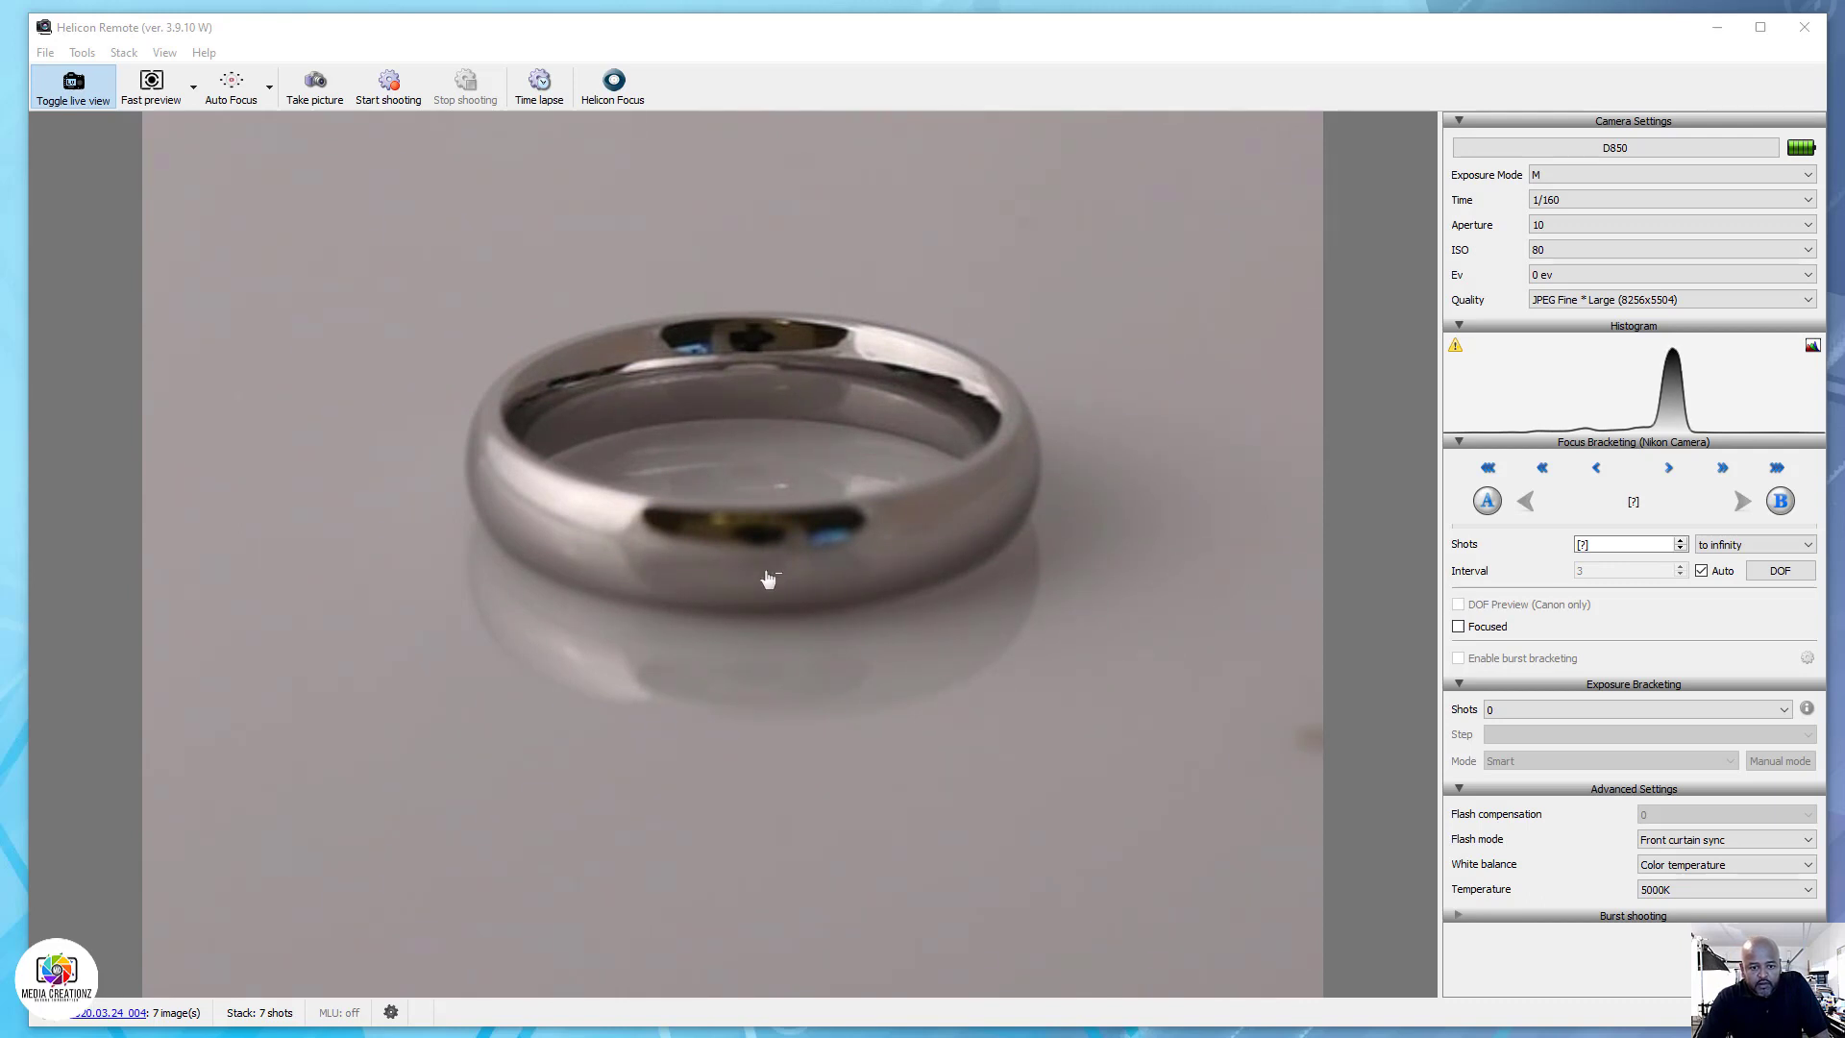
mouse_move(750, 567)
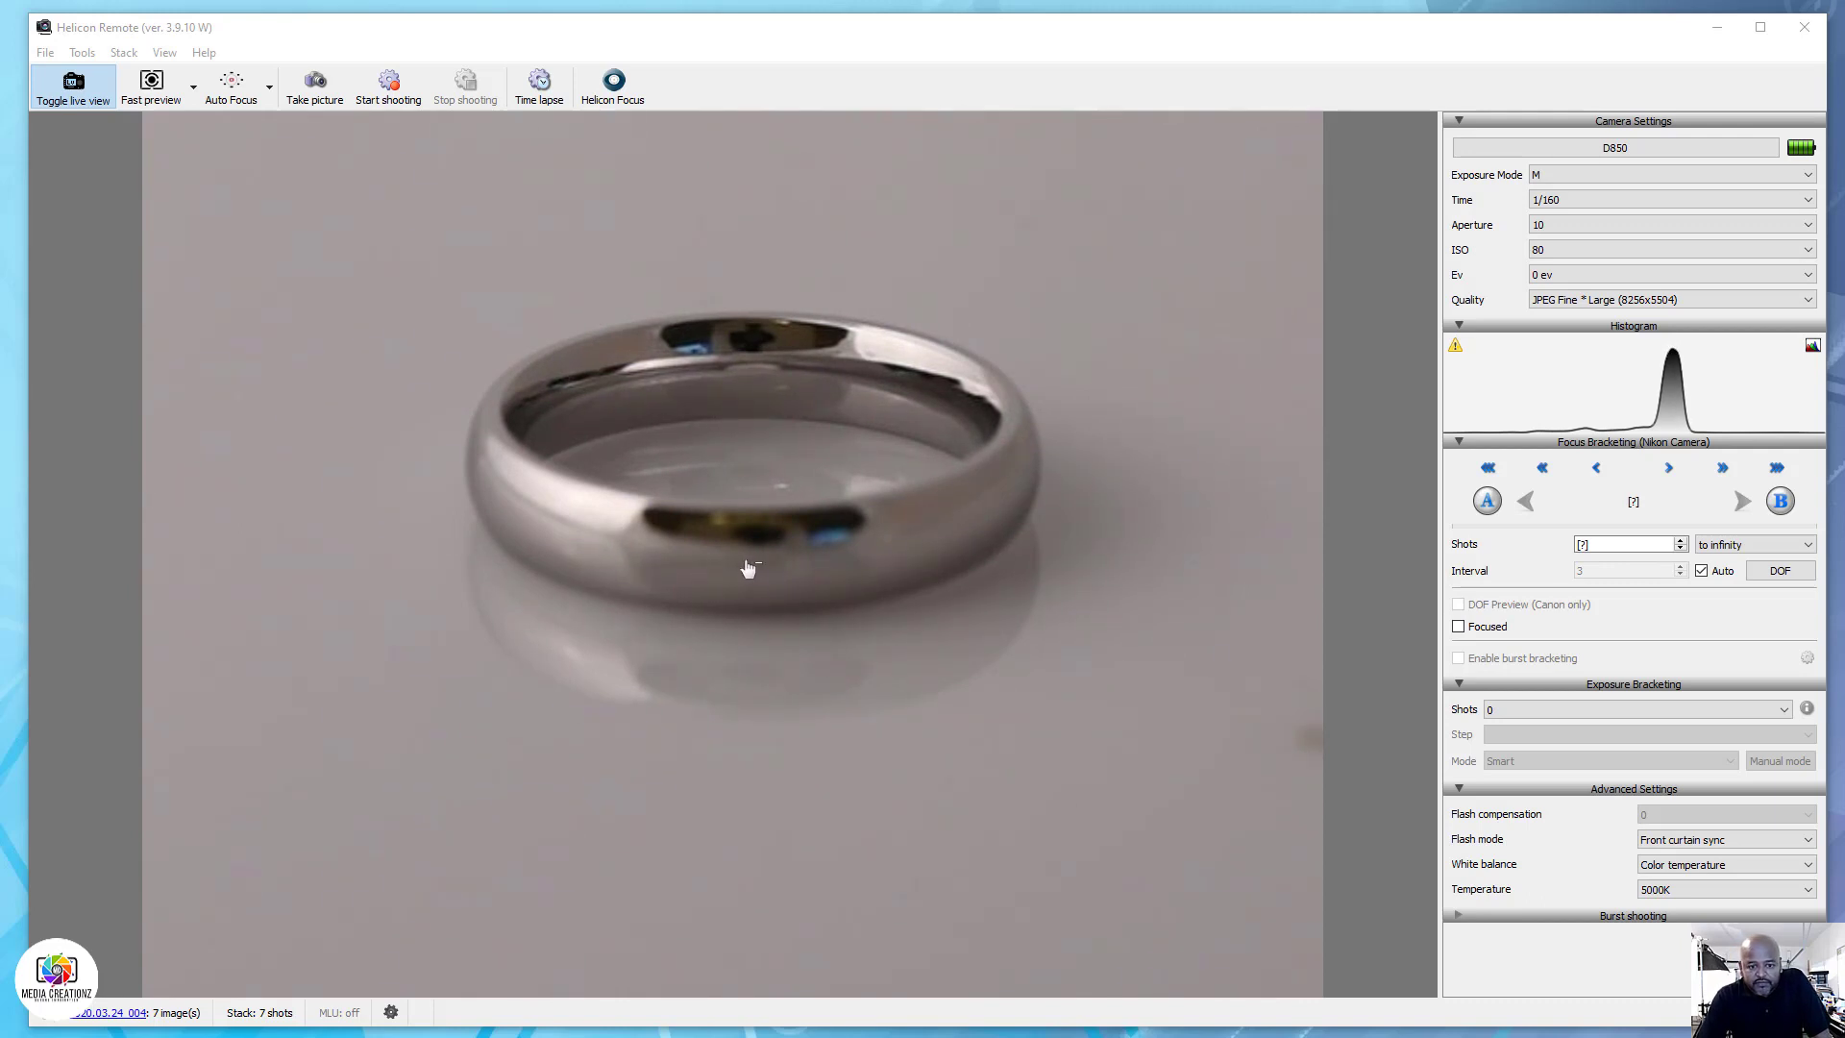
mouse_move(770, 363)
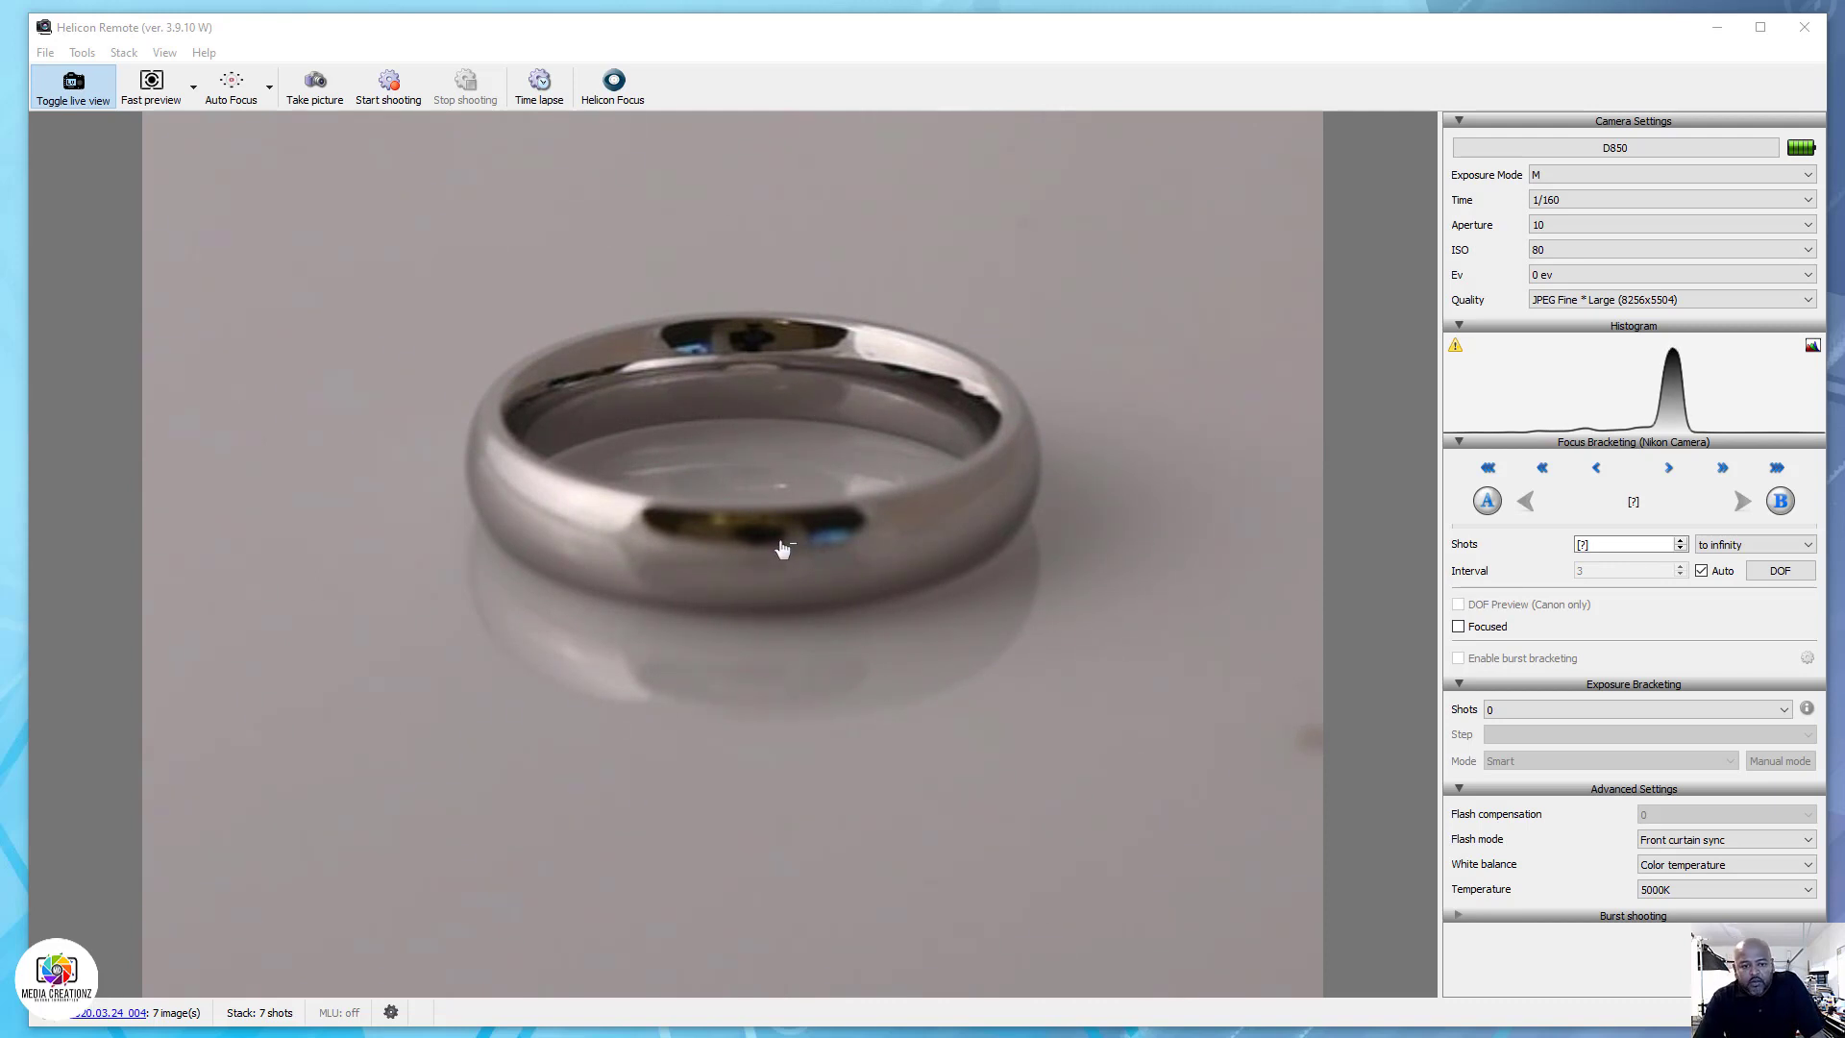
mouse_move(821, 142)
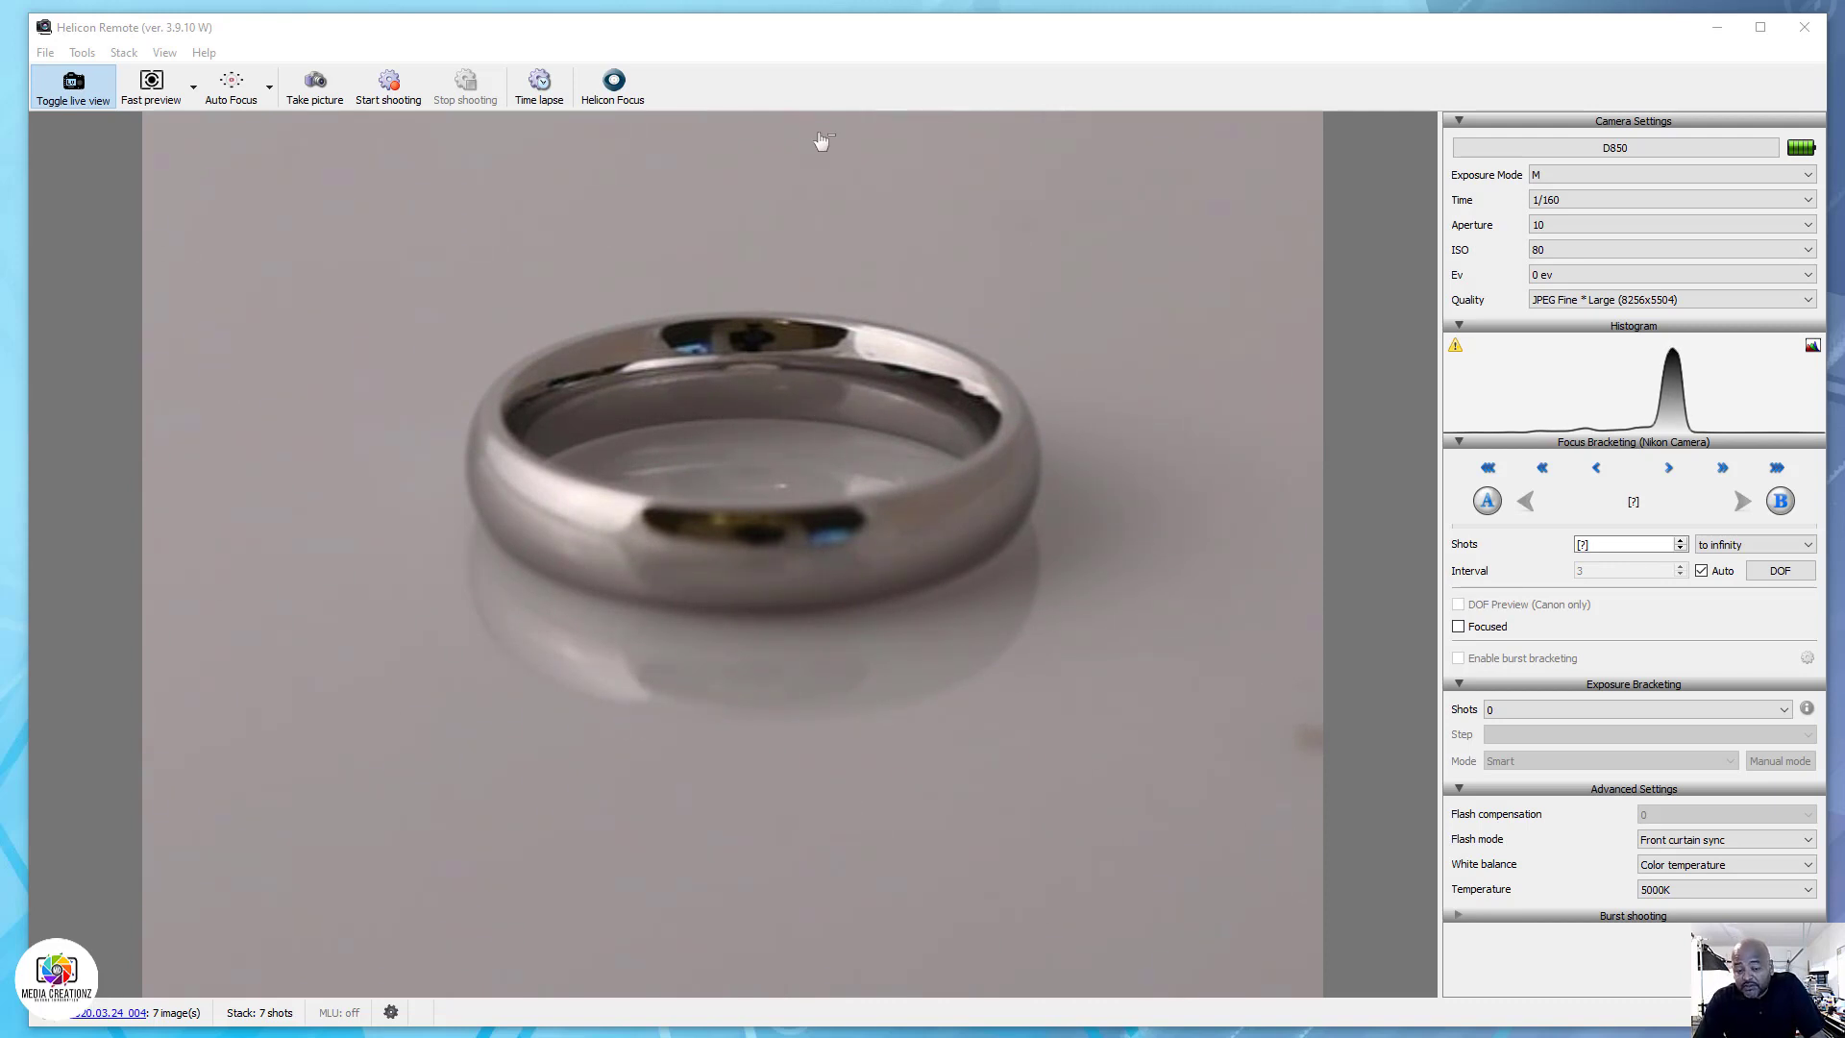
mouse_move(754, 542)
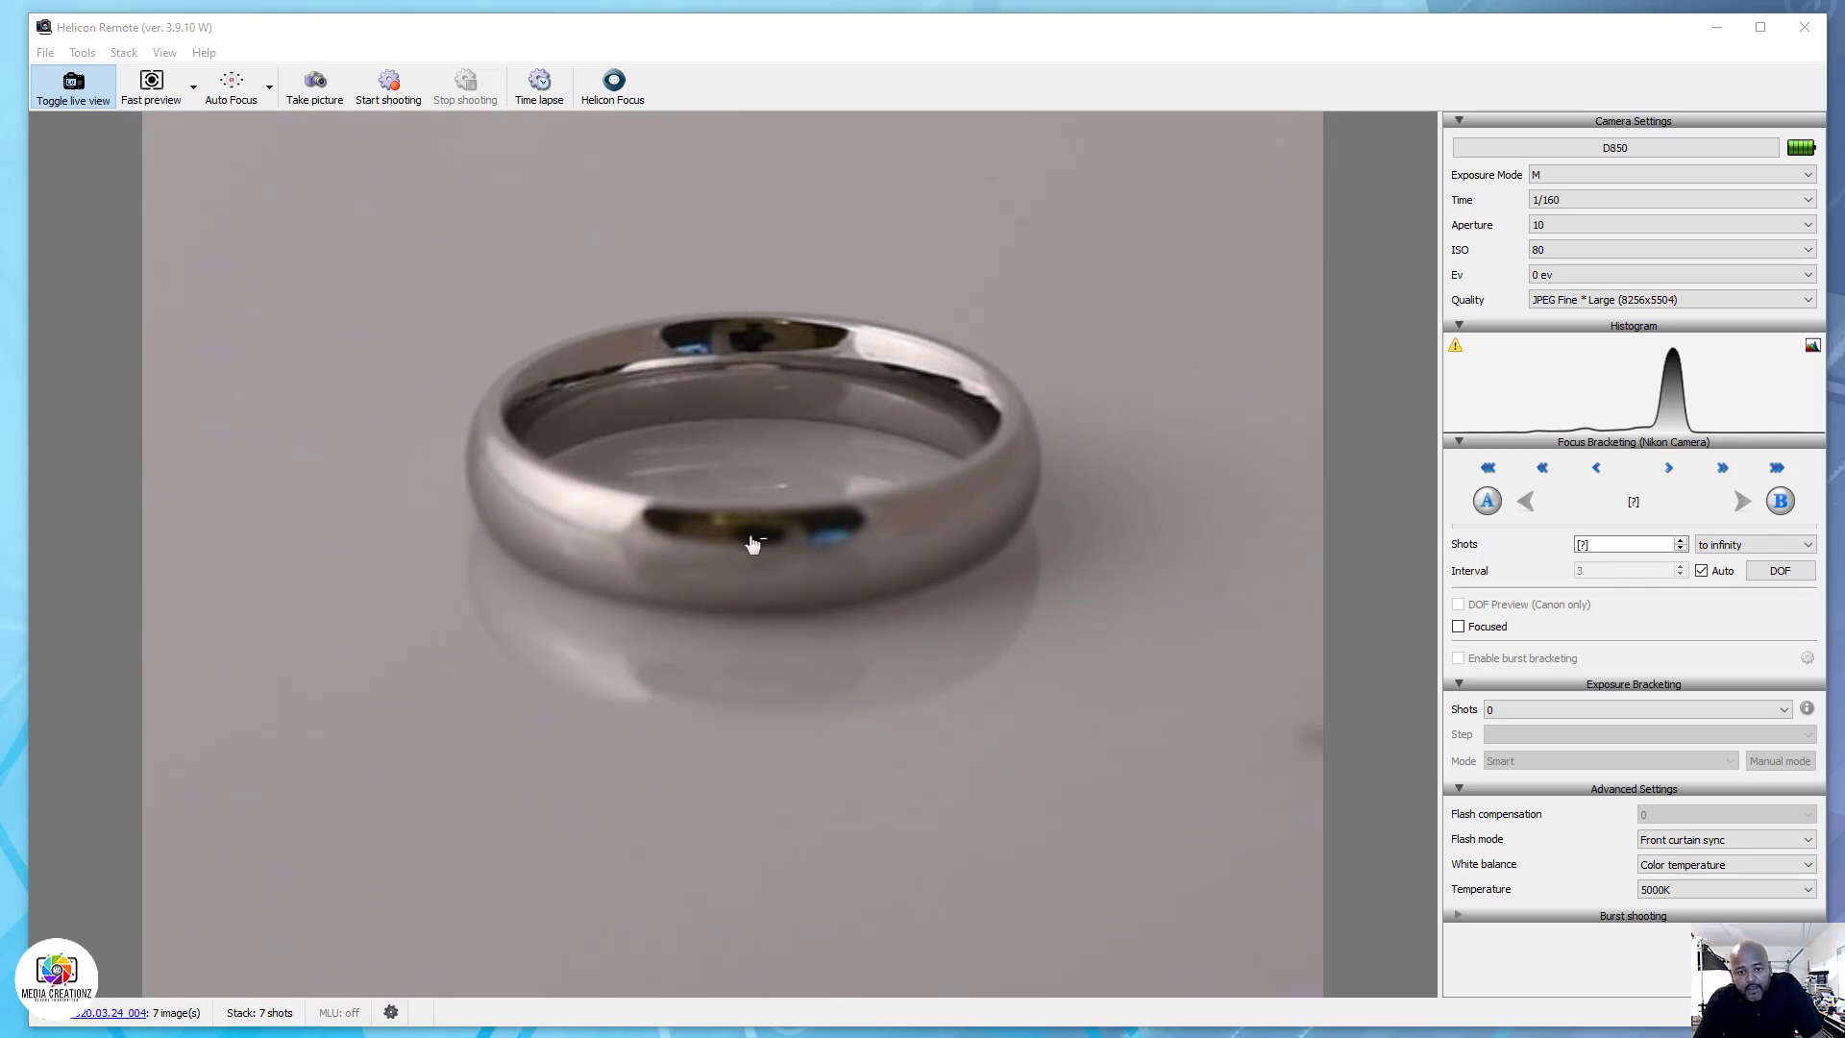
mouse_move(780, 280)
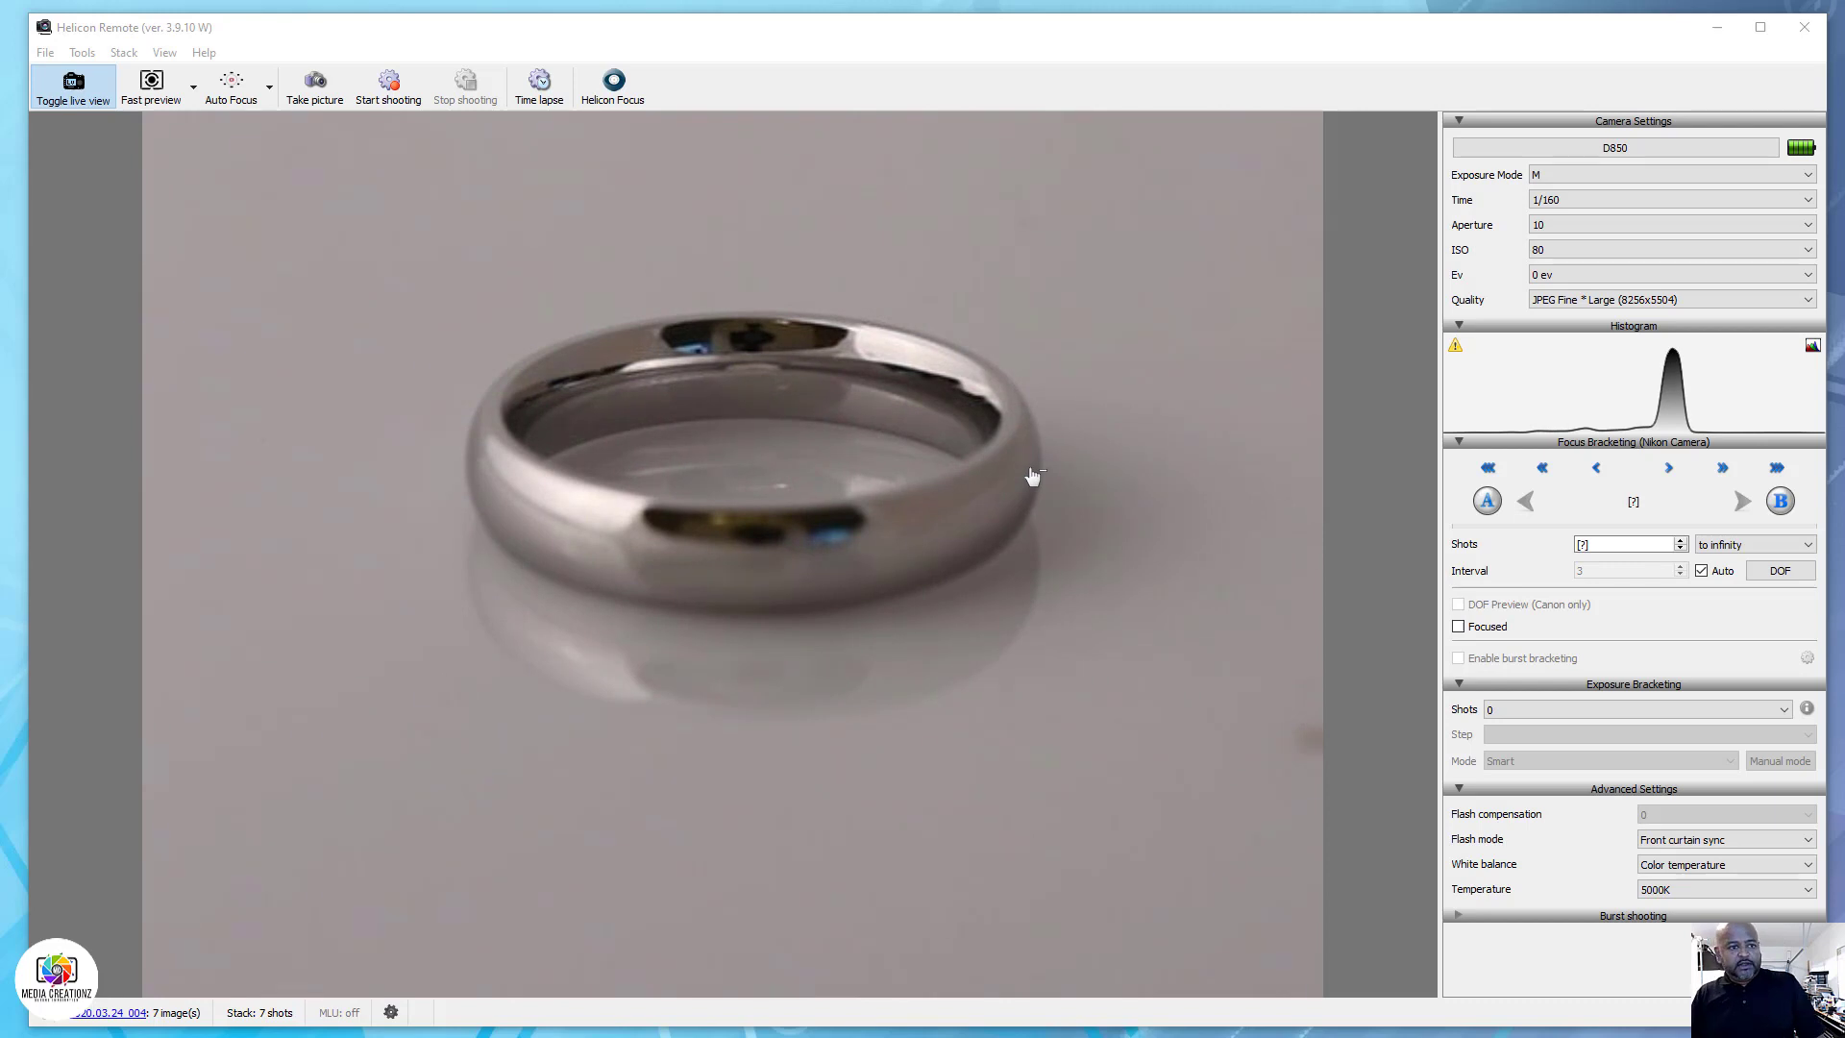
mouse_move(1002, 430)
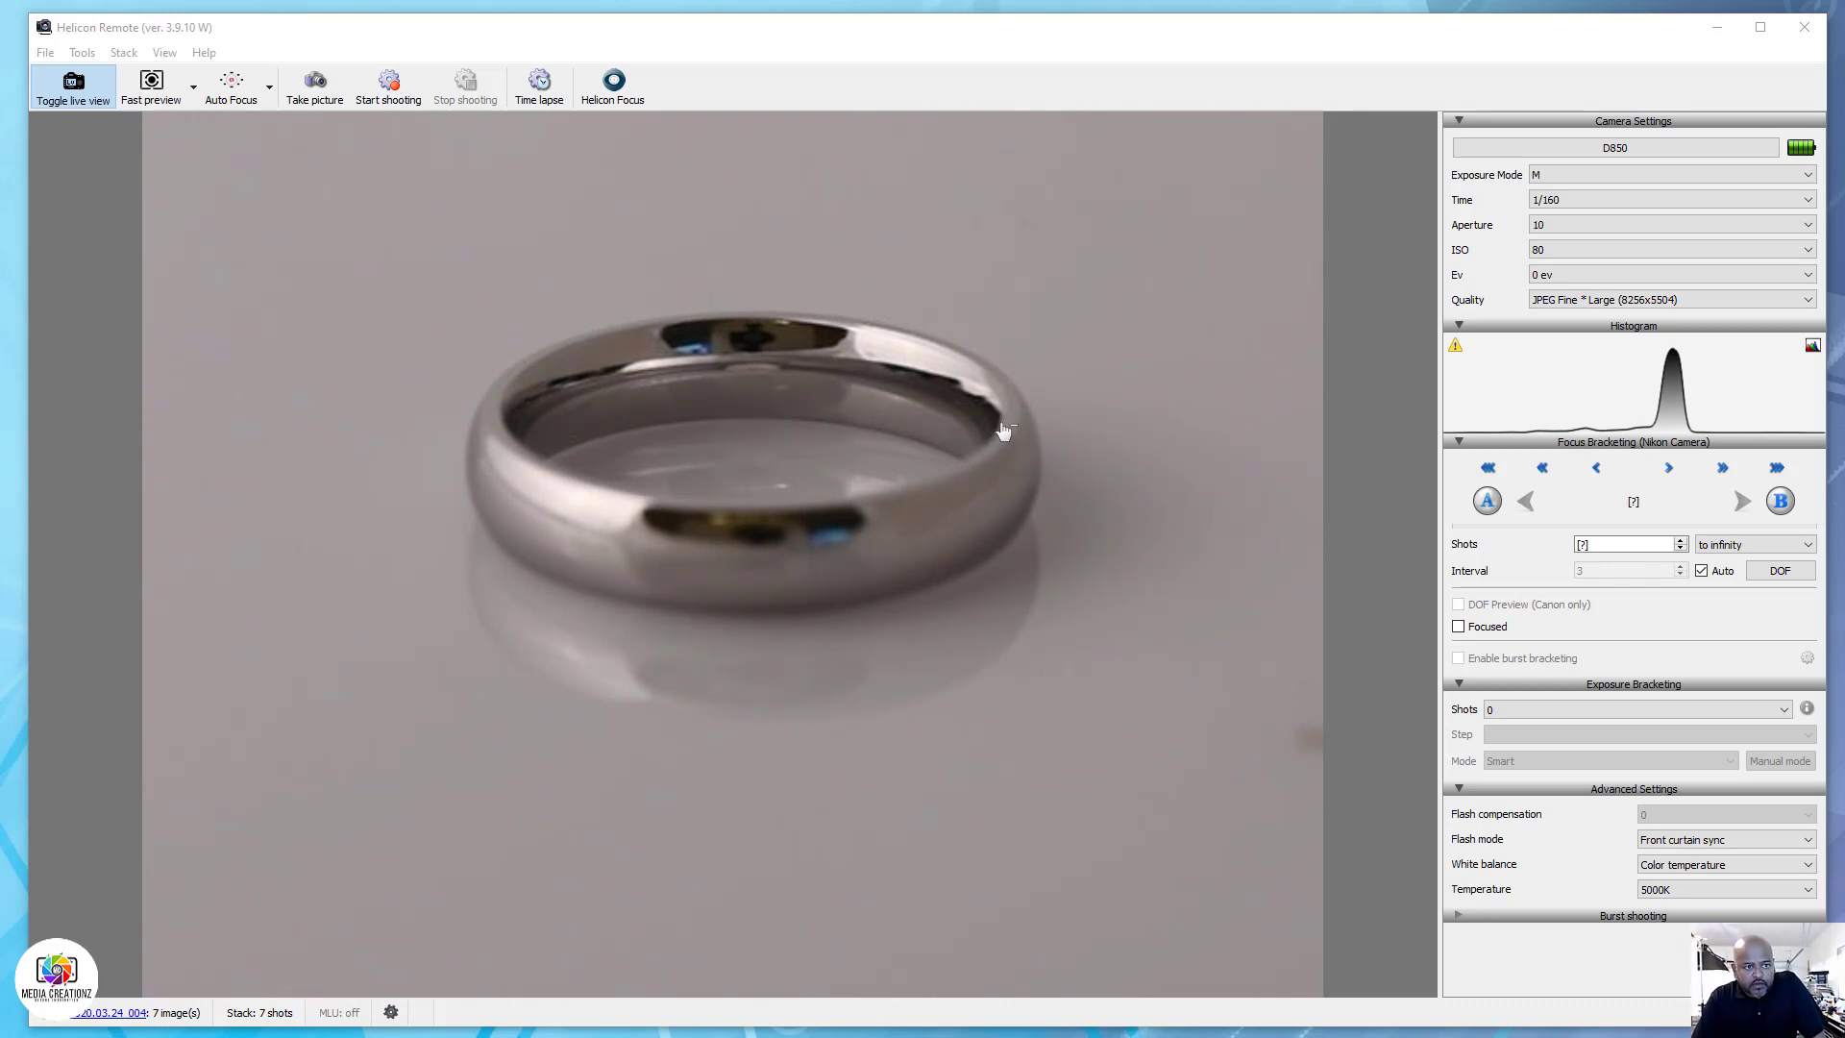
mouse_move(739, 538)
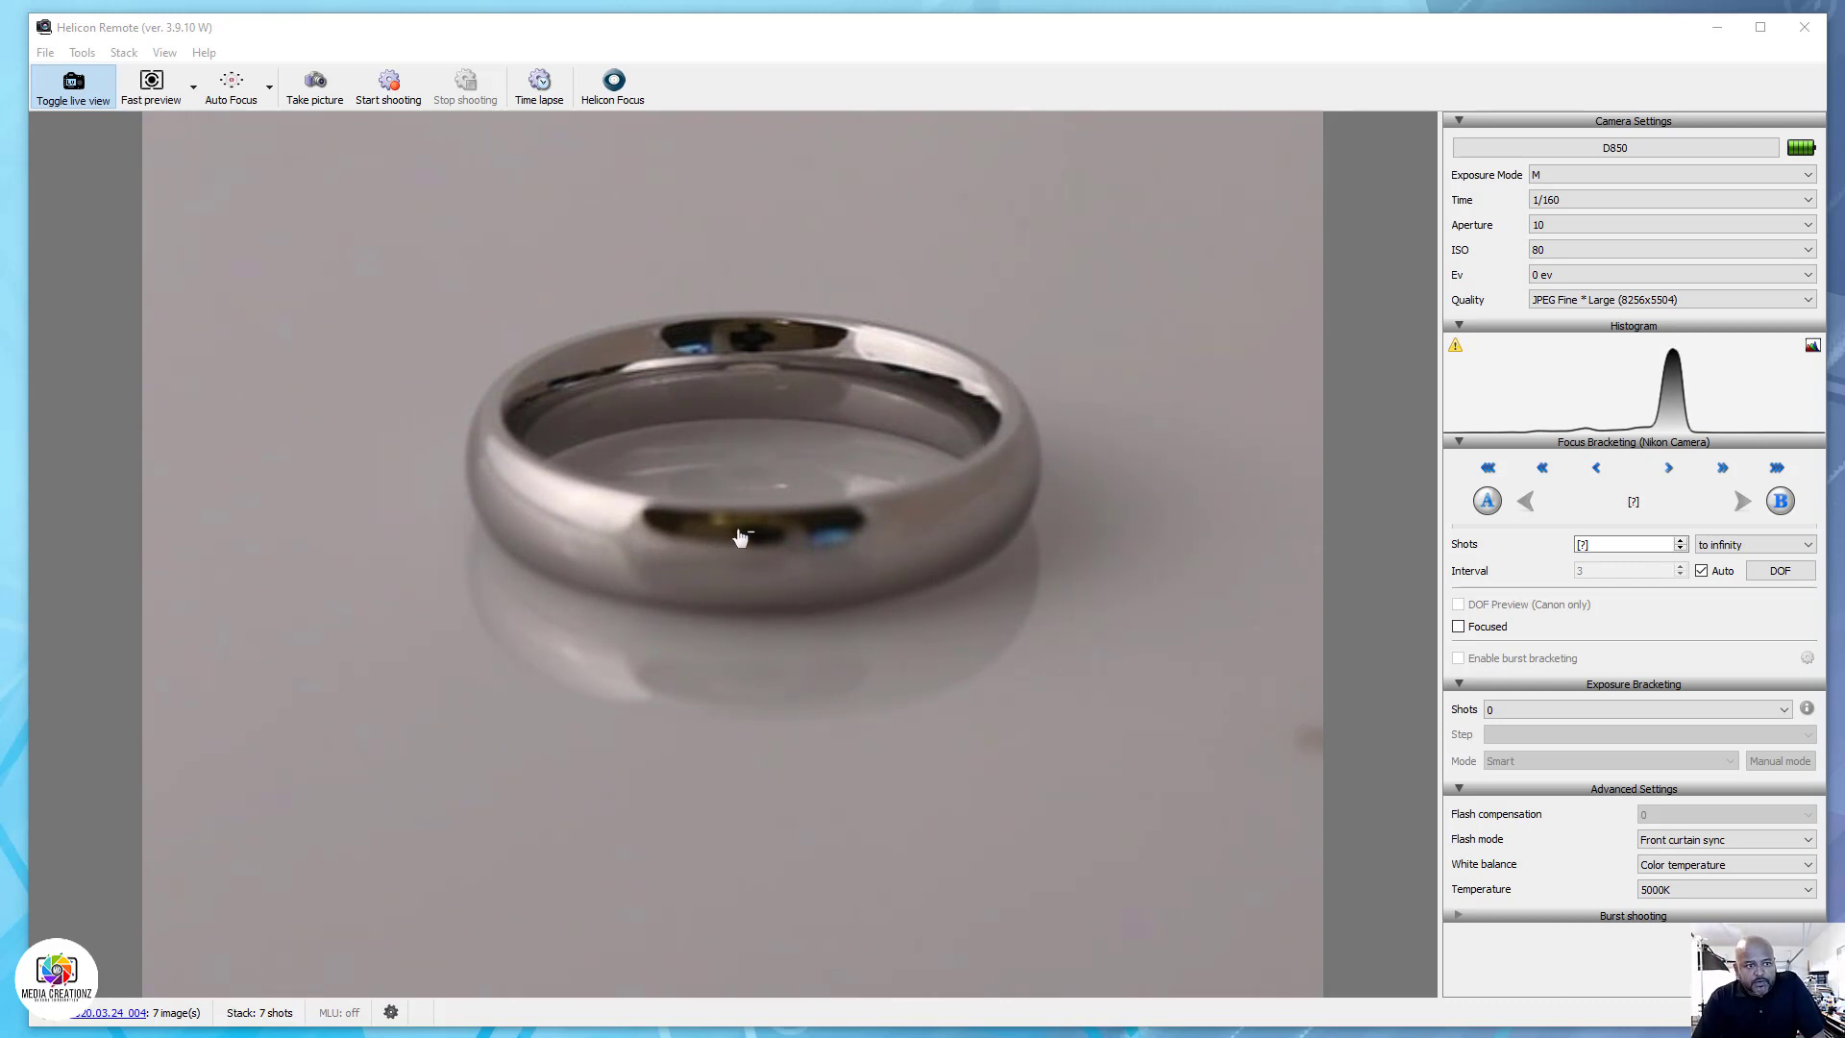
mouse_move(231, 87)
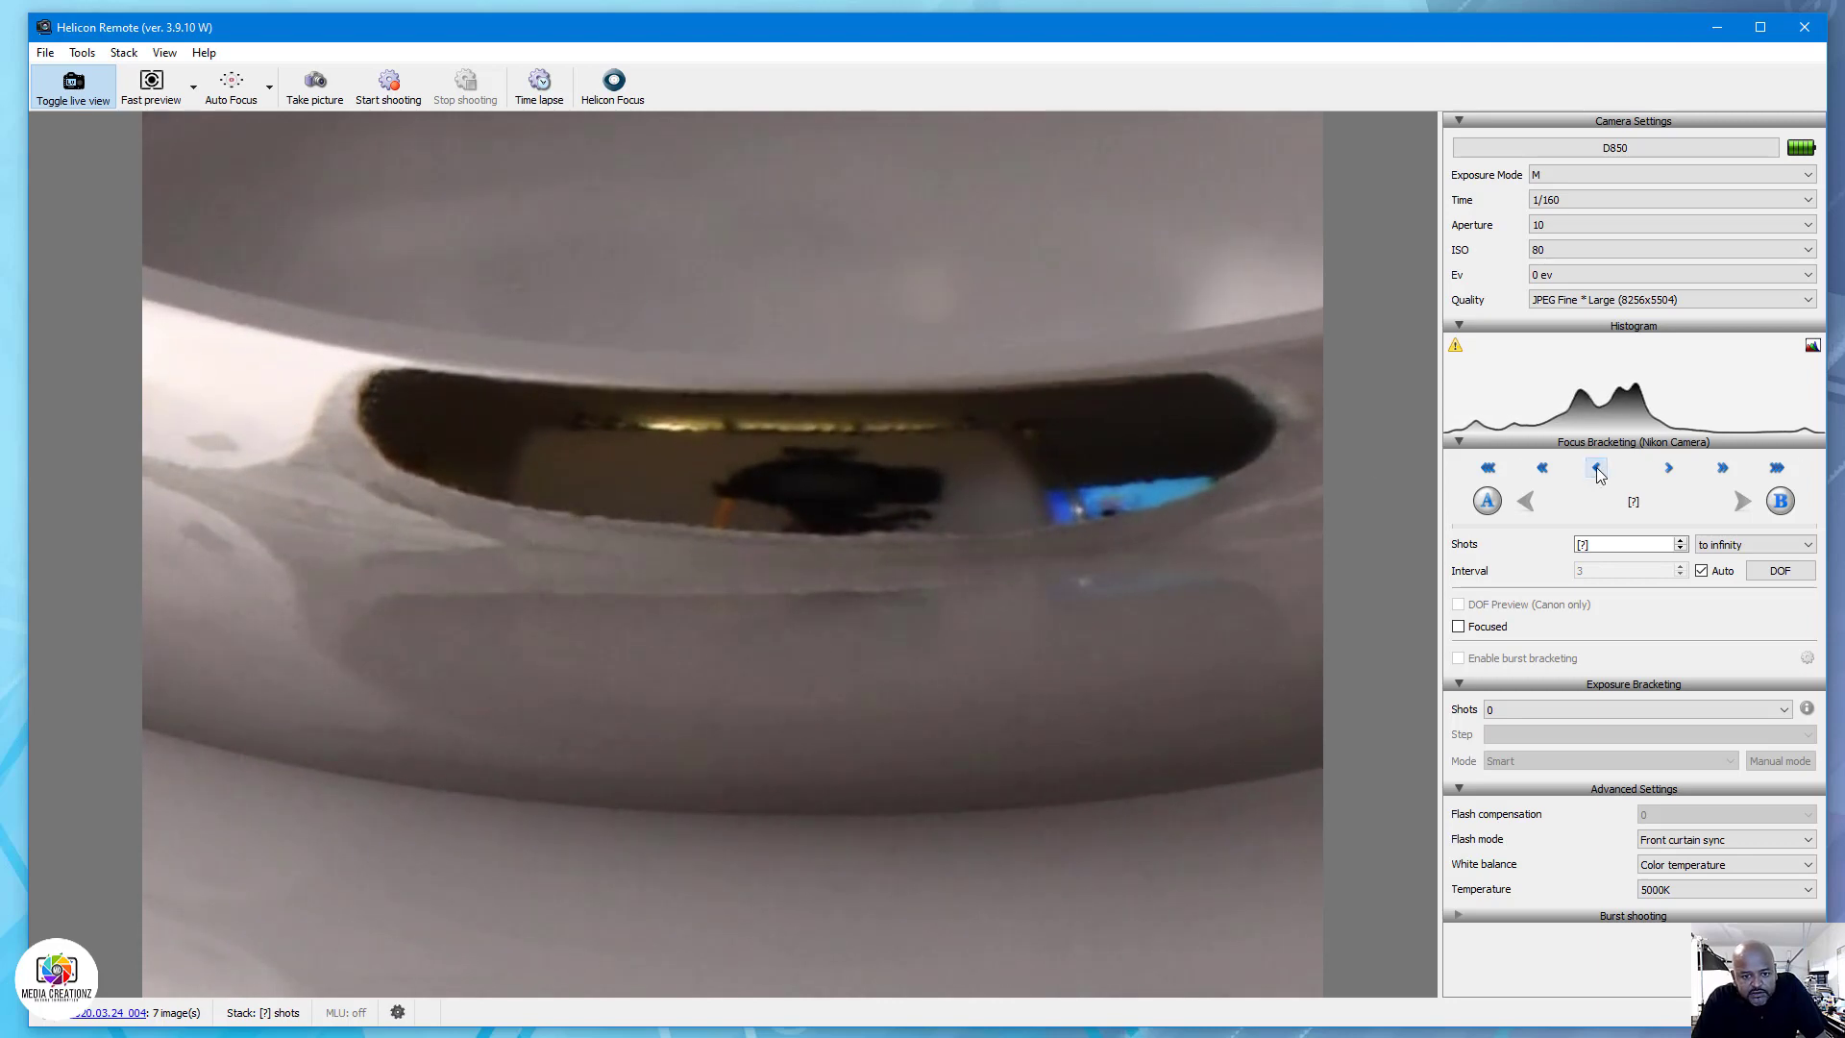
mouse_move(1598, 468)
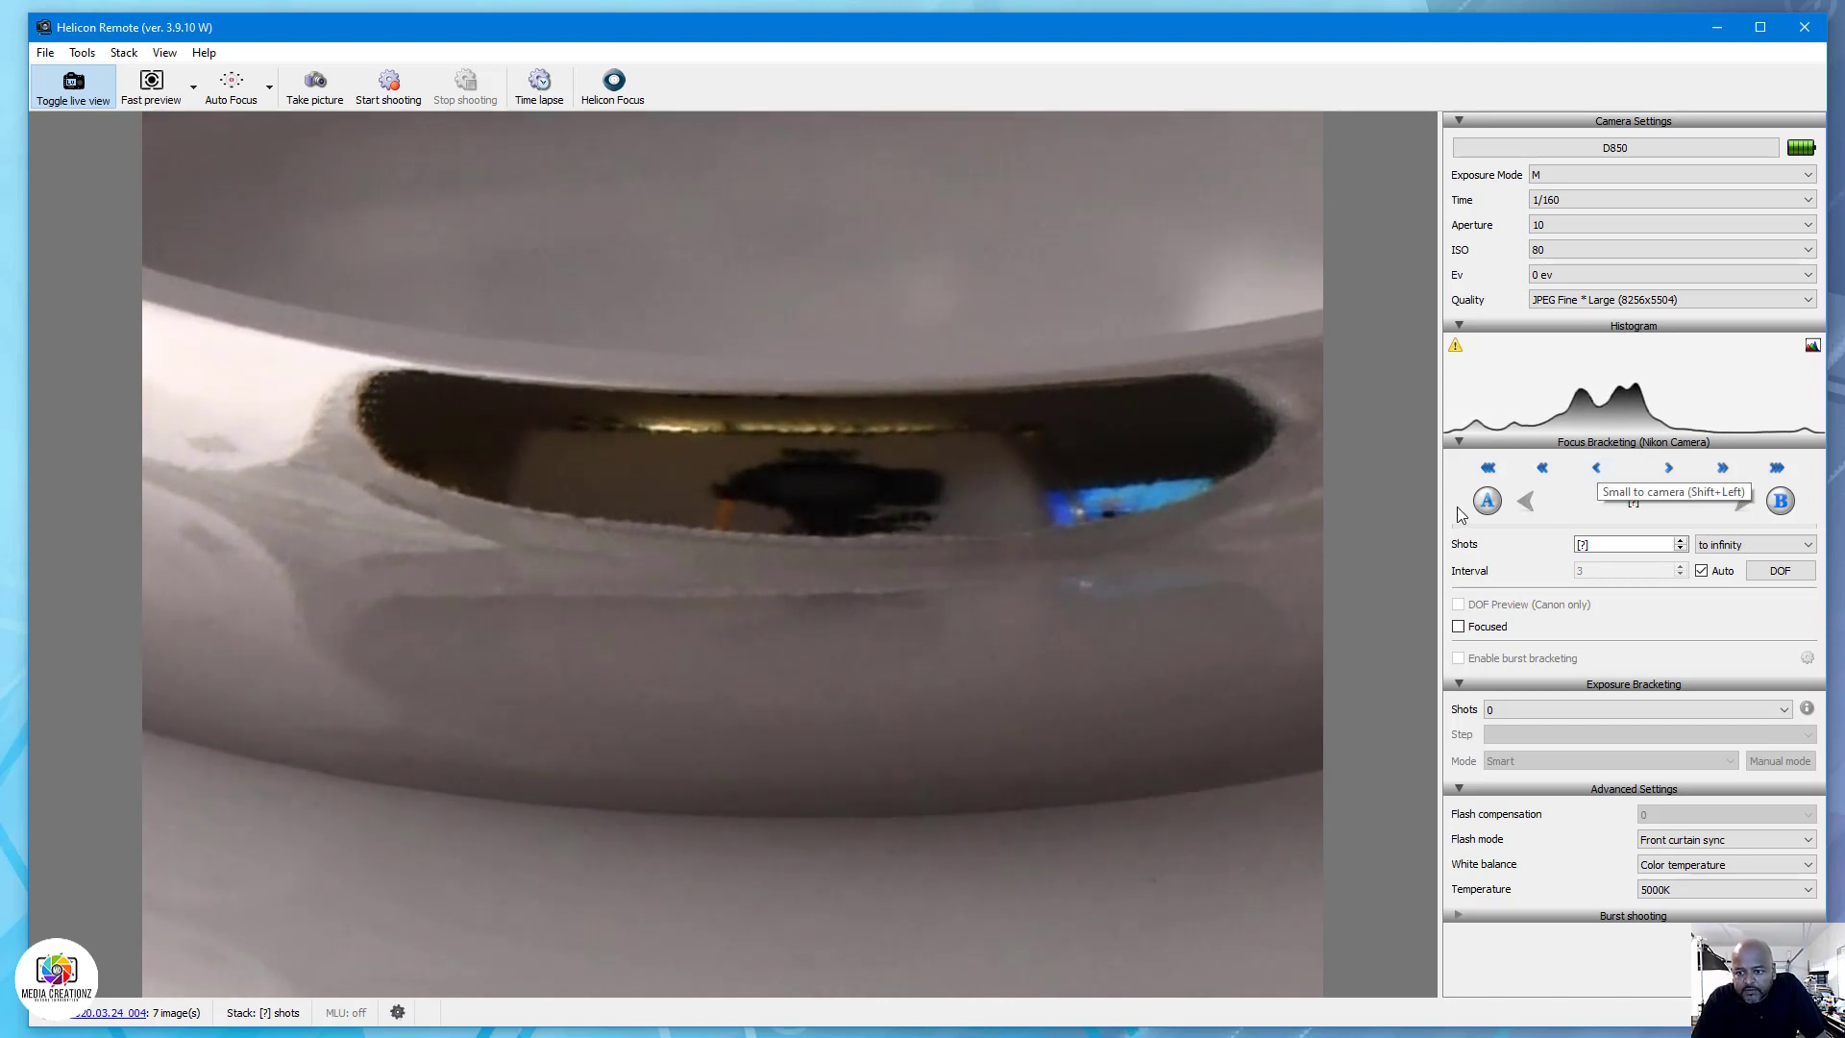
mouse_move(1000, 459)
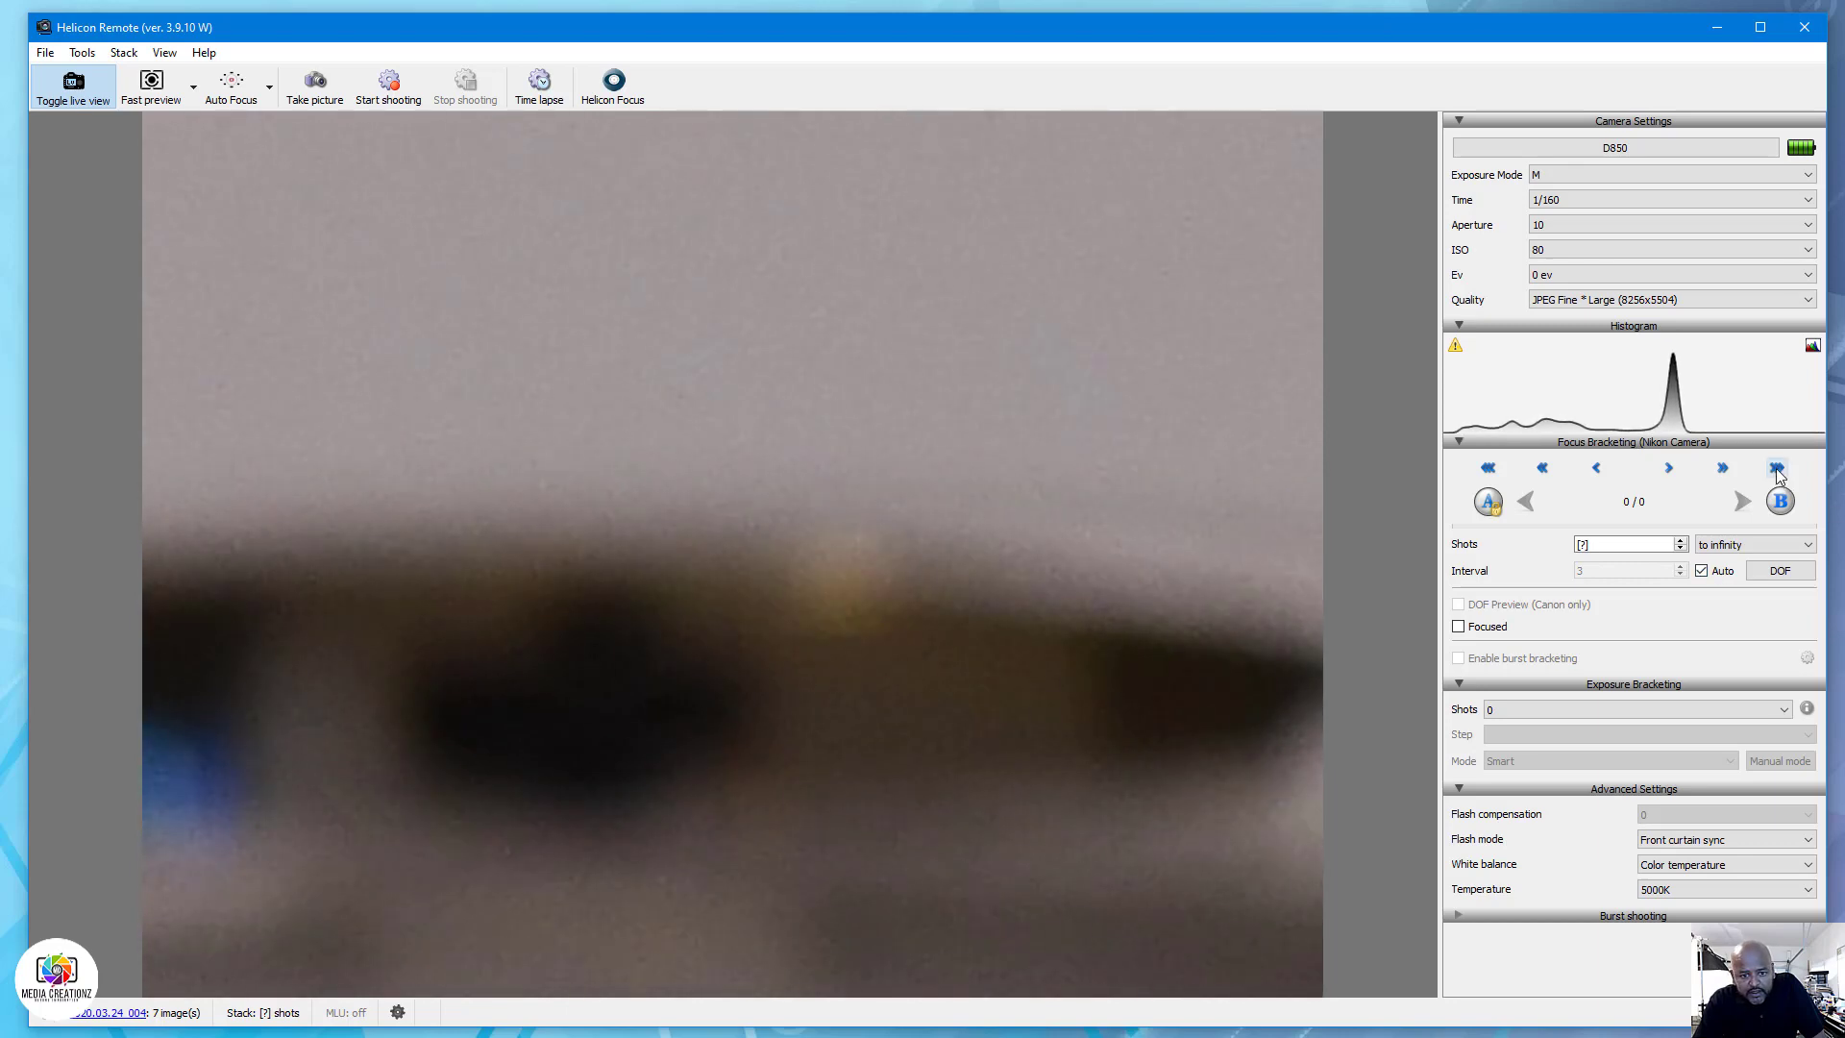
Step the lens focus nearer repeatedly, moving the sharp zone along the ring's rim.
left_click(1721, 467)
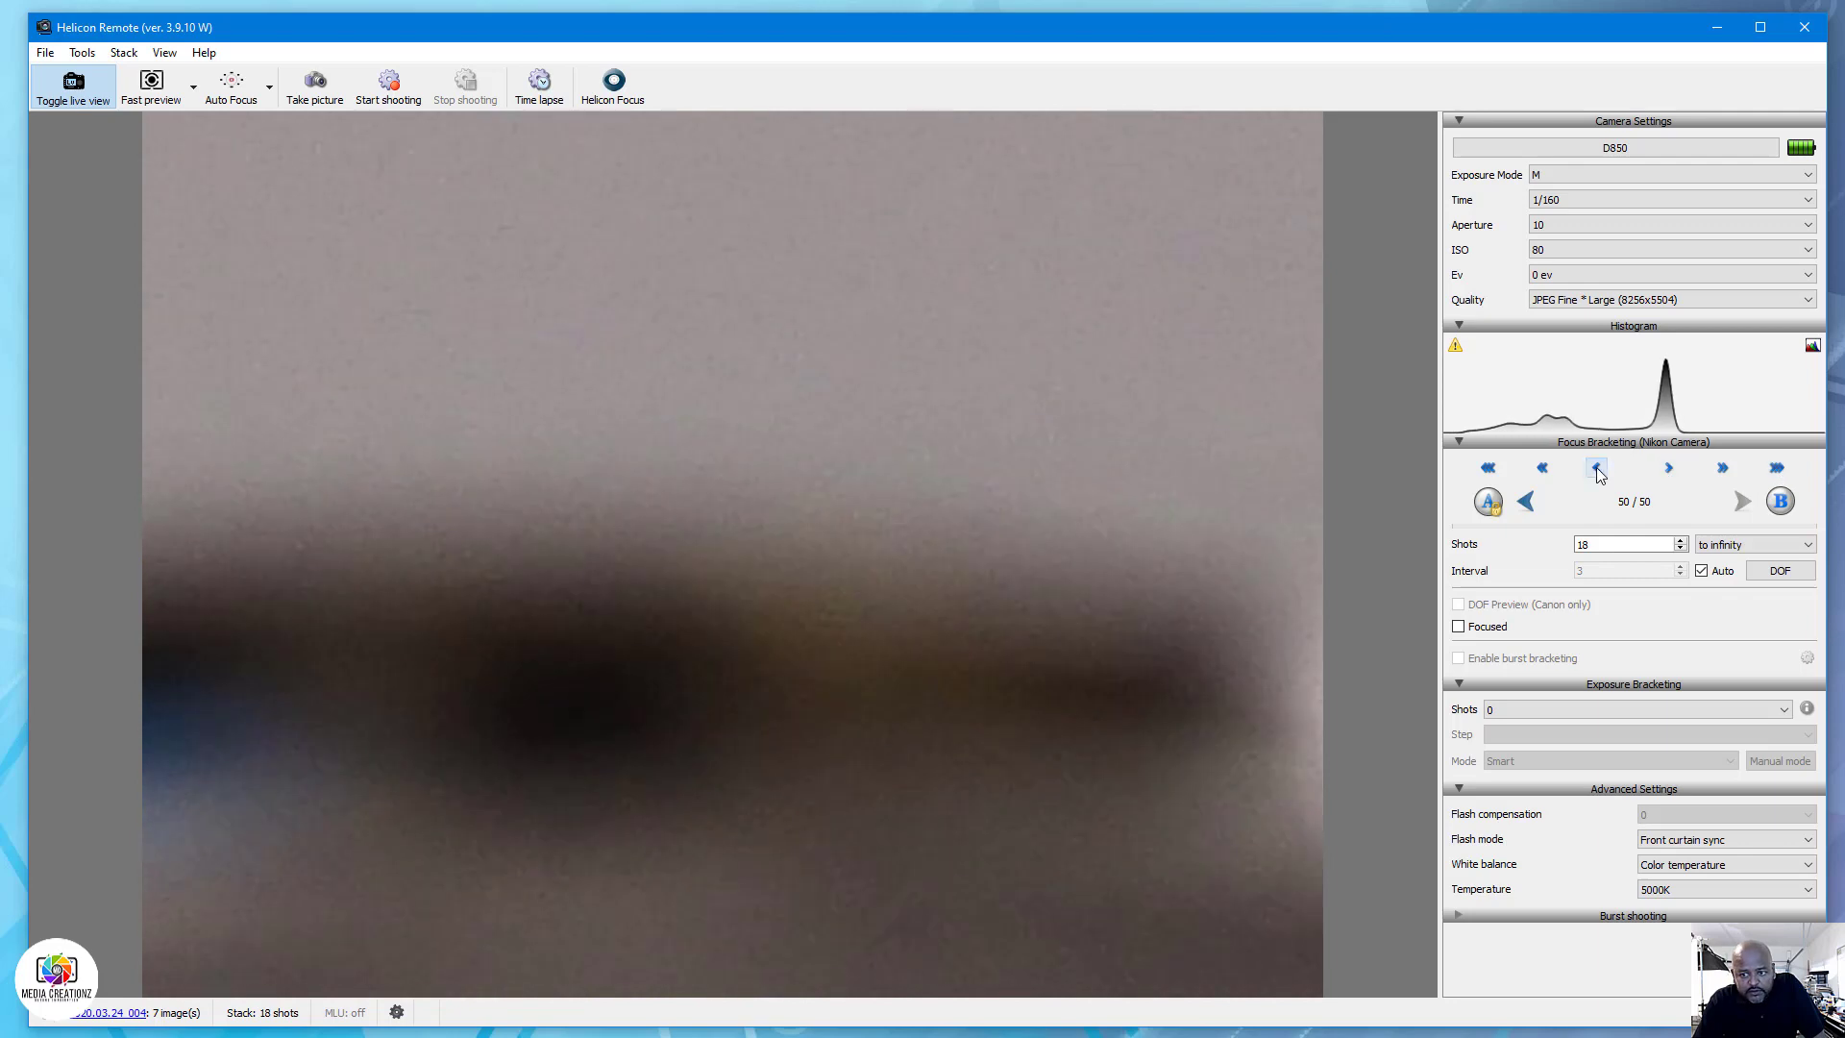
left_click(1598, 468)
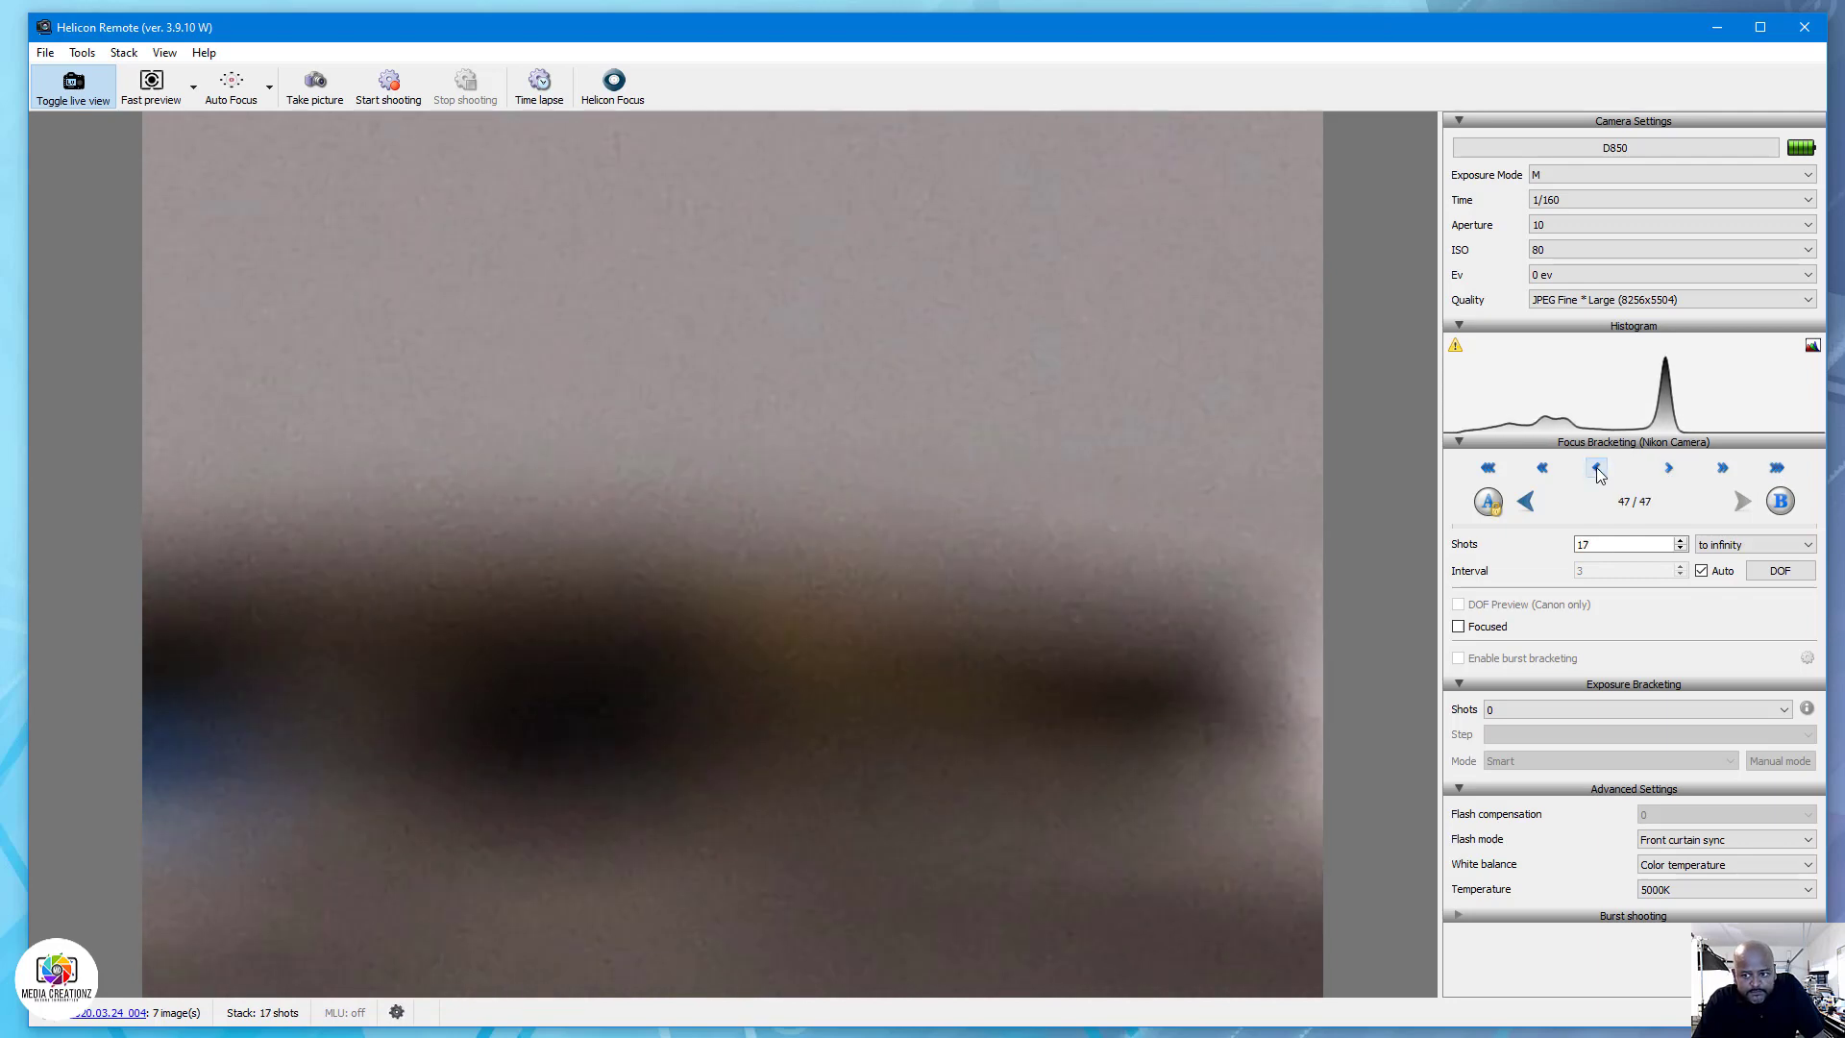
left_click(1542, 467)
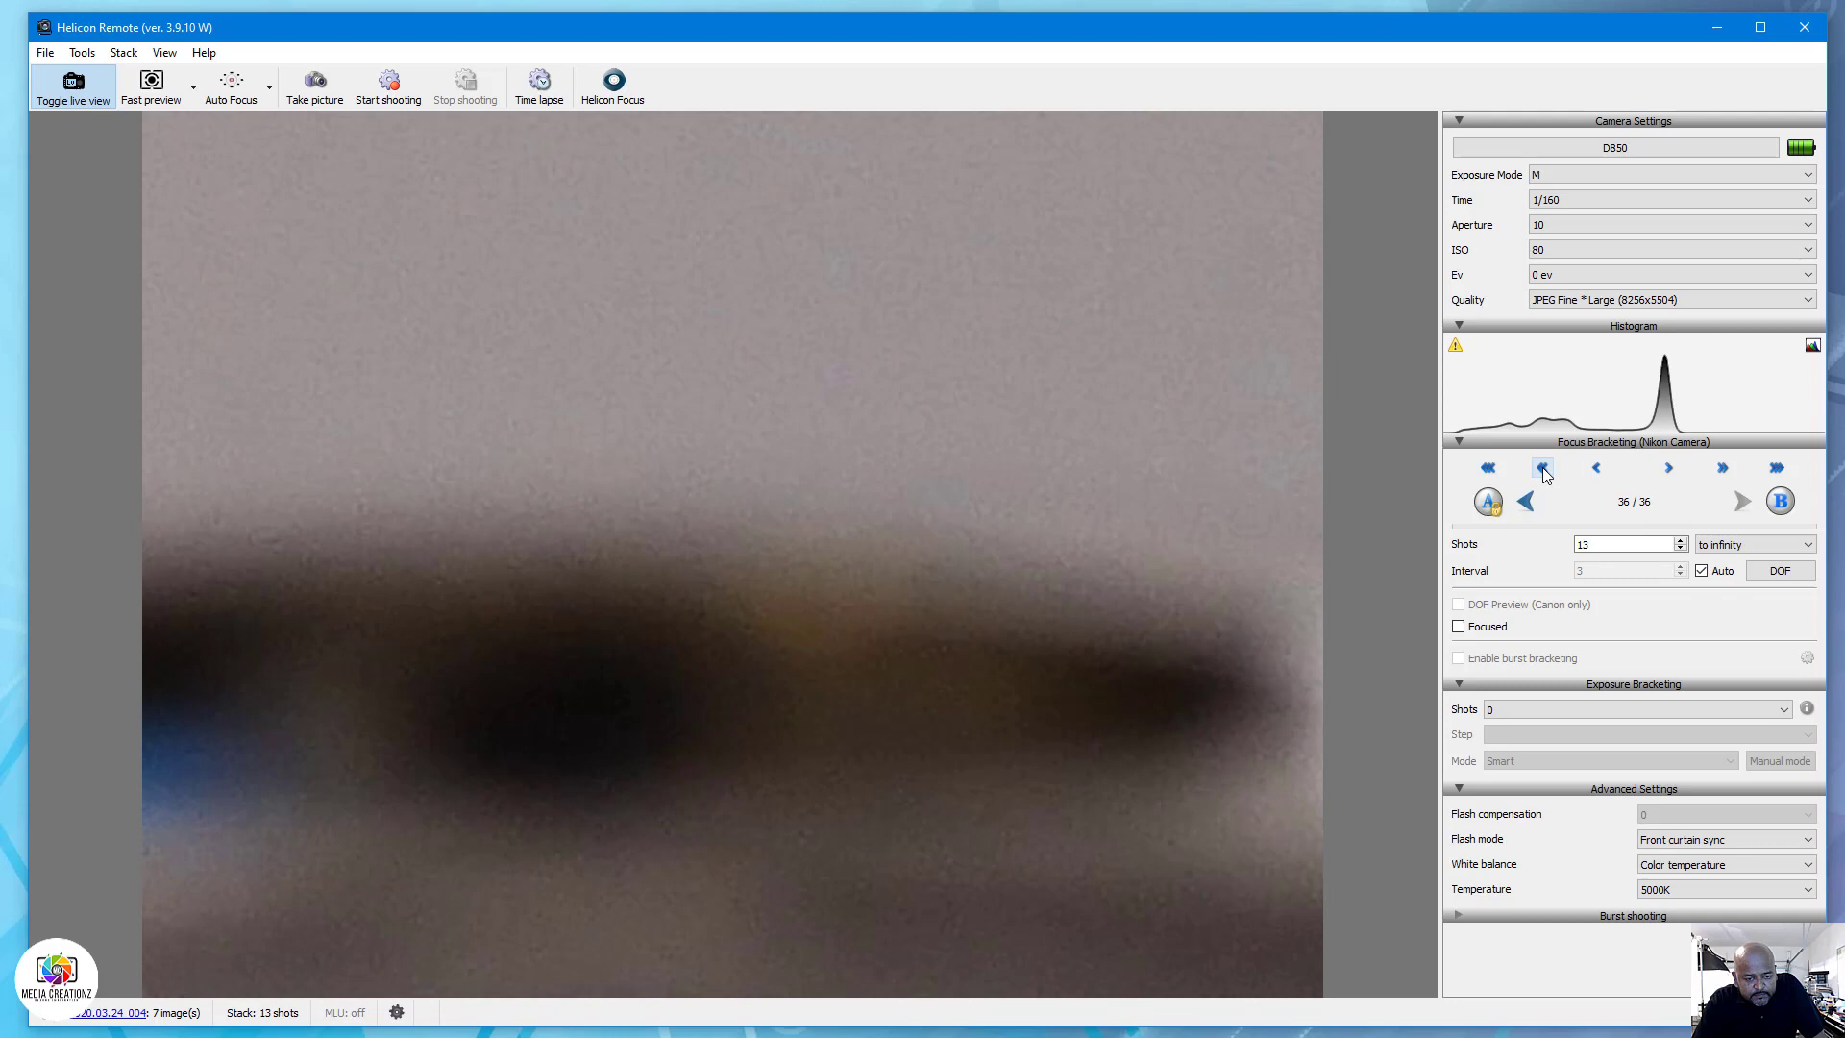
left_click(1542, 468)
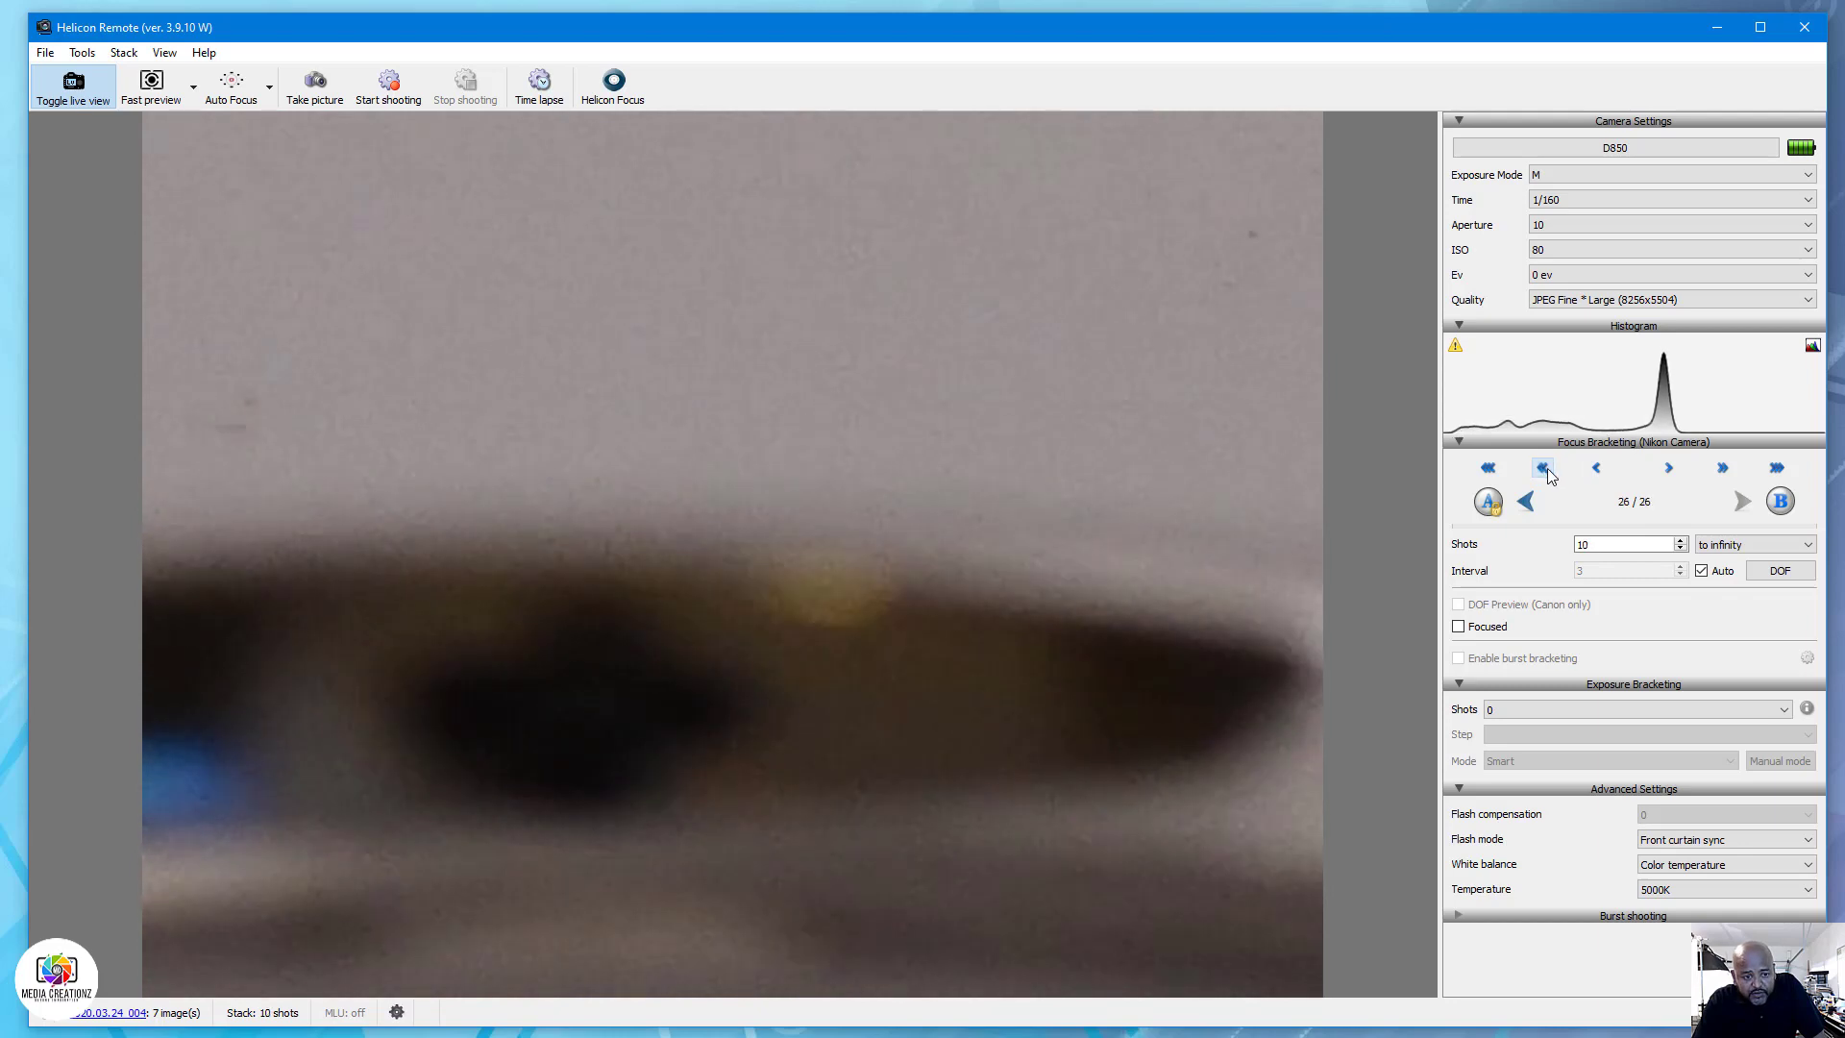
left_click(1595, 466)
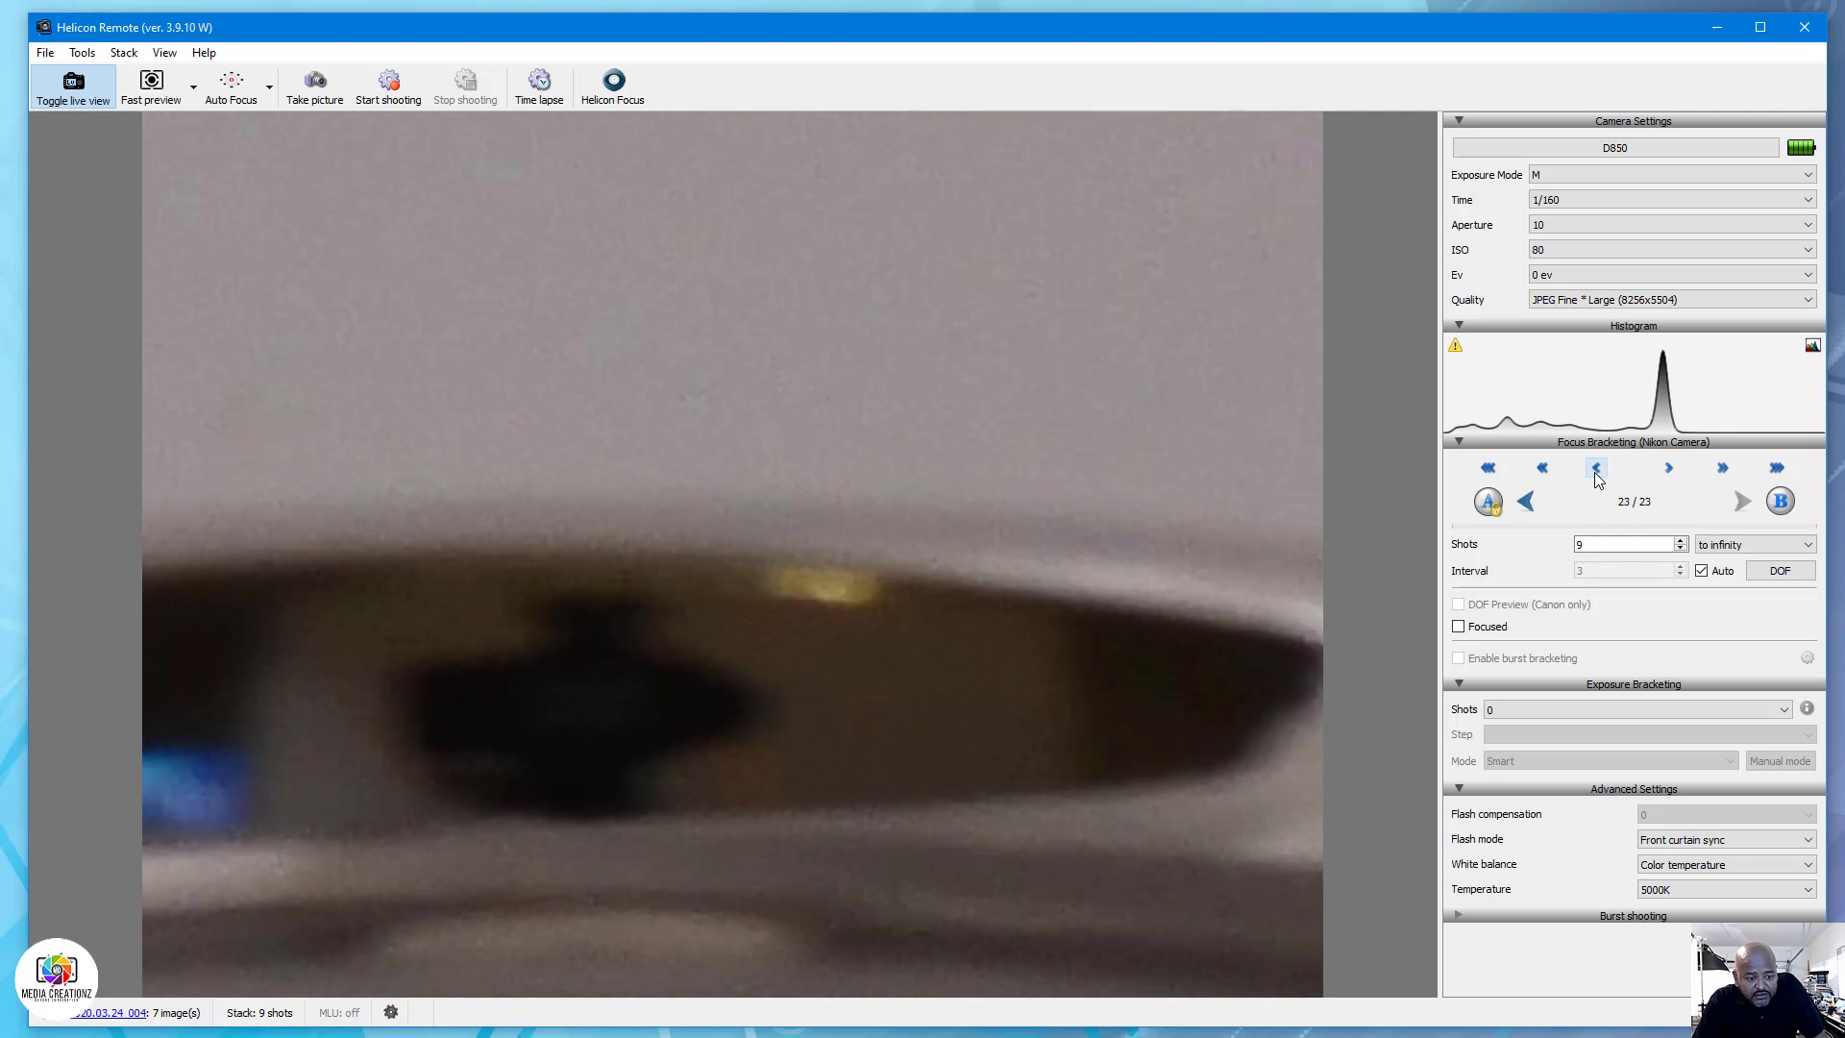
left_click(1595, 466)
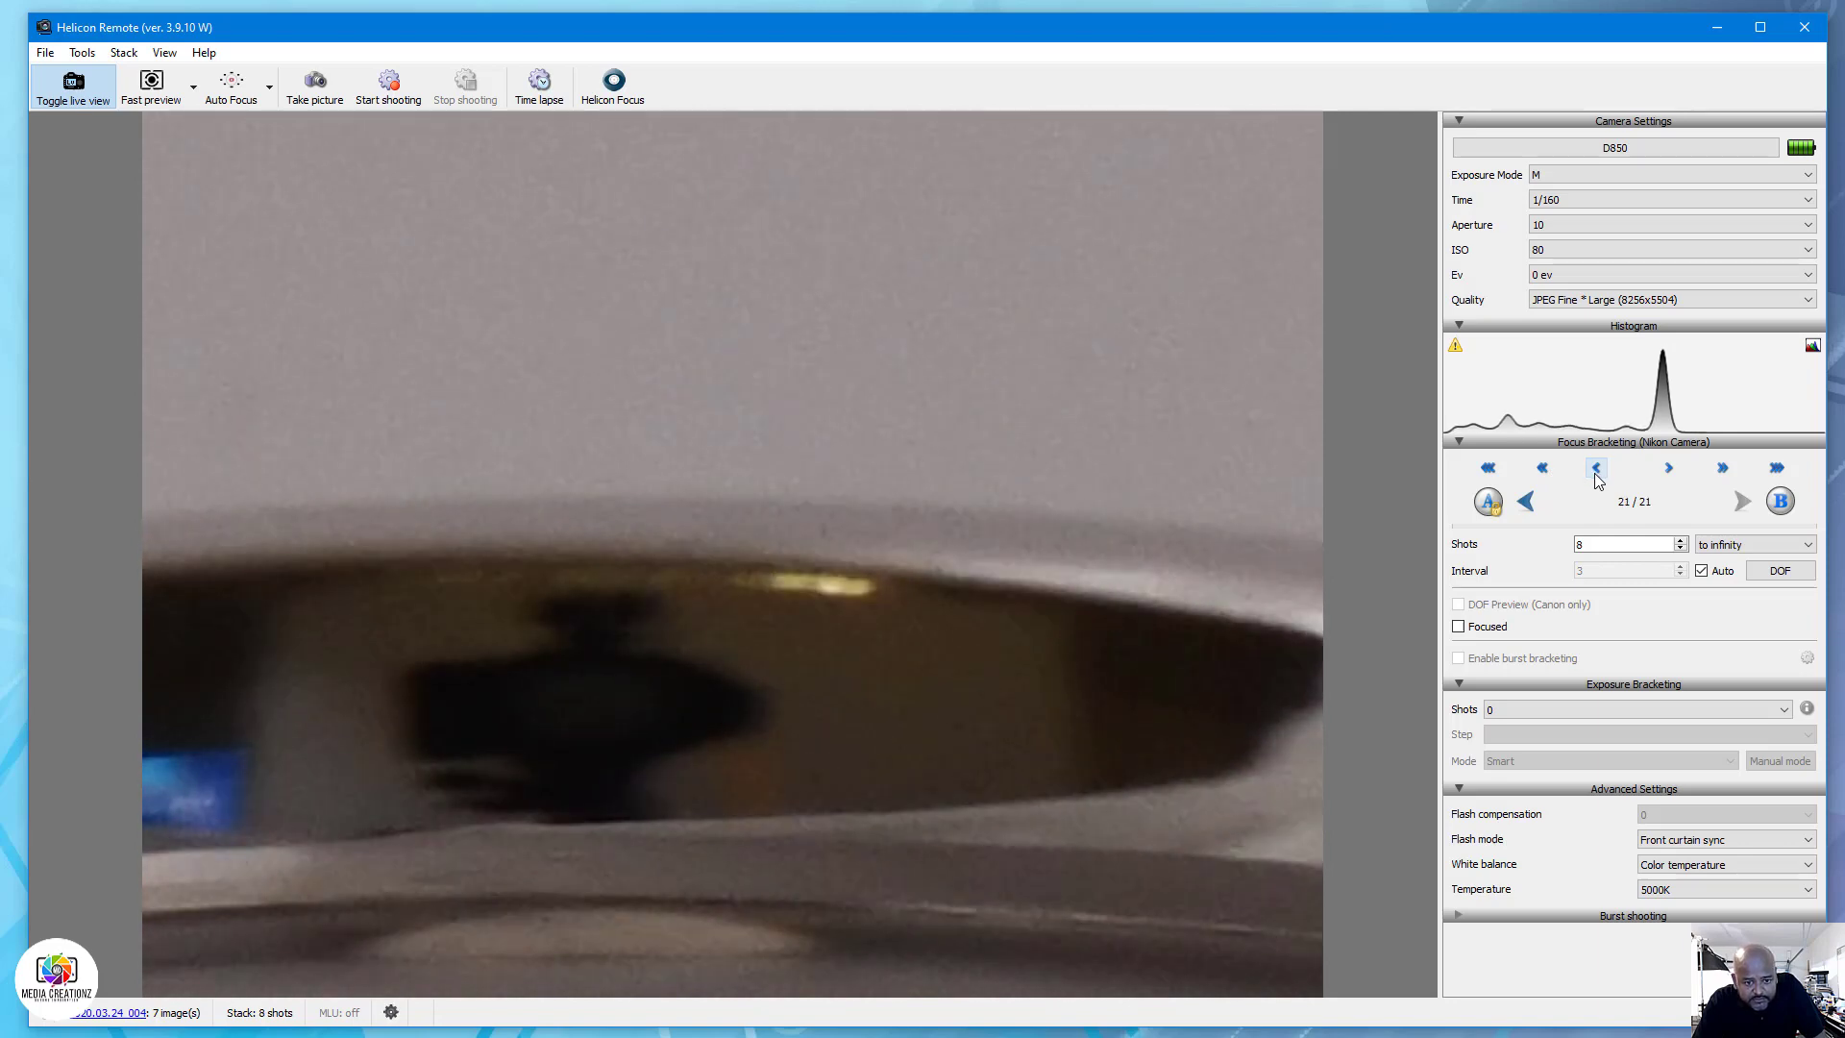
left_click(1596, 468)
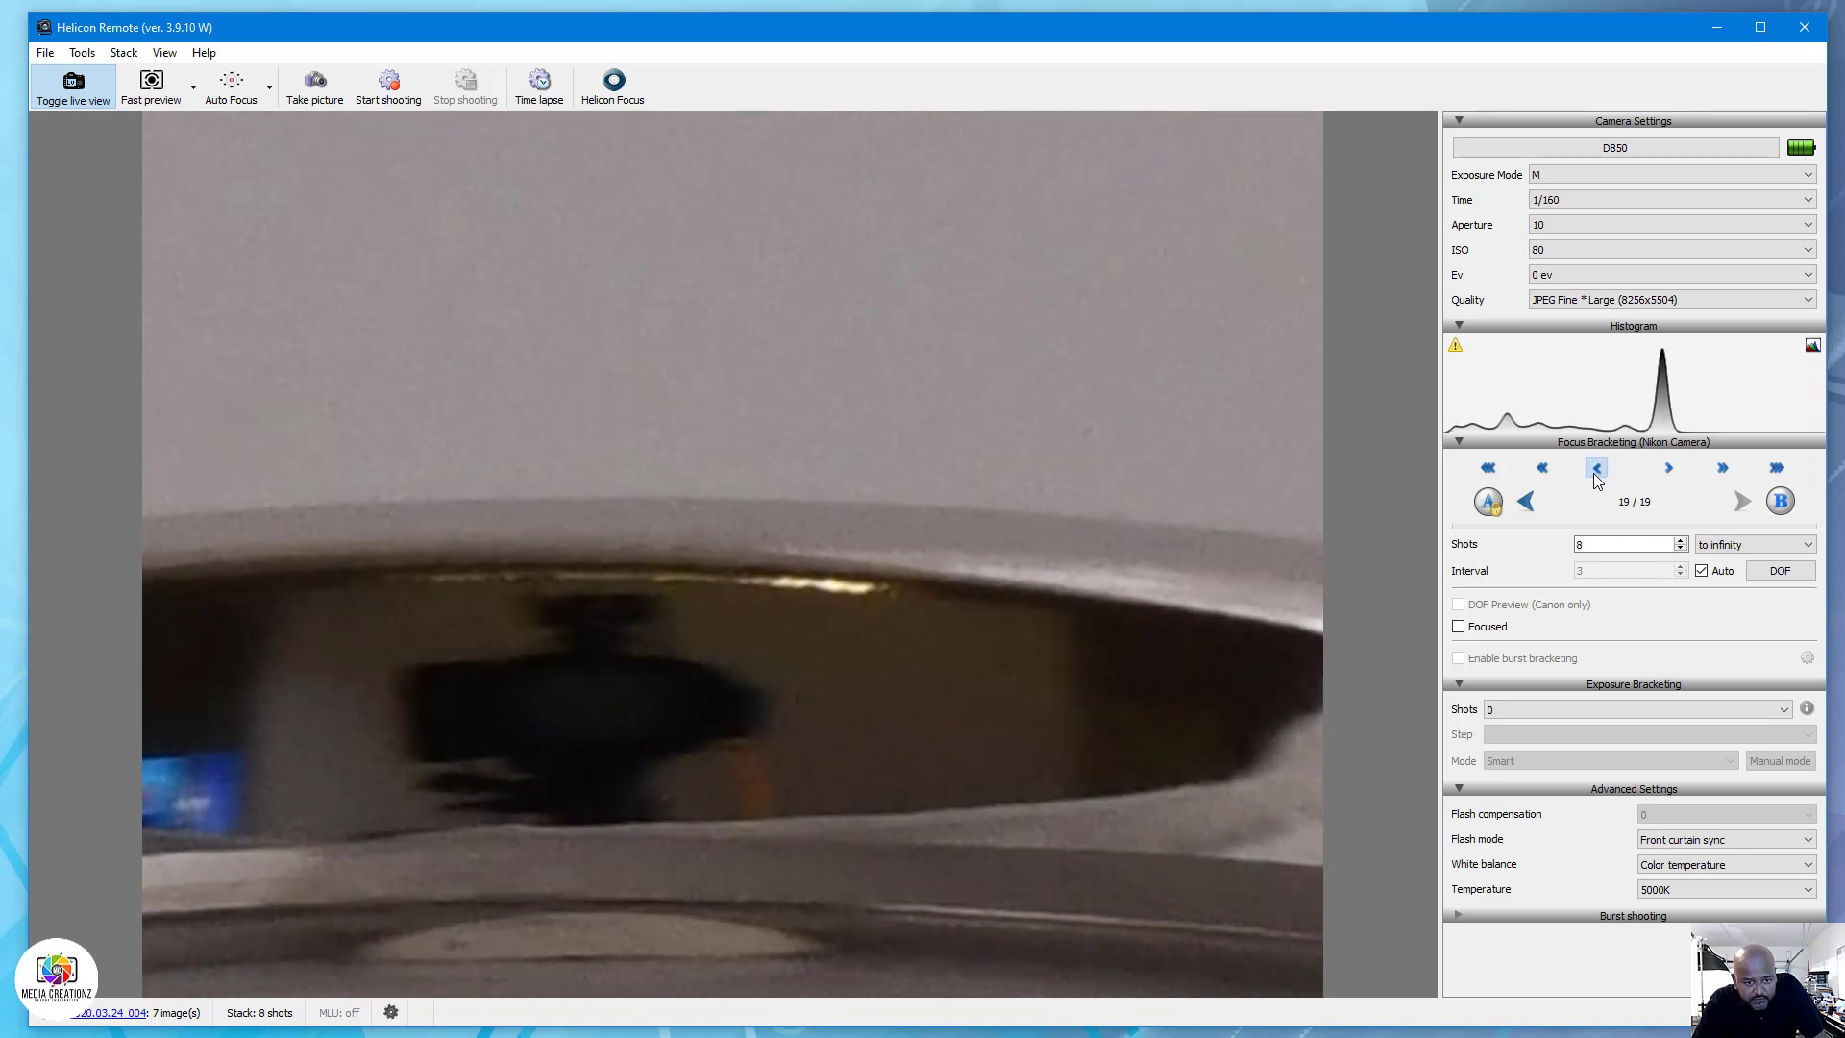
left_click(1597, 468)
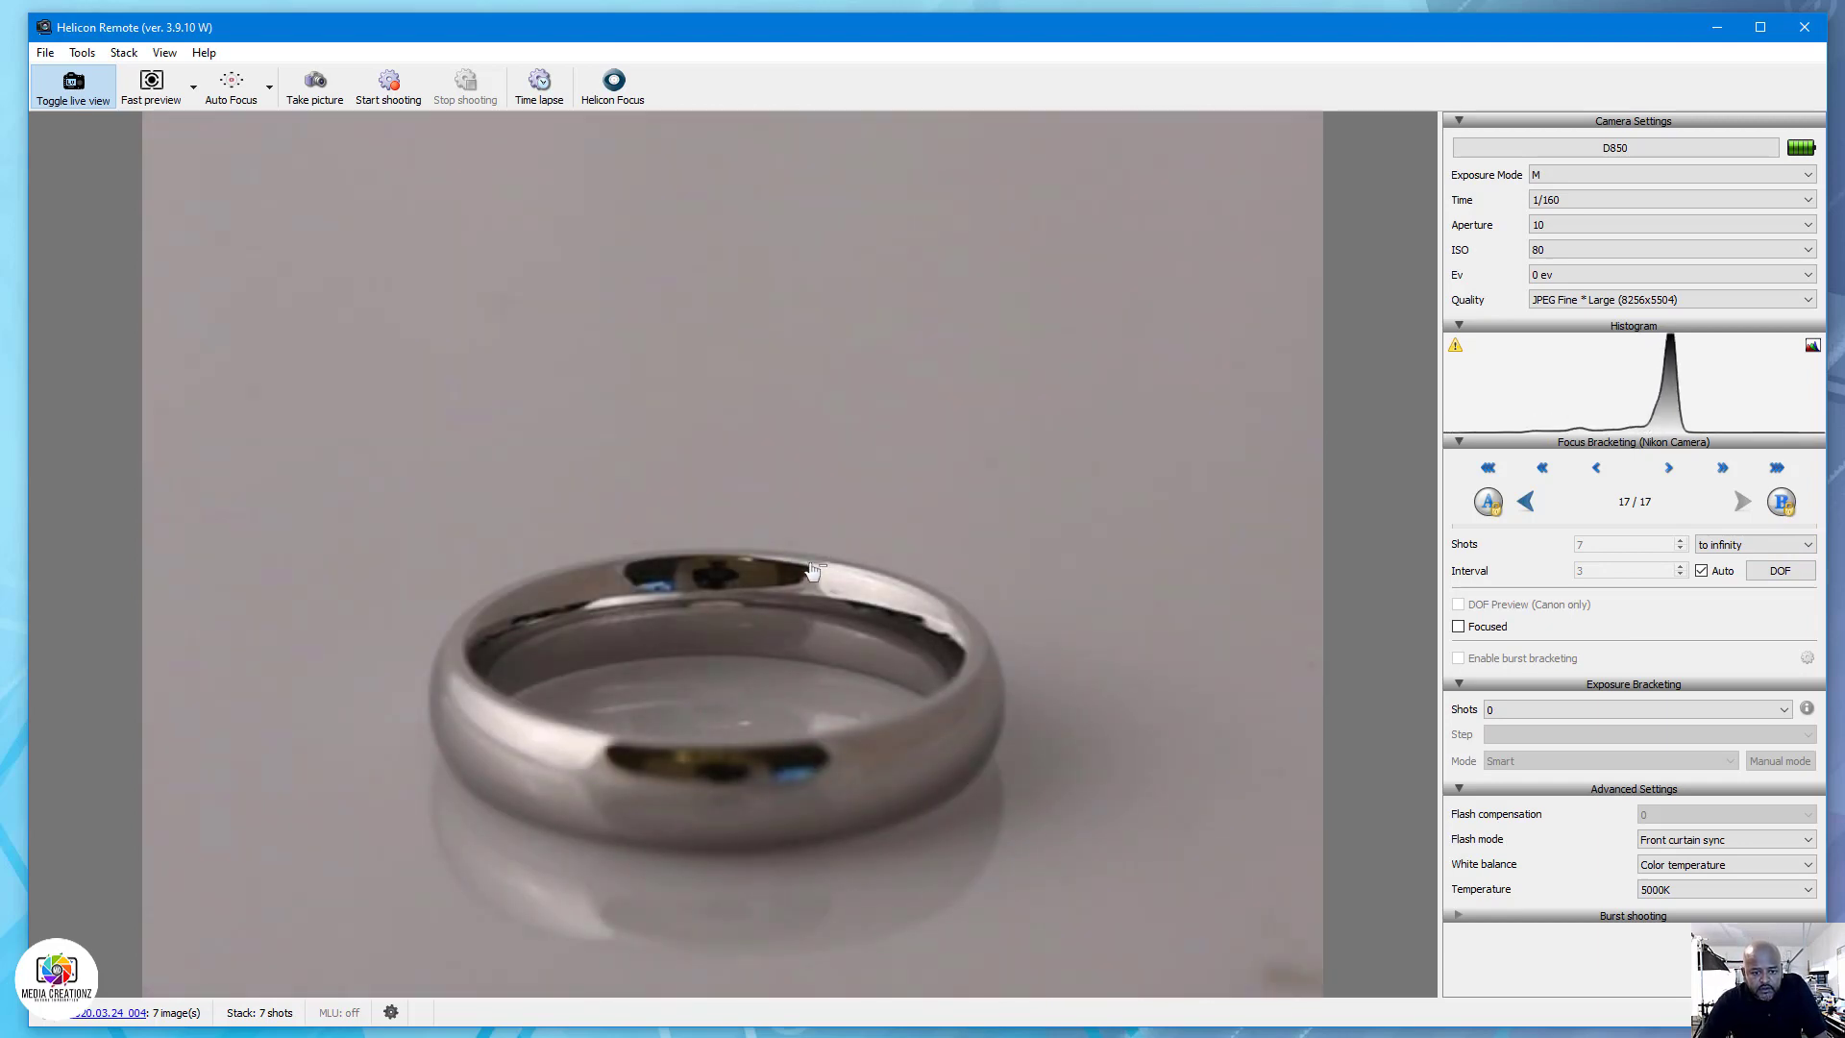
mouse_move(670, 549)
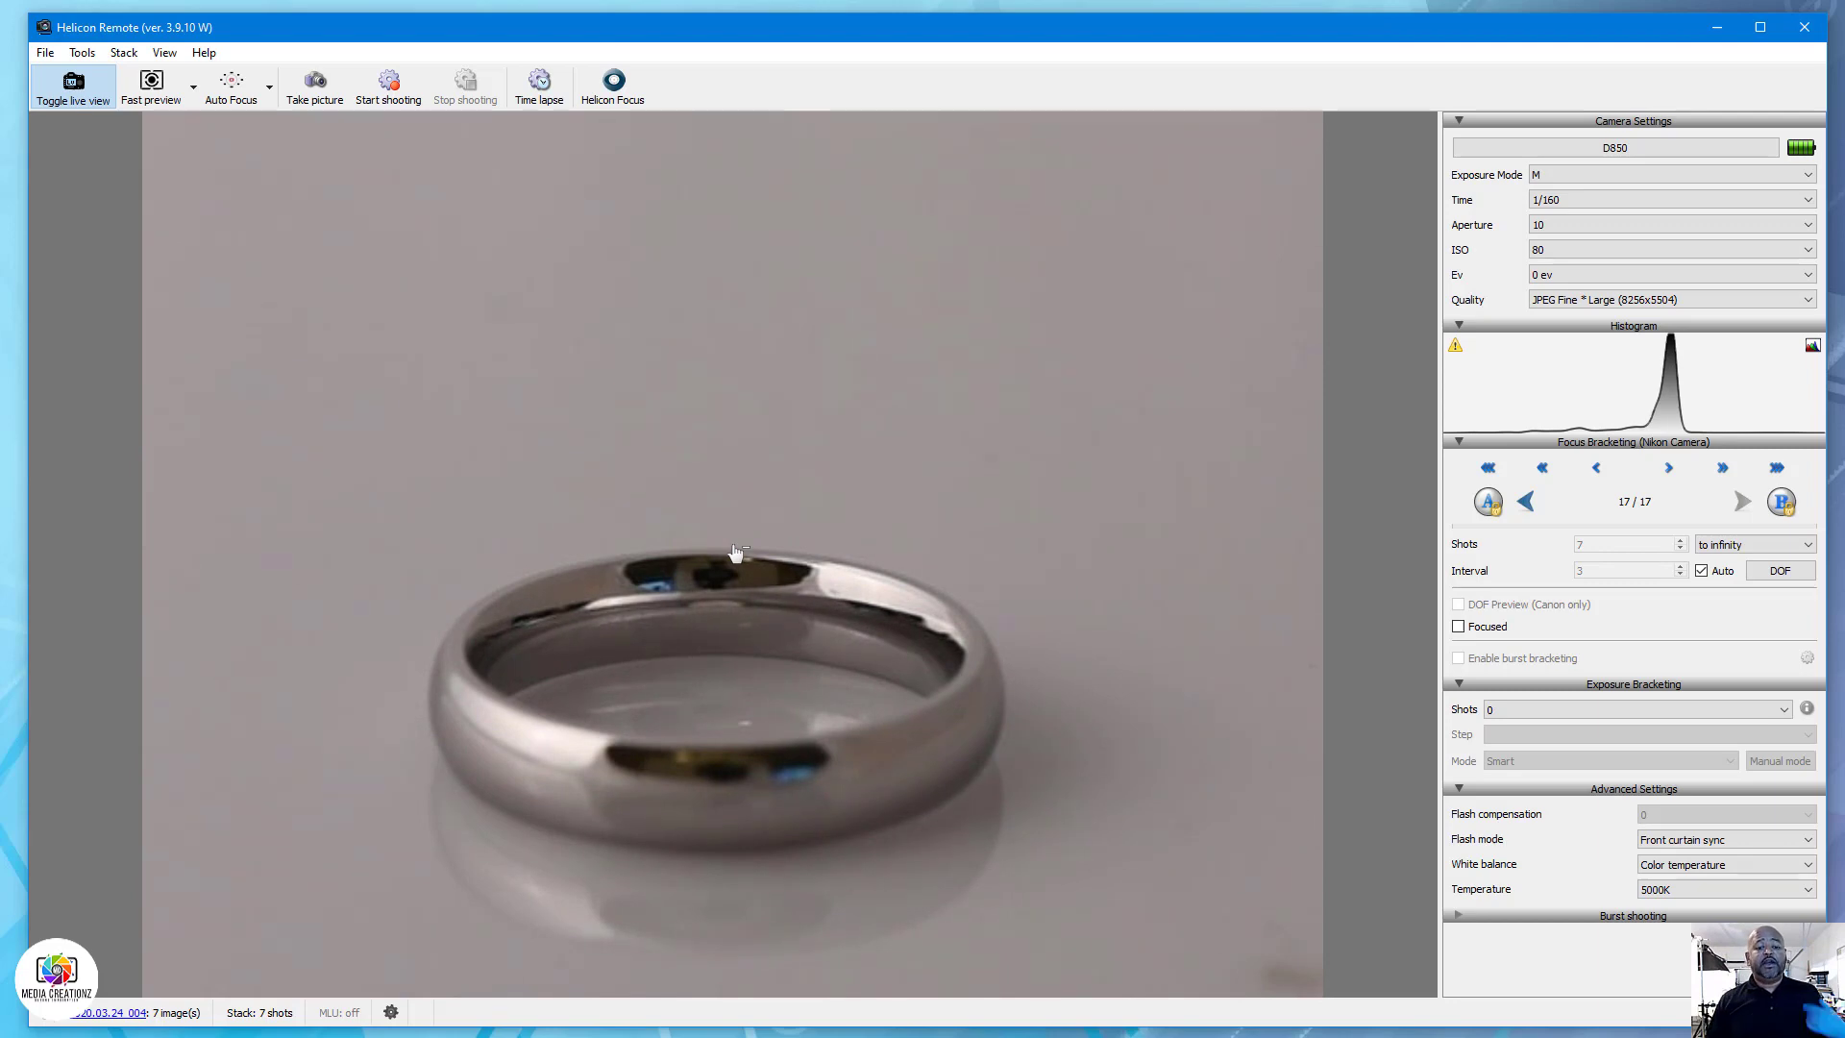
mouse_move(826, 748)
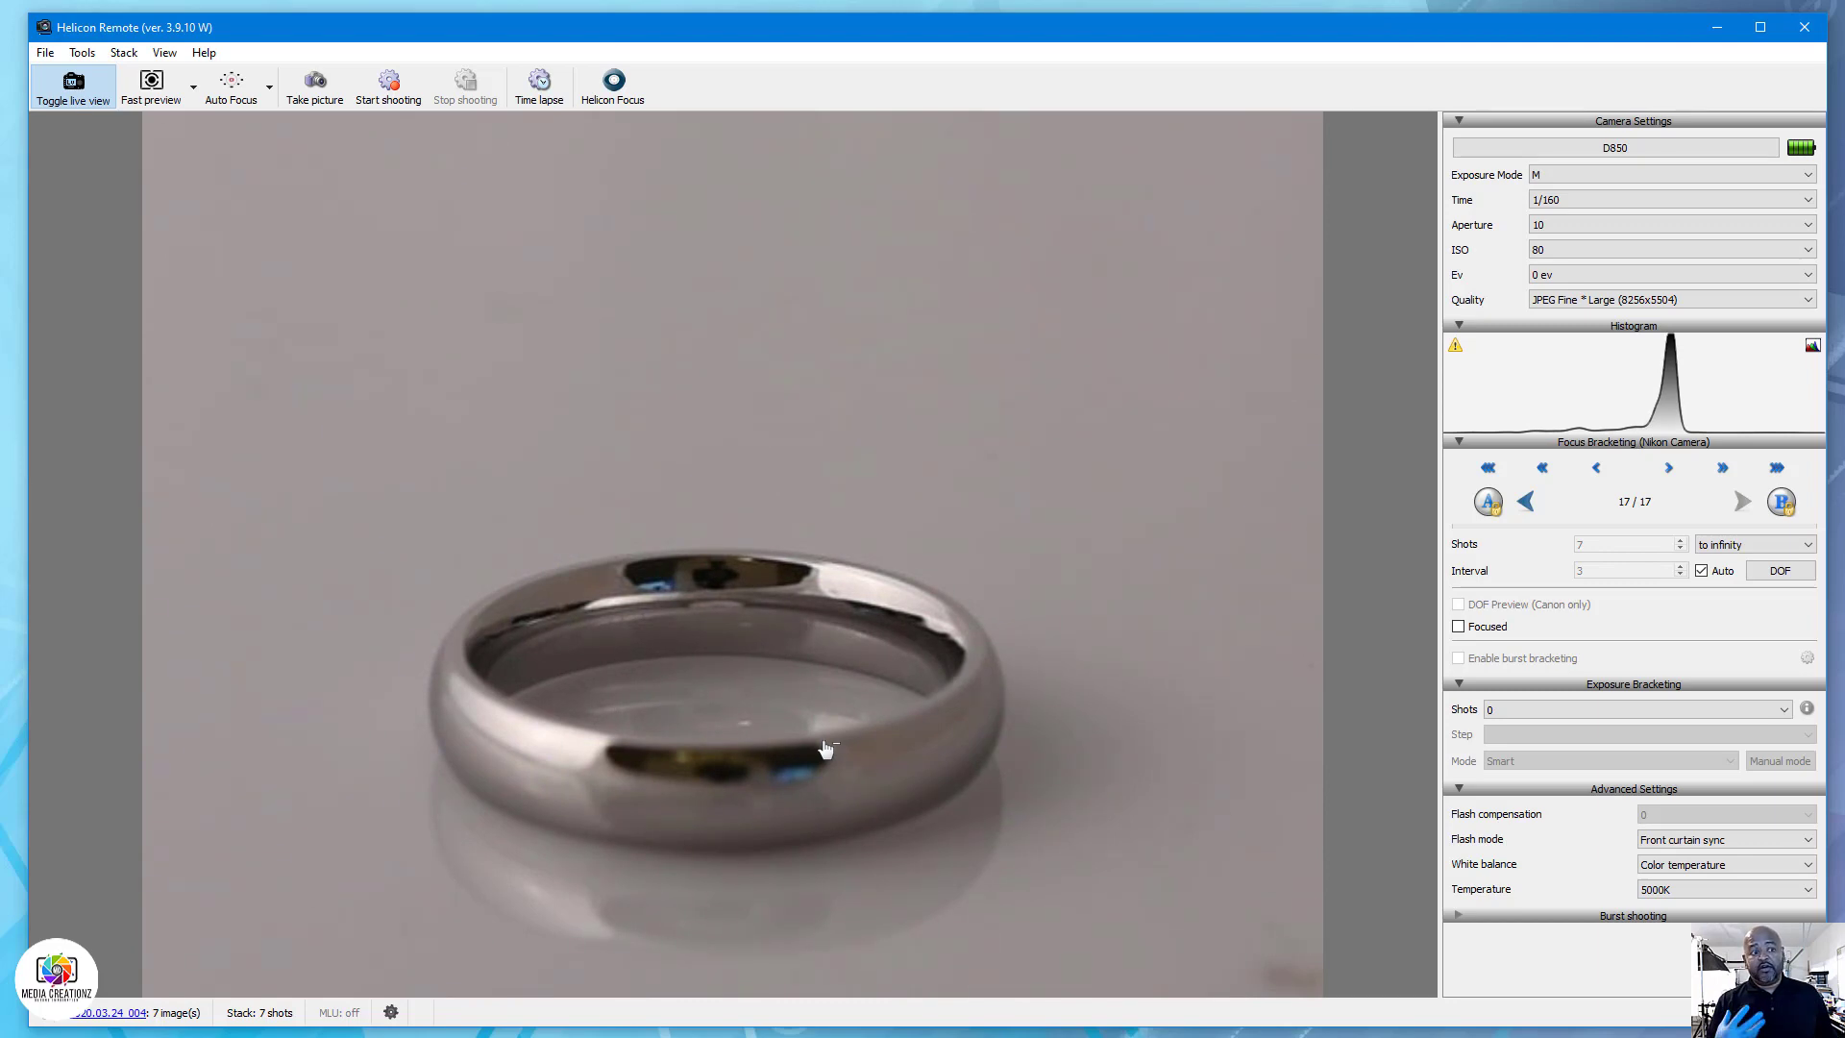
mouse_move(727, 391)
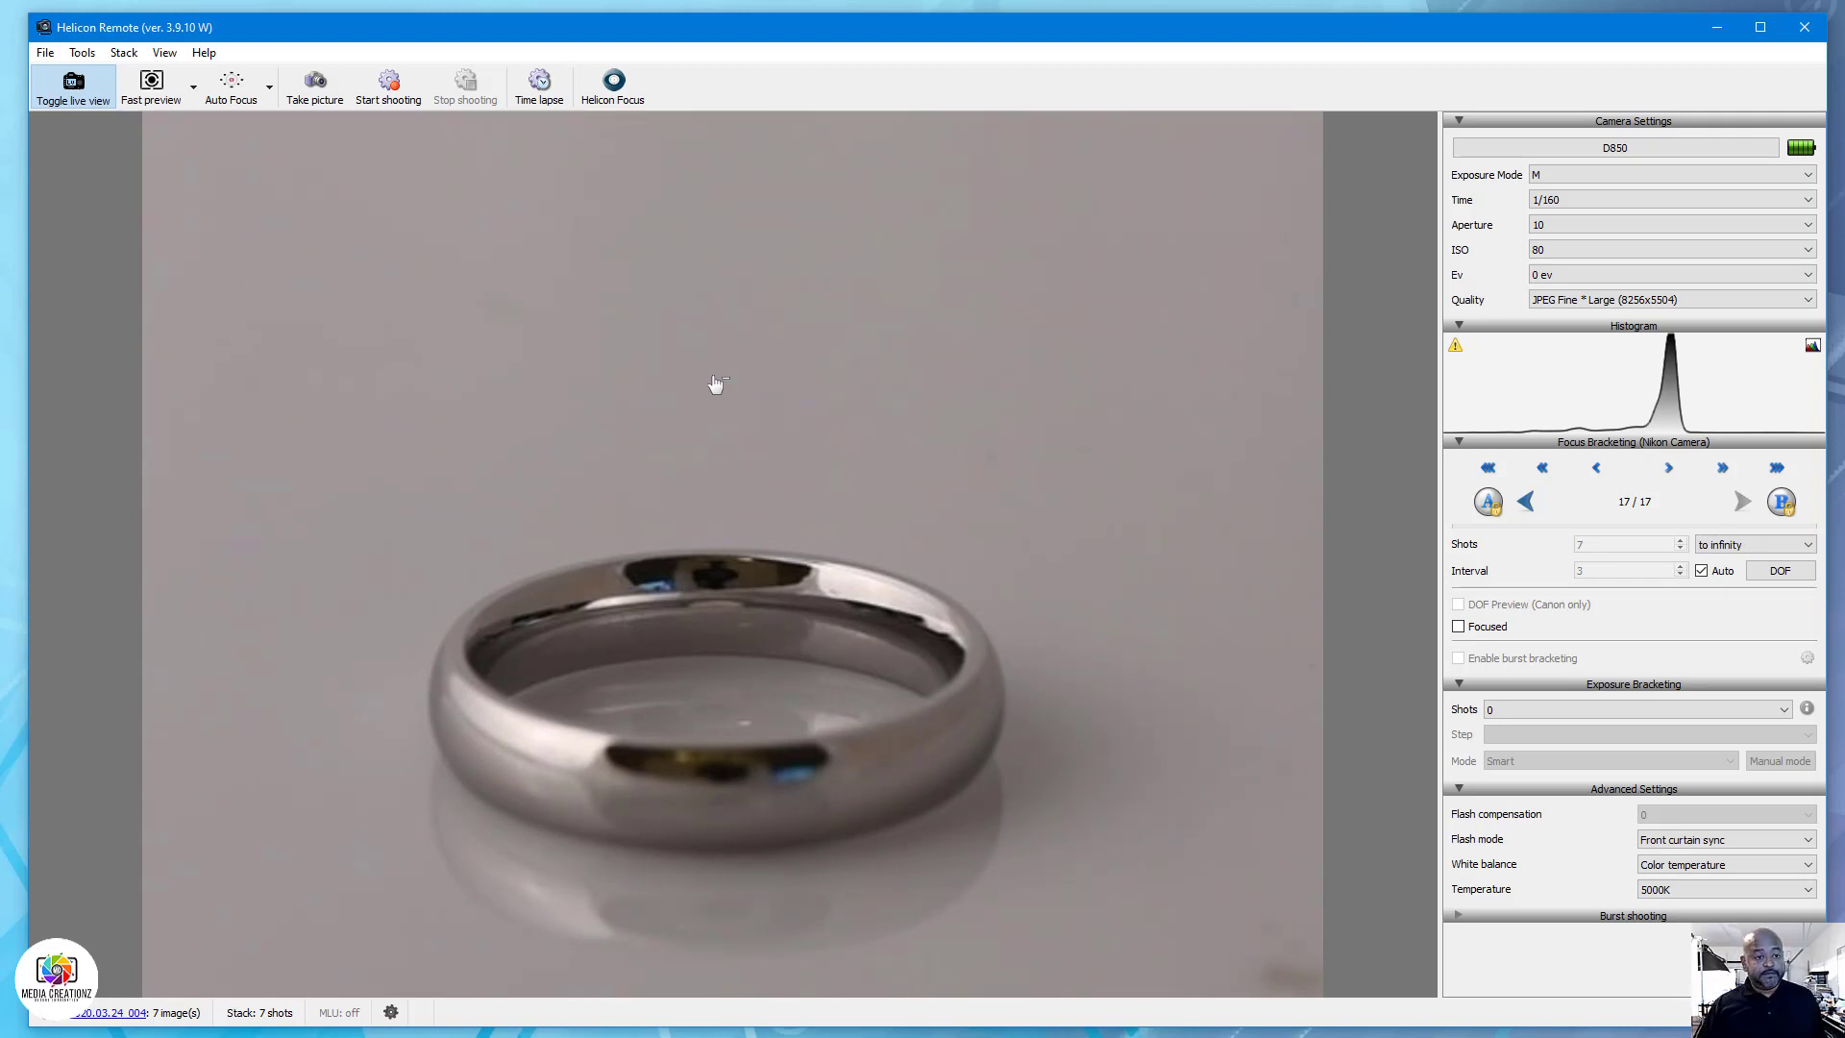
mouse_move(603, 131)
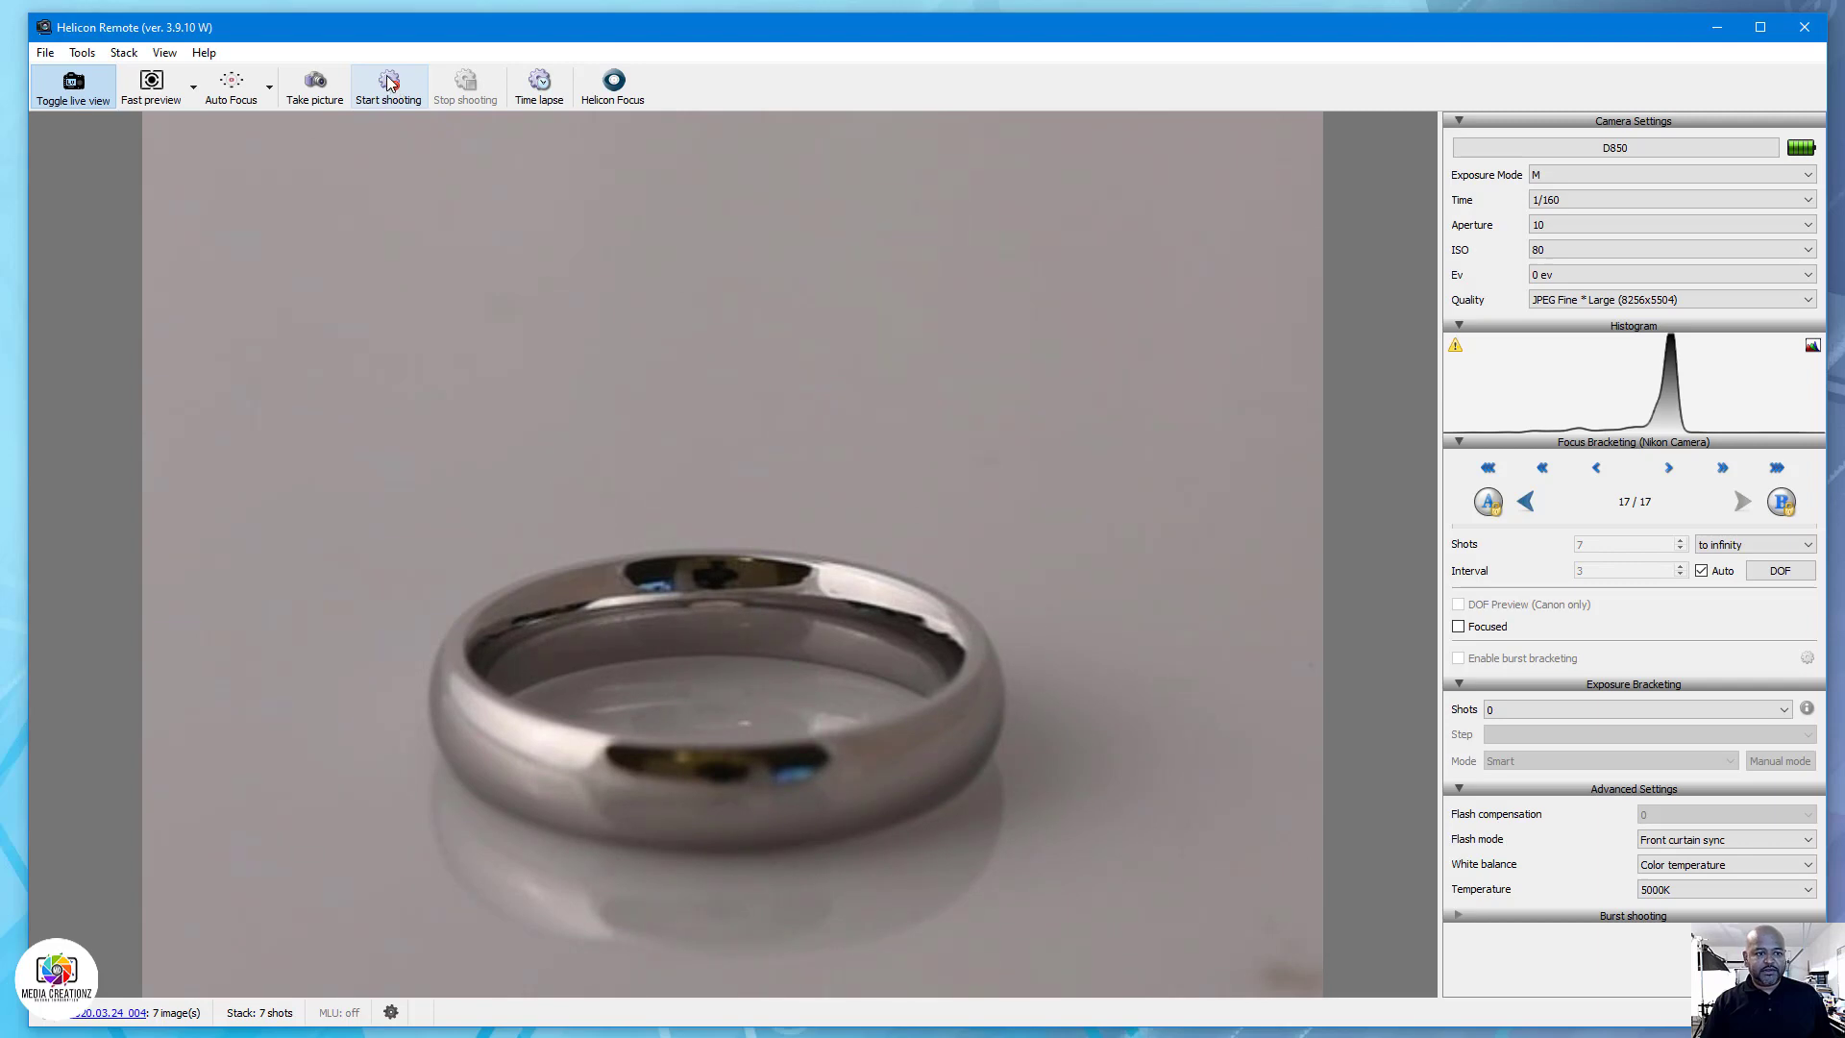
Start shooting and let the 7-shot ring bracket finish capturing.
left_click(388, 85)
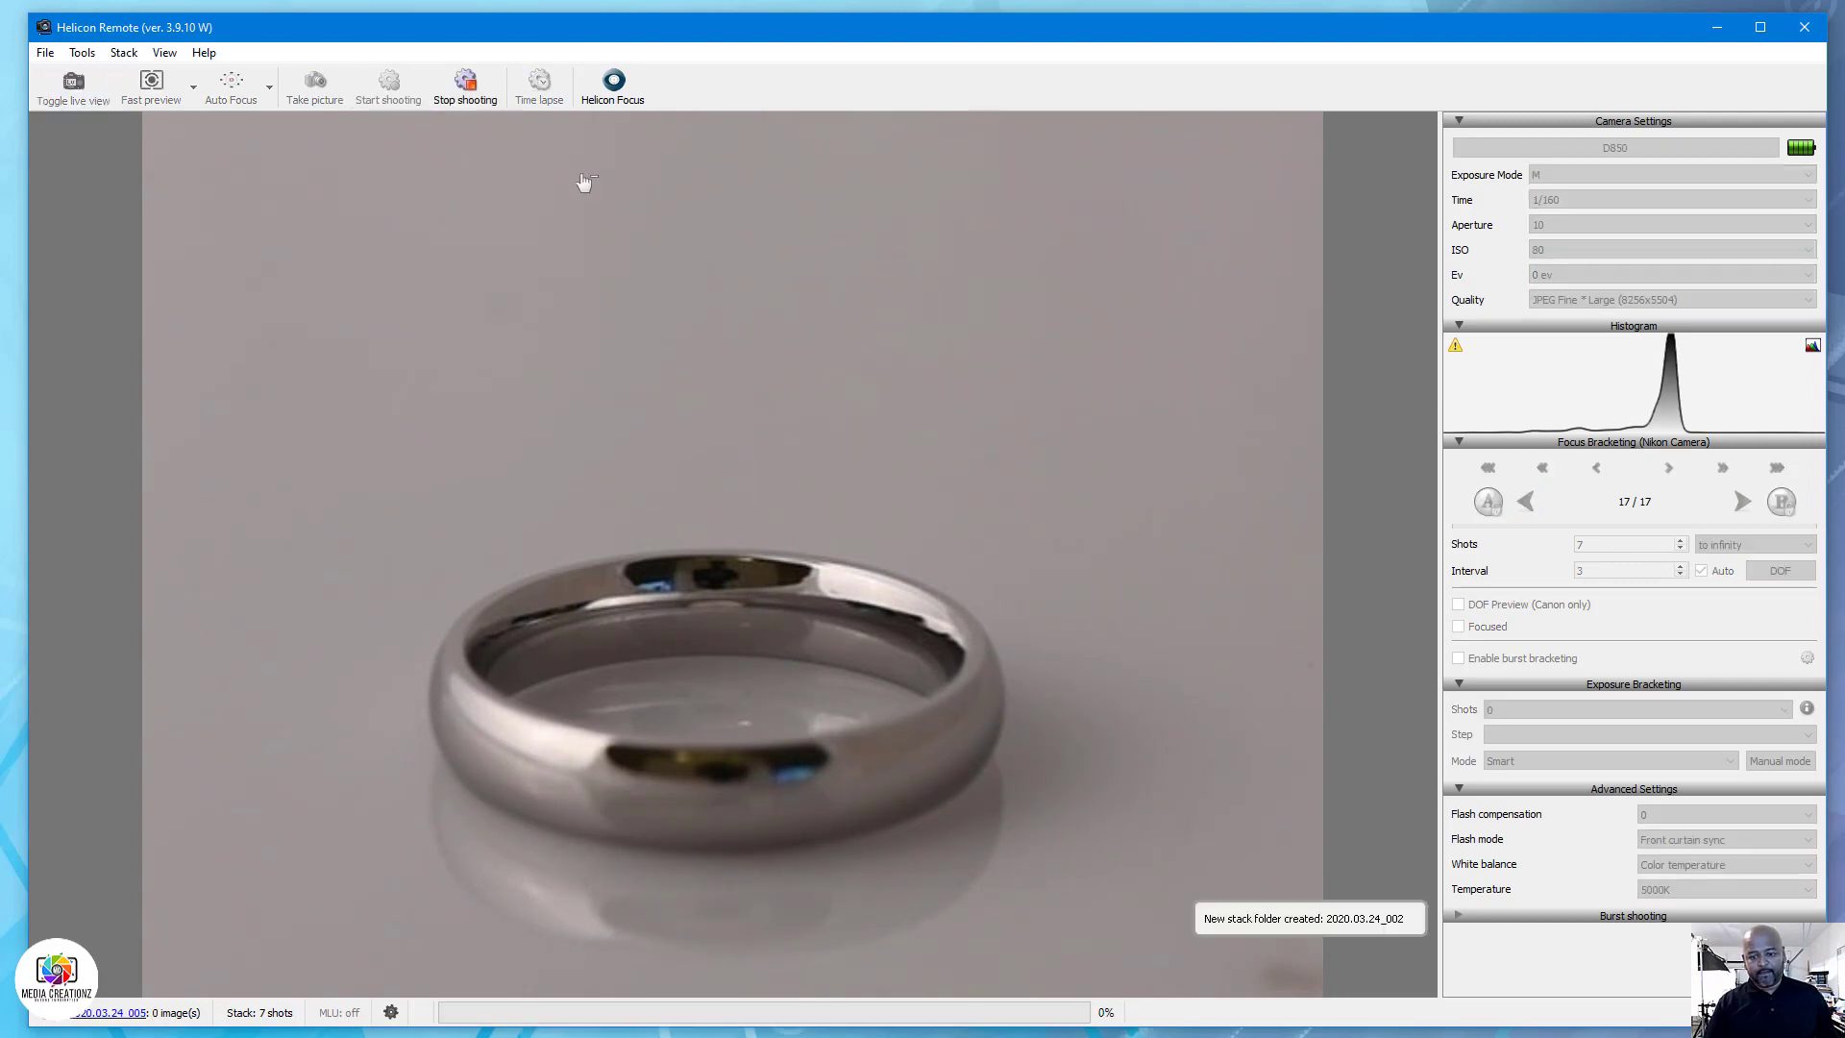
left_click(1525, 500)
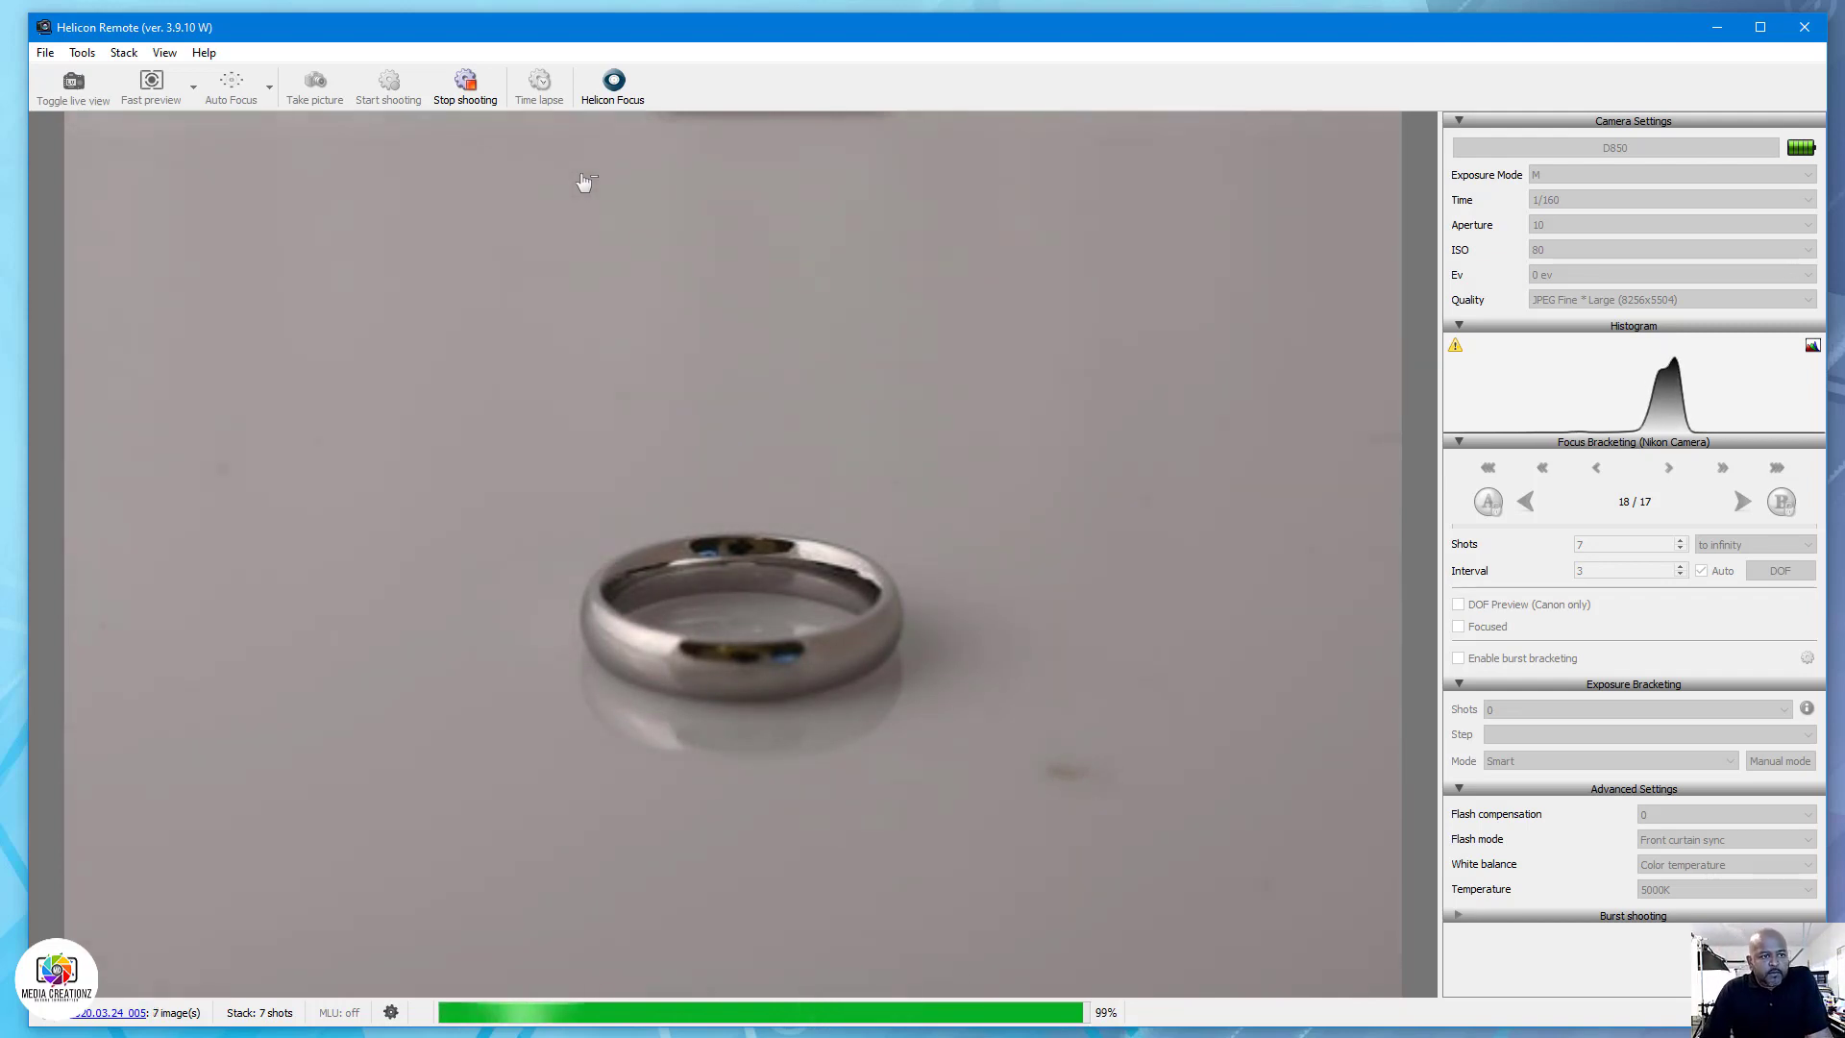
left_click(463, 84)
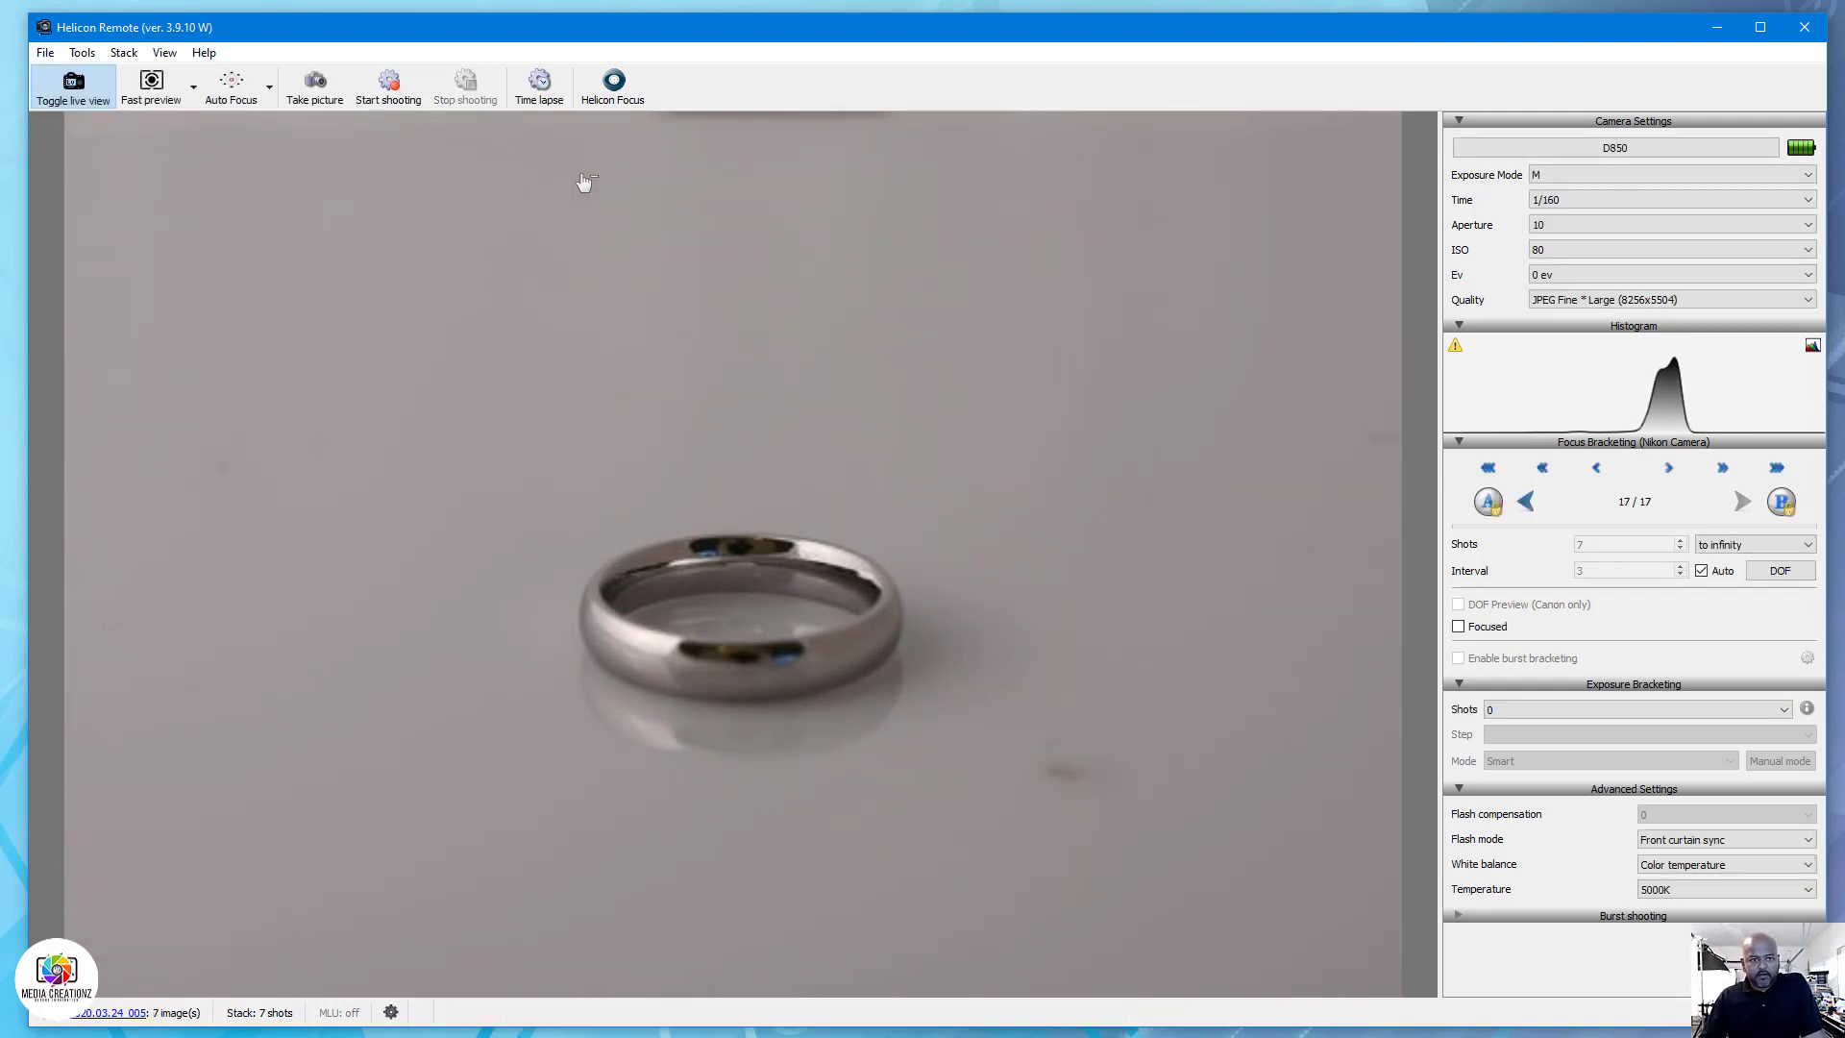
mouse_move(612, 341)
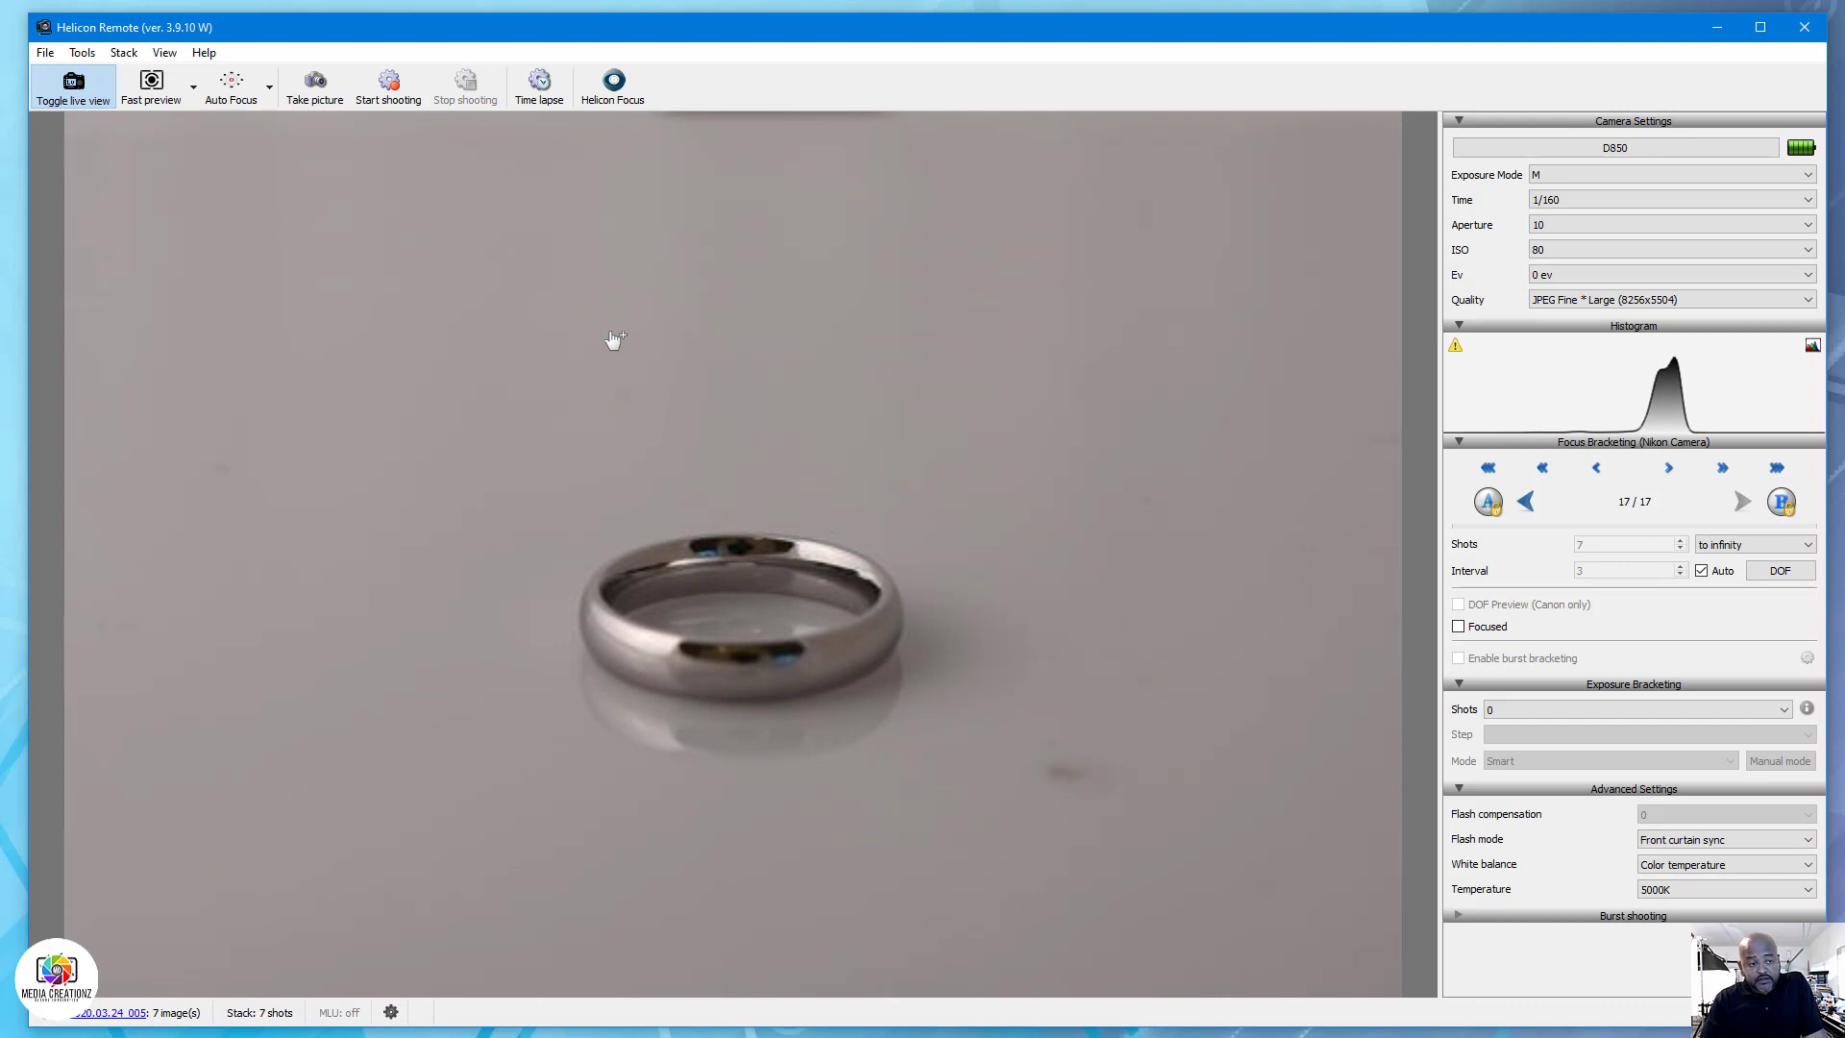
mouse_move(845, 310)
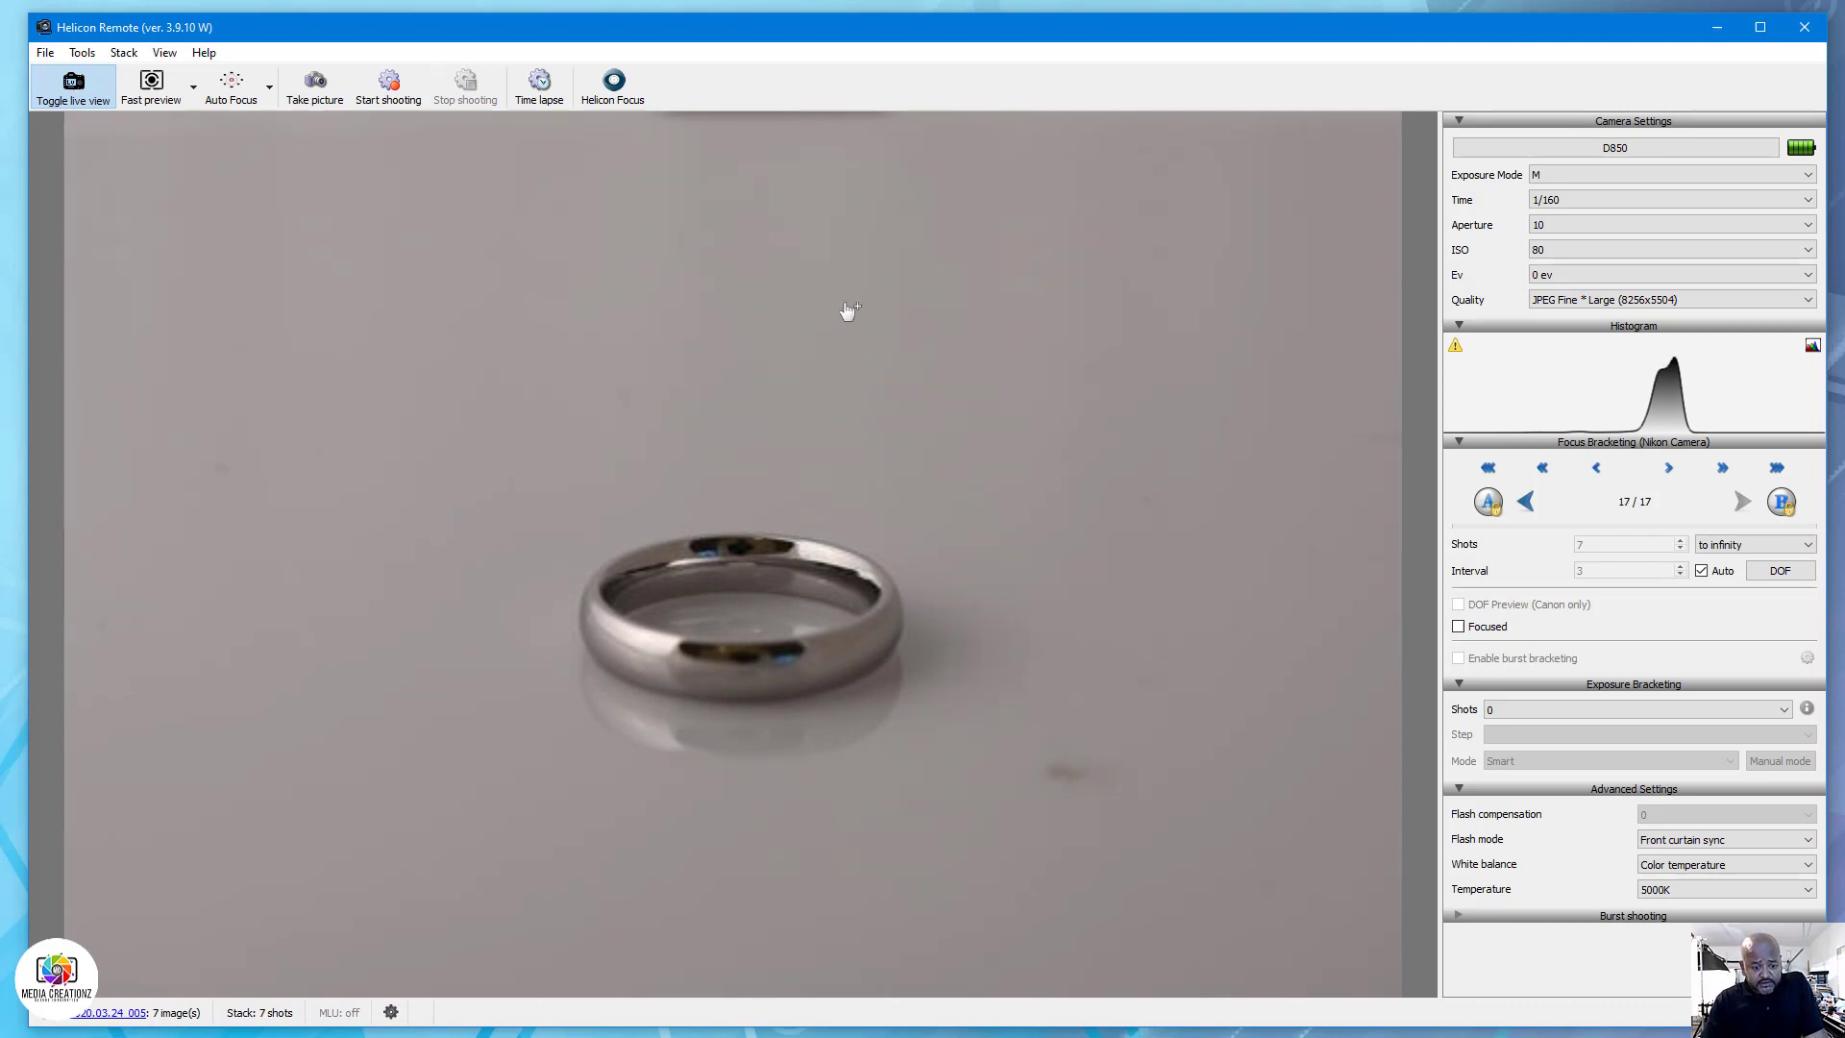
mouse_move(844, 311)
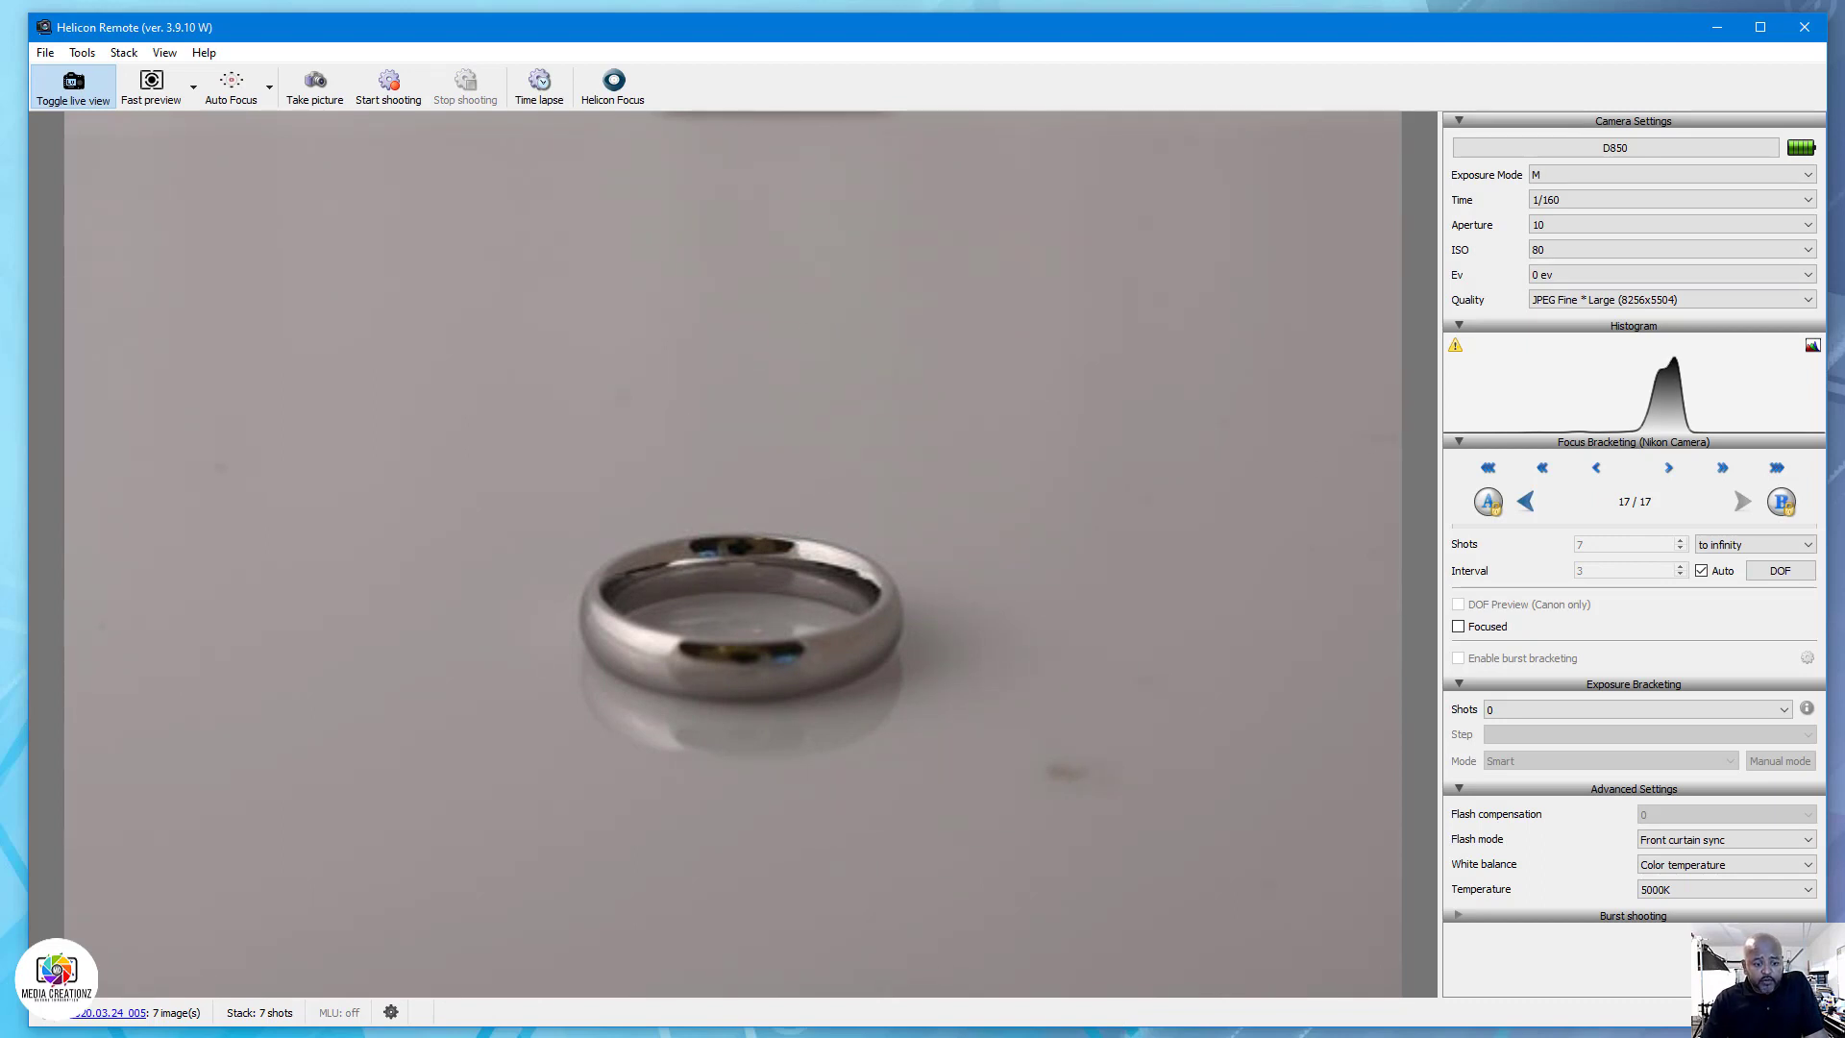
Hand off to Helicon Focus and fit the stacked ring image in view.
left_click(611, 83)
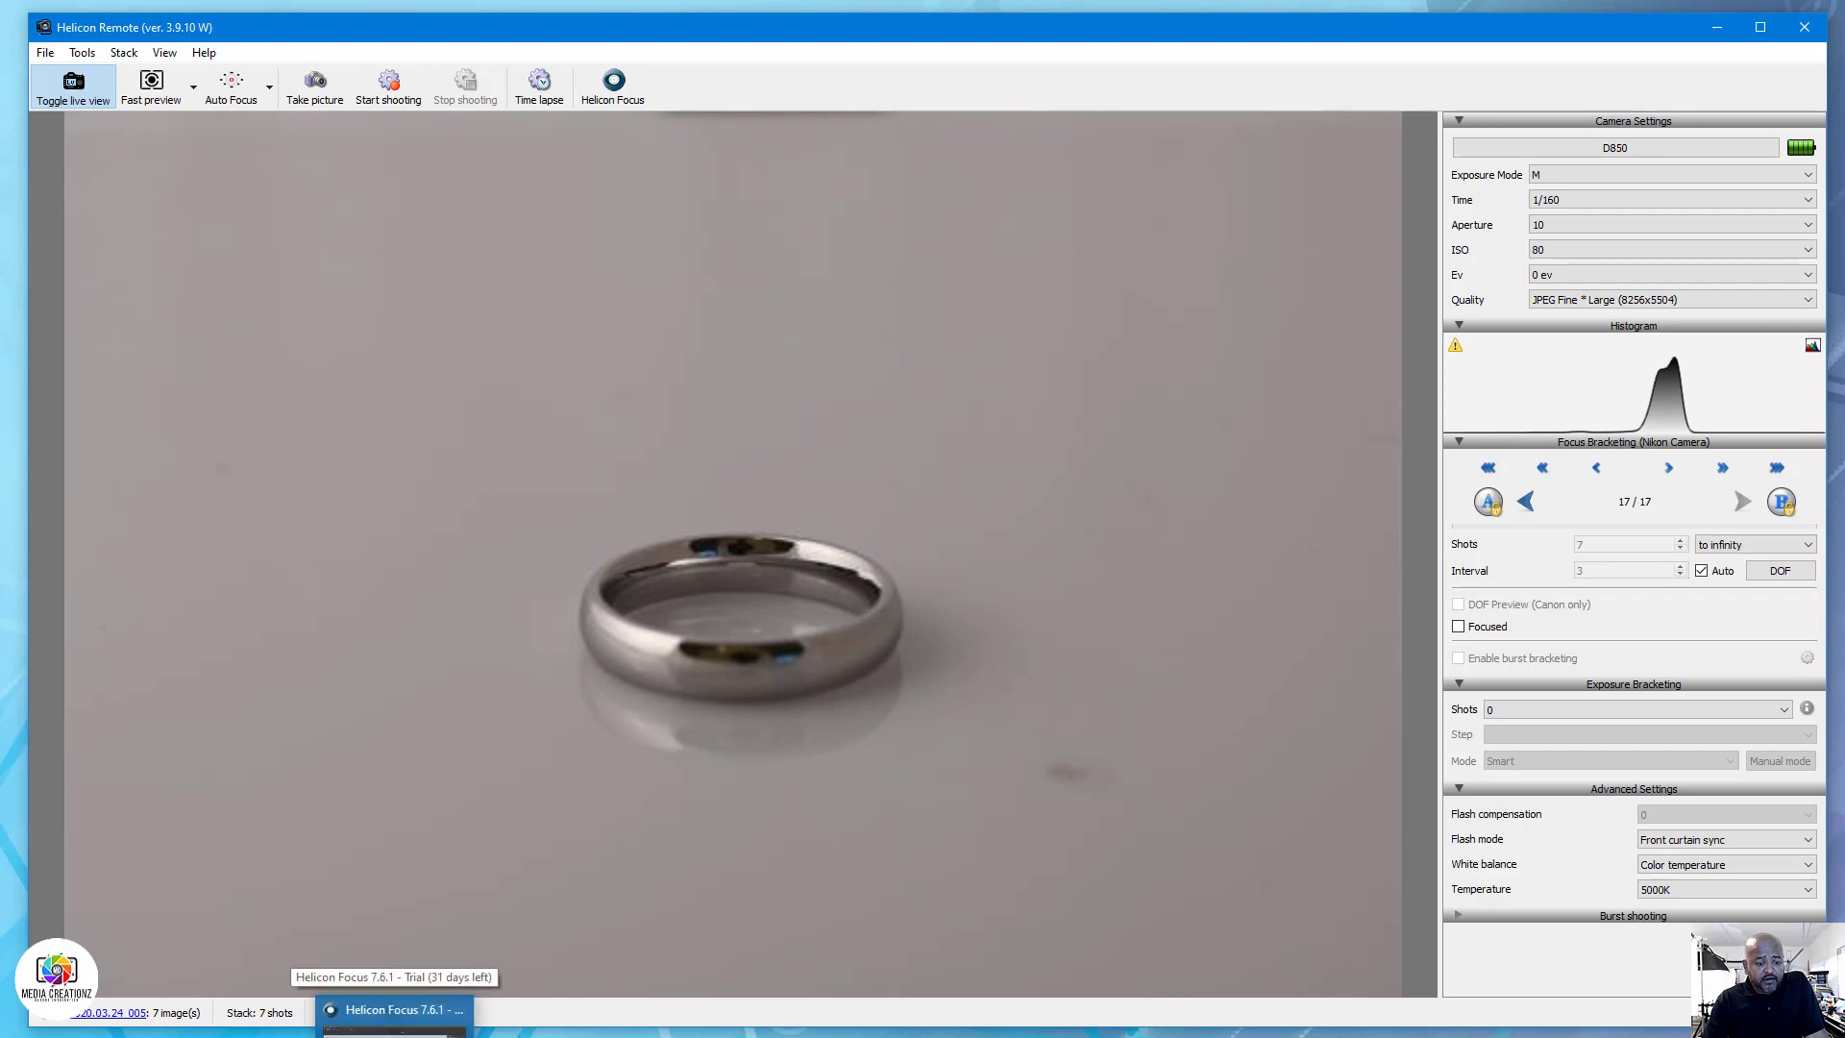
left_click(400, 1008)
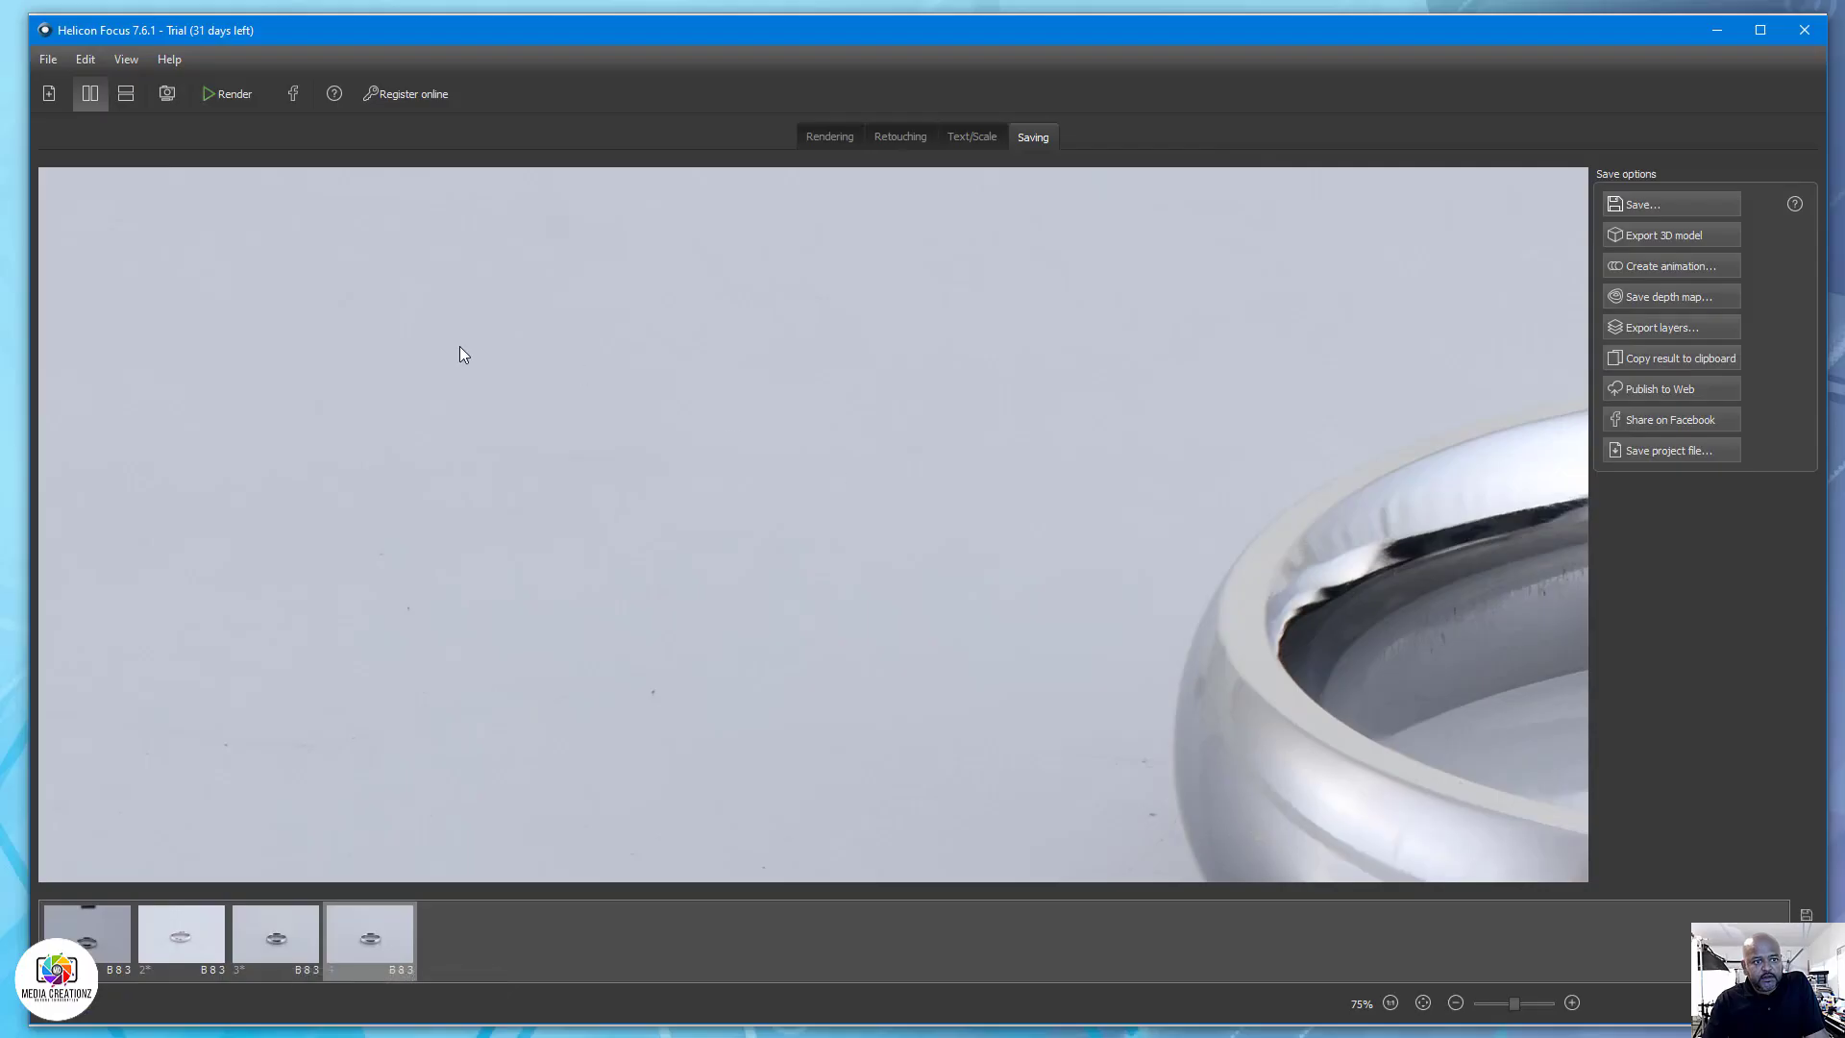
mouse_move(1022, 576)
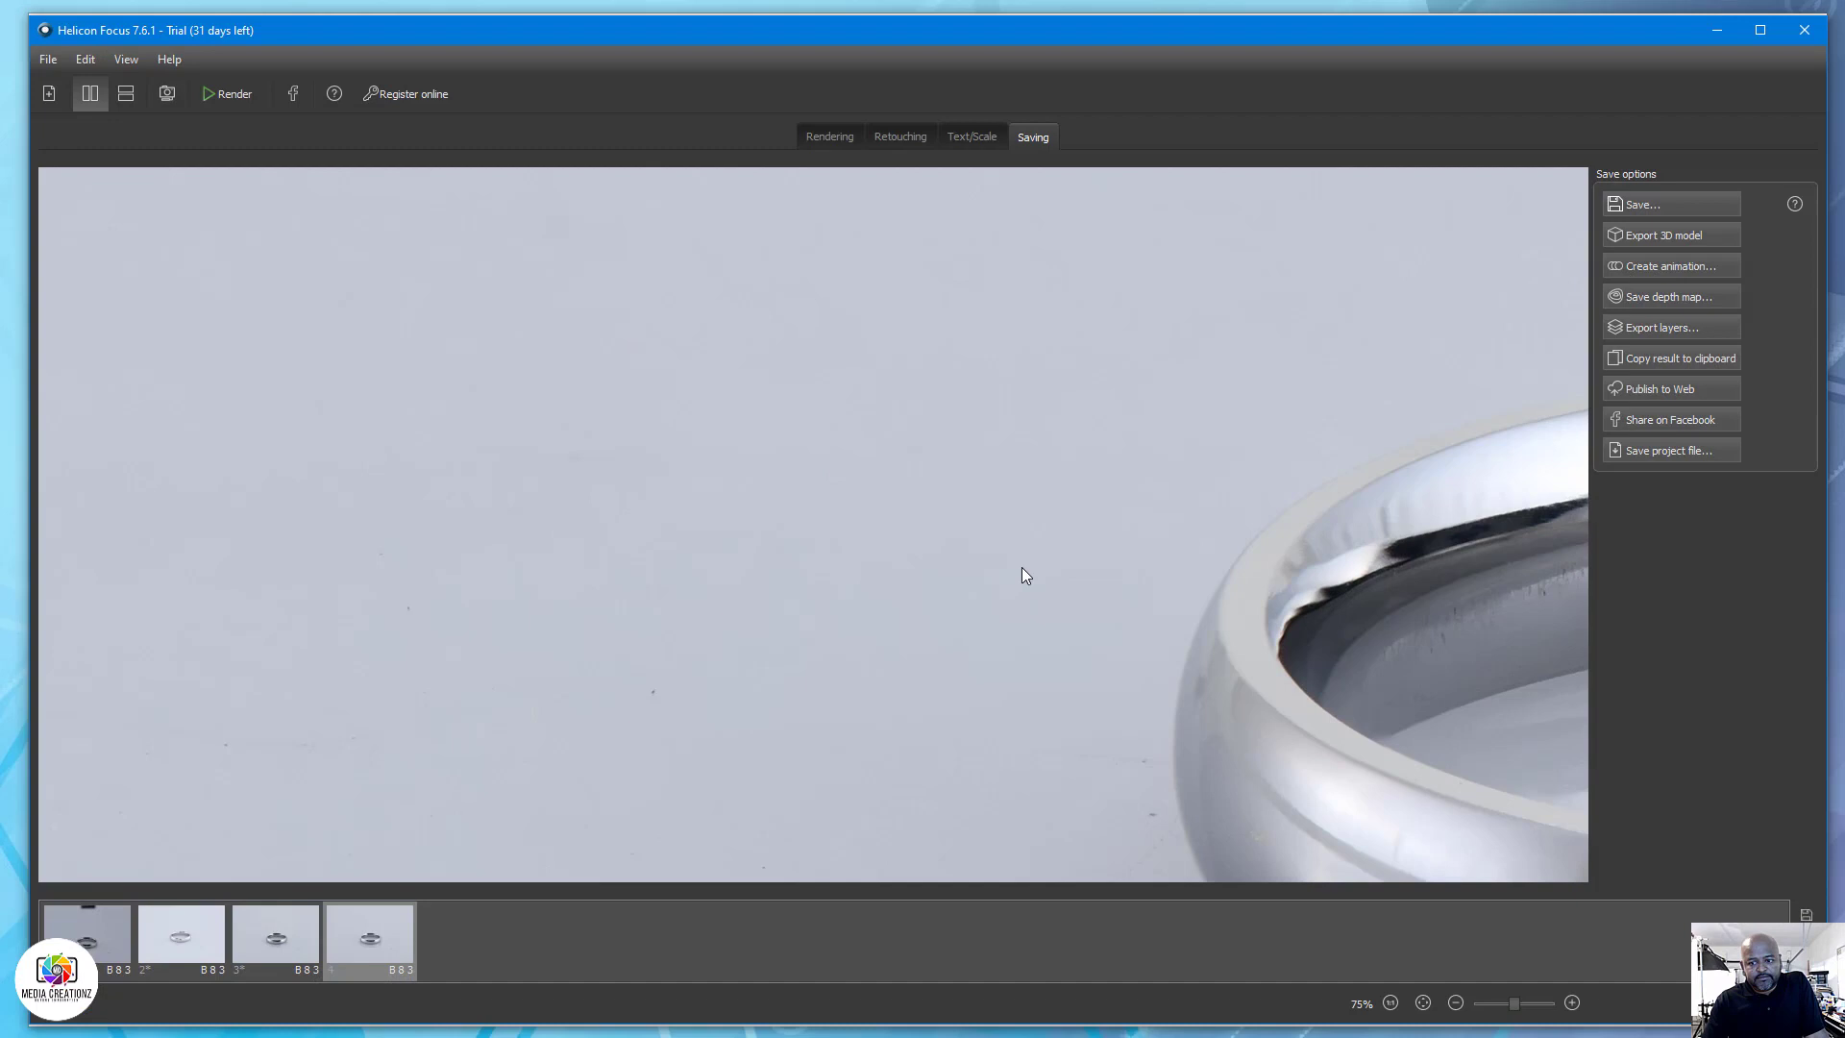
left_click(1454, 1002)
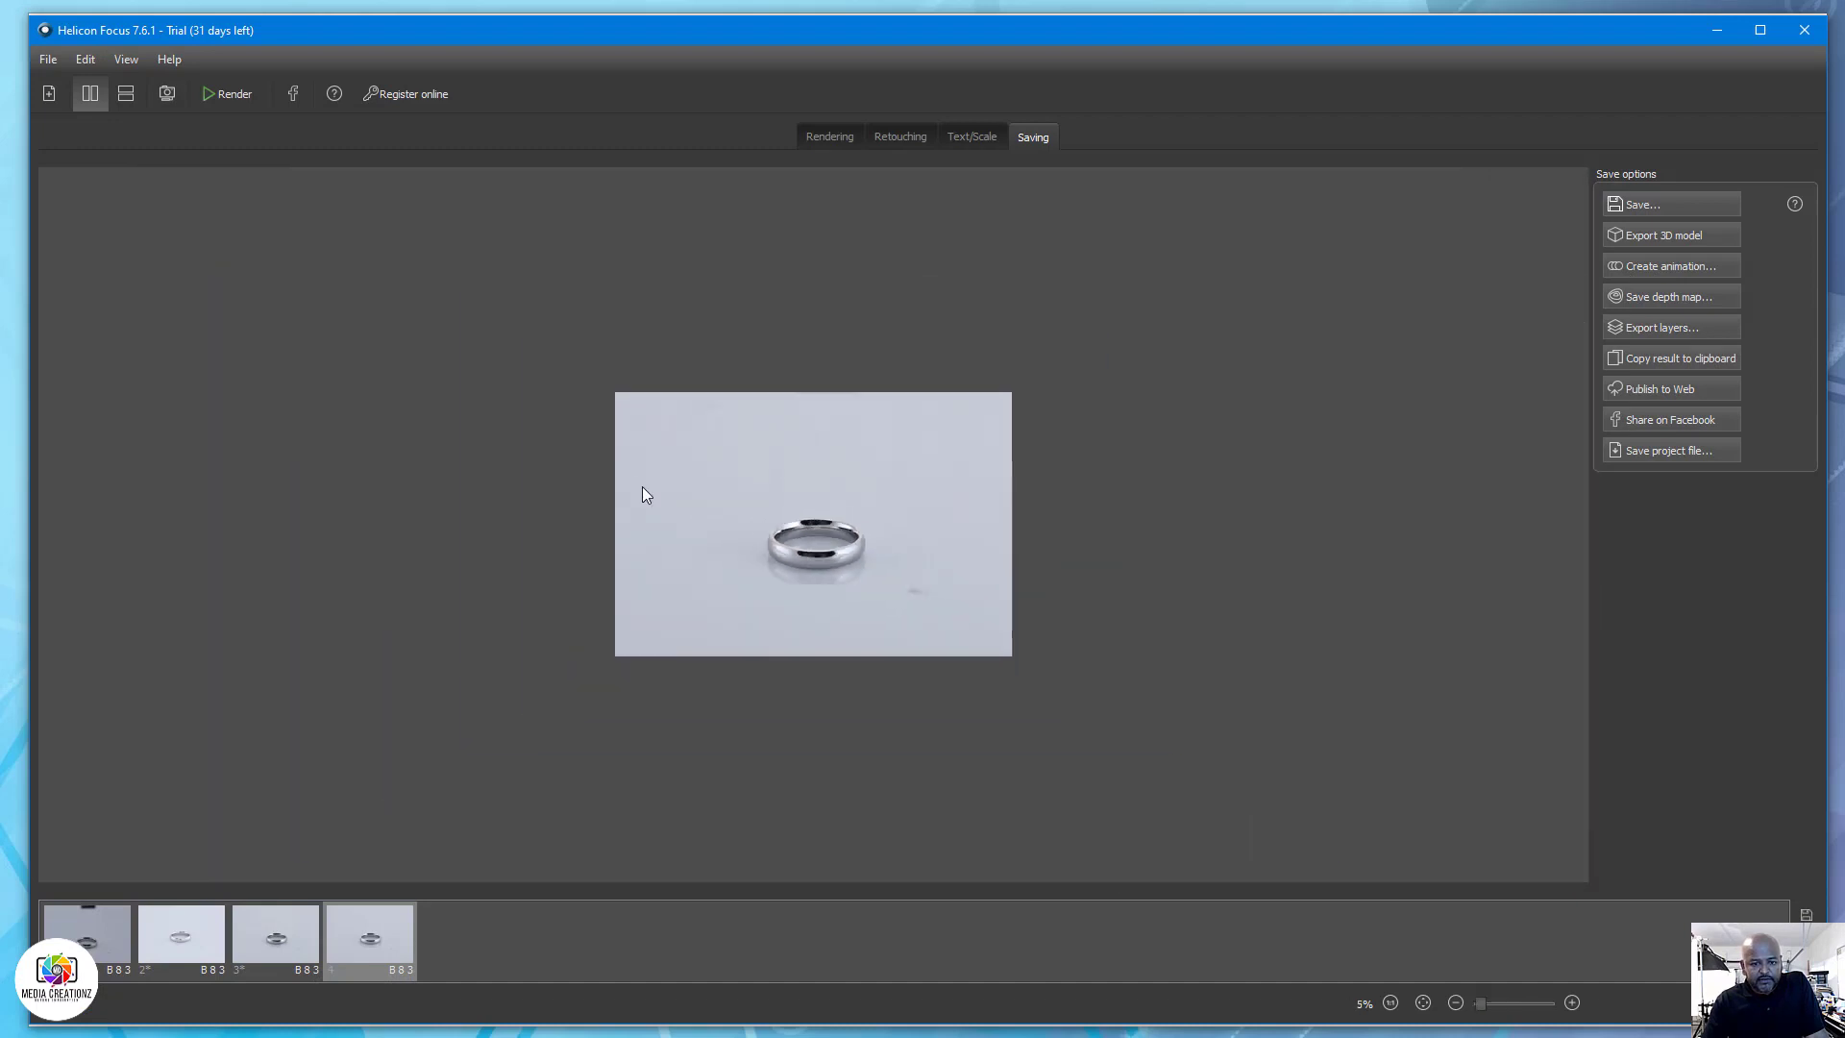
left_click(1571, 1002)
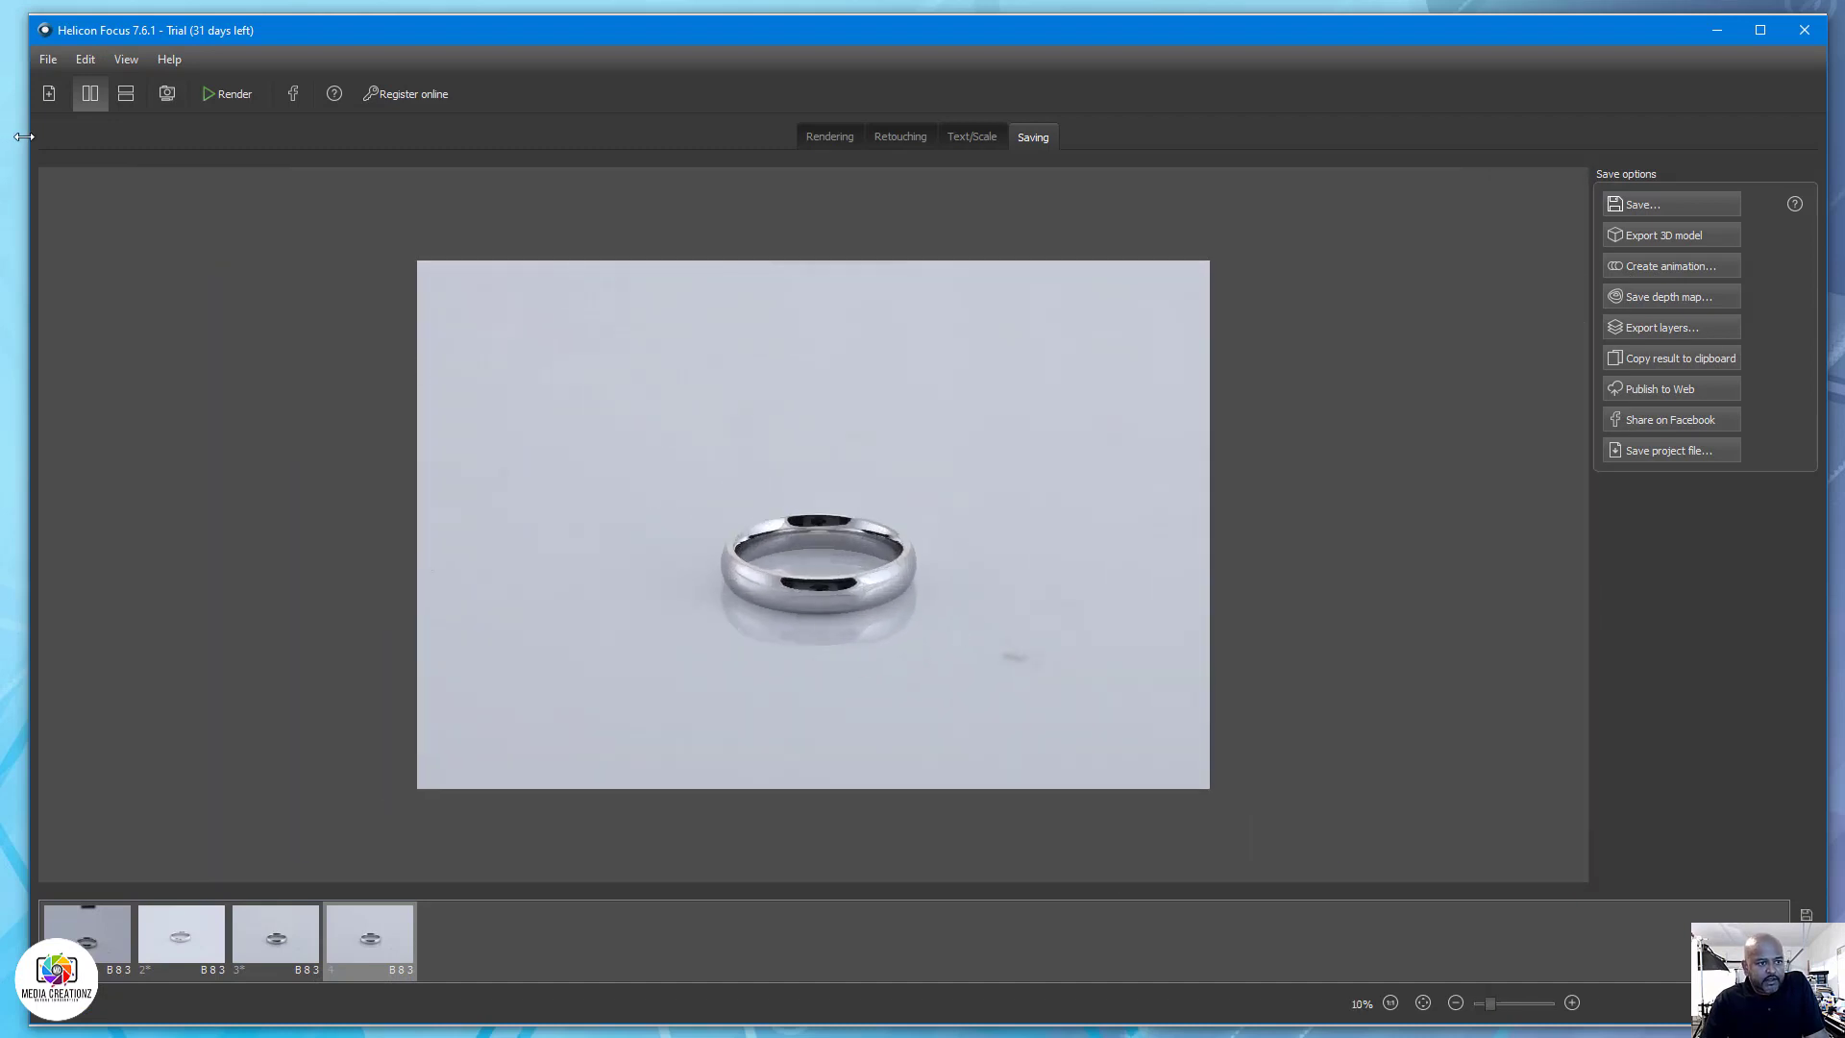
Load img_001–img_007 from MEDIA-CREATIONZ-STACKING > 2020.03.24_005 as source images.
left_click(48, 93)
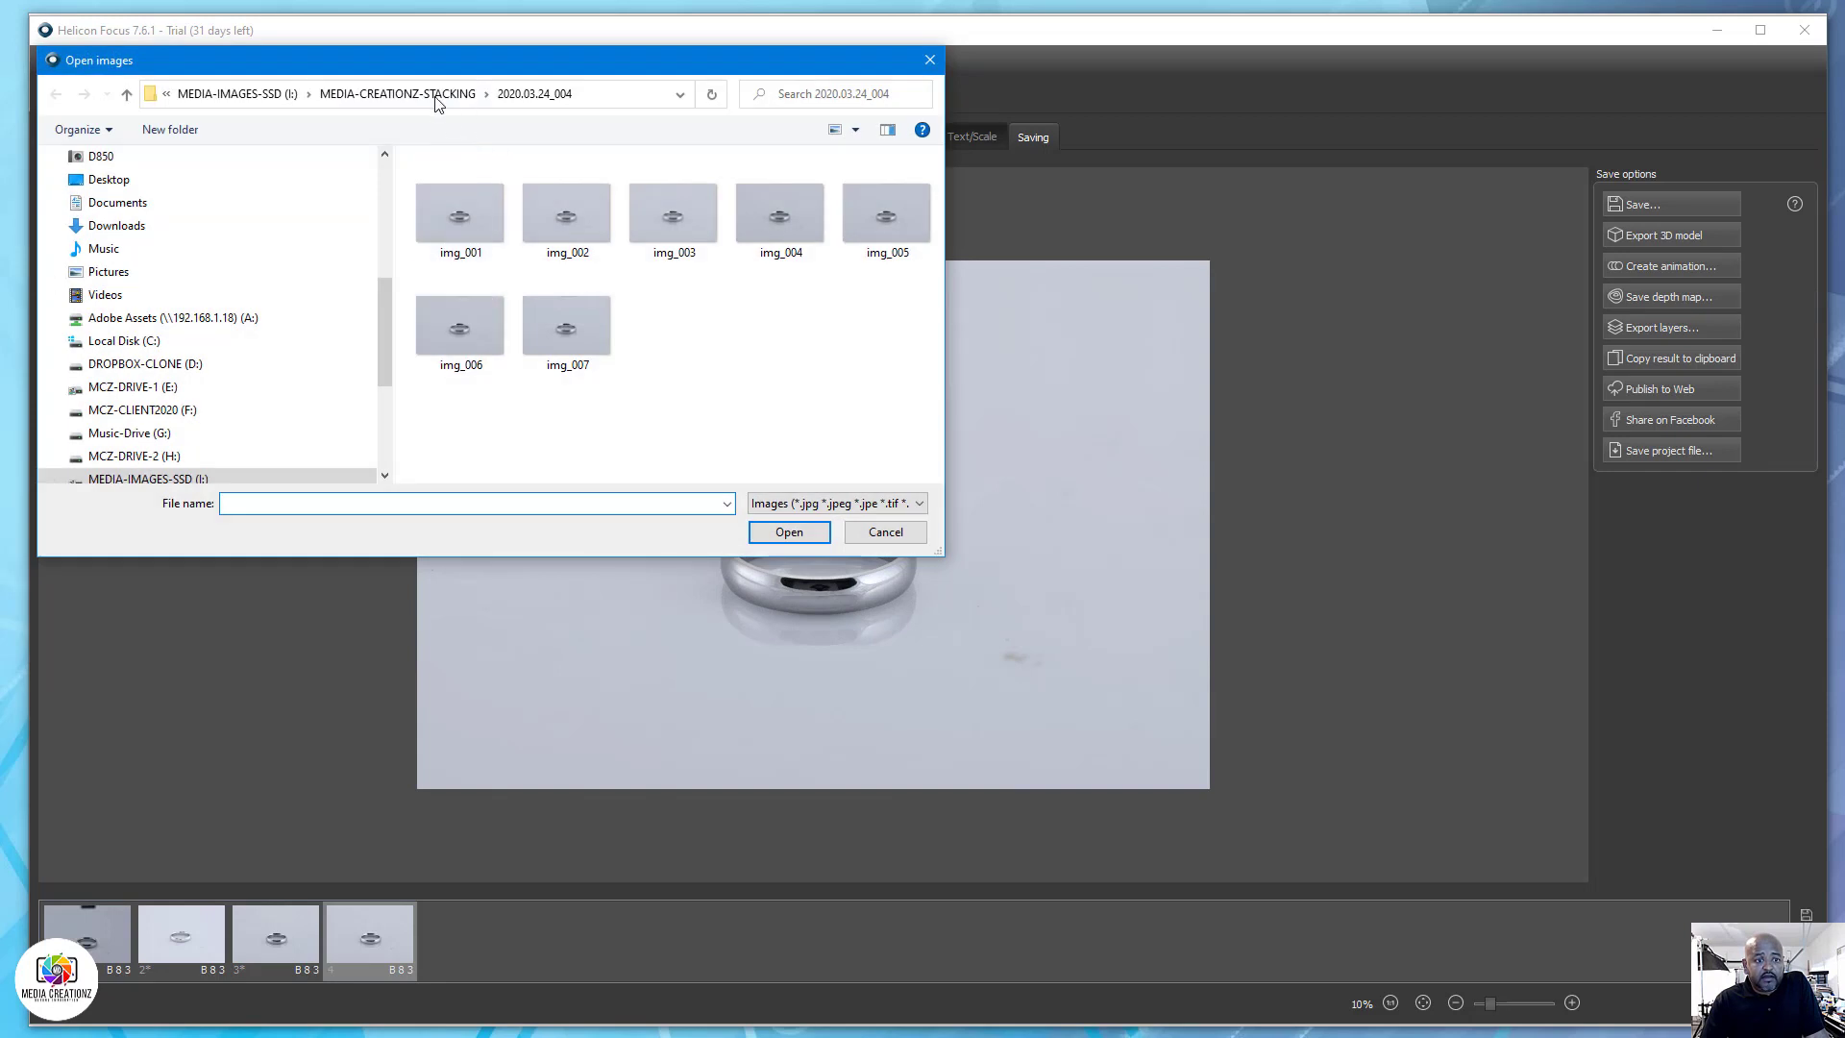
left_click(126, 94)
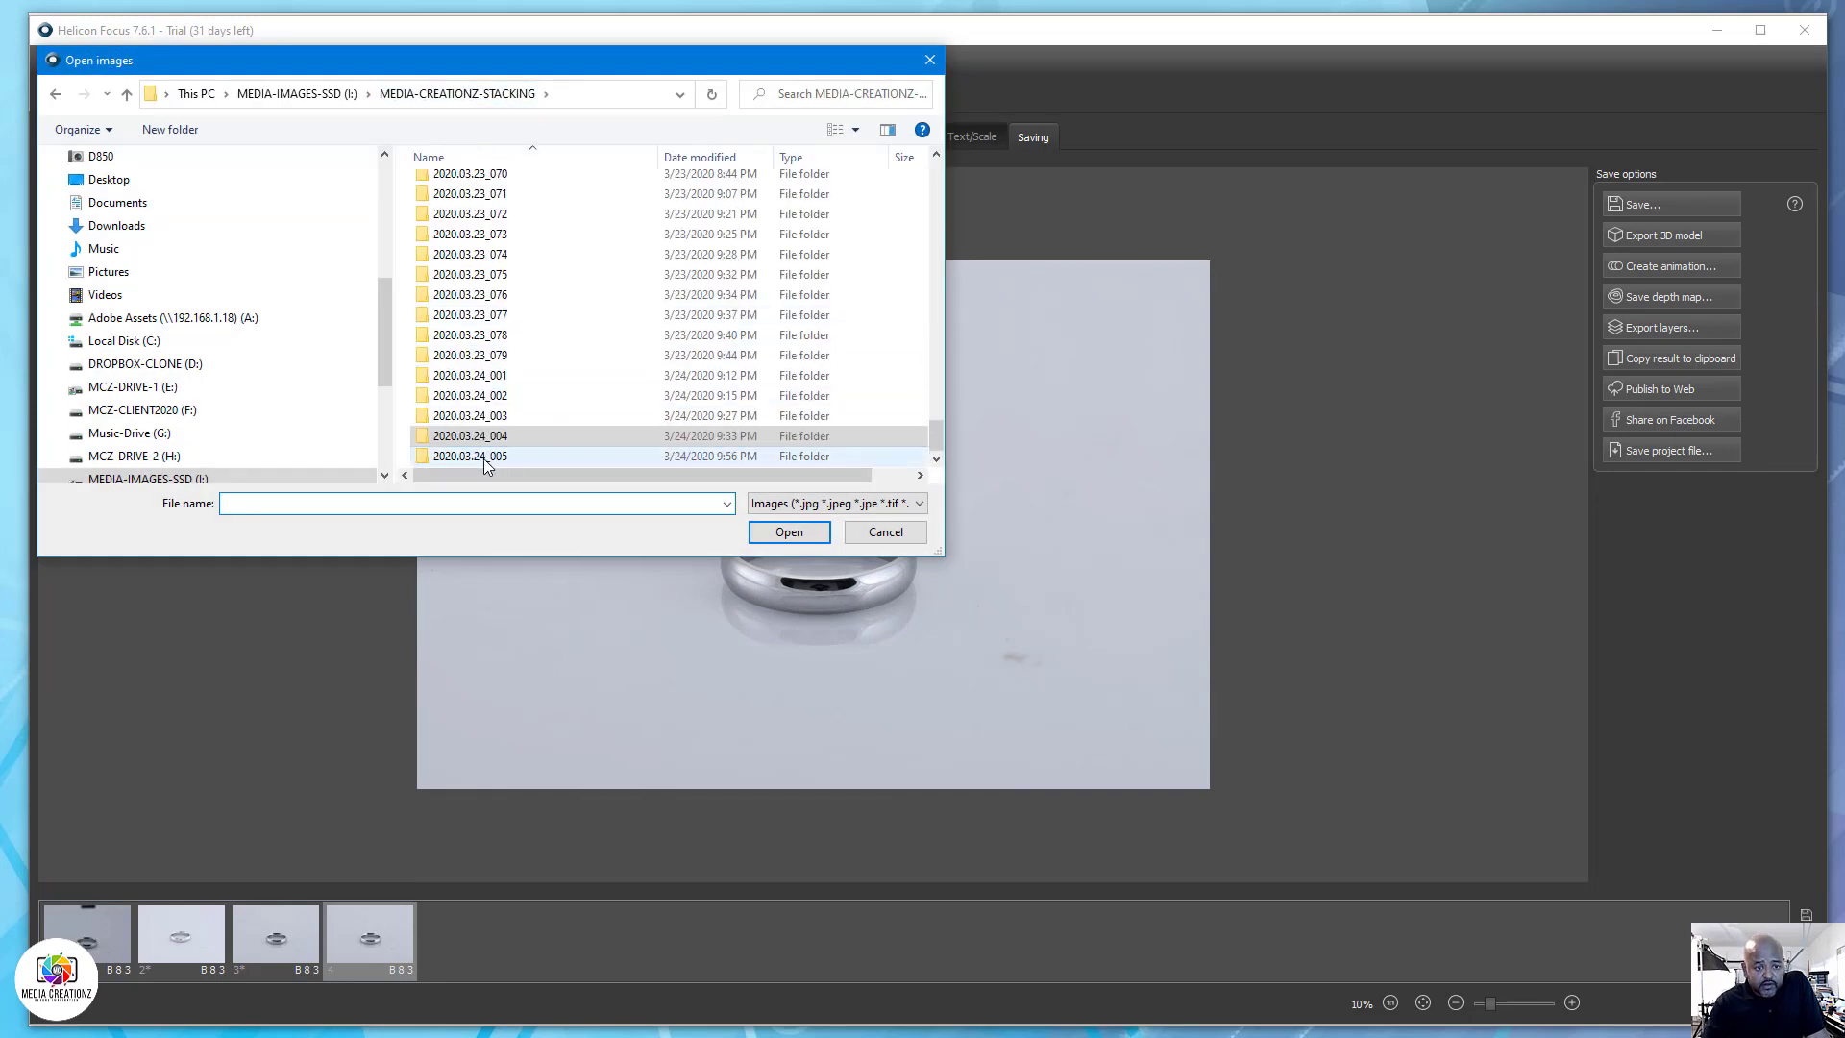
double_click(471, 455)
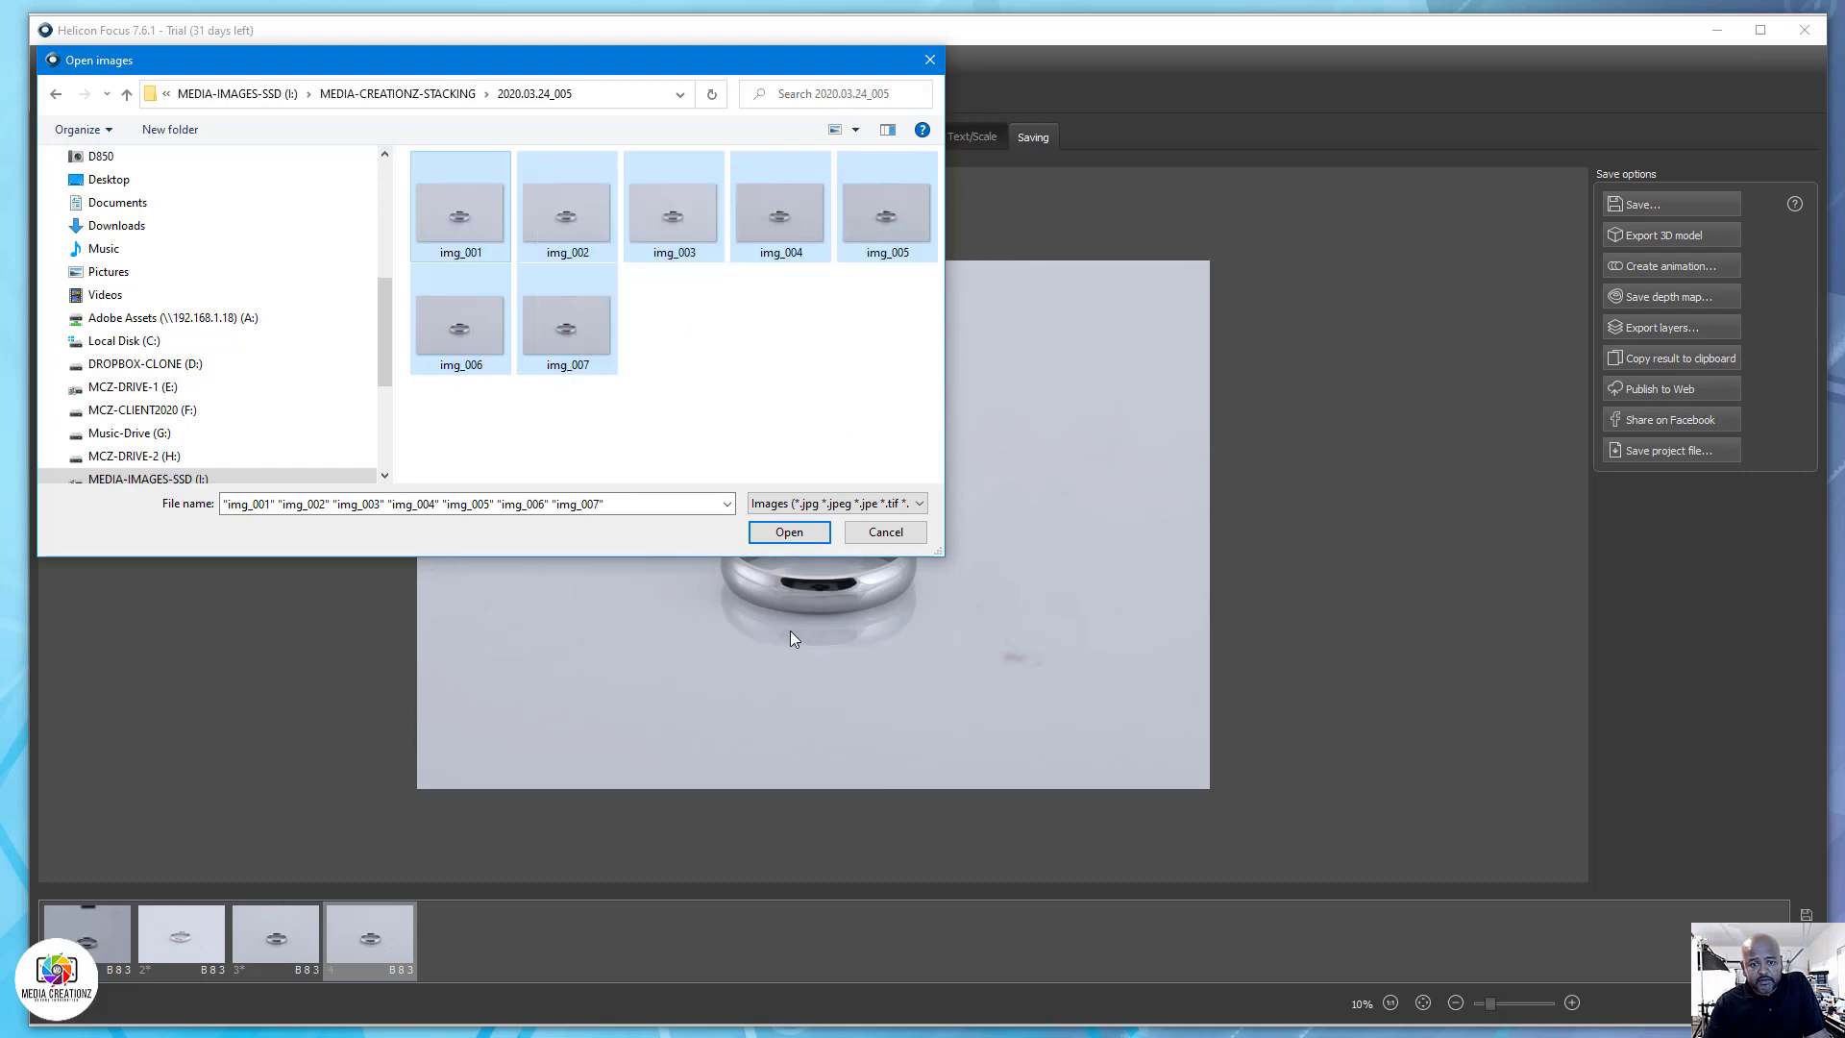
left_click(787, 531)
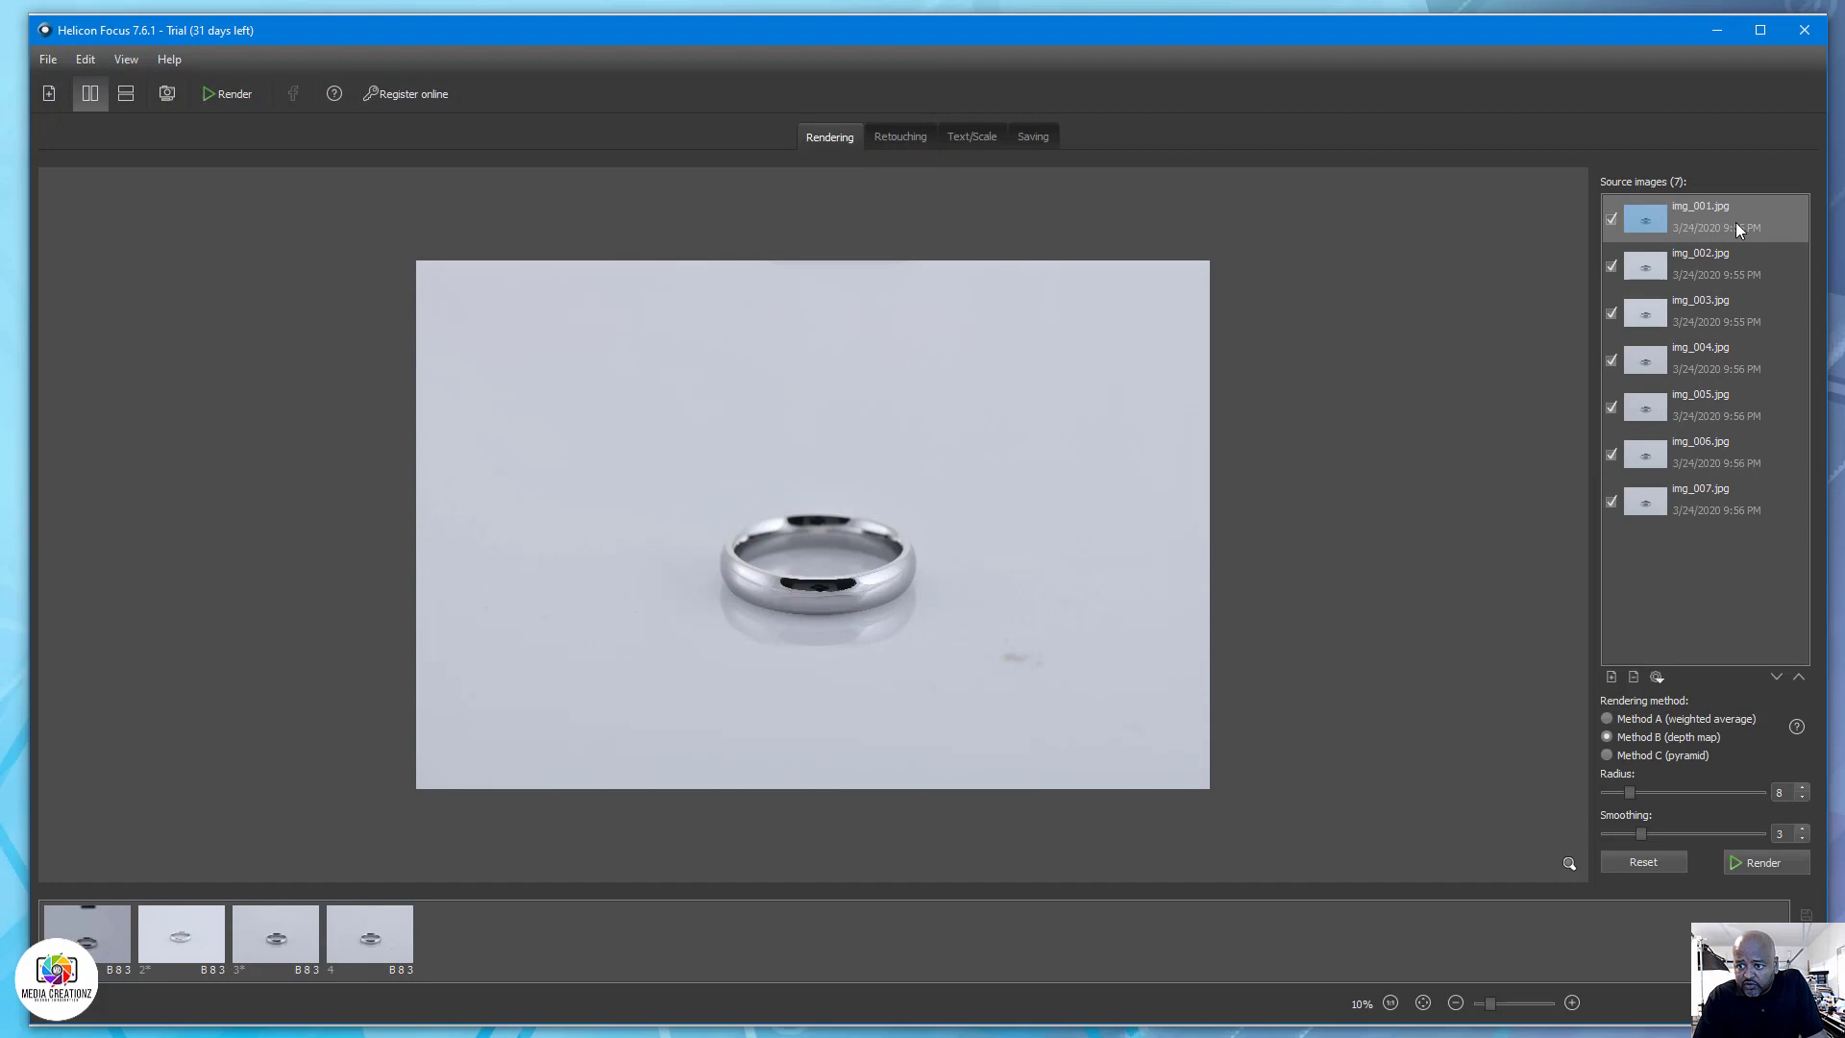
mouse_move(1672, 528)
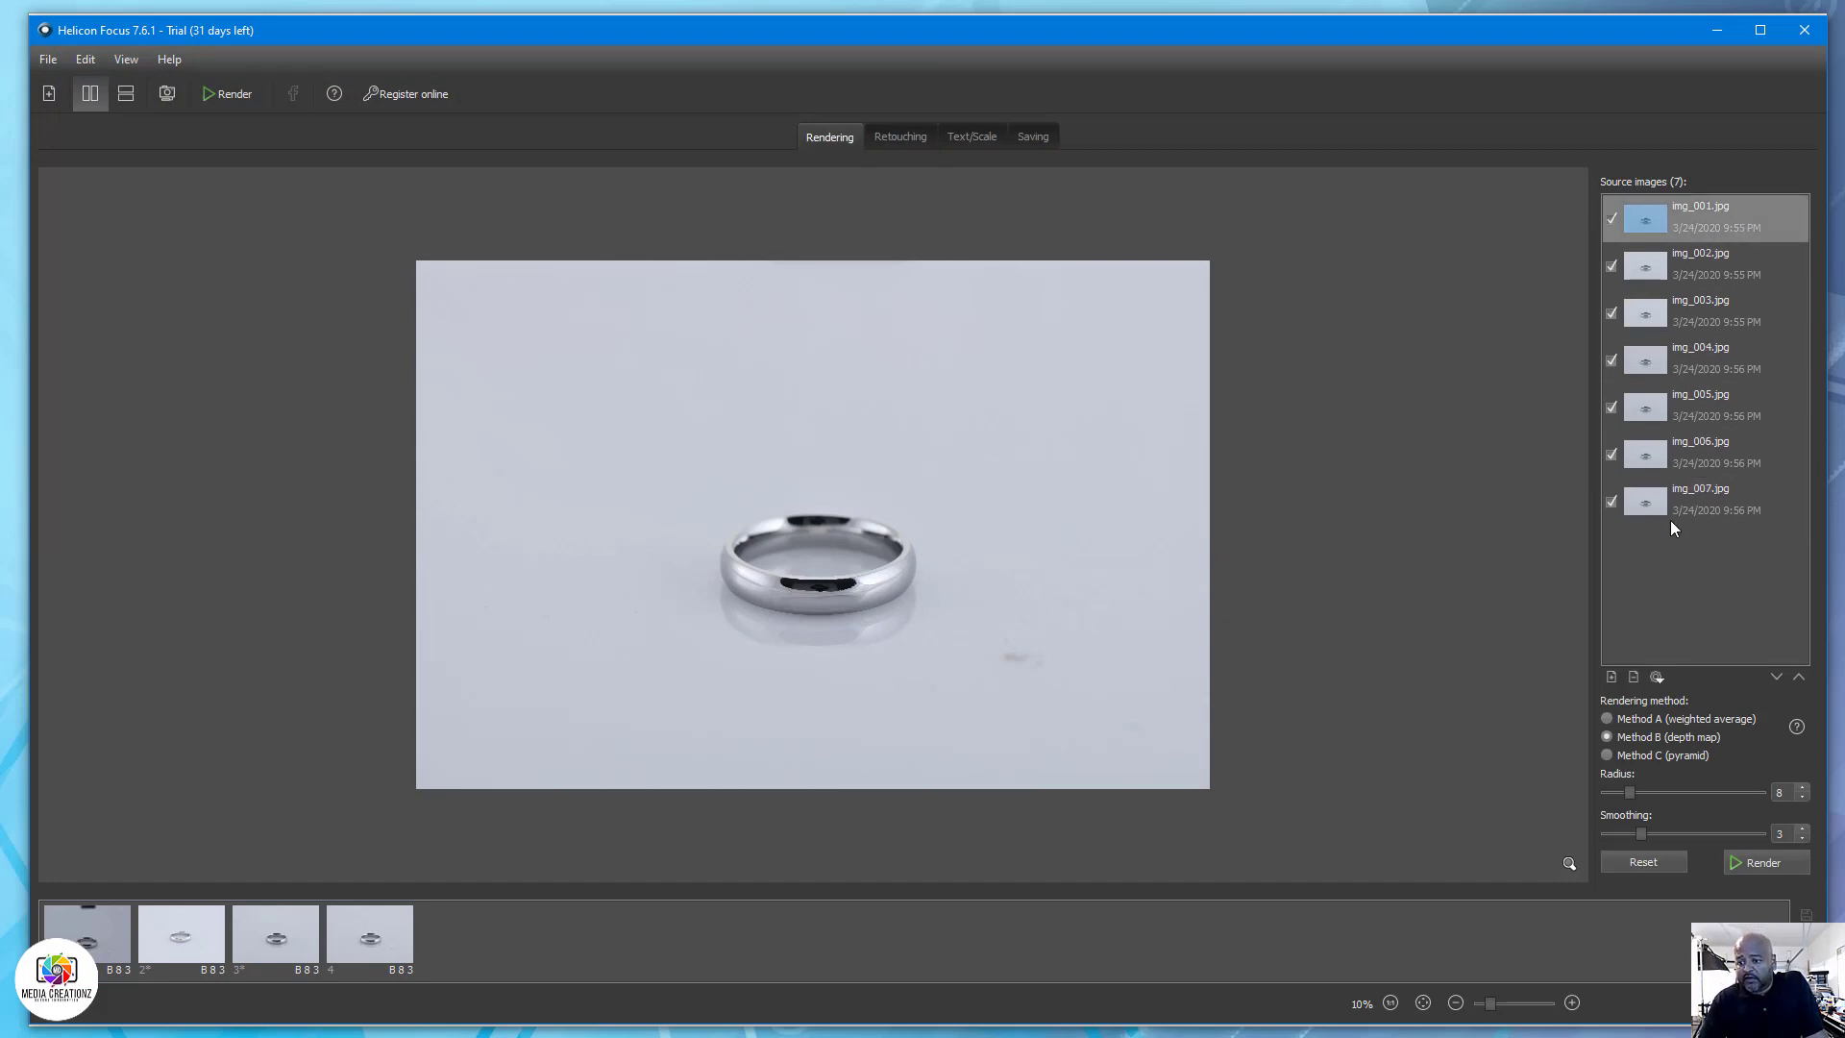
mouse_move(1561, 671)
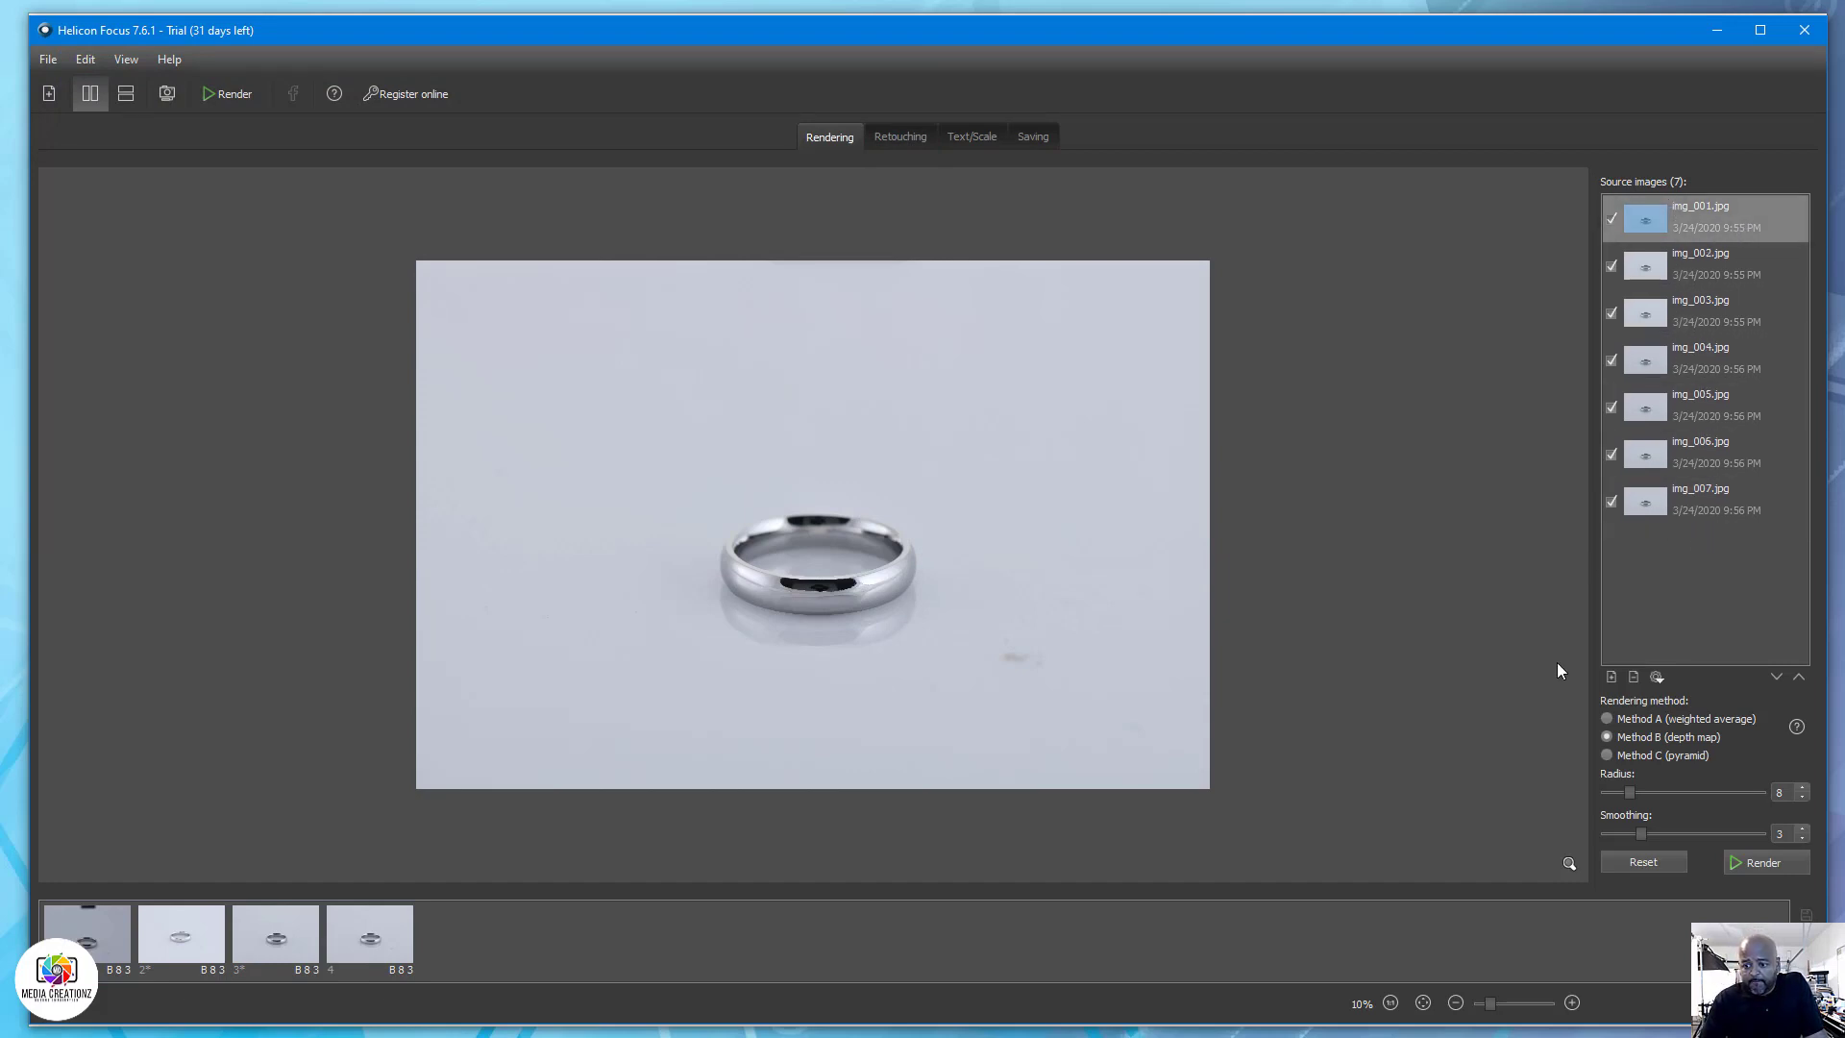
mouse_move(1721, 759)
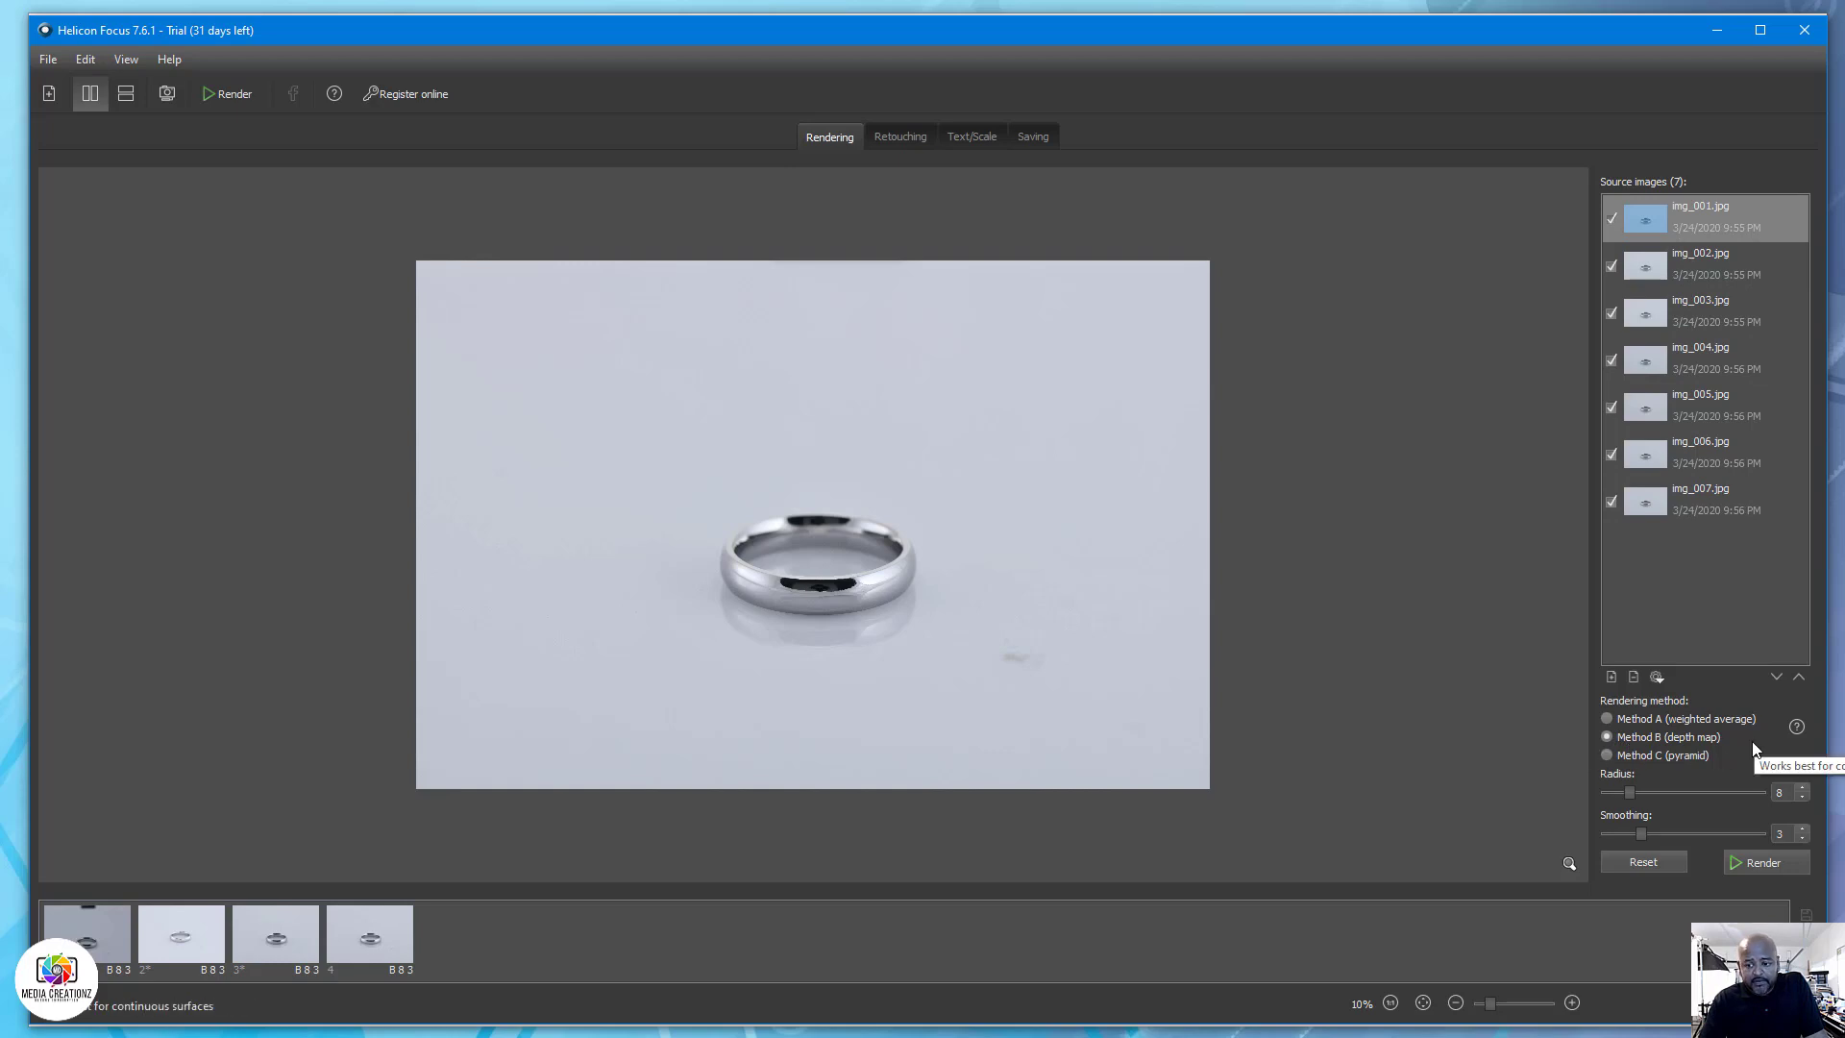
mouse_move(1759, 727)
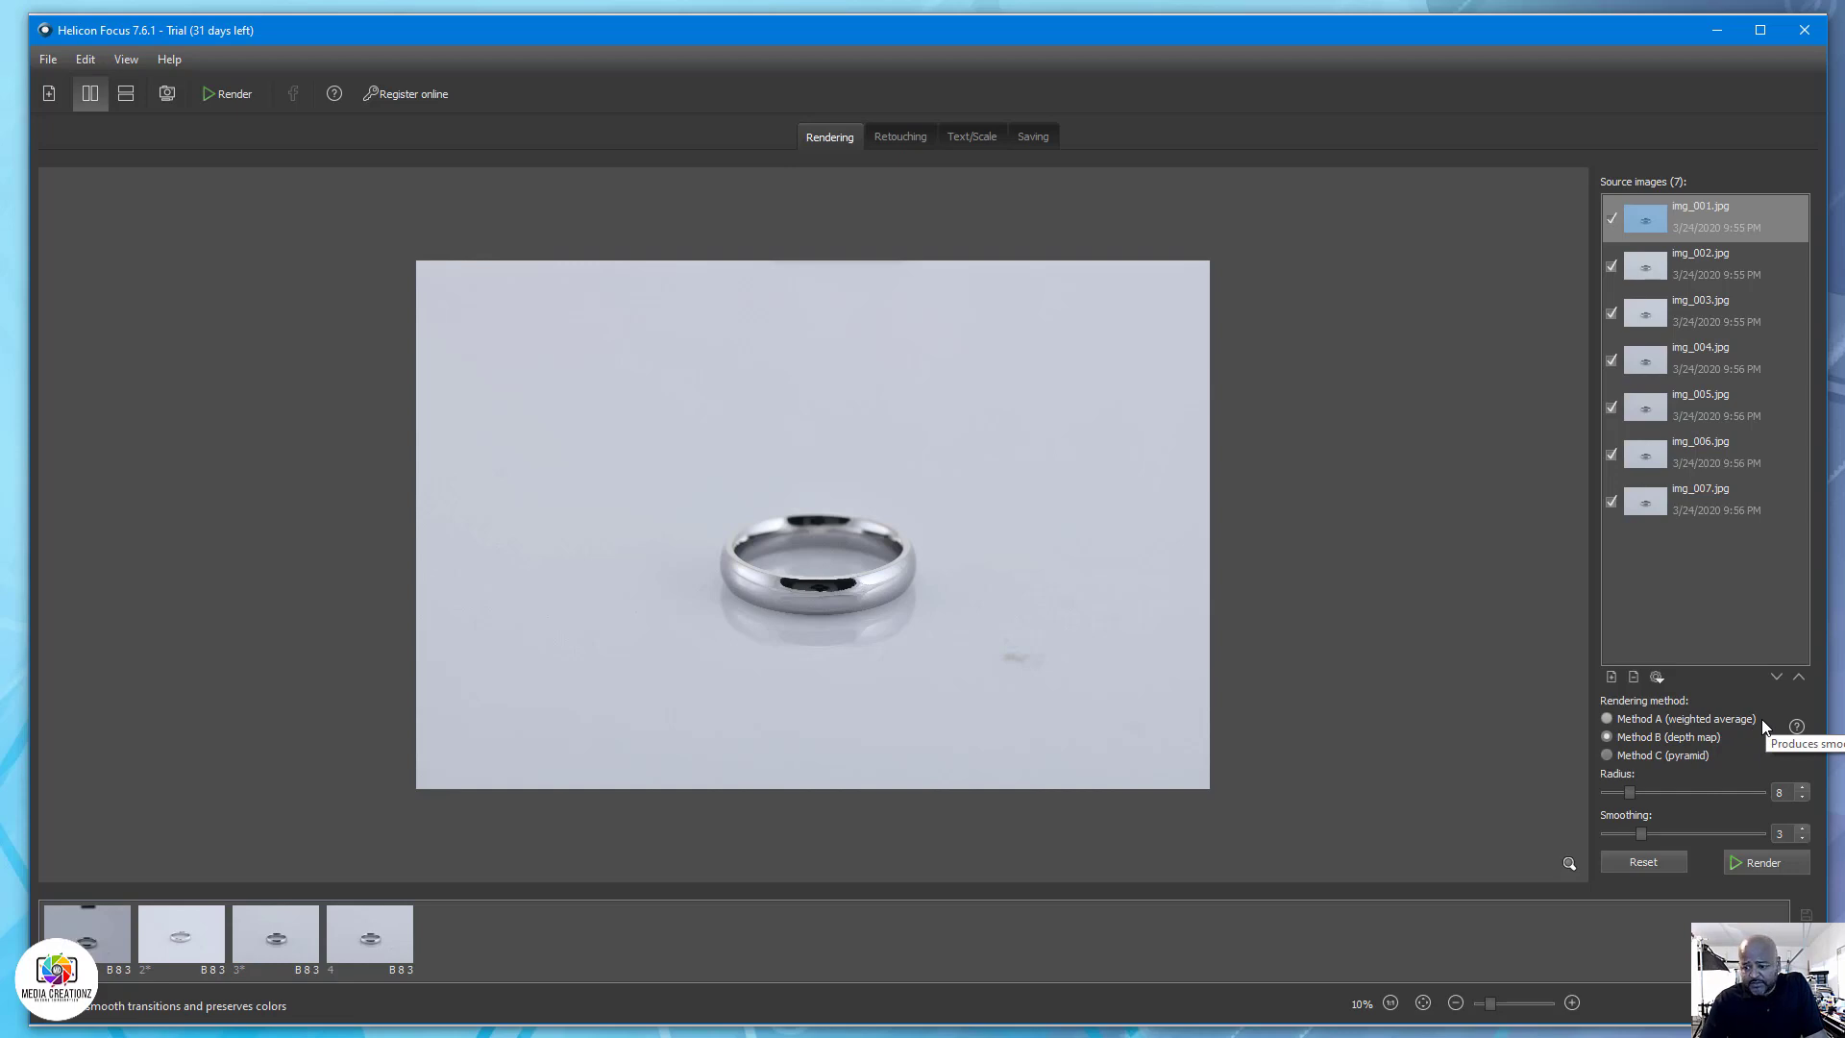
mouse_move(1749, 673)
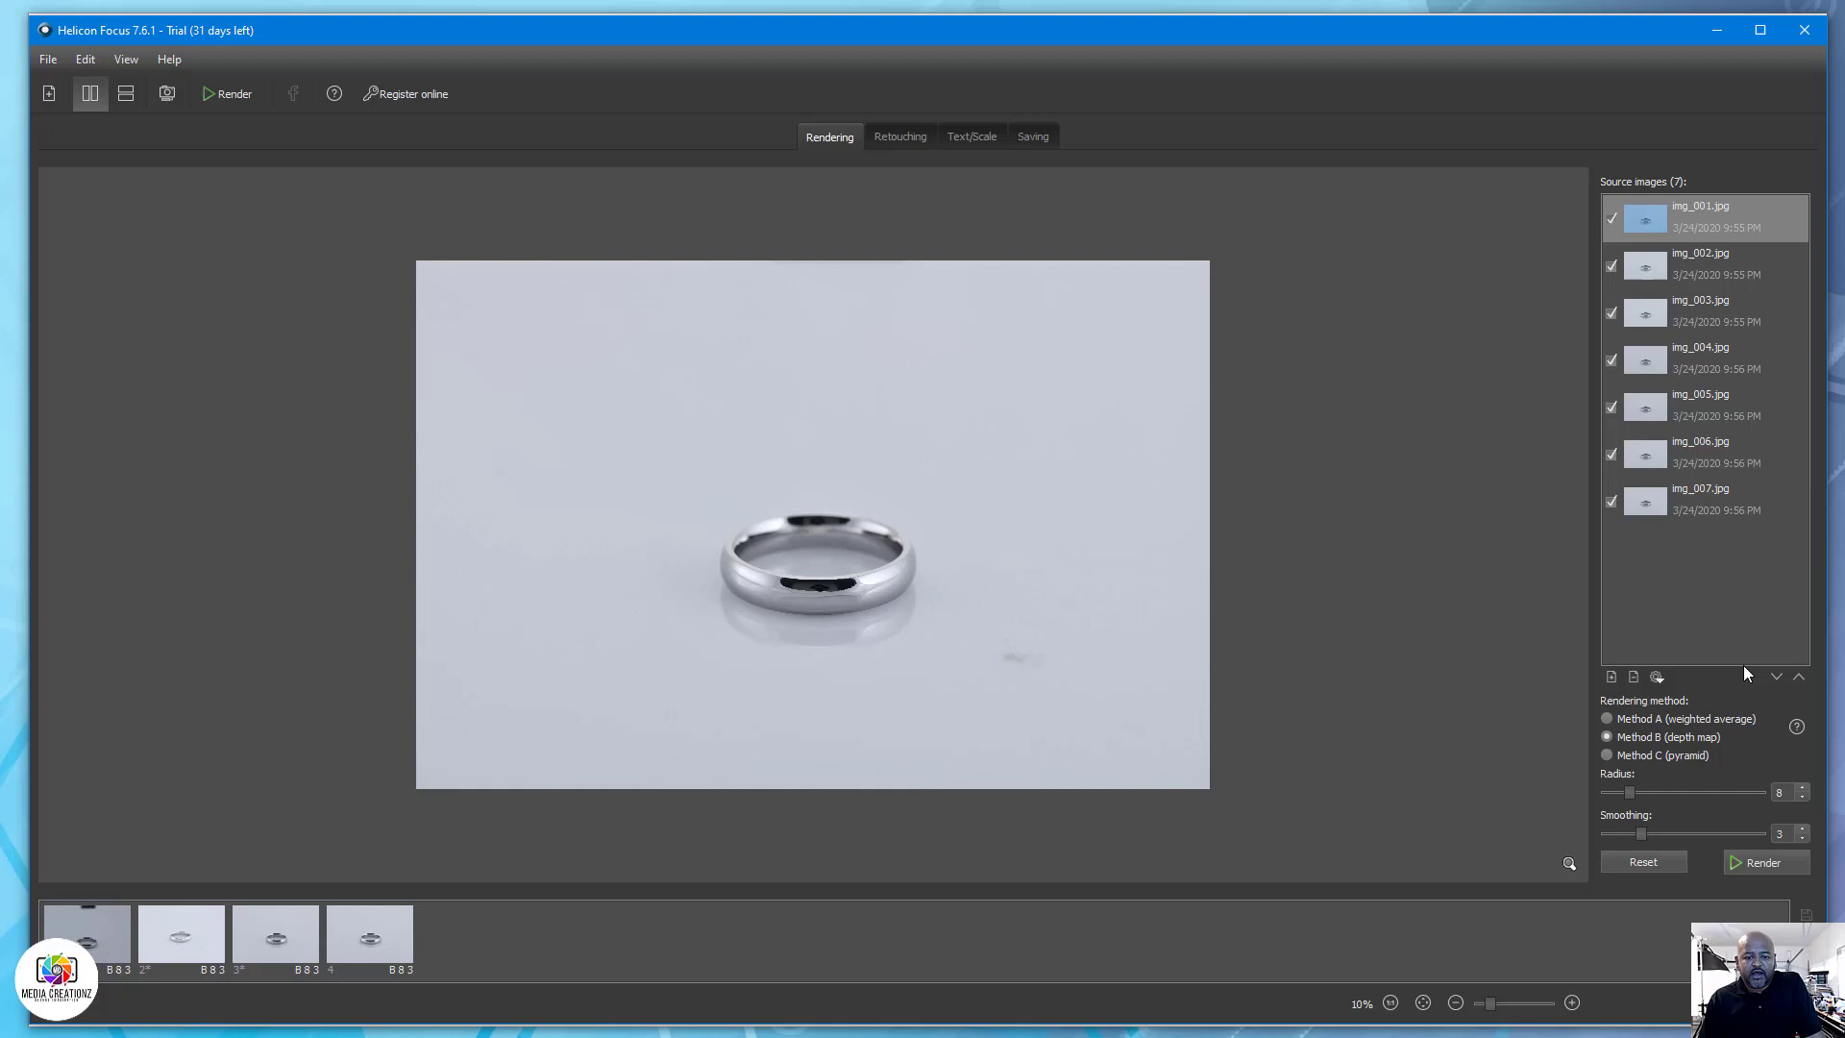
mouse_move(1383, 687)
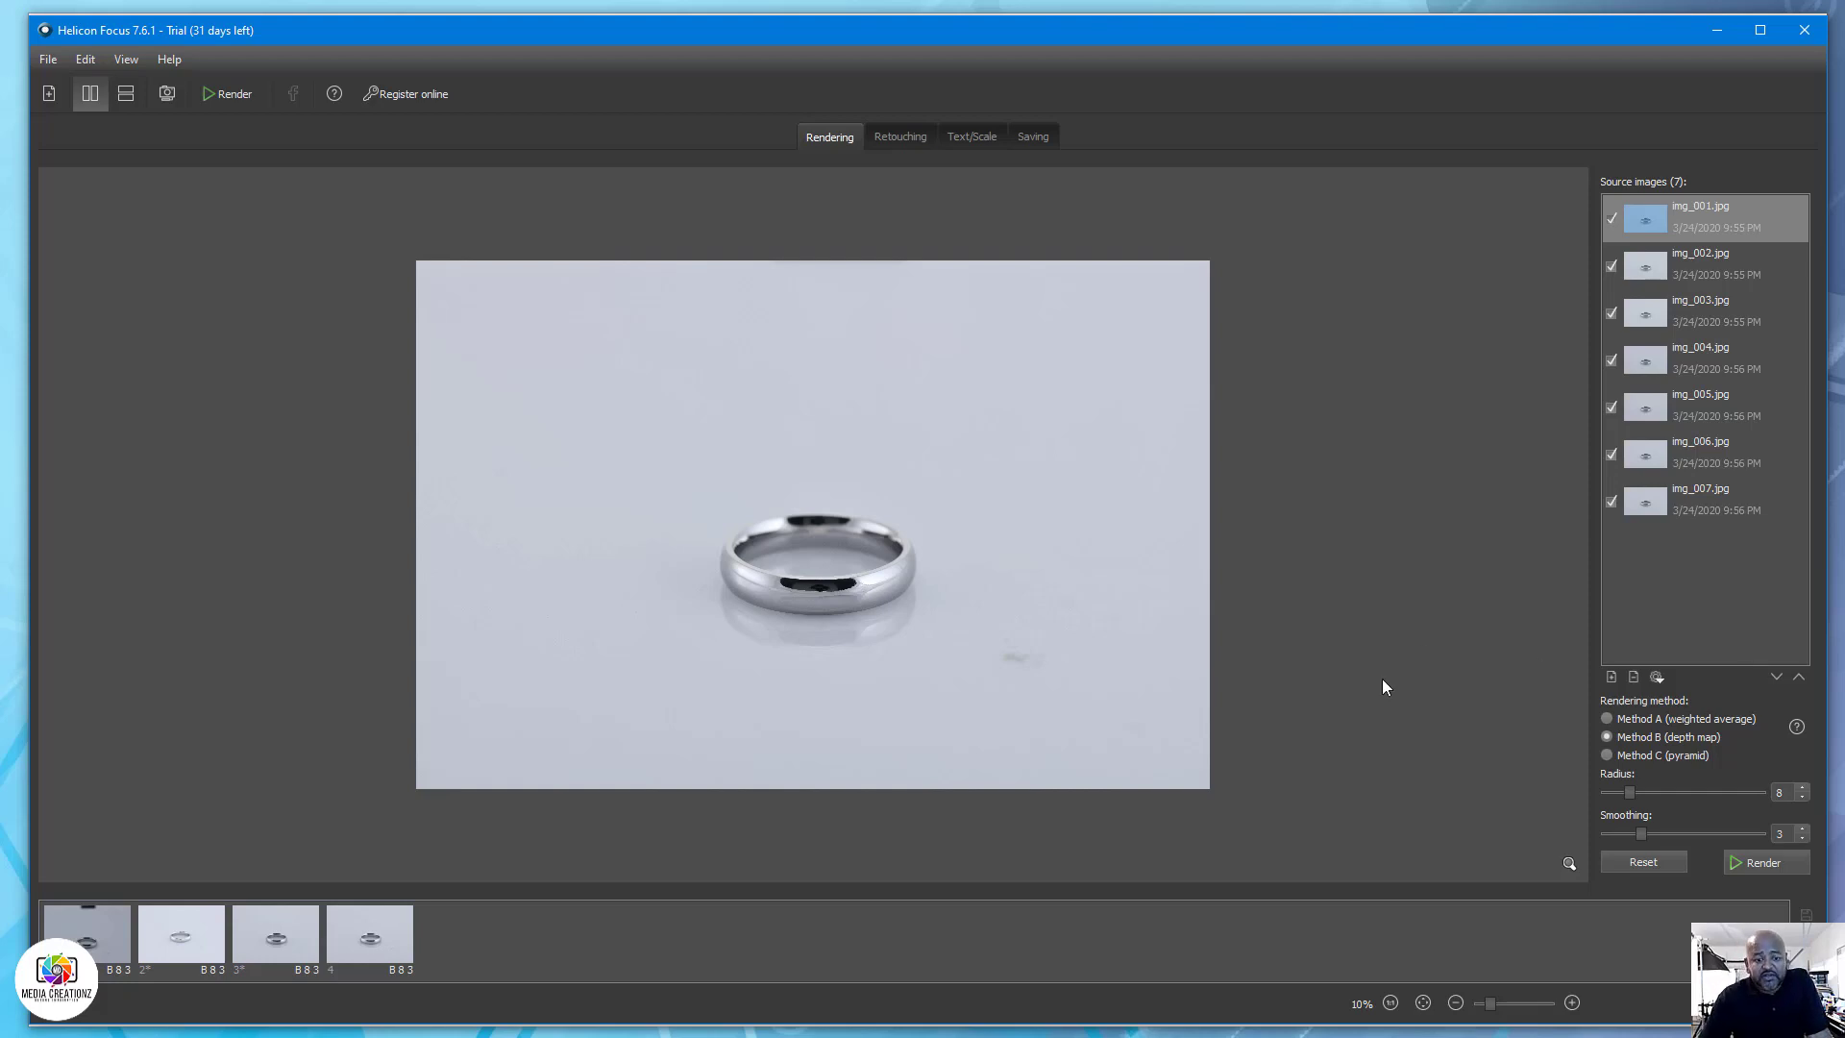
mouse_move(1764, 861)
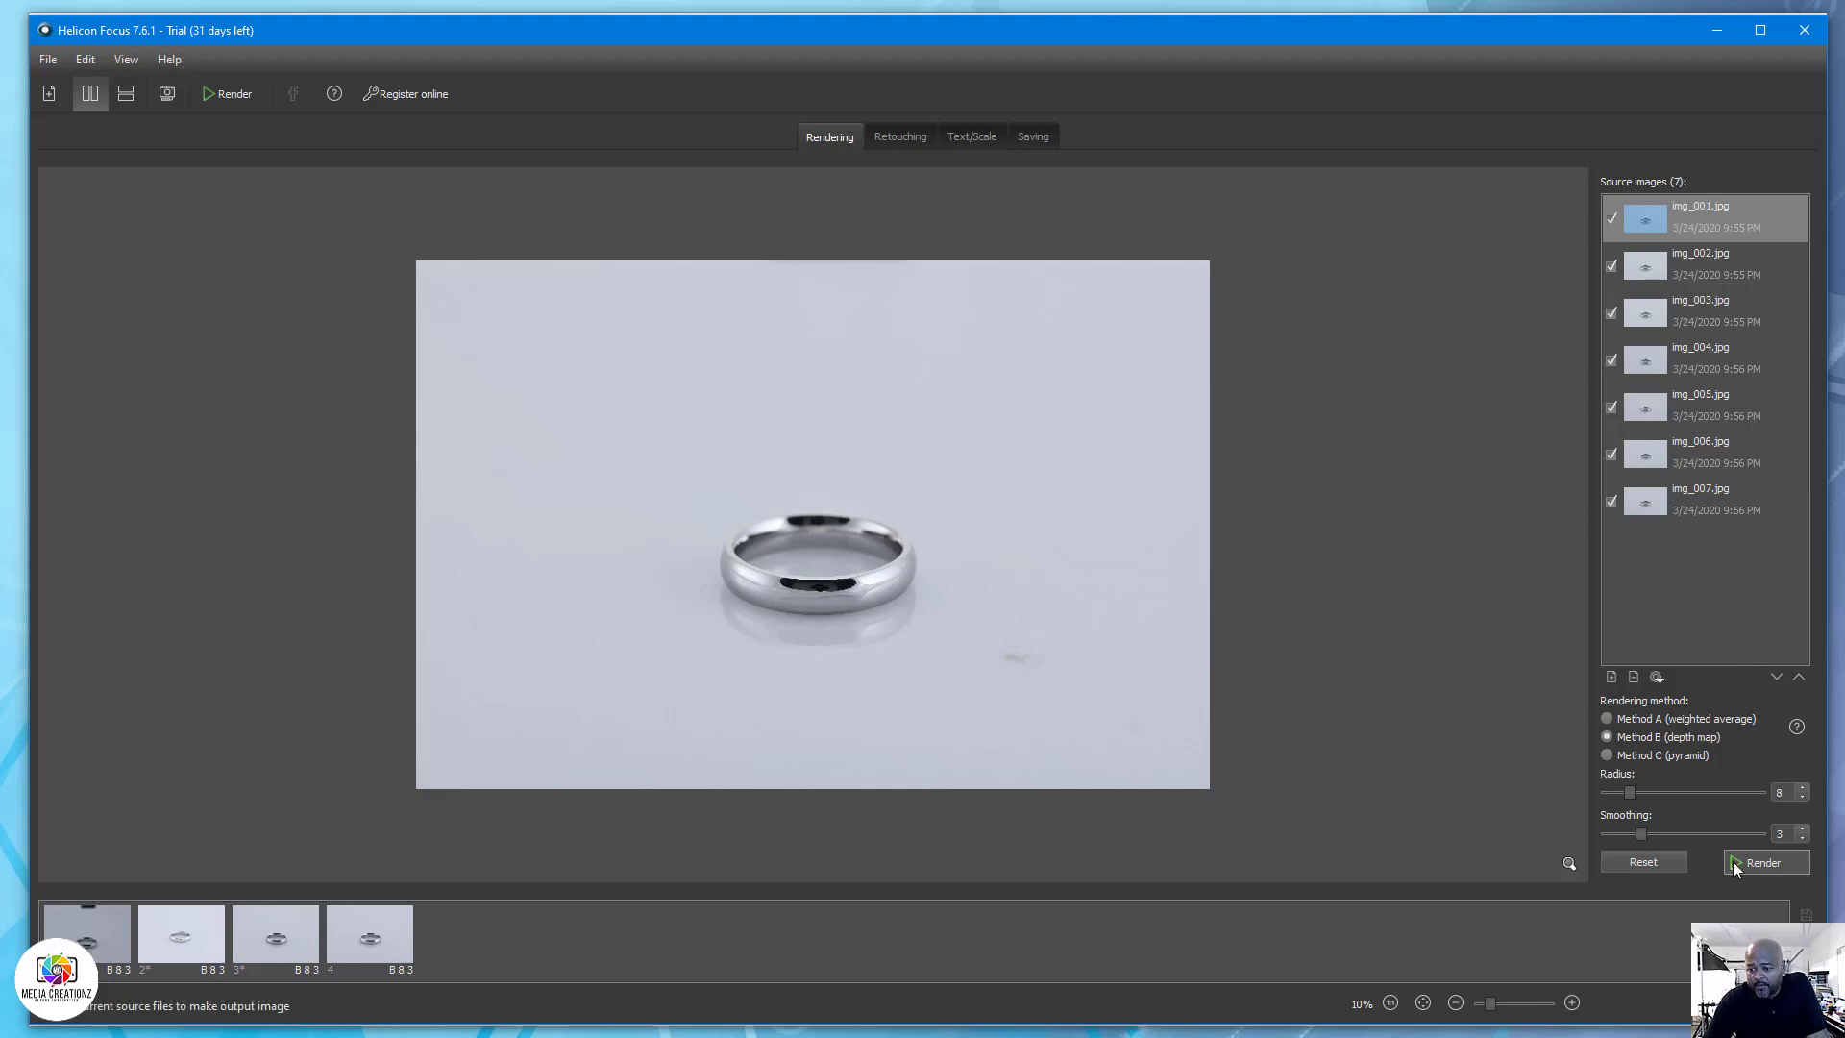
Render the seven shots and zoom into the result's inner ring edge.
left_click(1765, 861)
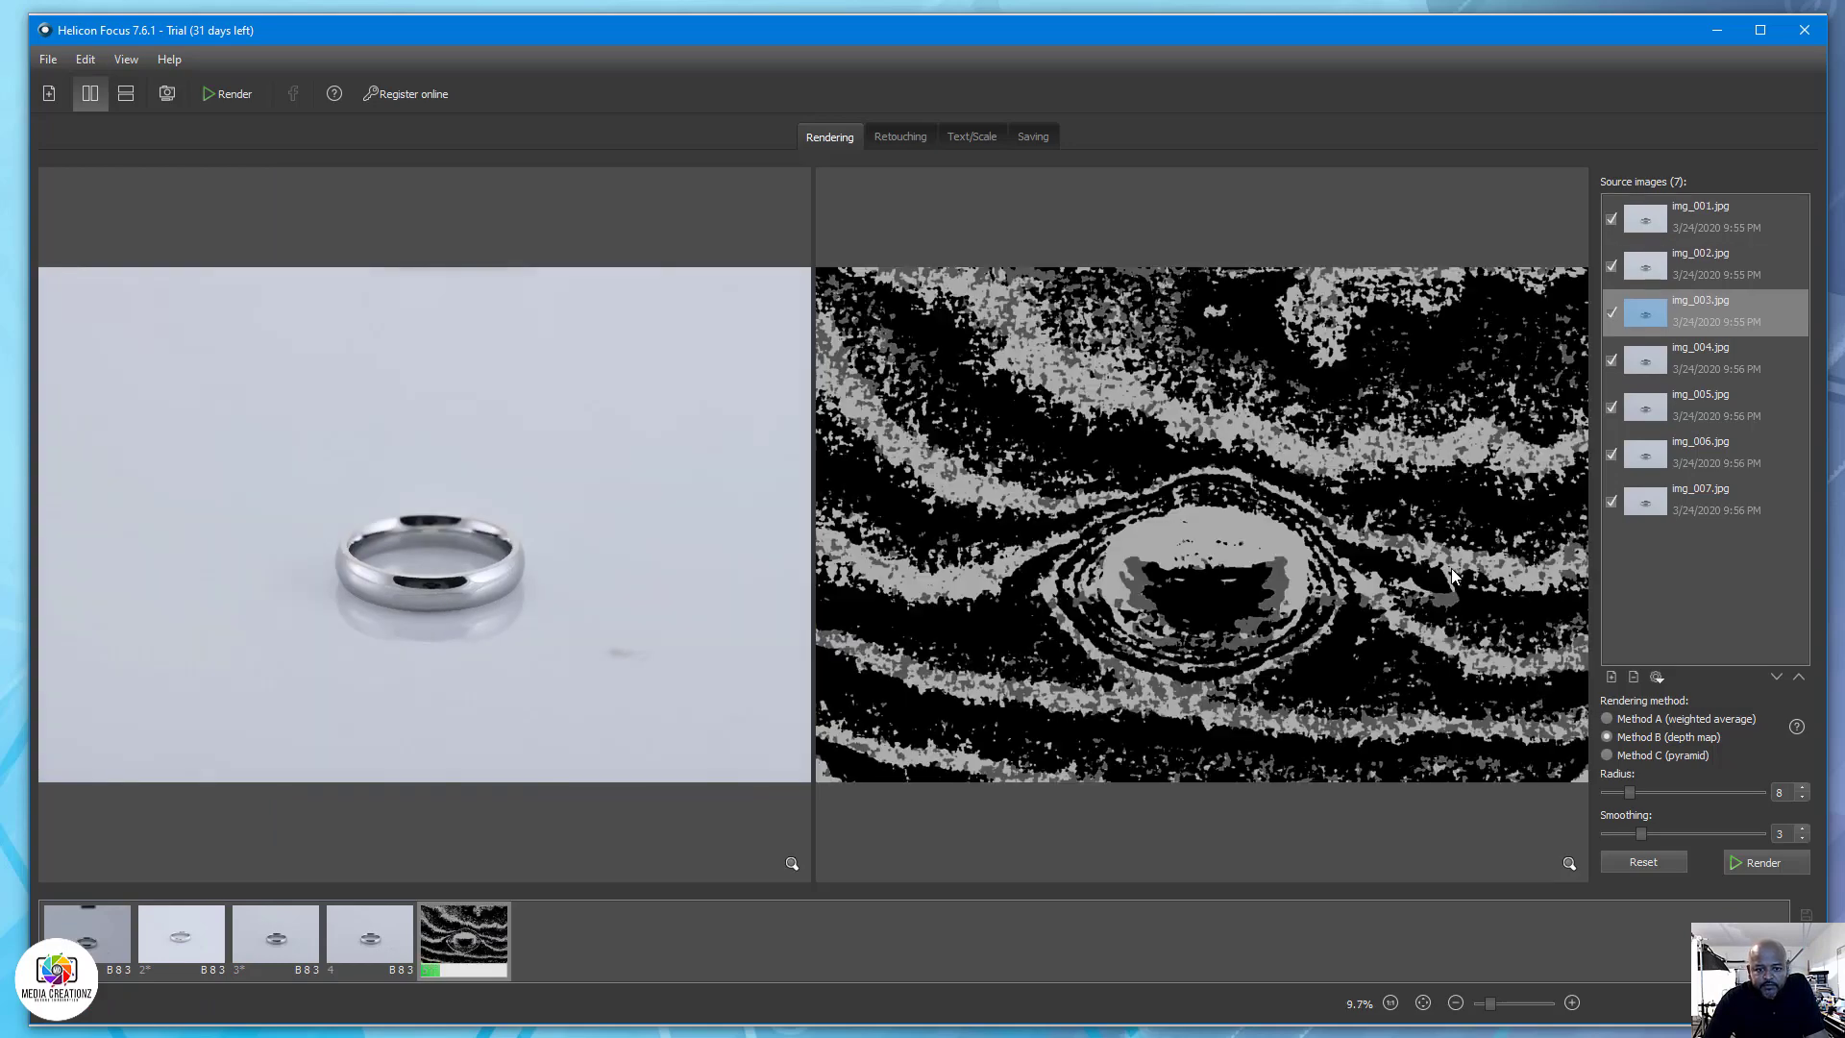
left_click(1699, 452)
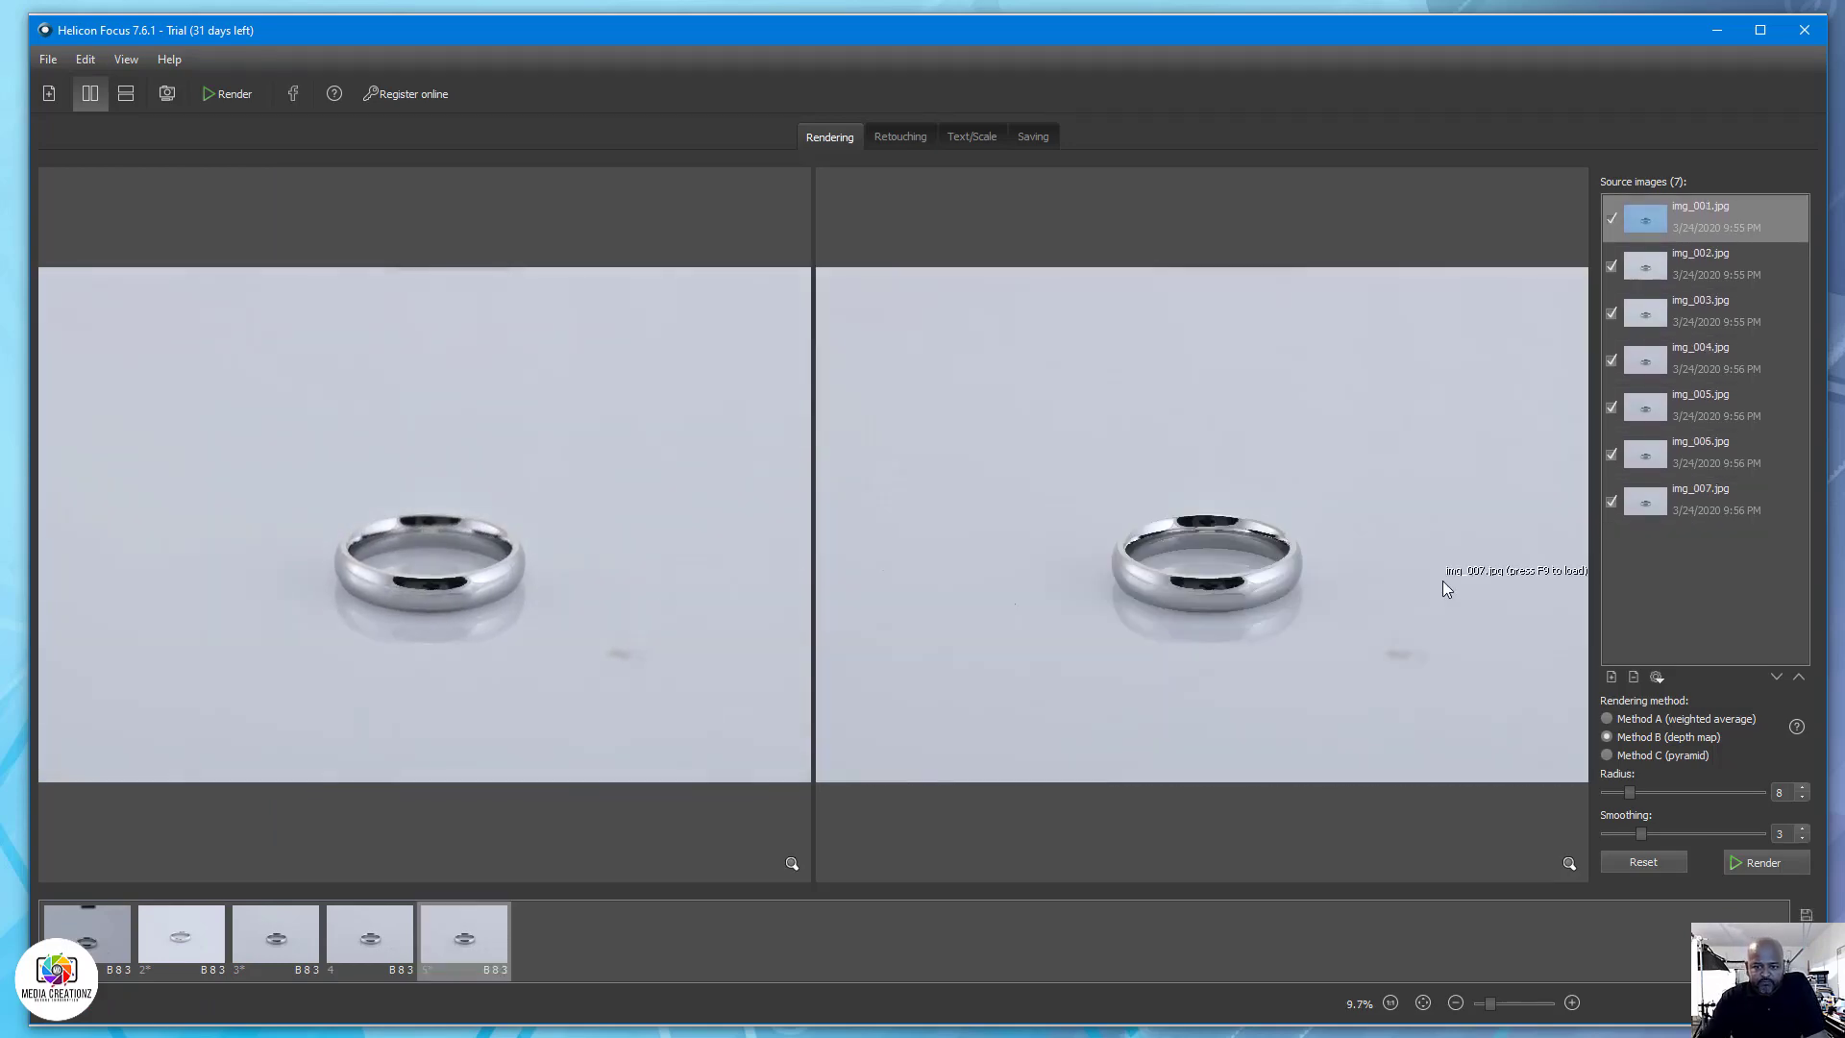
mouse_move(1232, 607)
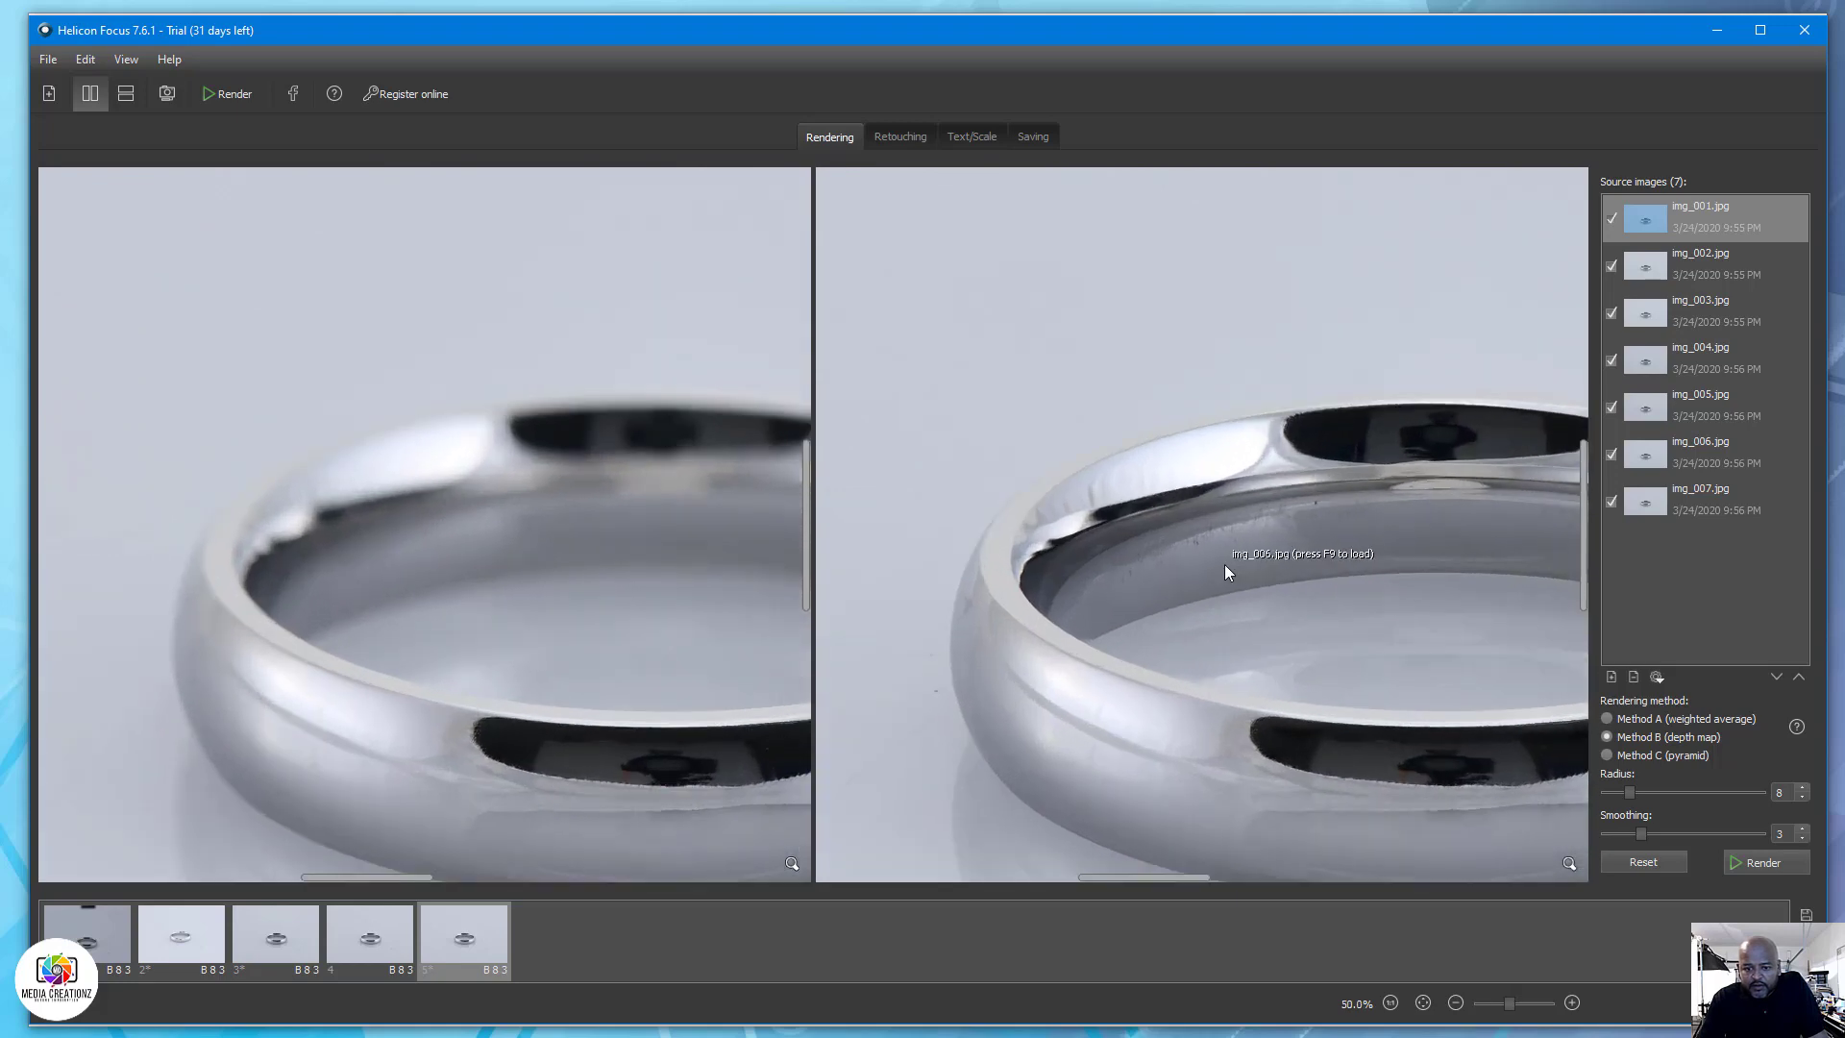
left_click(1570, 1002)
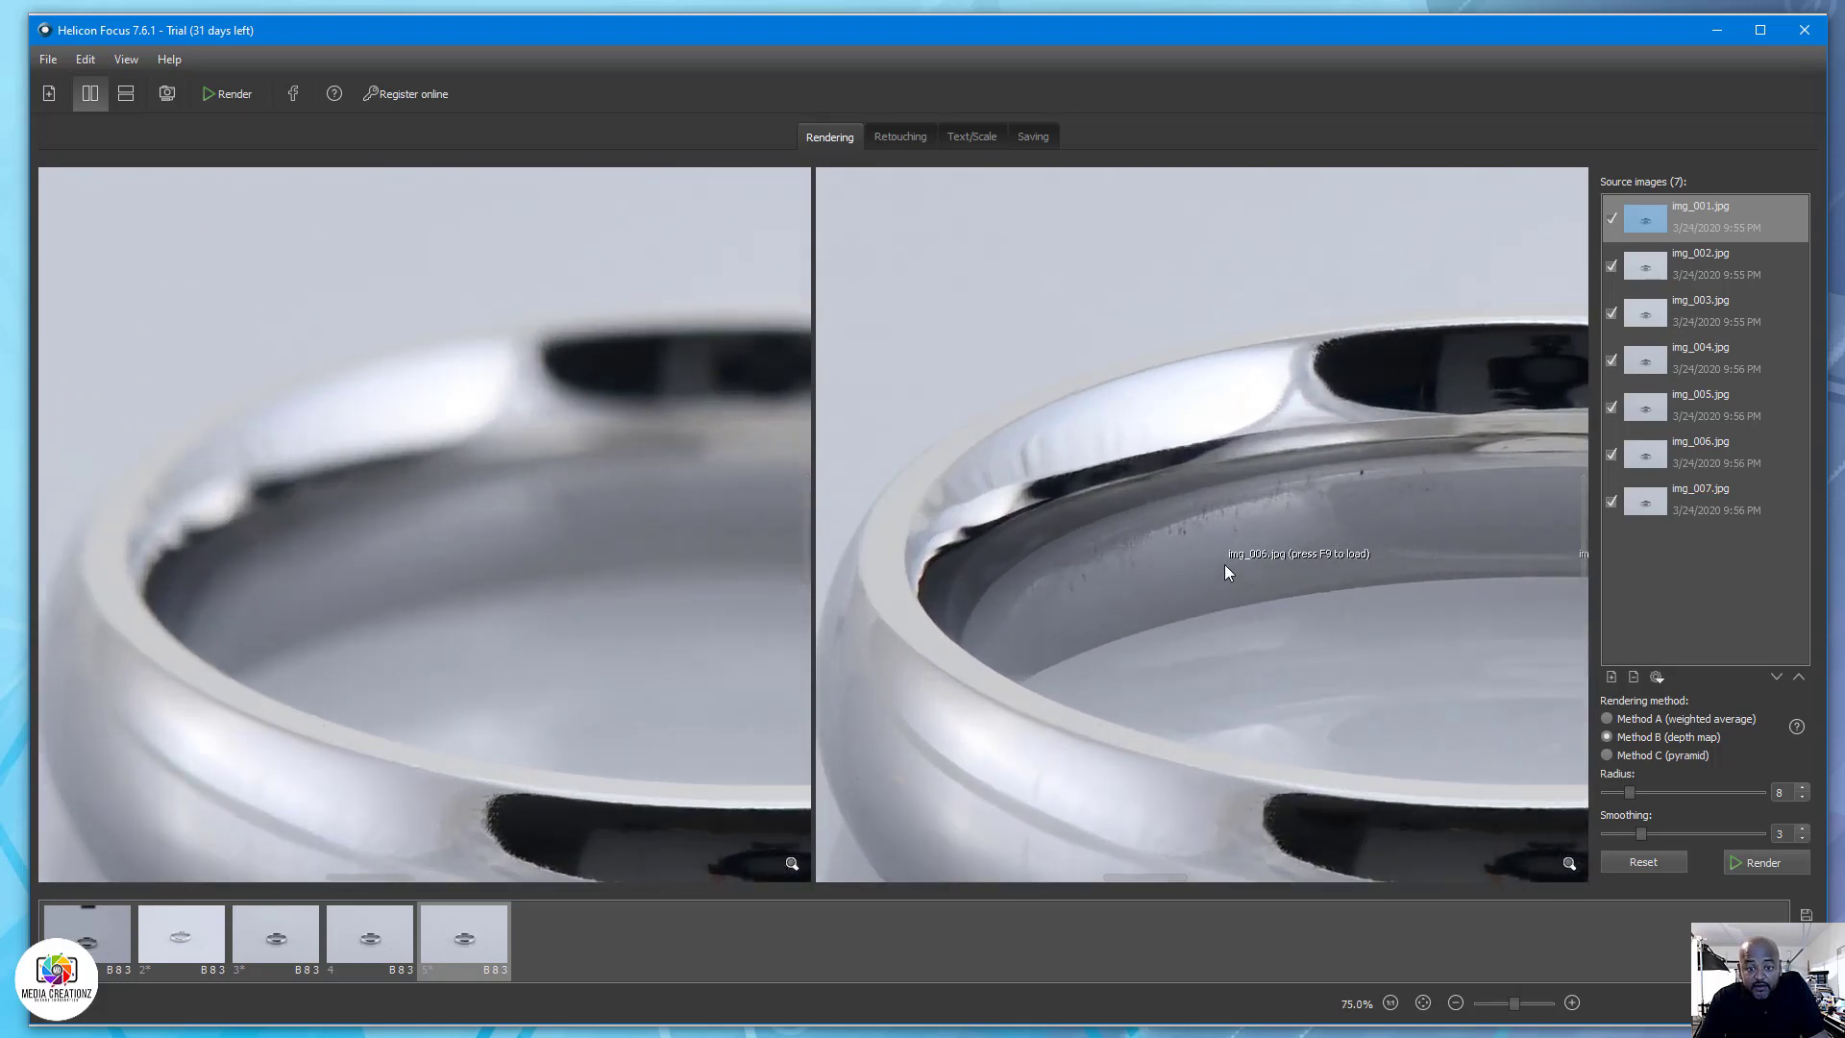
left_click(1454, 1002)
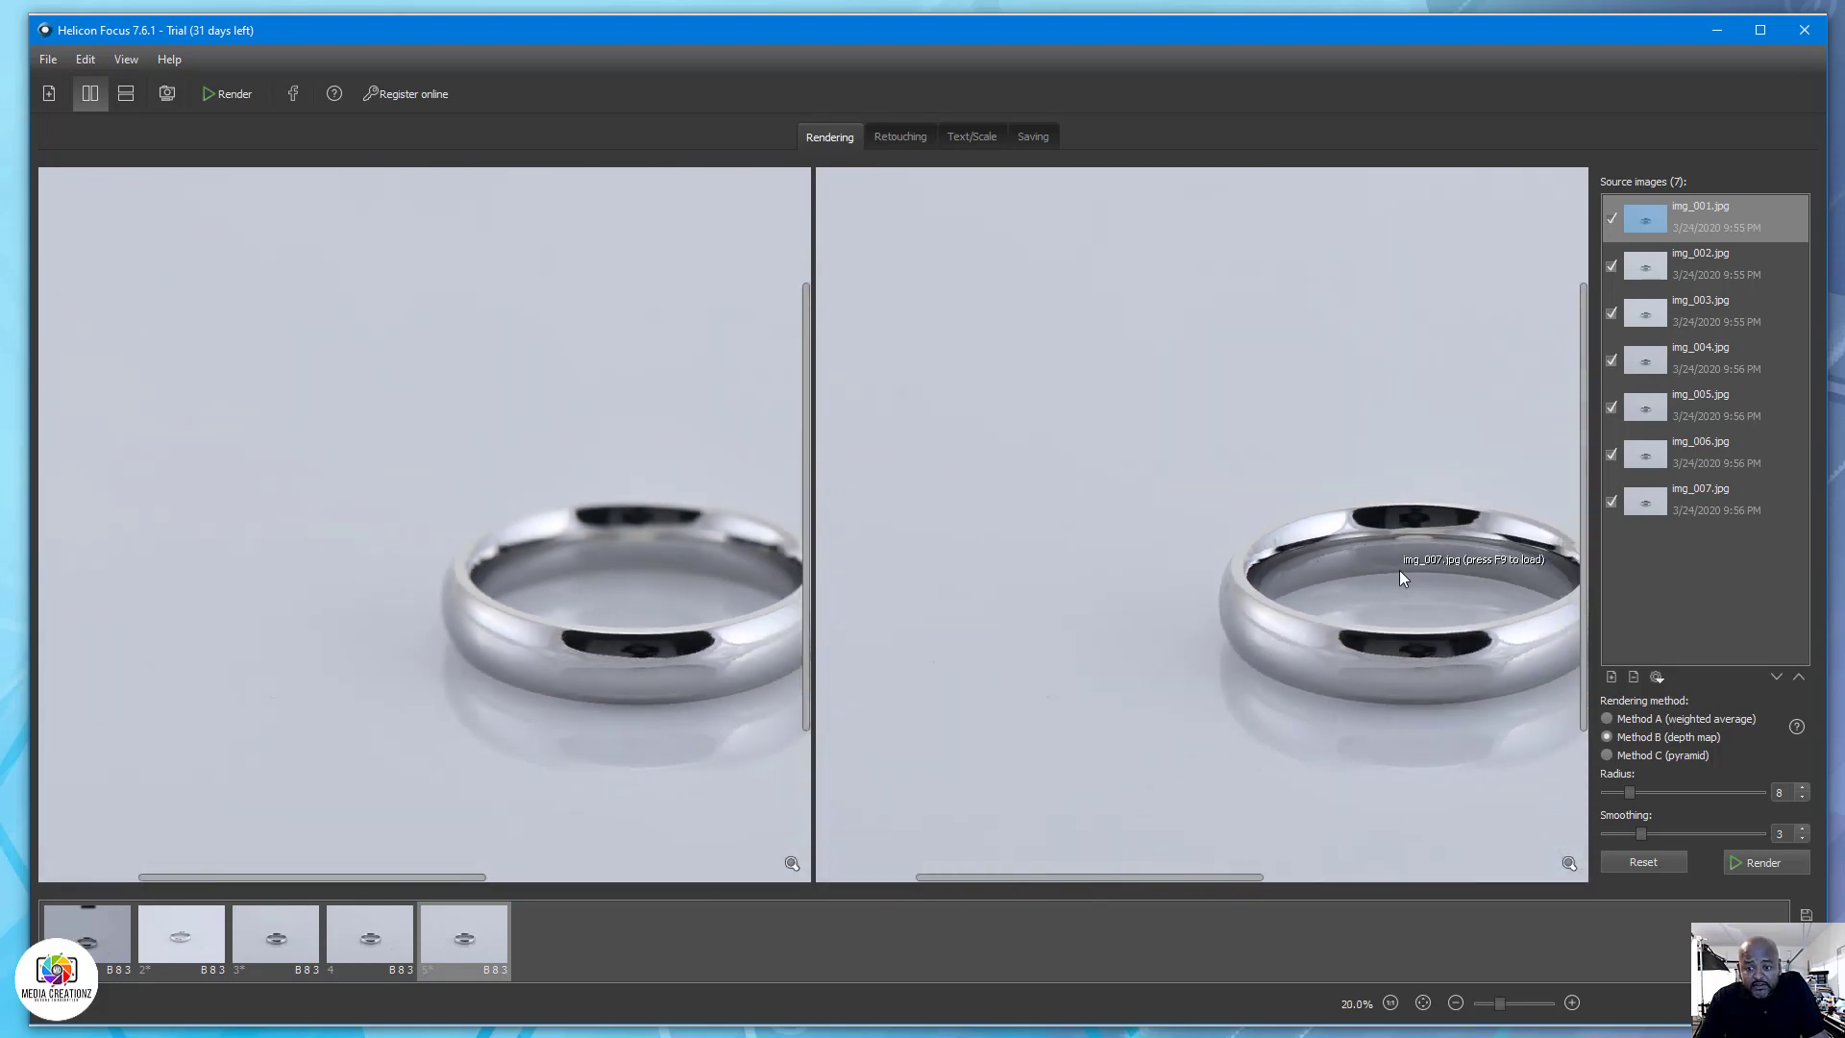
mouse_move(1508, 665)
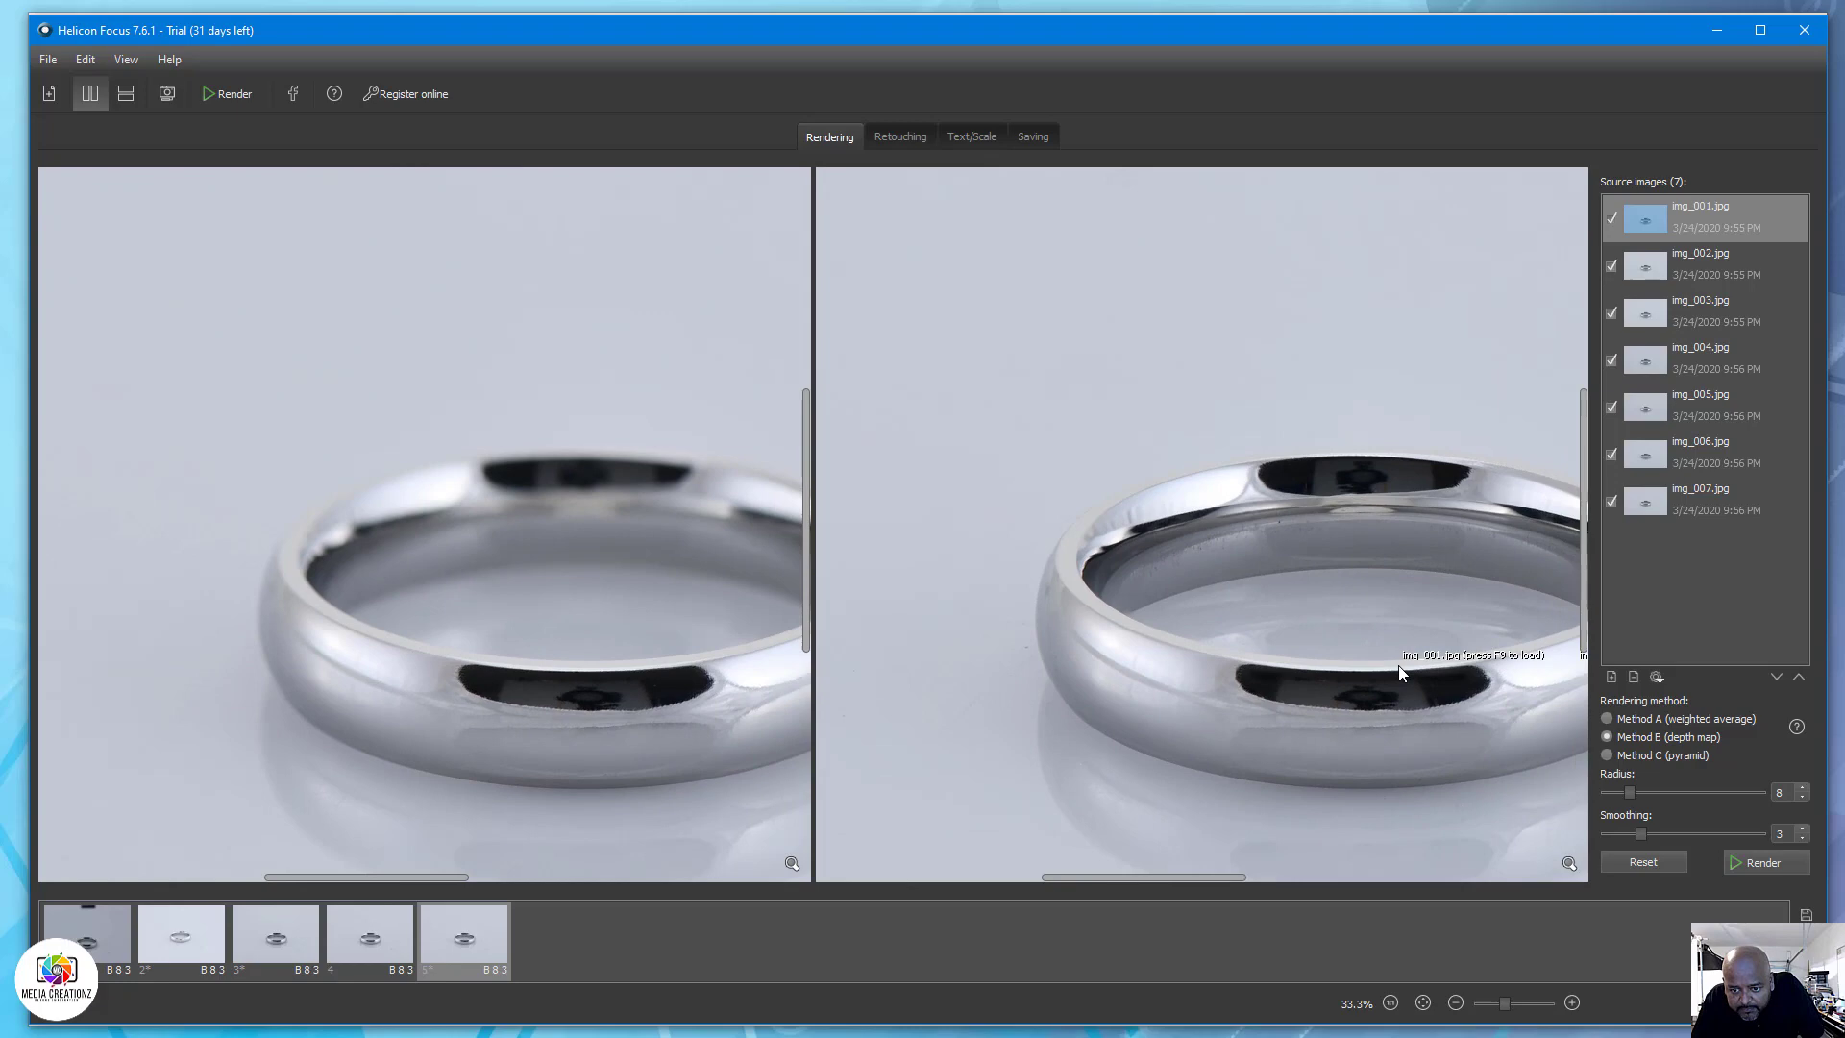
mouse_move(1349, 620)
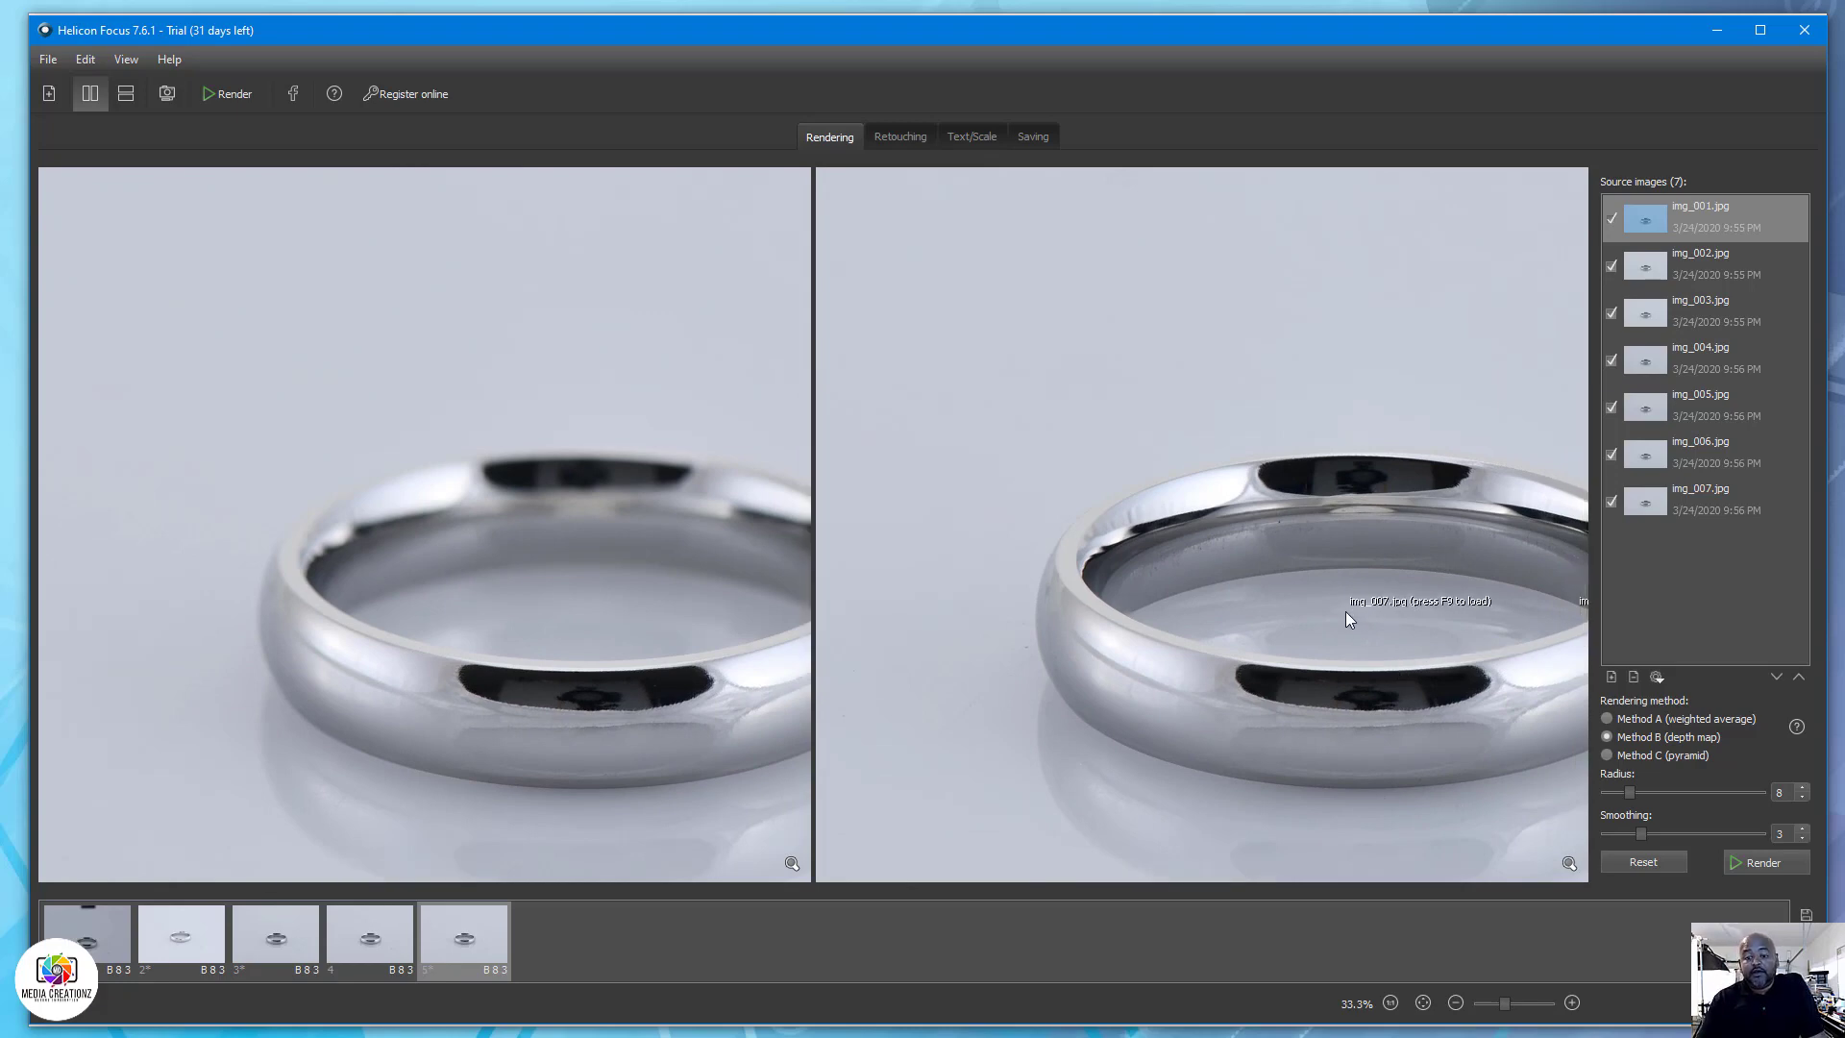
Zoom in on the top band's reflection, then back out to the whole ring.
left_click(1456, 1002)
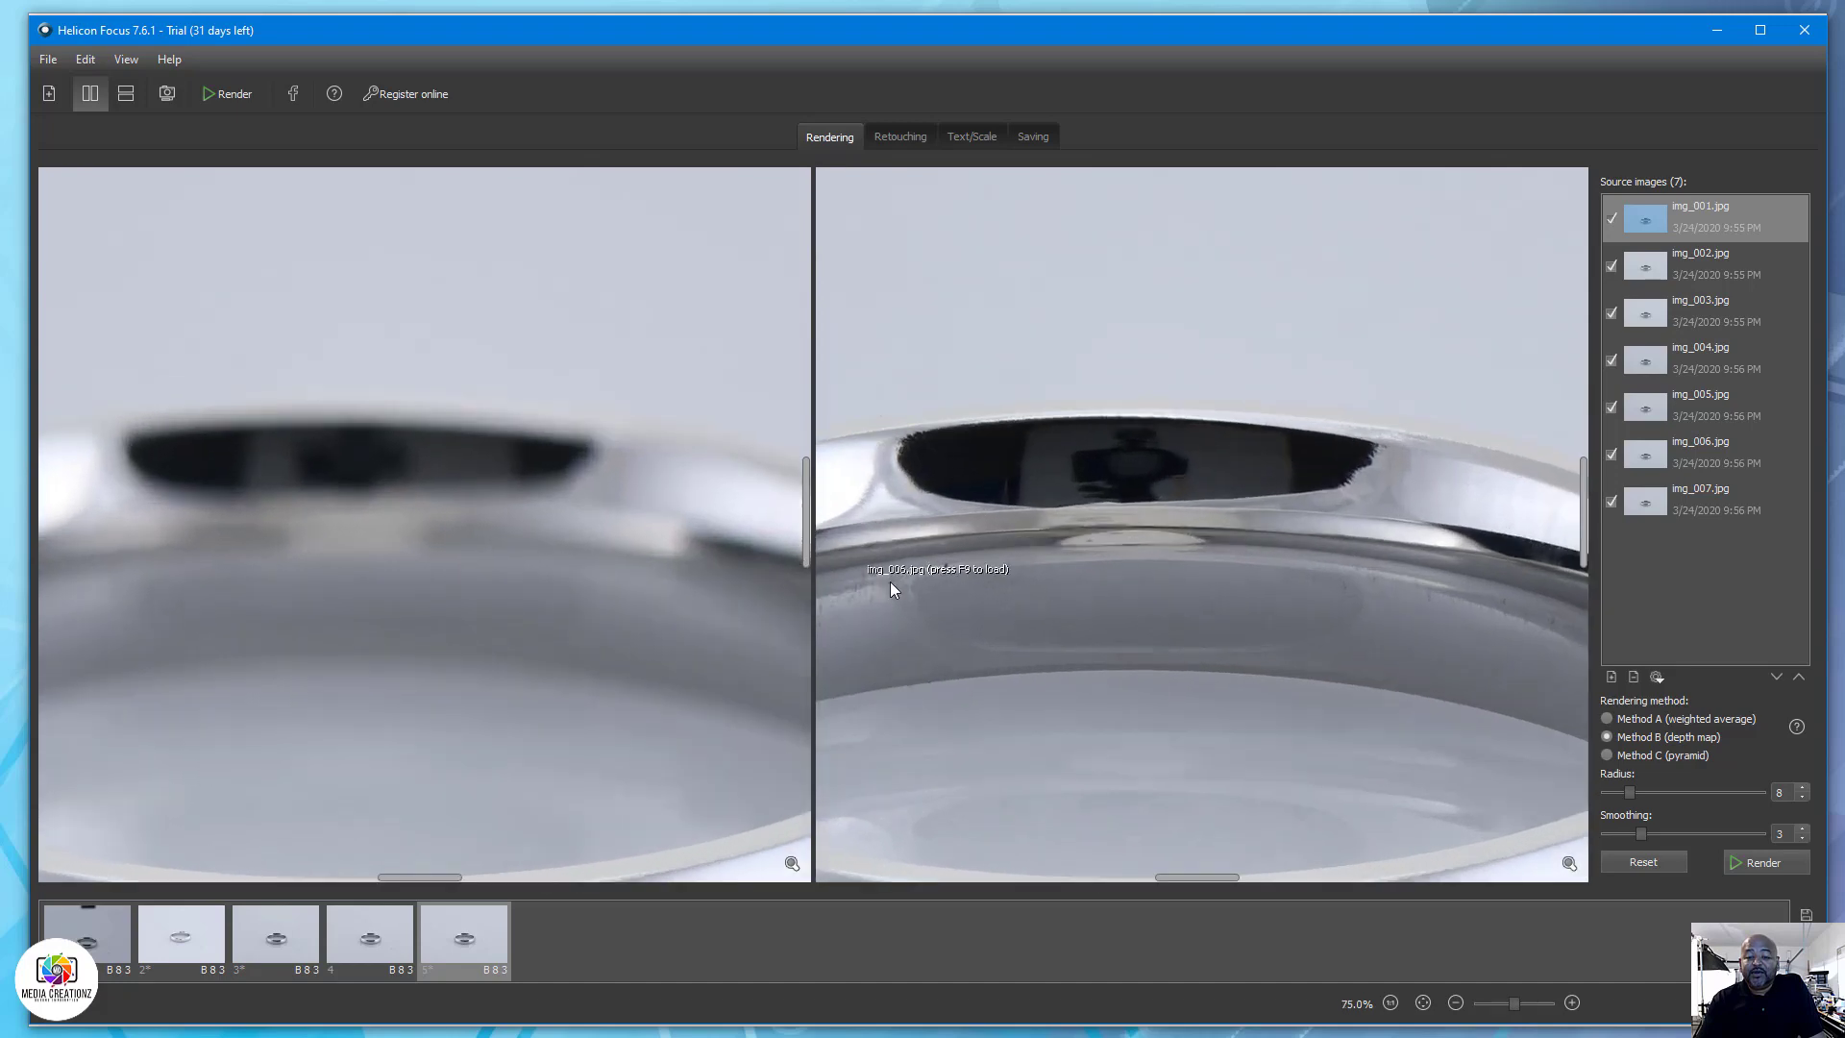
left_click(1573, 1002)
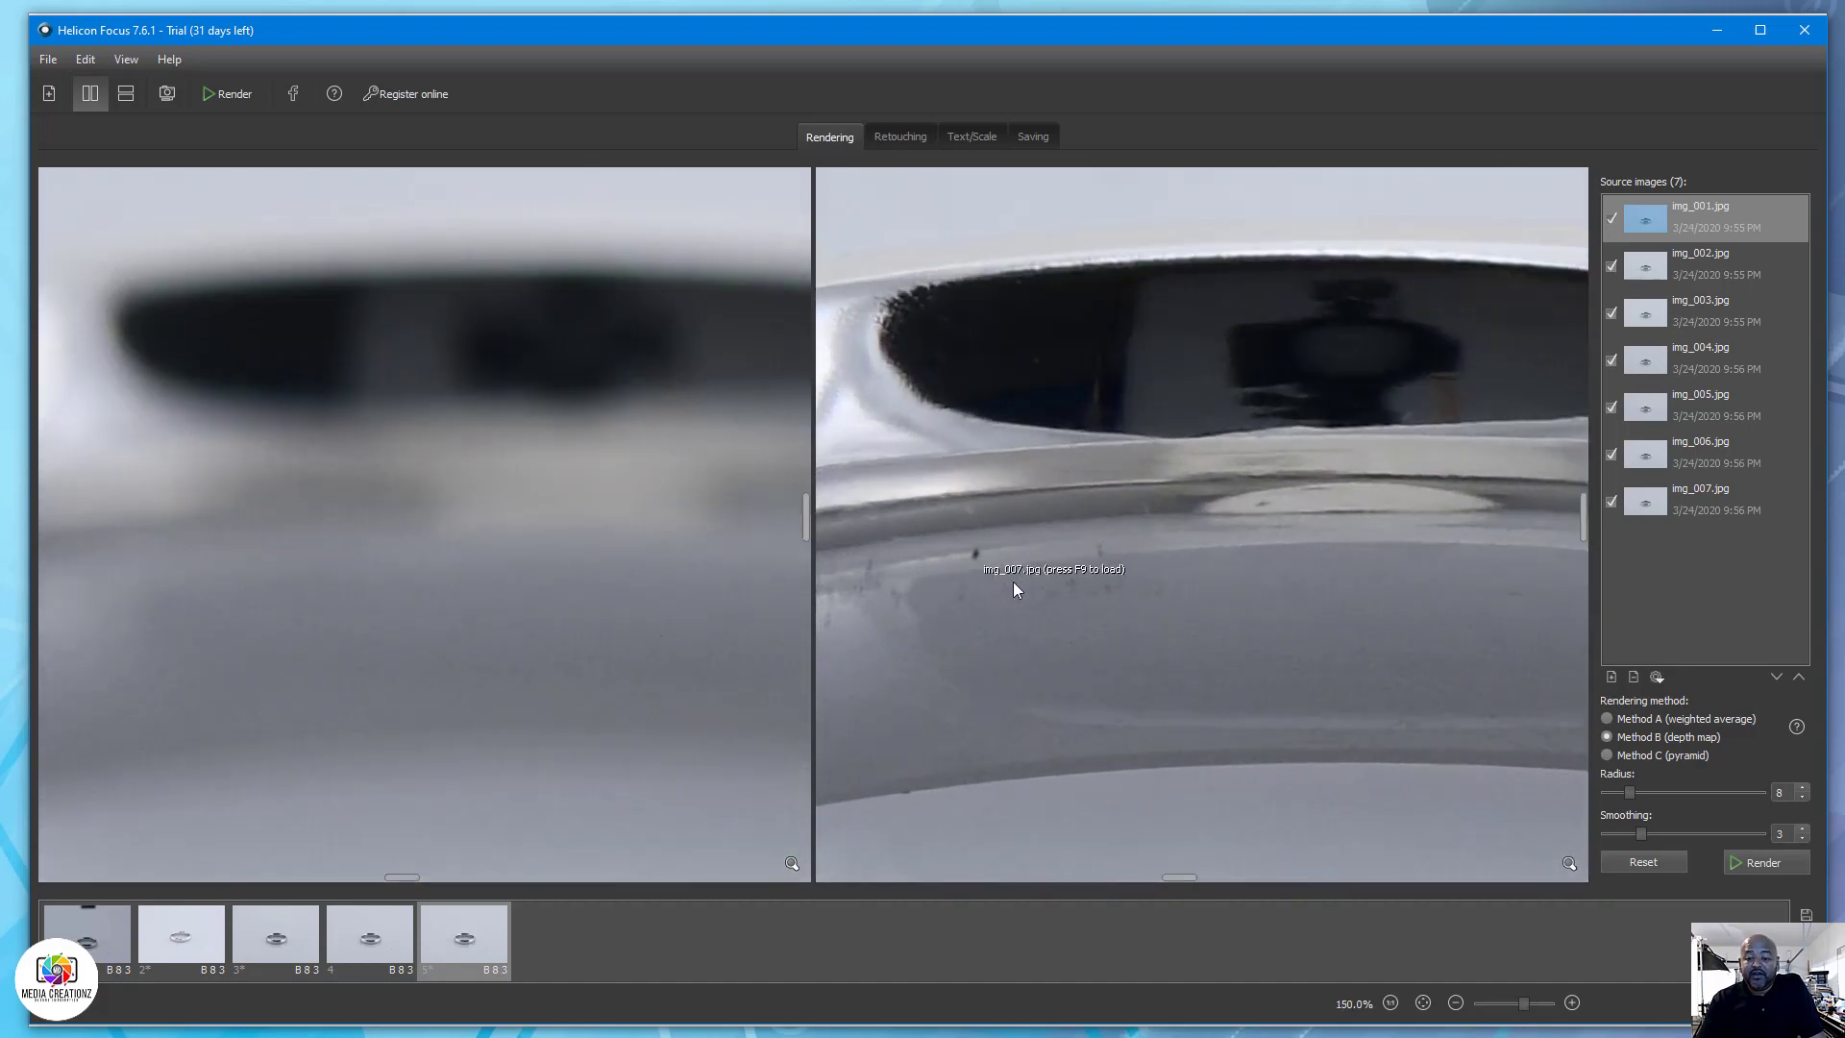
mouse_move(1165, 606)
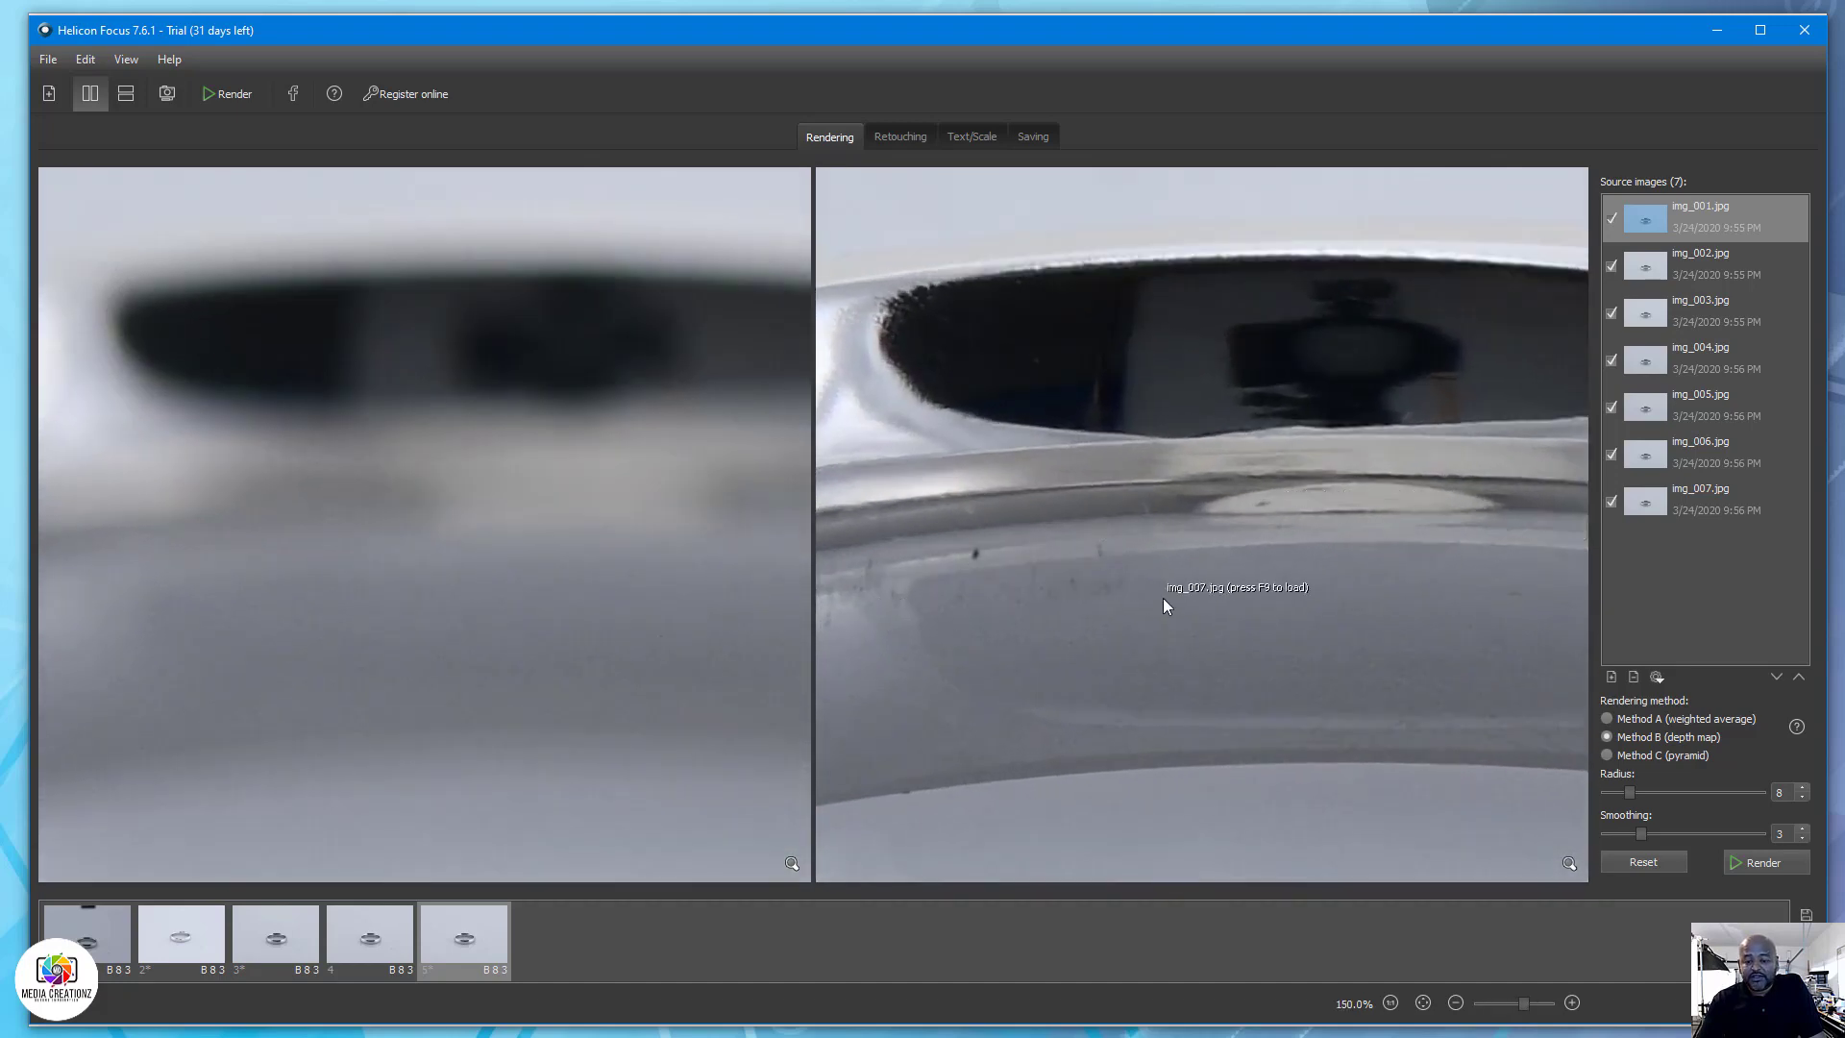
left_click(1453, 1002)
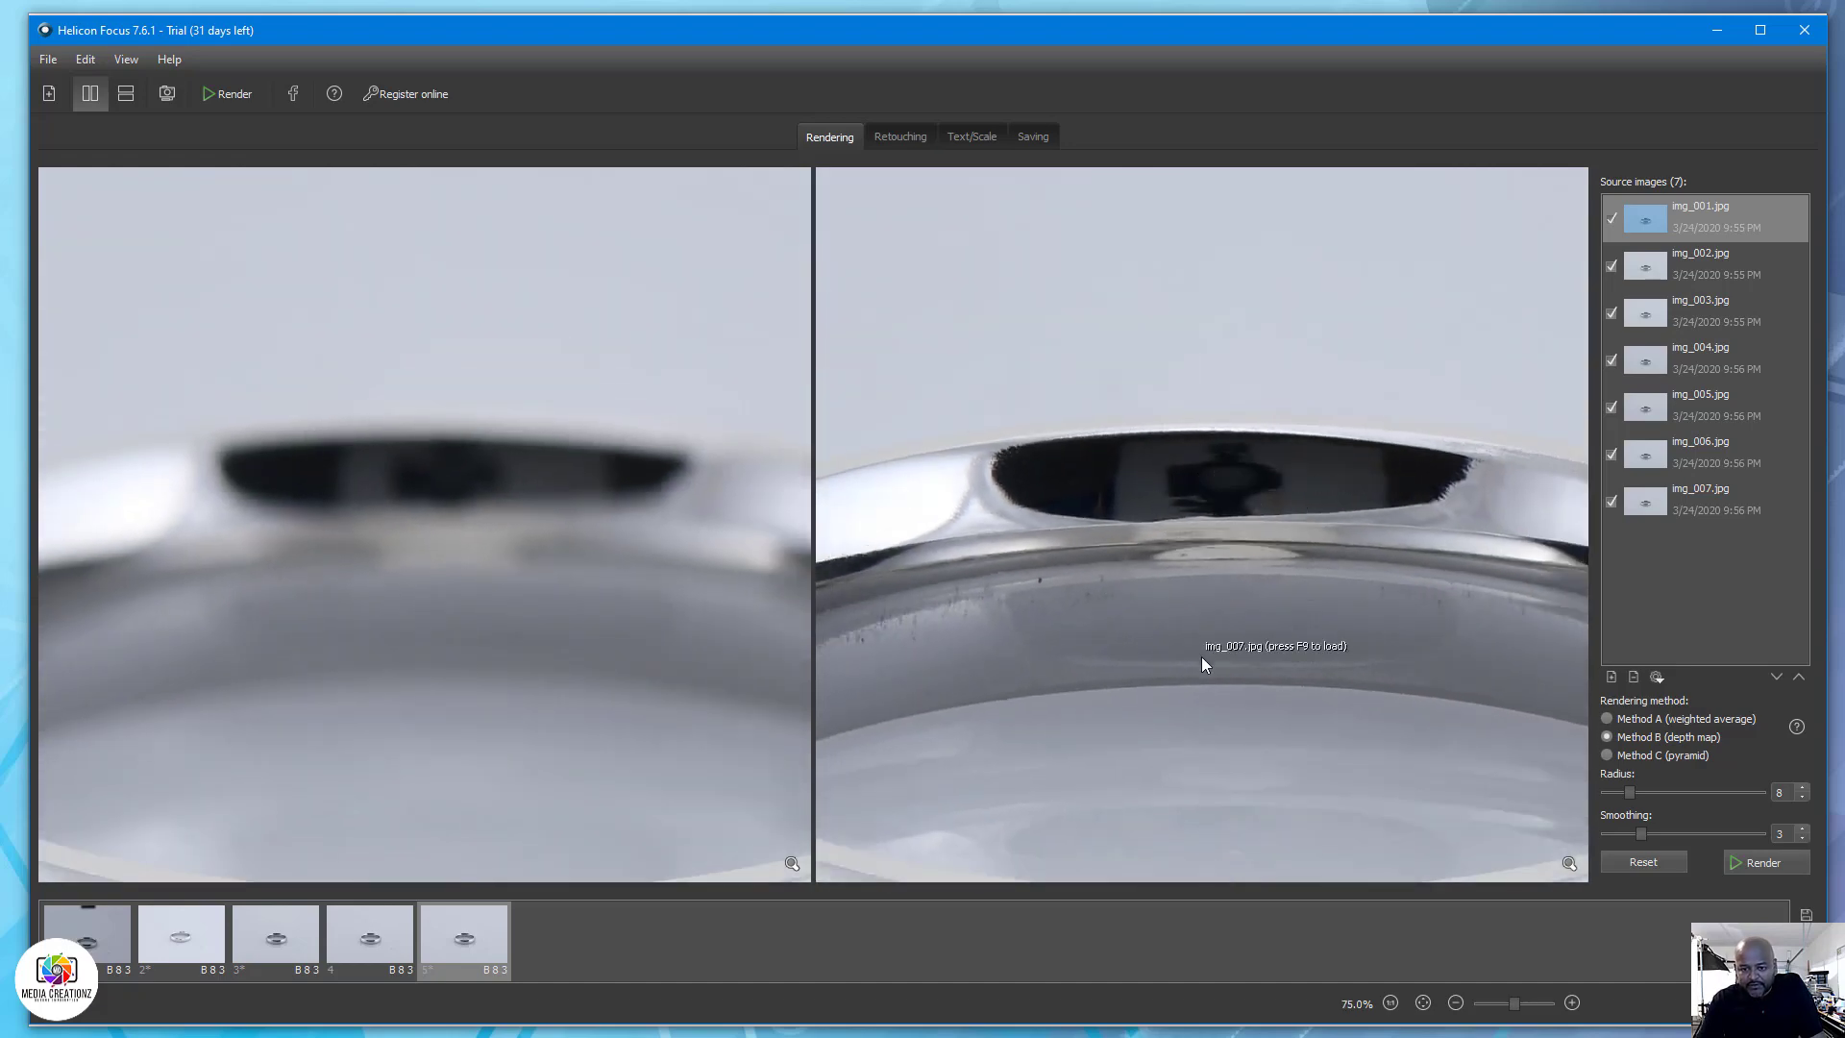
left_click(1454, 1002)
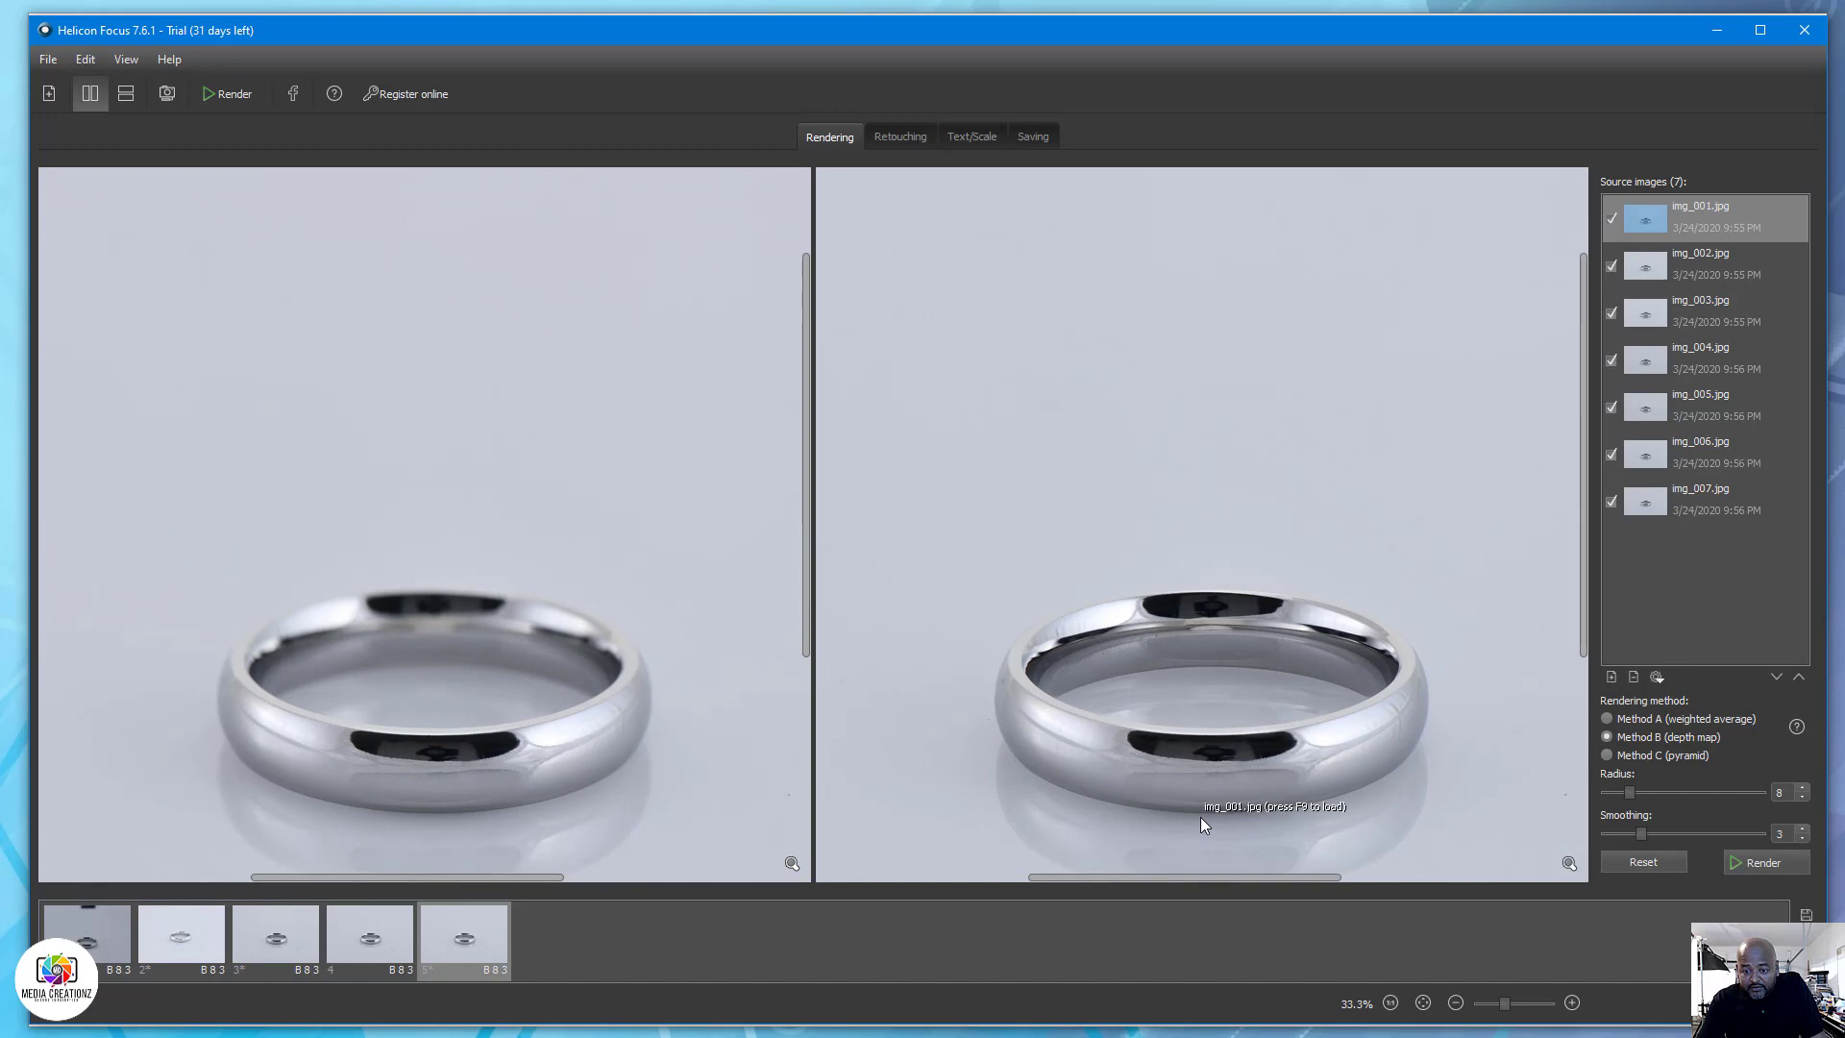
left_click(1571, 1002)
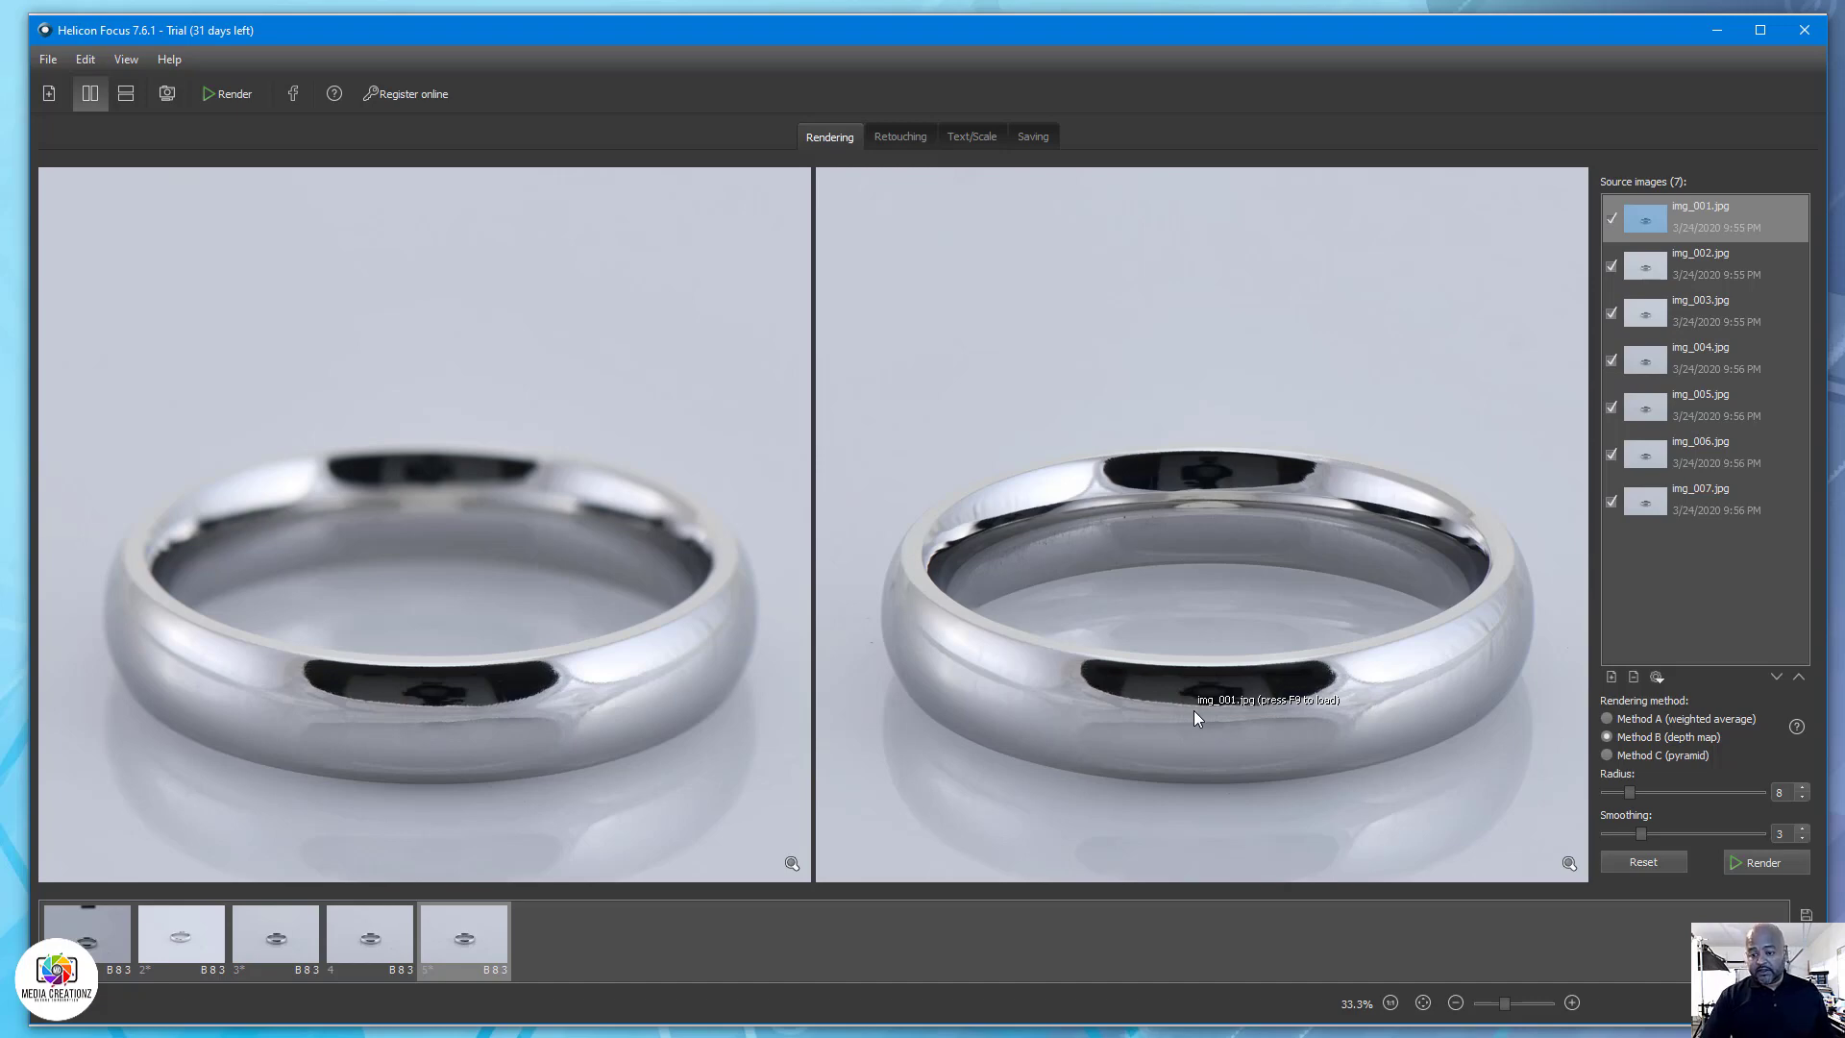
mouse_move(1194, 712)
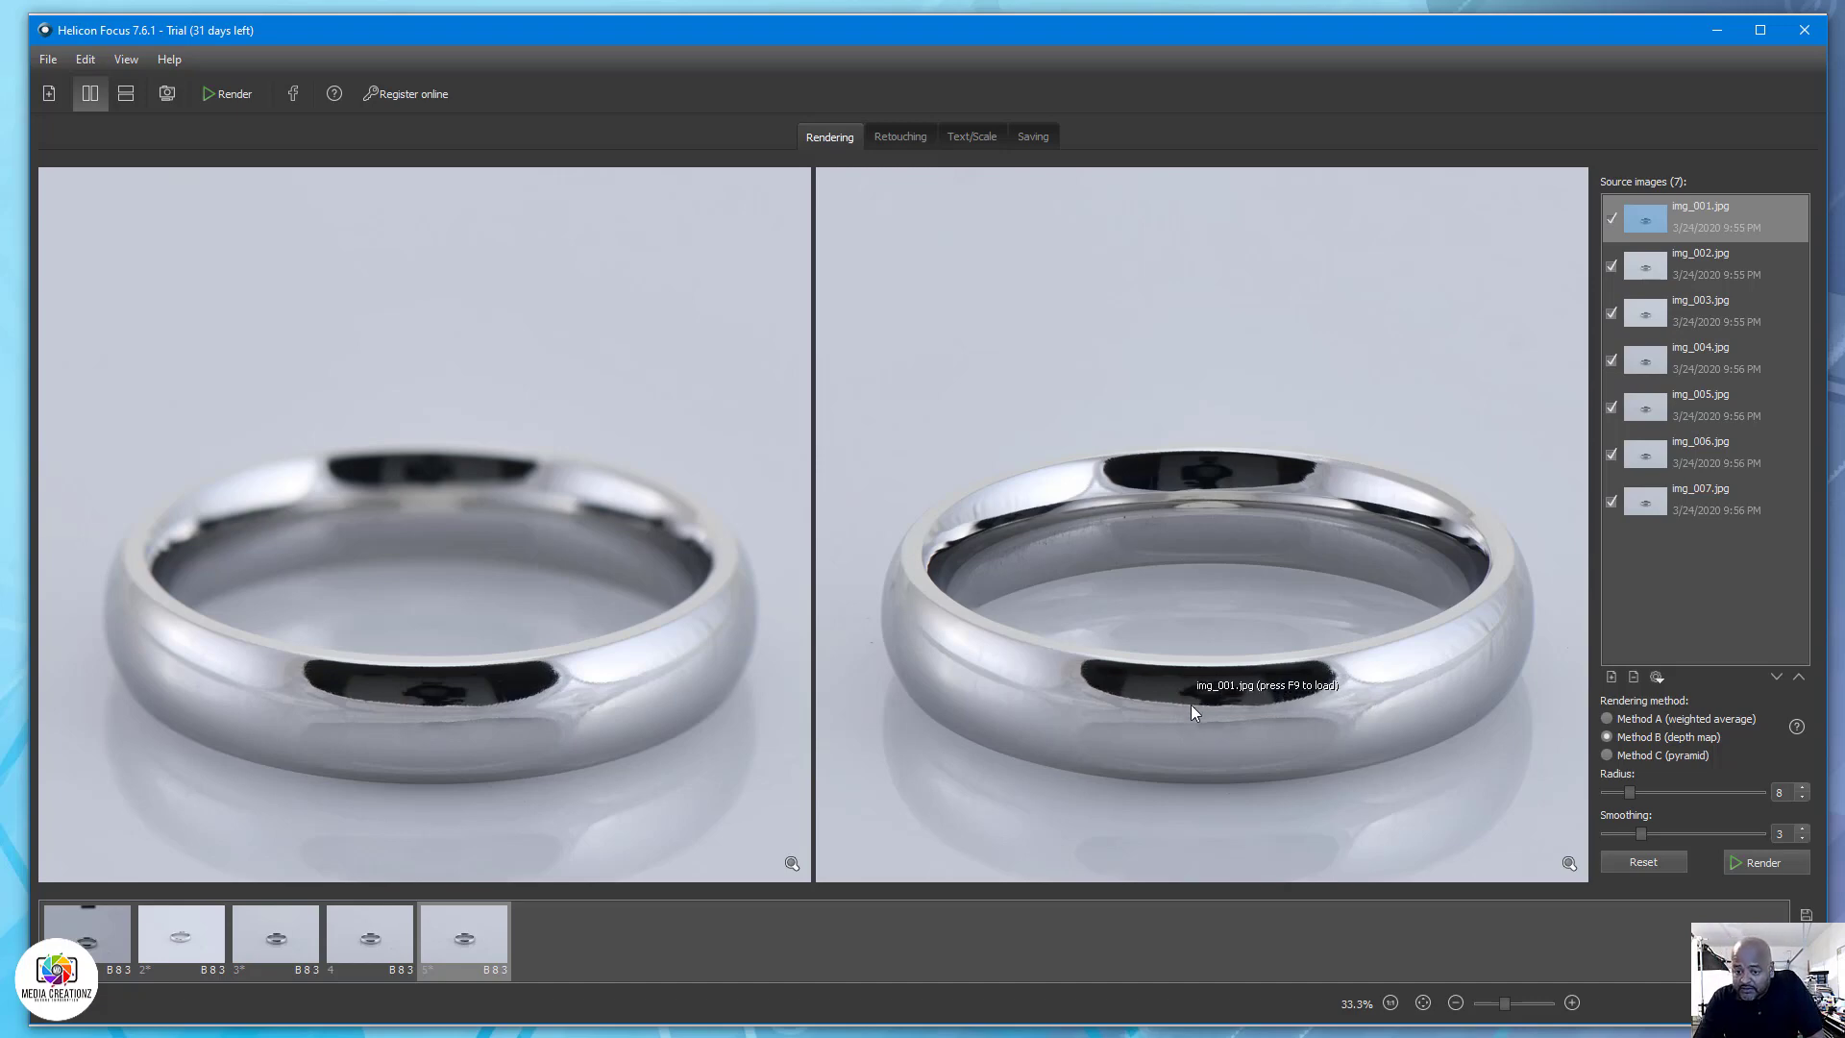
mouse_move(1213, 608)
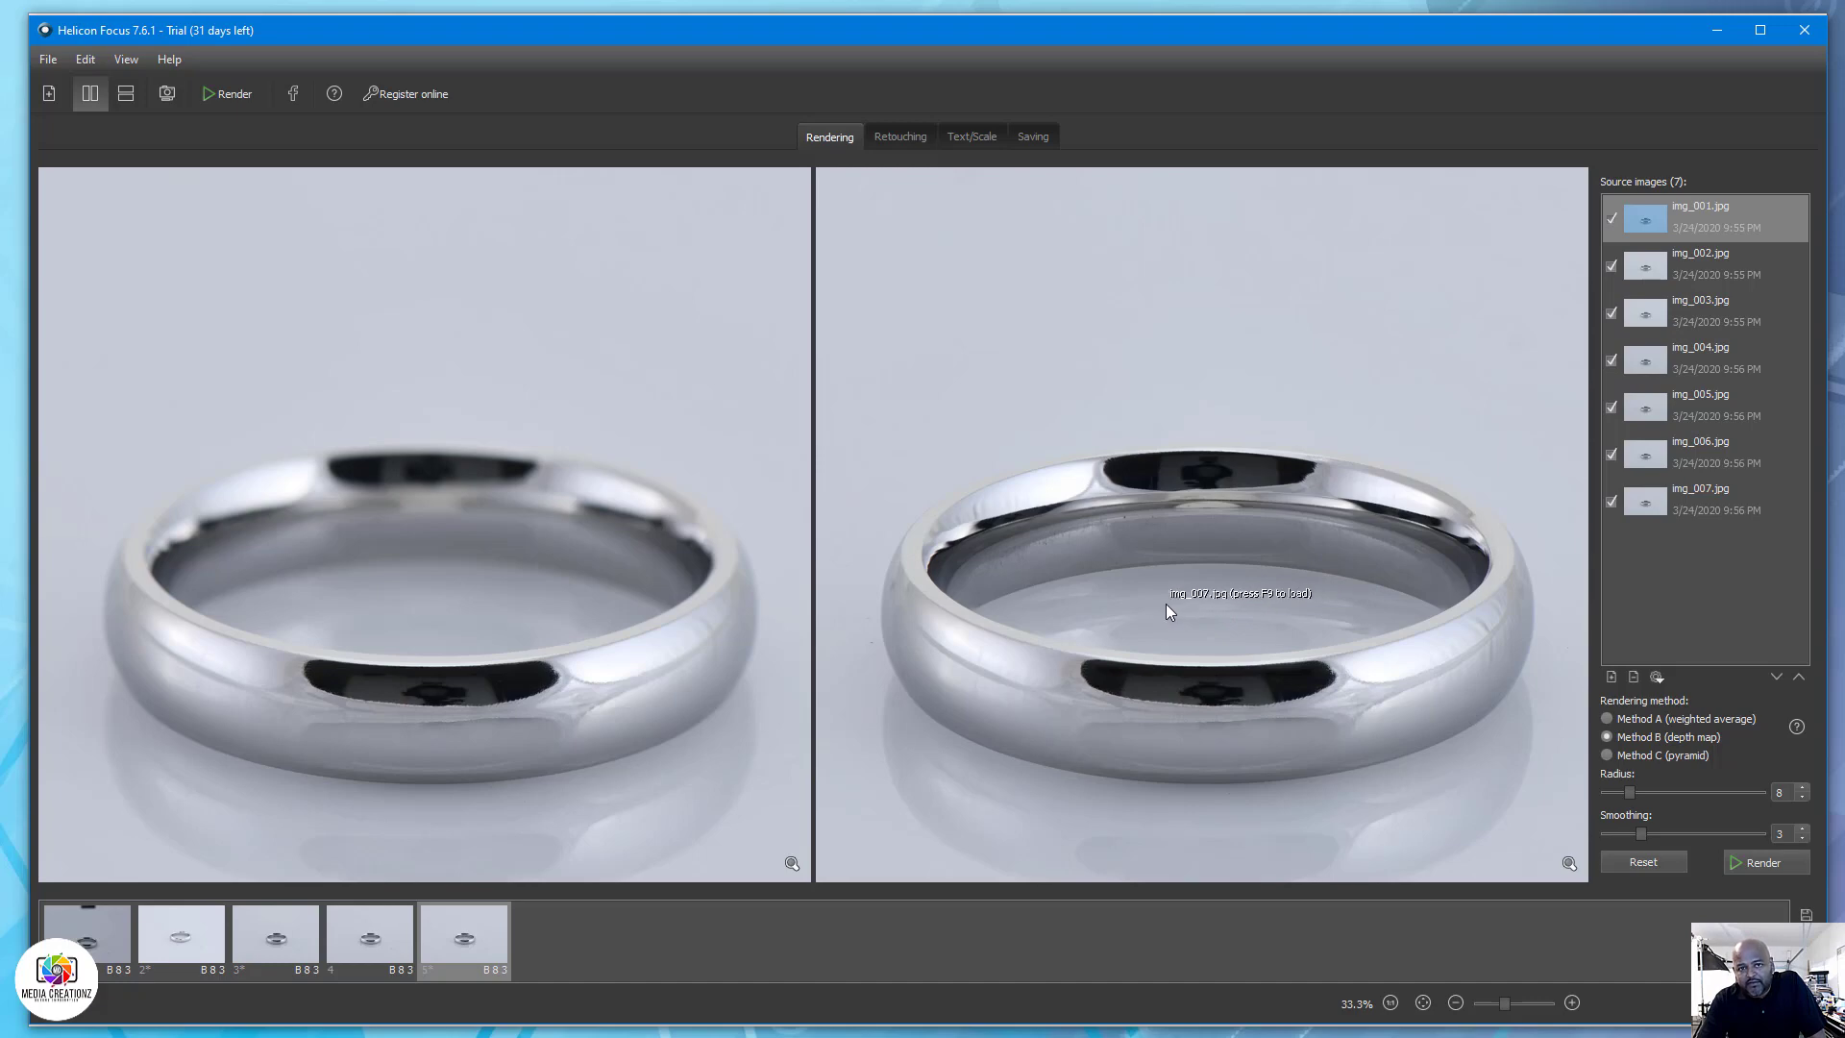
mouse_move(1385, 786)
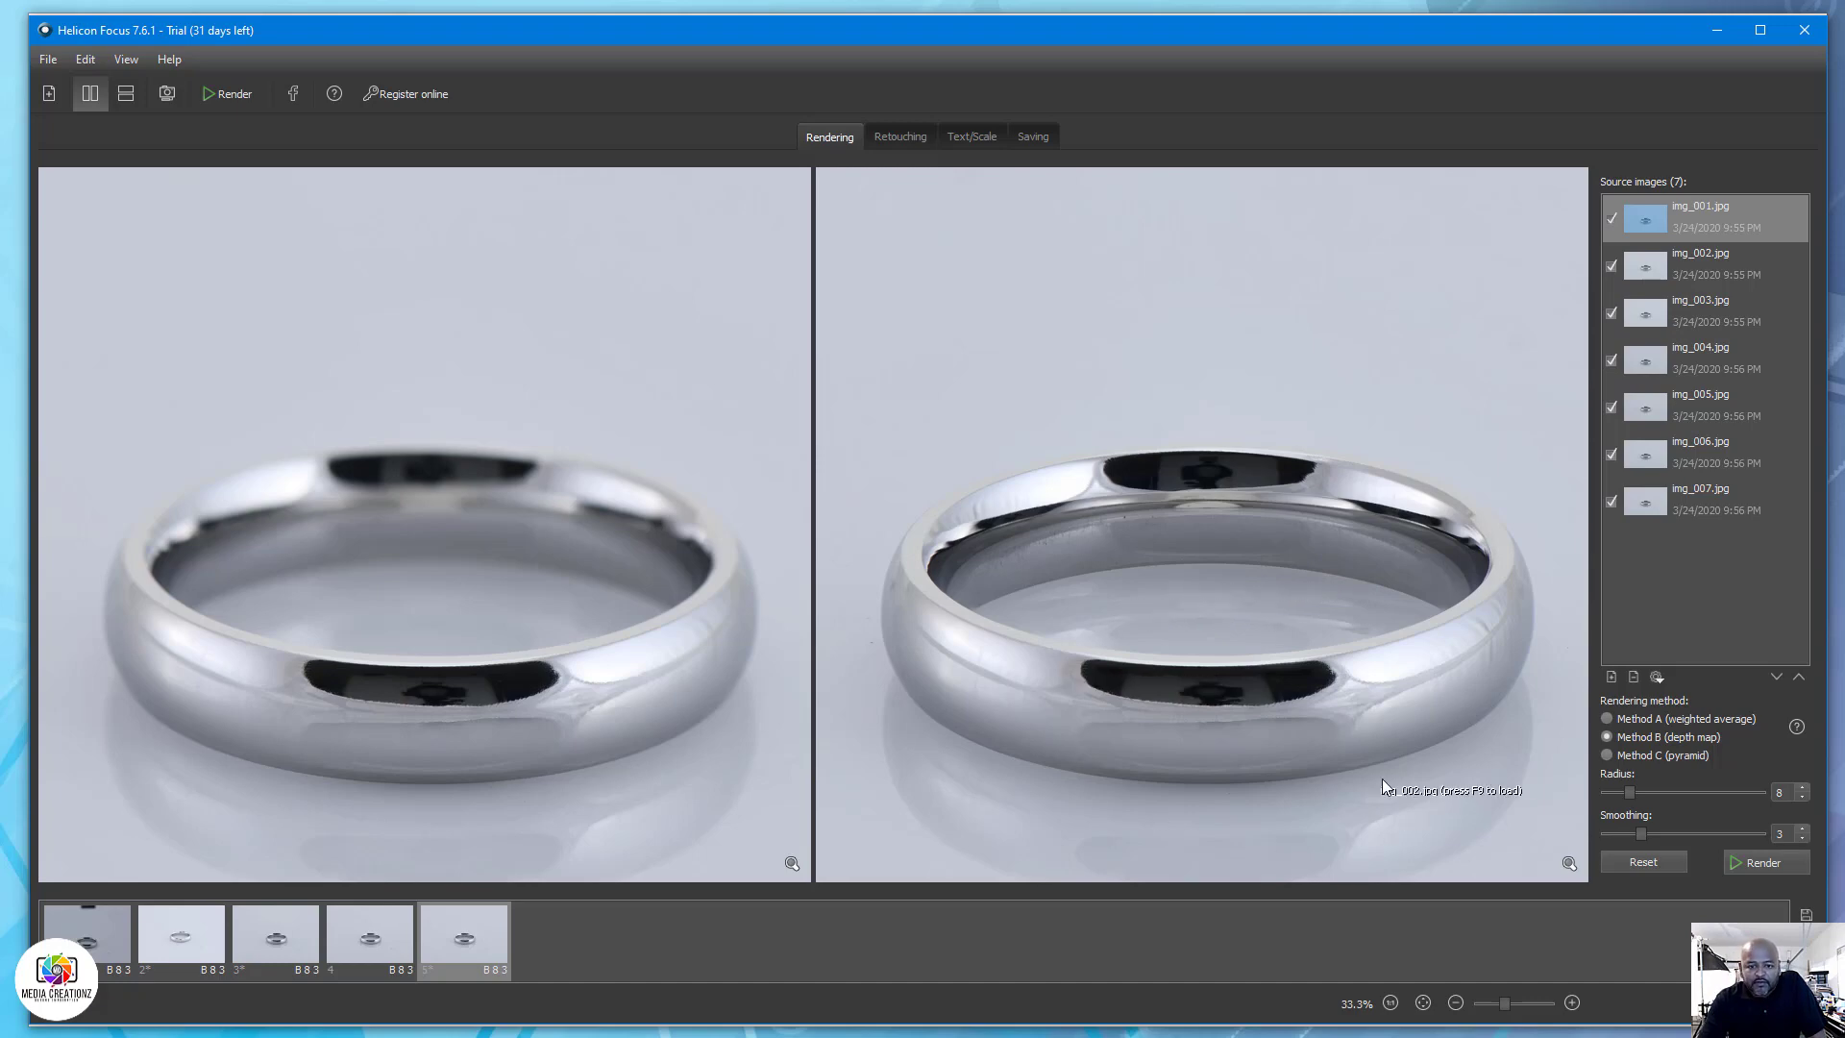
Save the result as LZW-compressed TIFF 'BSCWBCC-002' in the Cobalt Rings folder.
left_click(1032, 137)
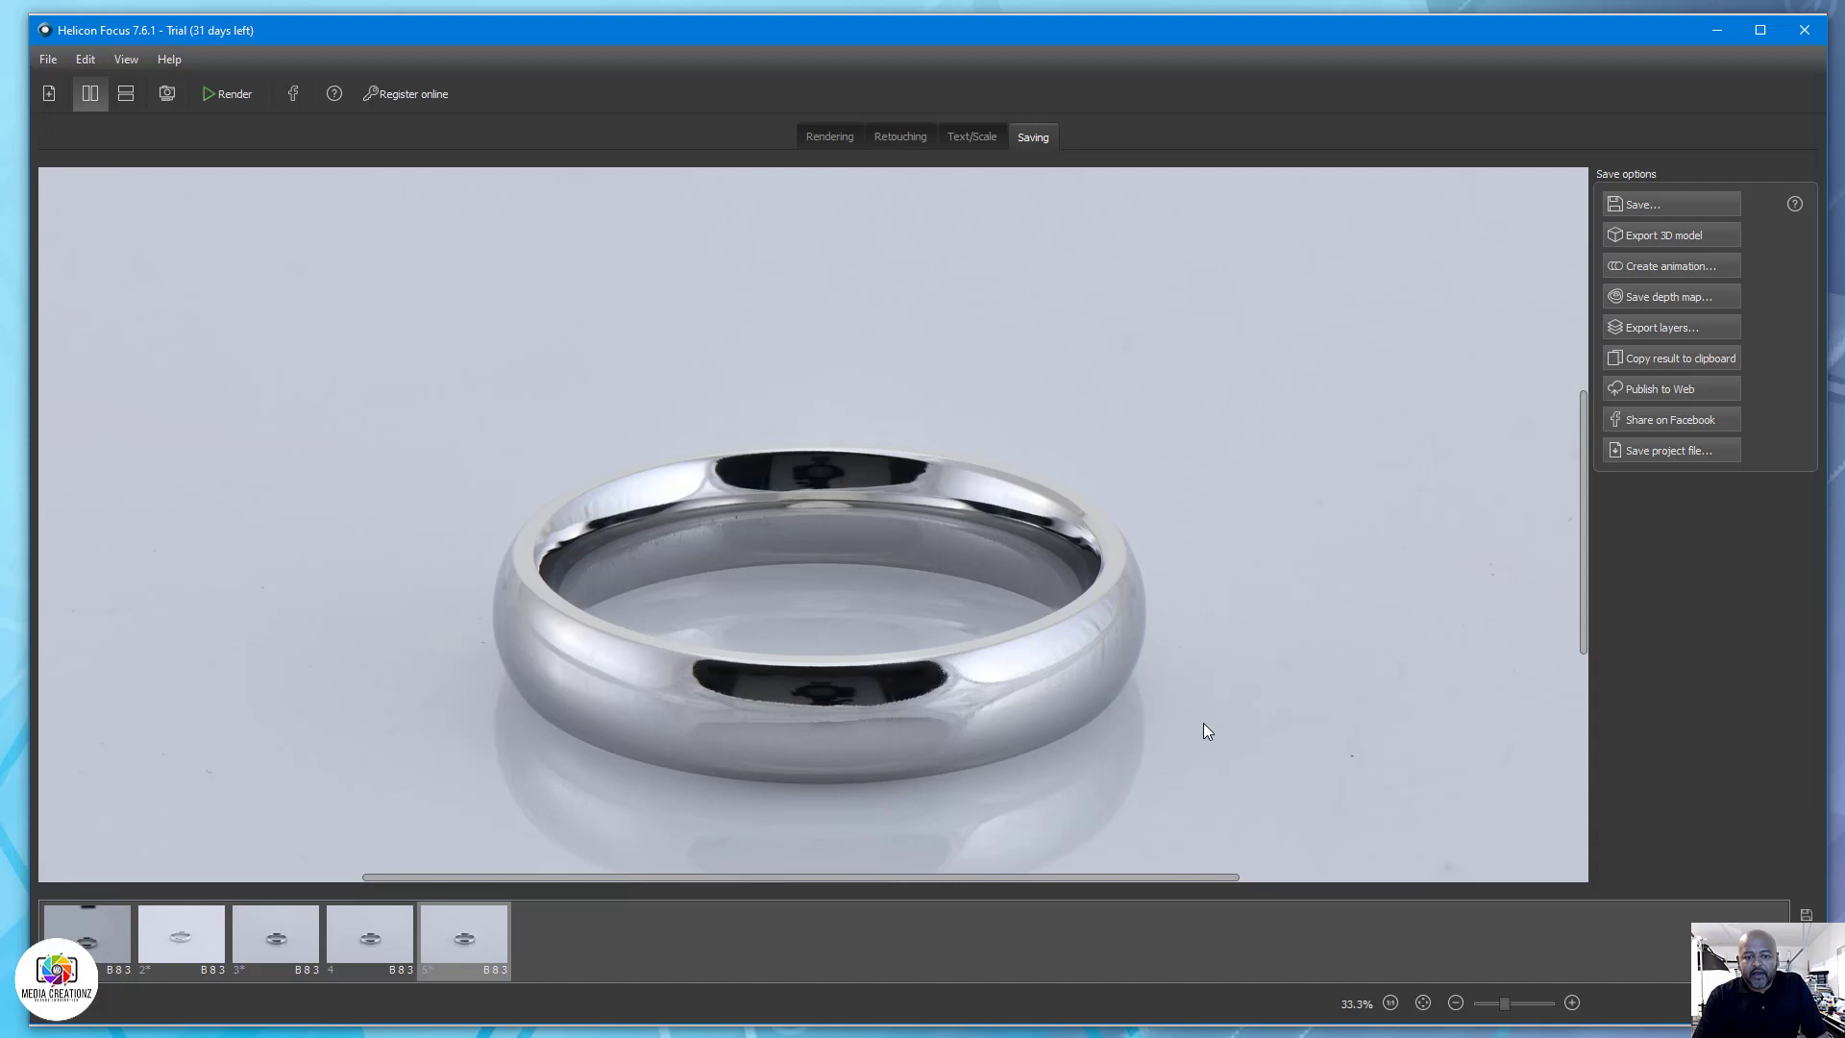
left_click(1639, 204)
type("BSCWBCC-002")
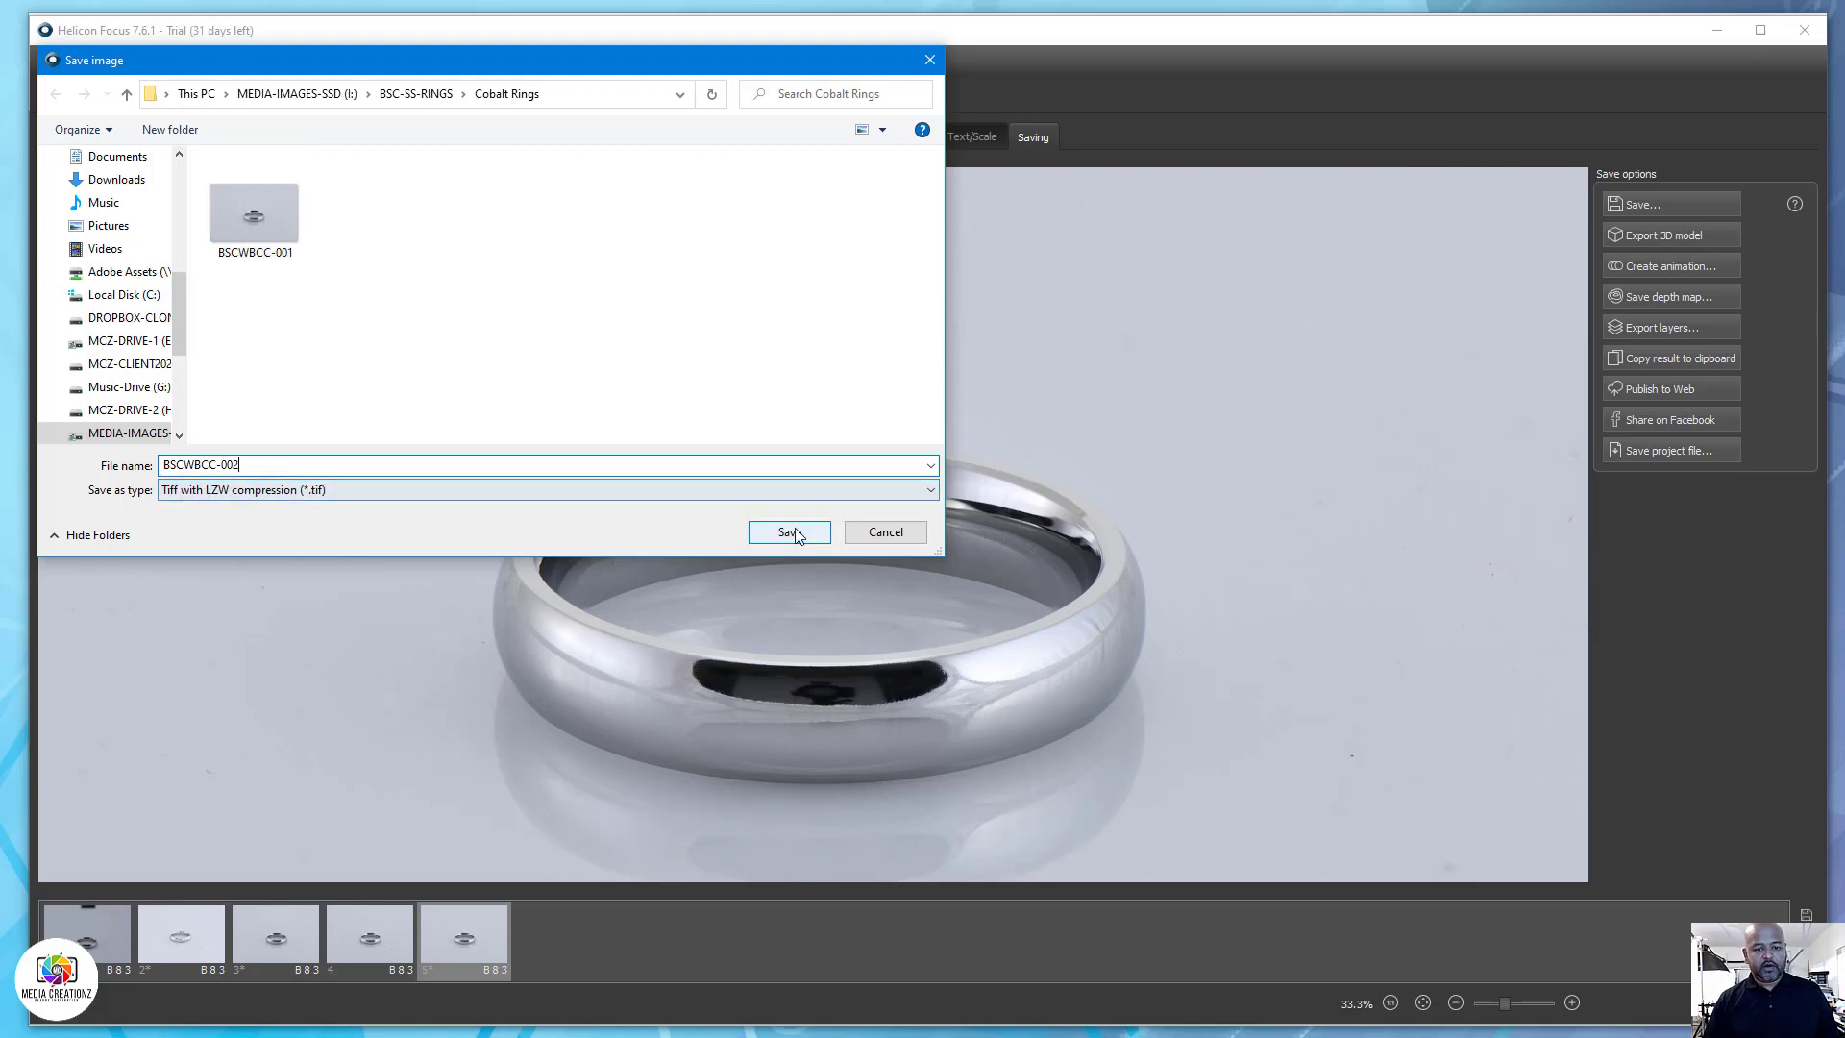
left_click(787, 532)
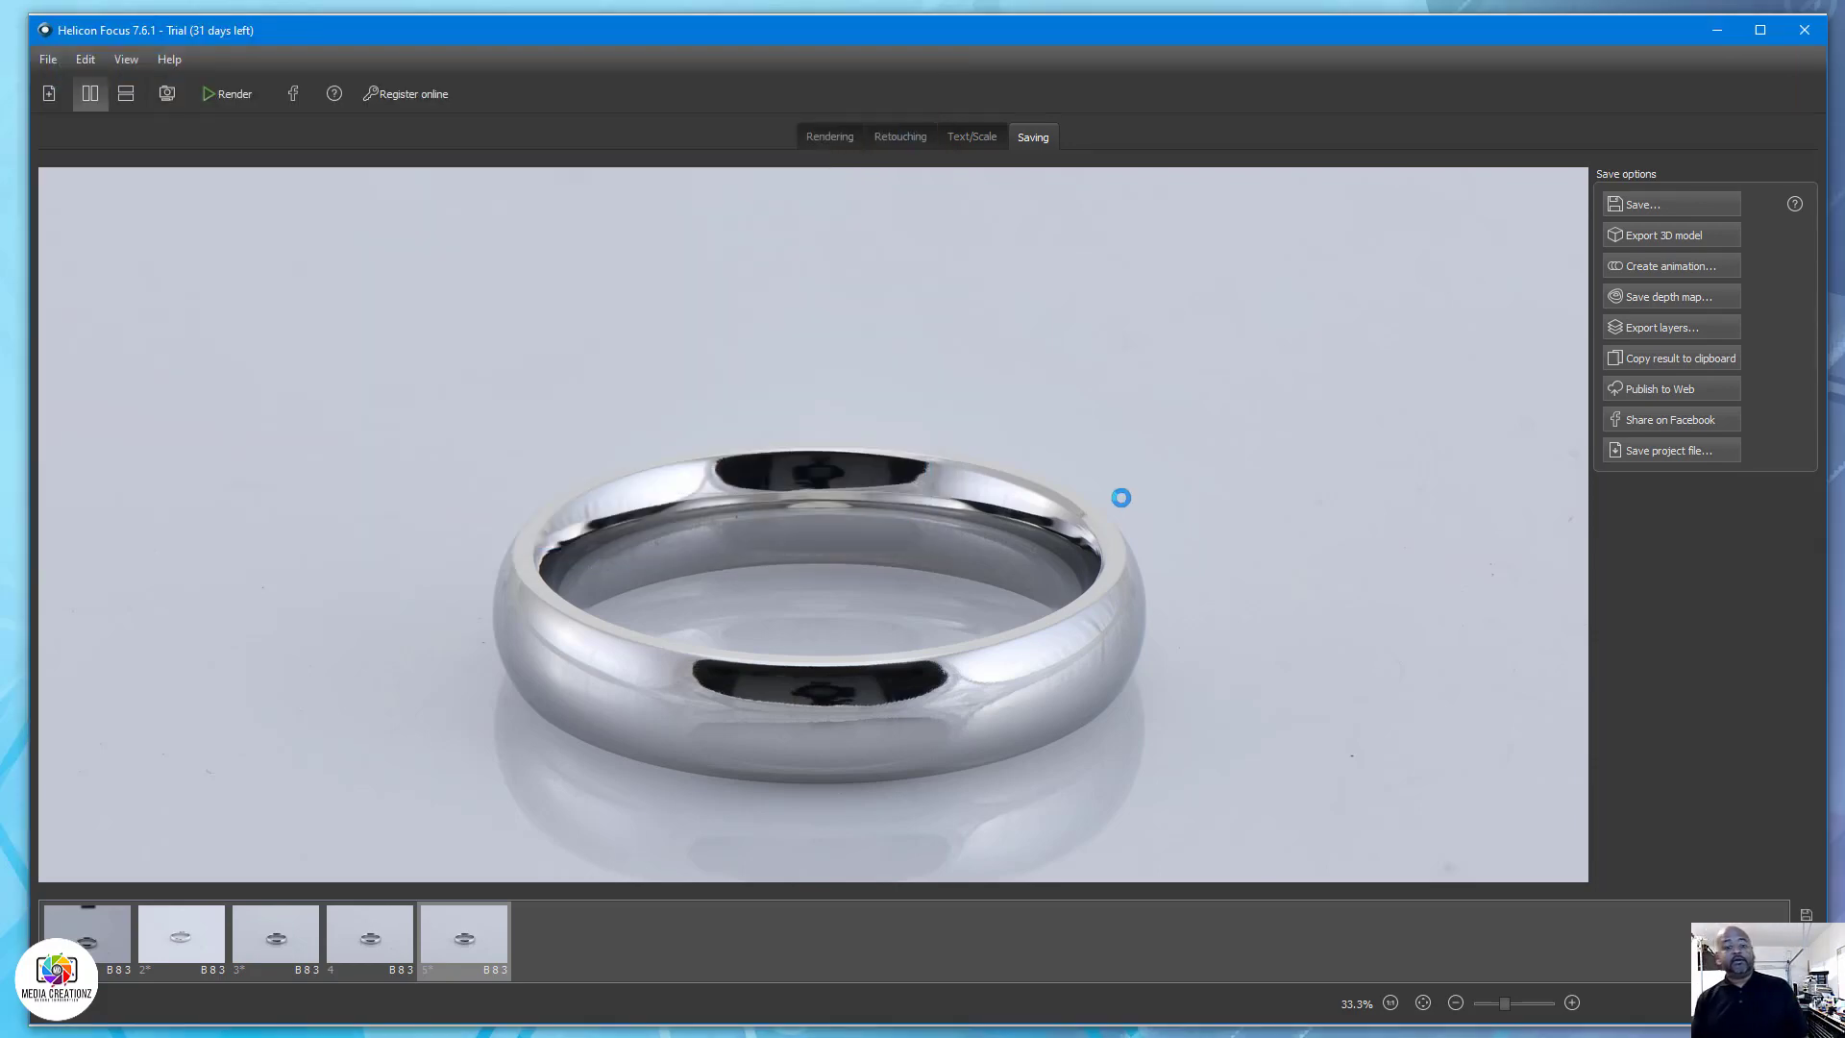
left_click(1640, 203)
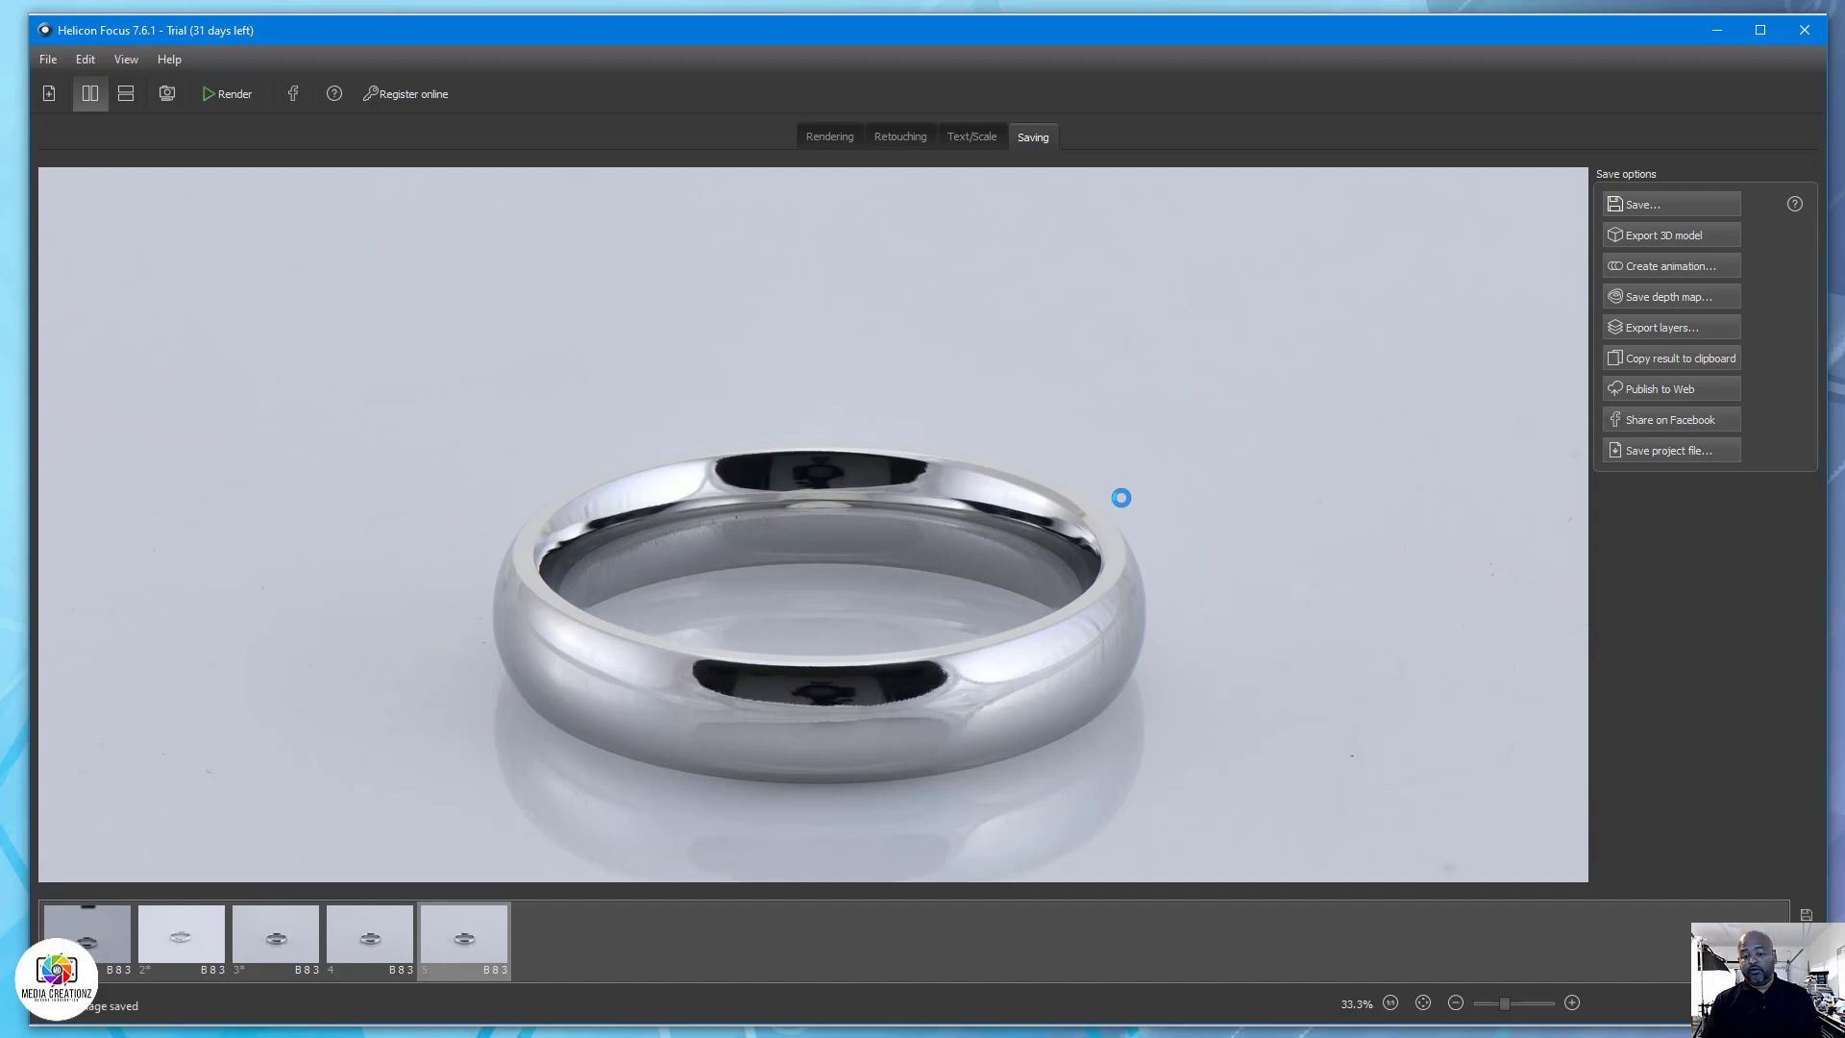
mouse_move(1115, 480)
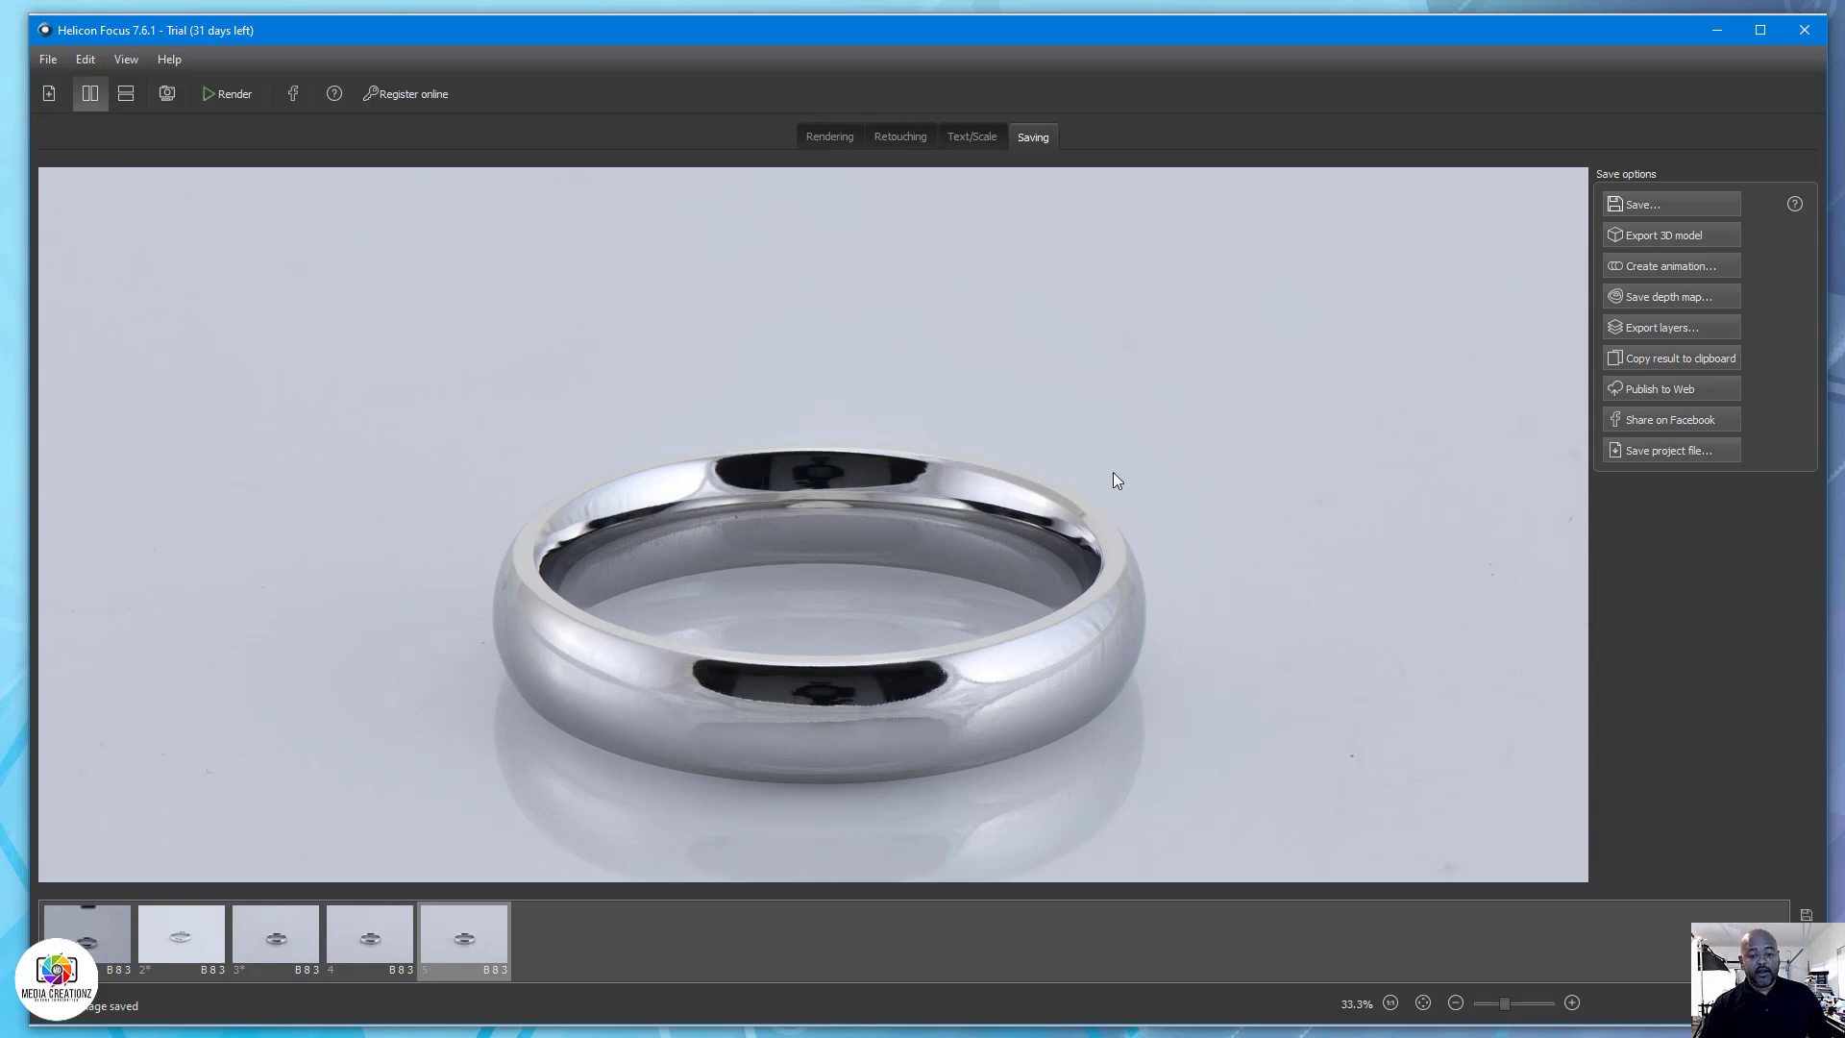
mouse_move(1112, 457)
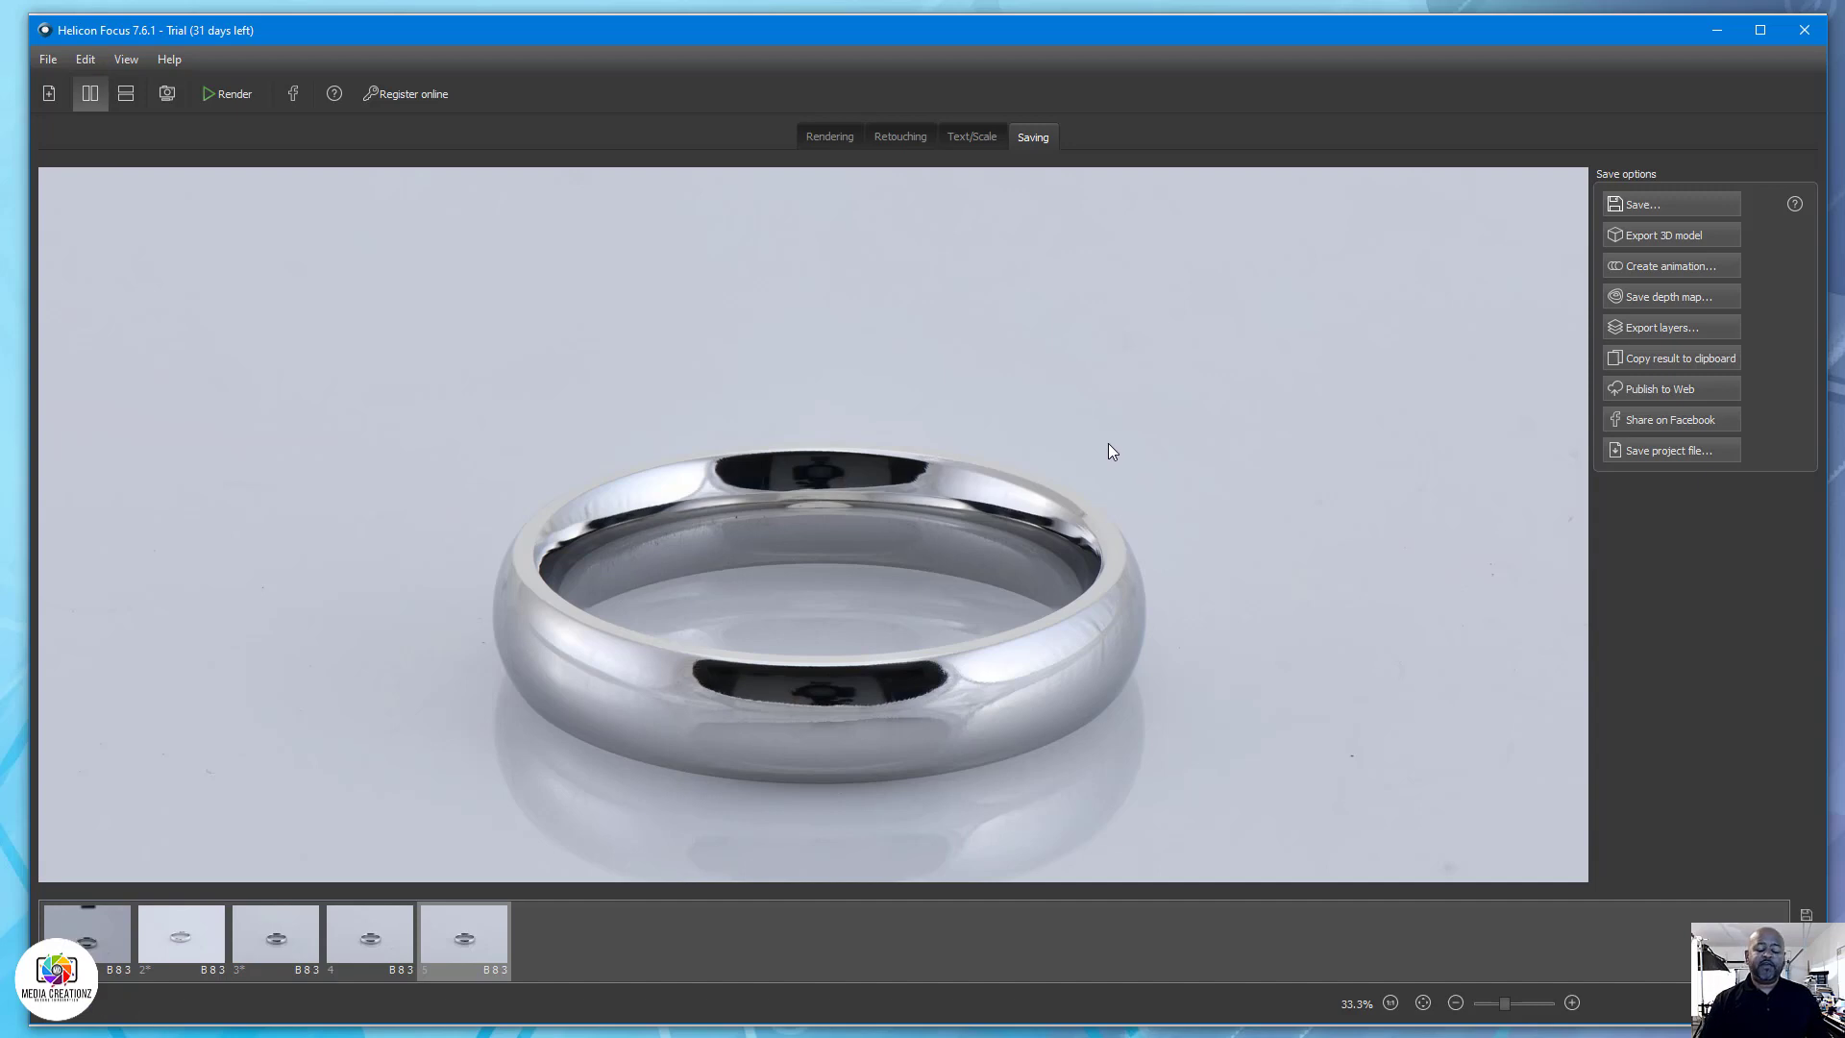
mouse_move(1096, 368)
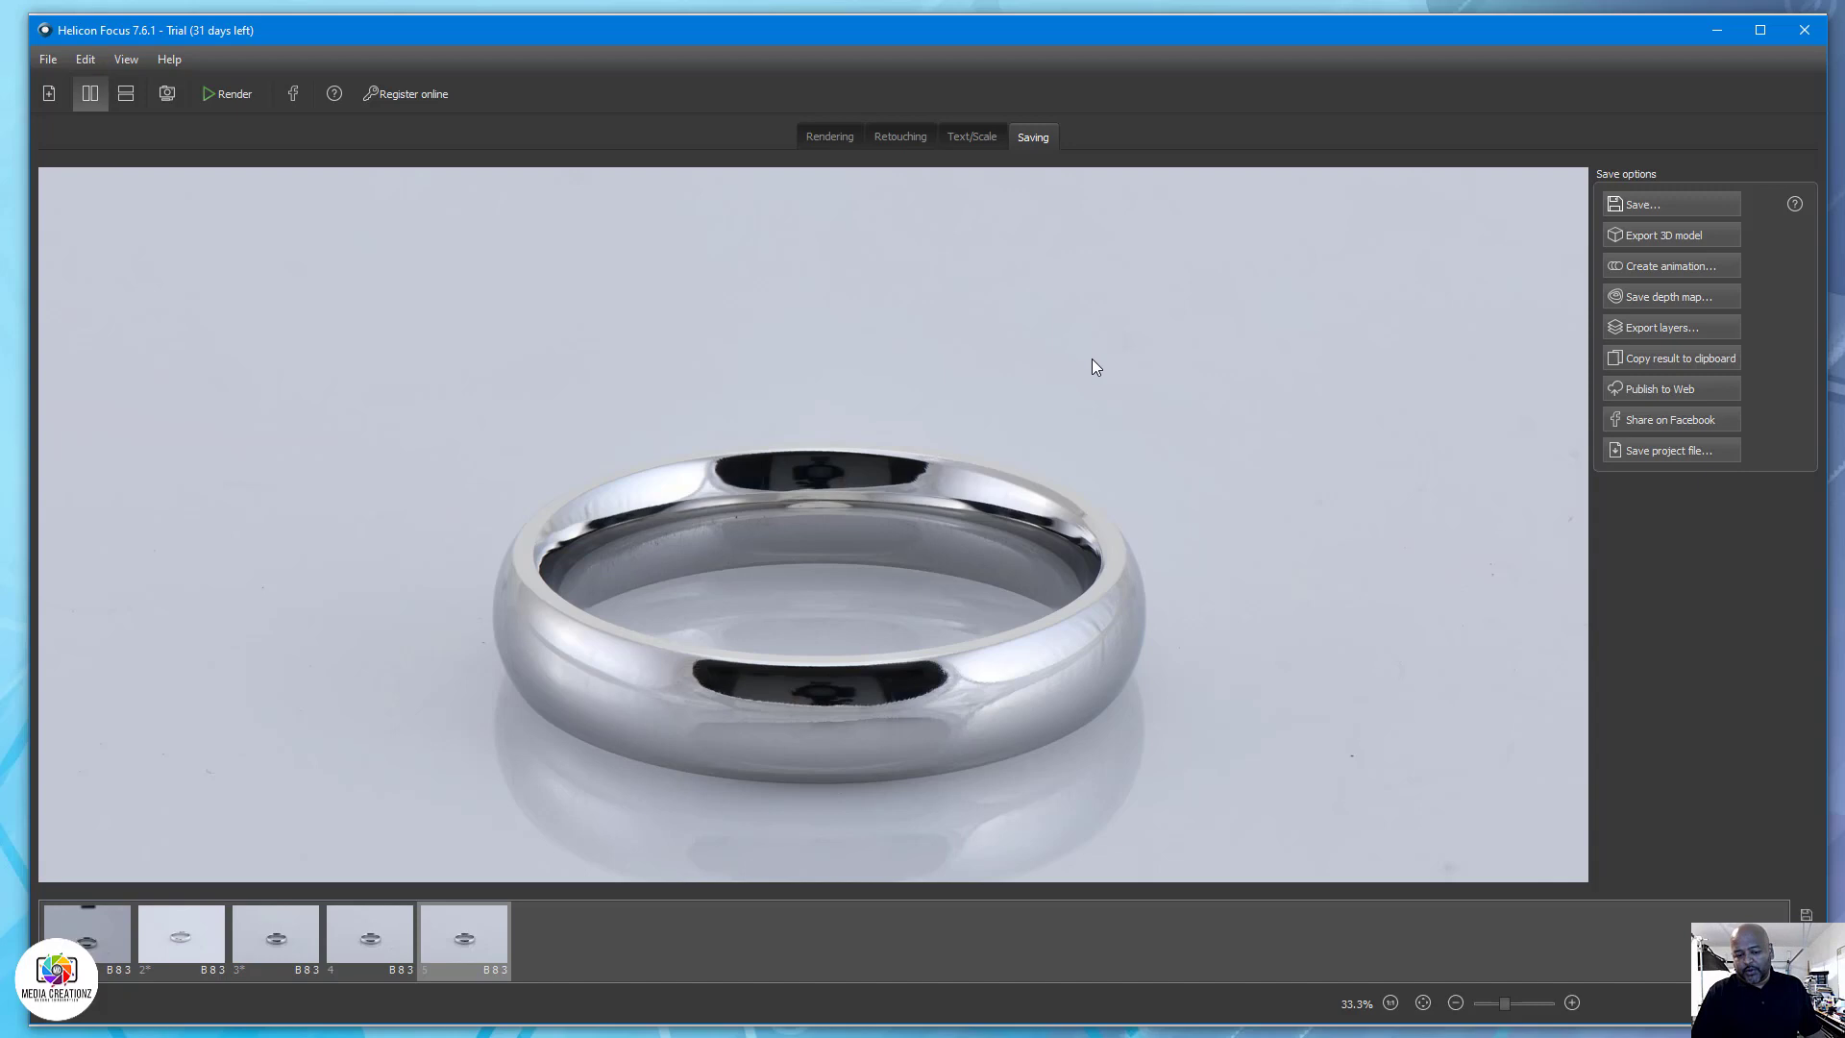
mouse_move(822, 775)
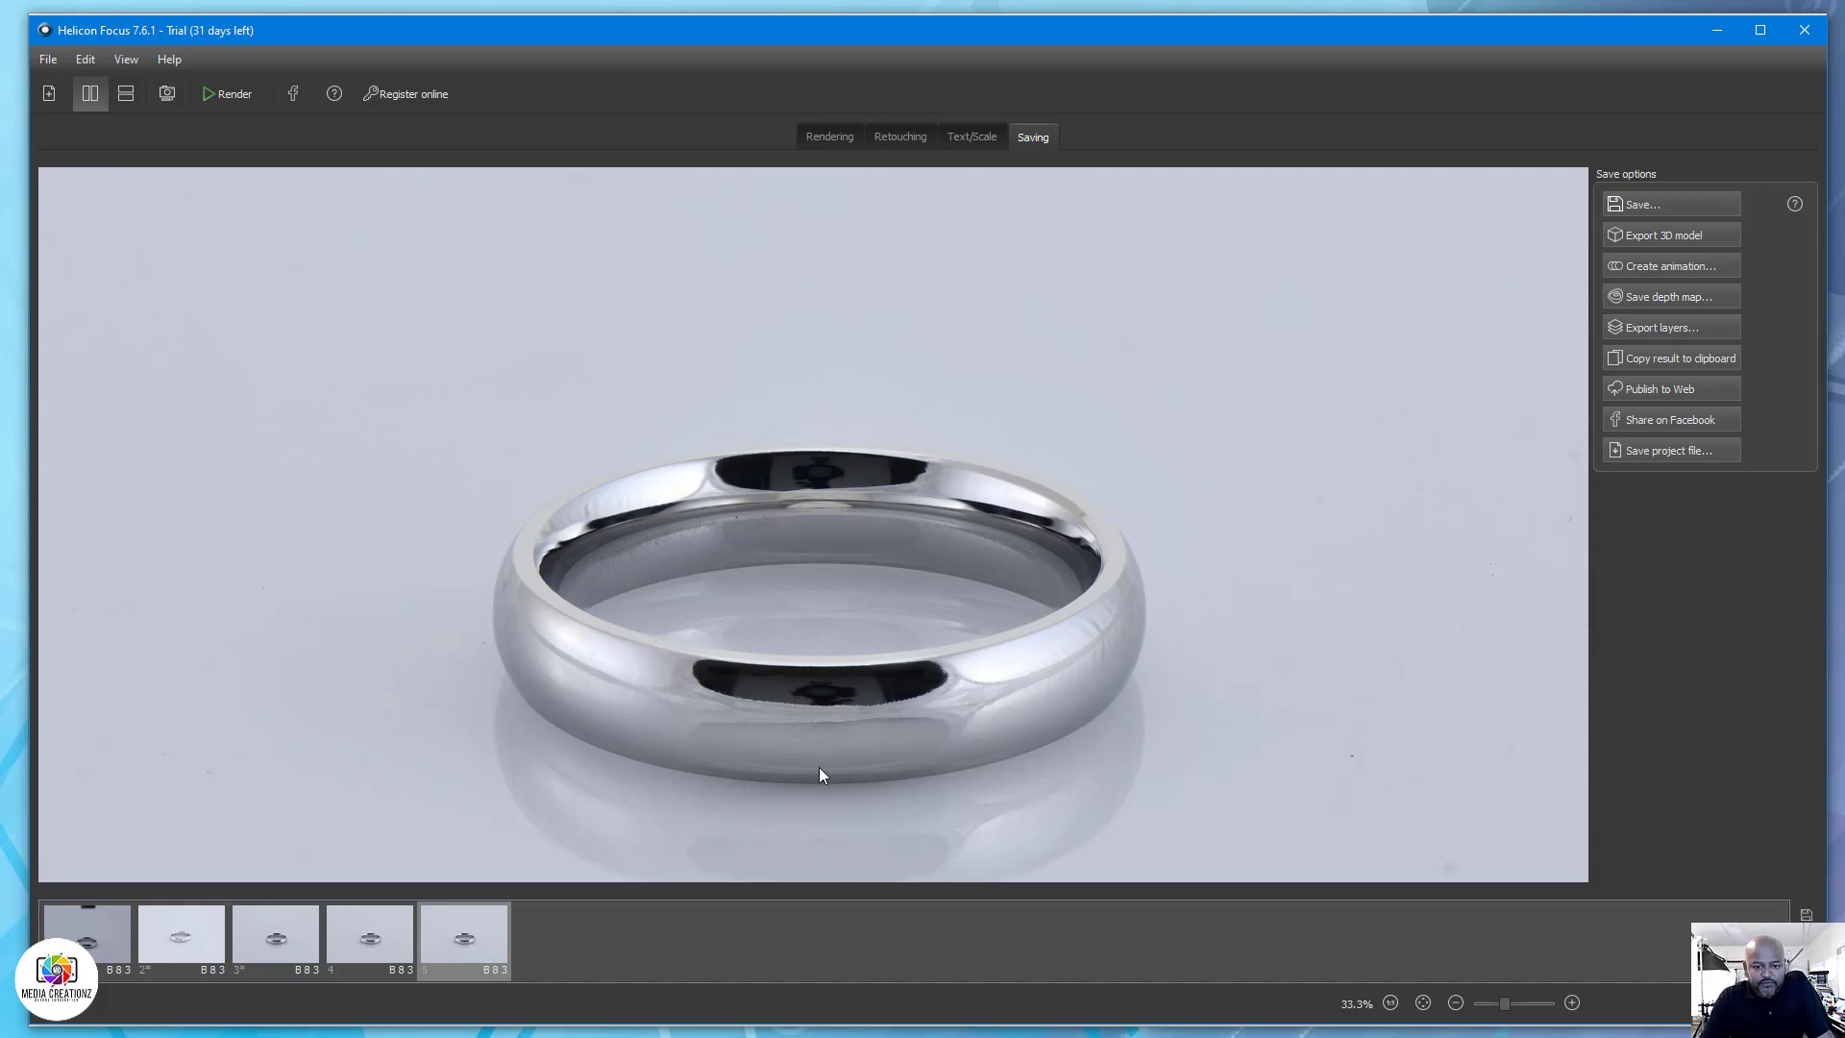
mouse_move(807, 753)
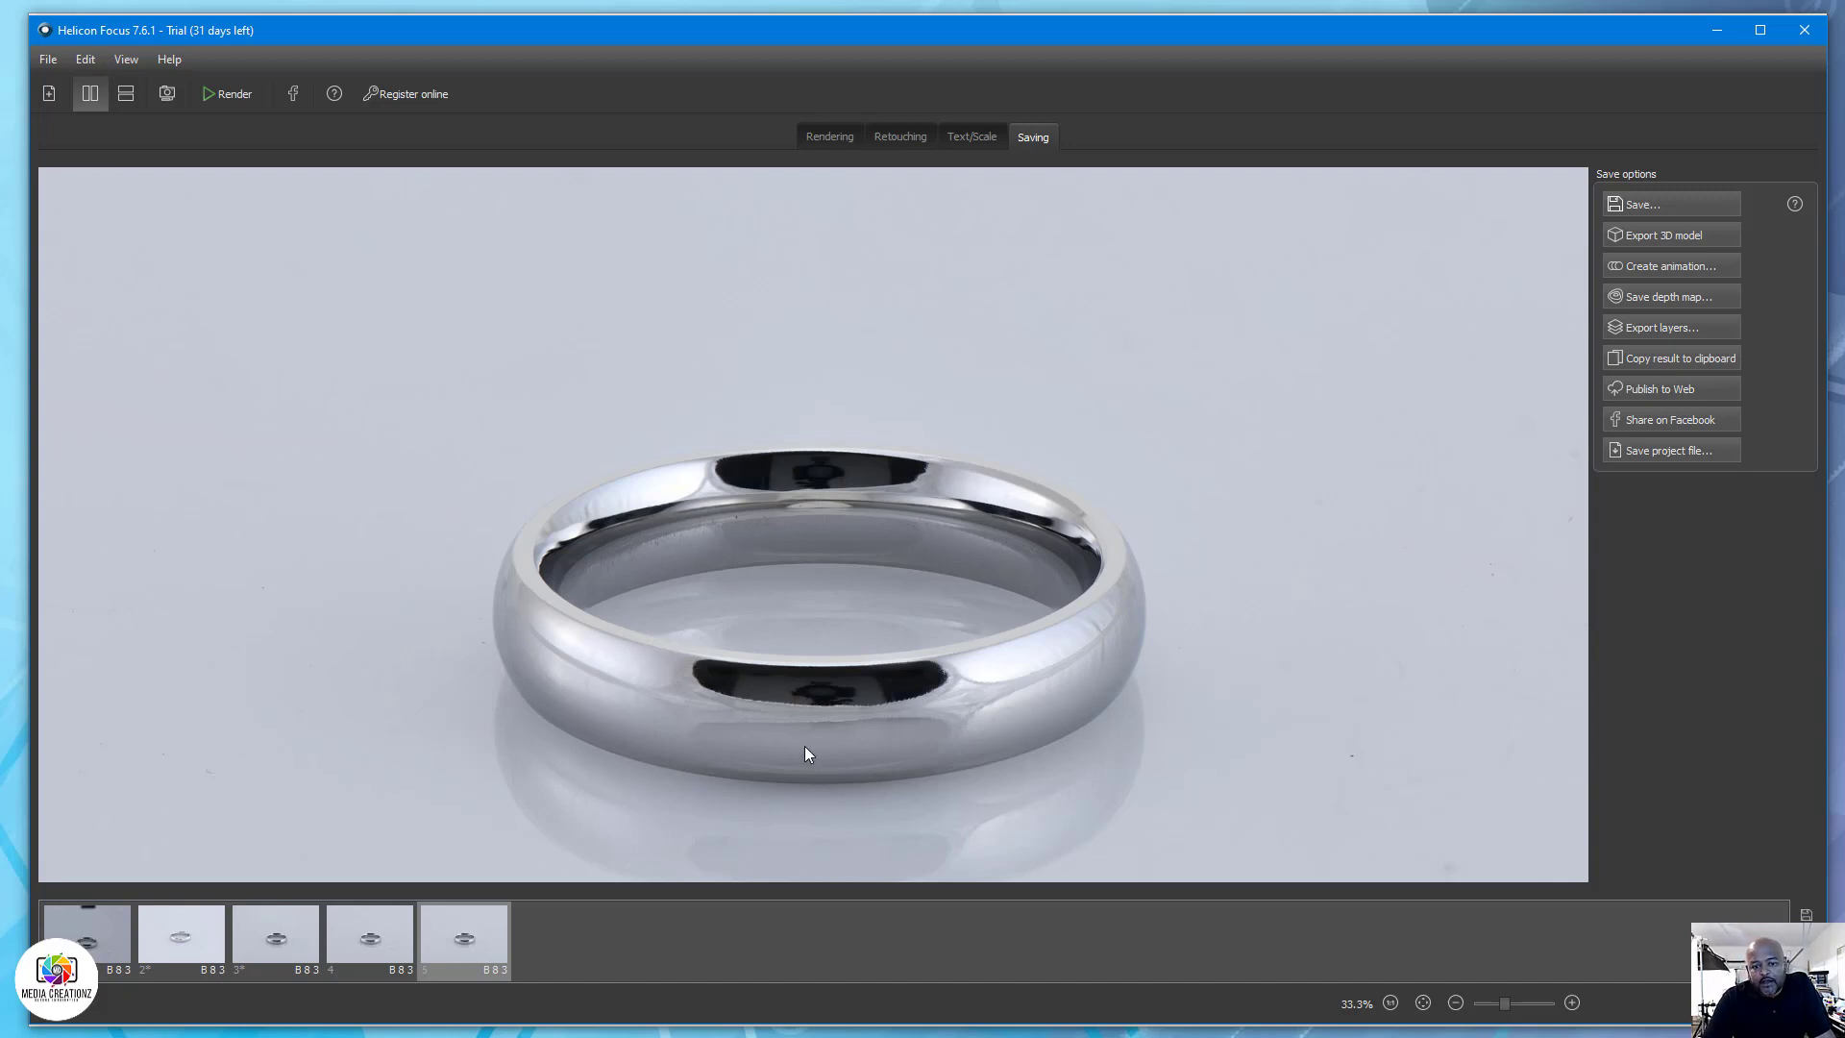